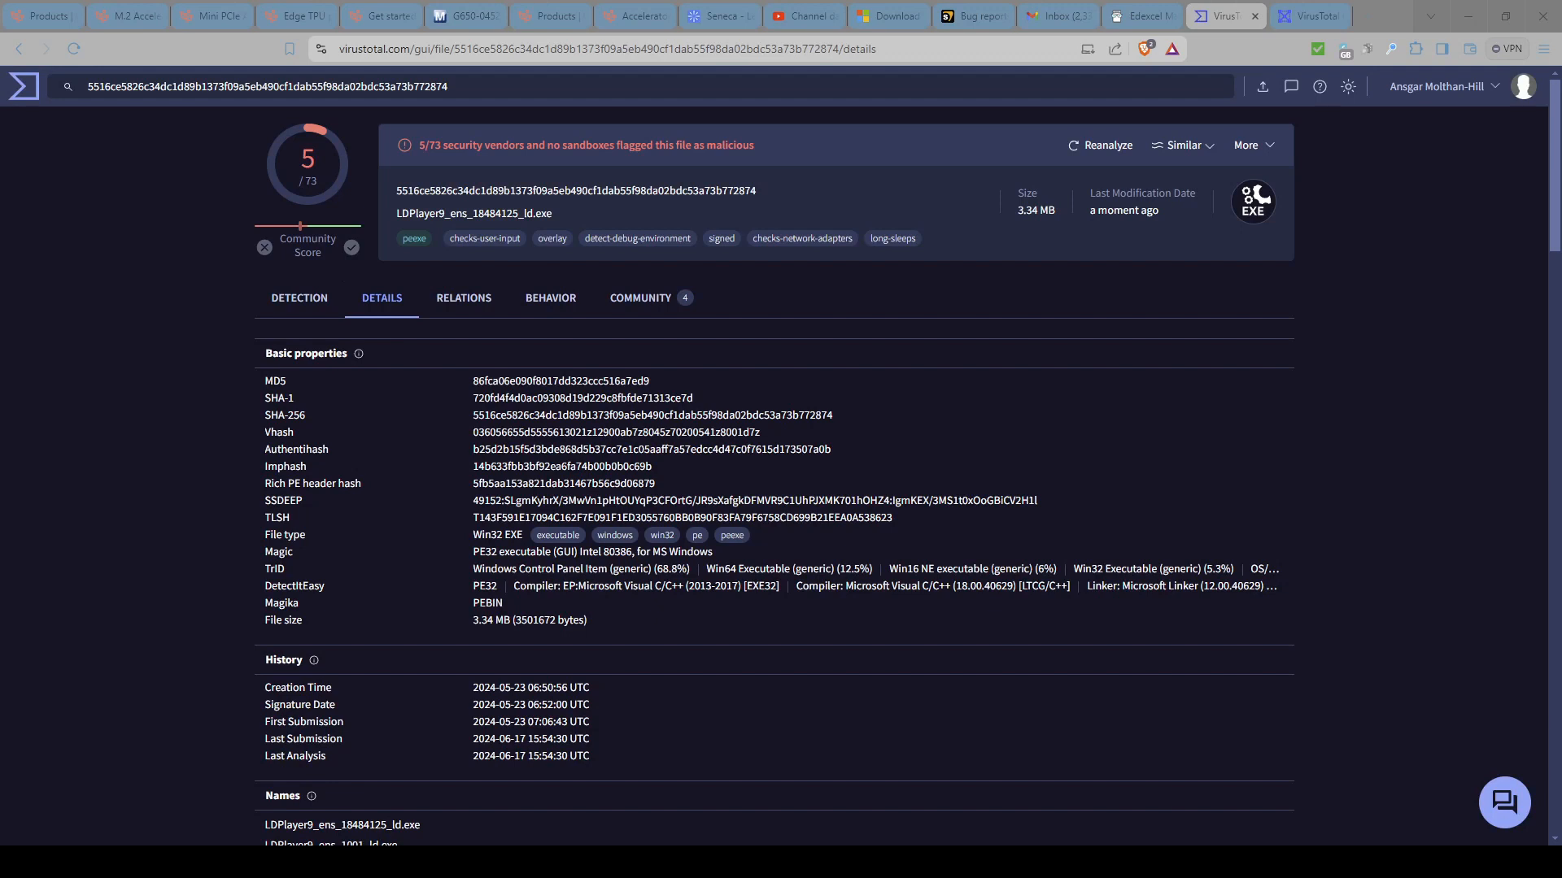
Step: Scroll through the LDPlayer9 installer's VirusTotal detection report
scroll("down", 3)
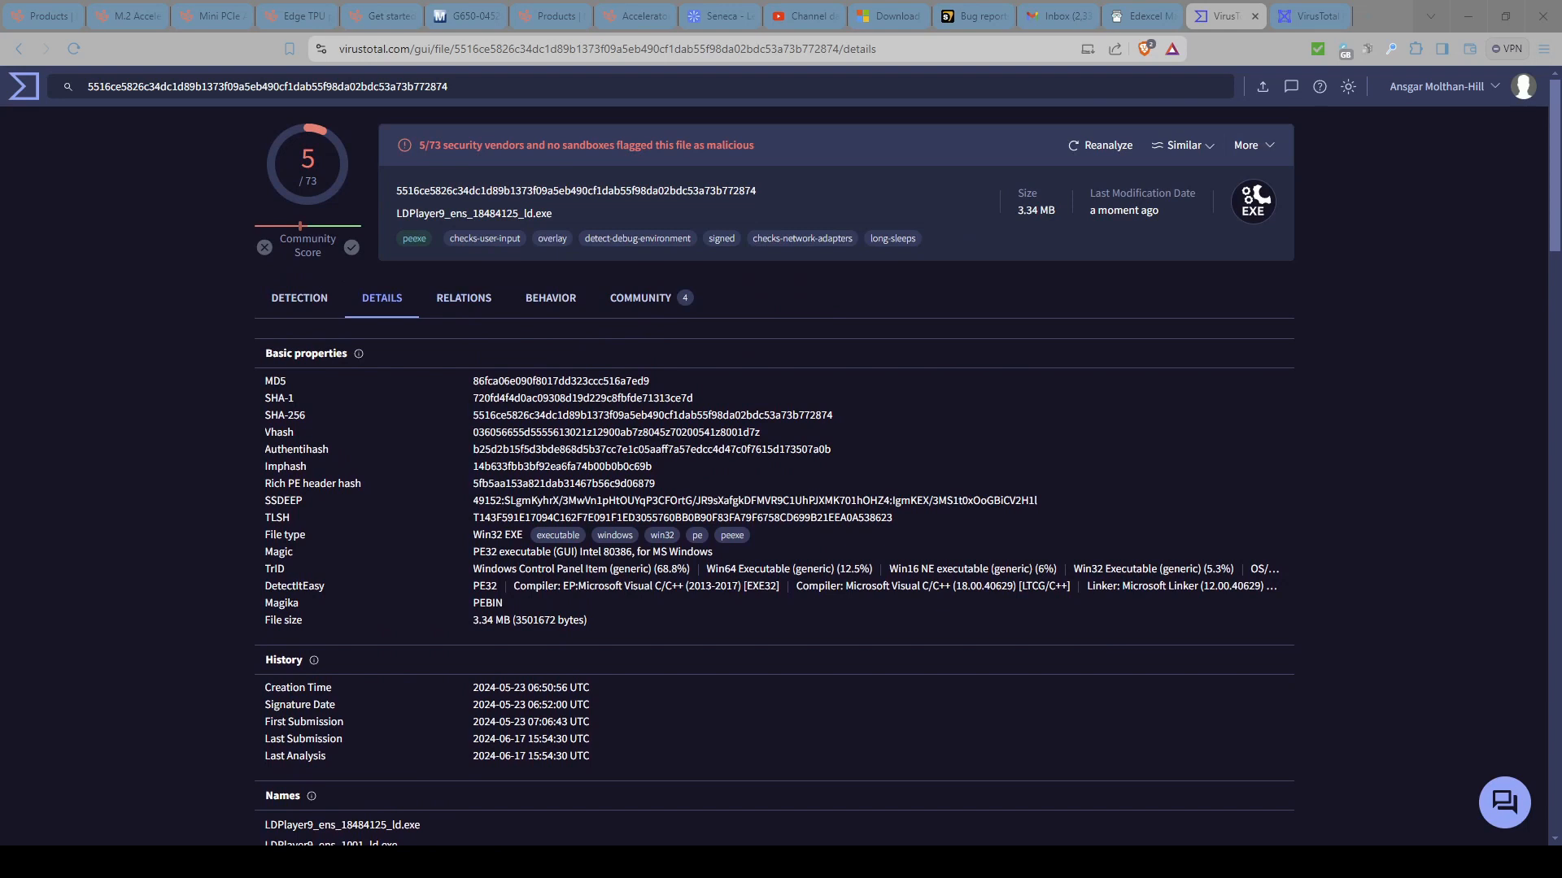
scroll("down", 3)
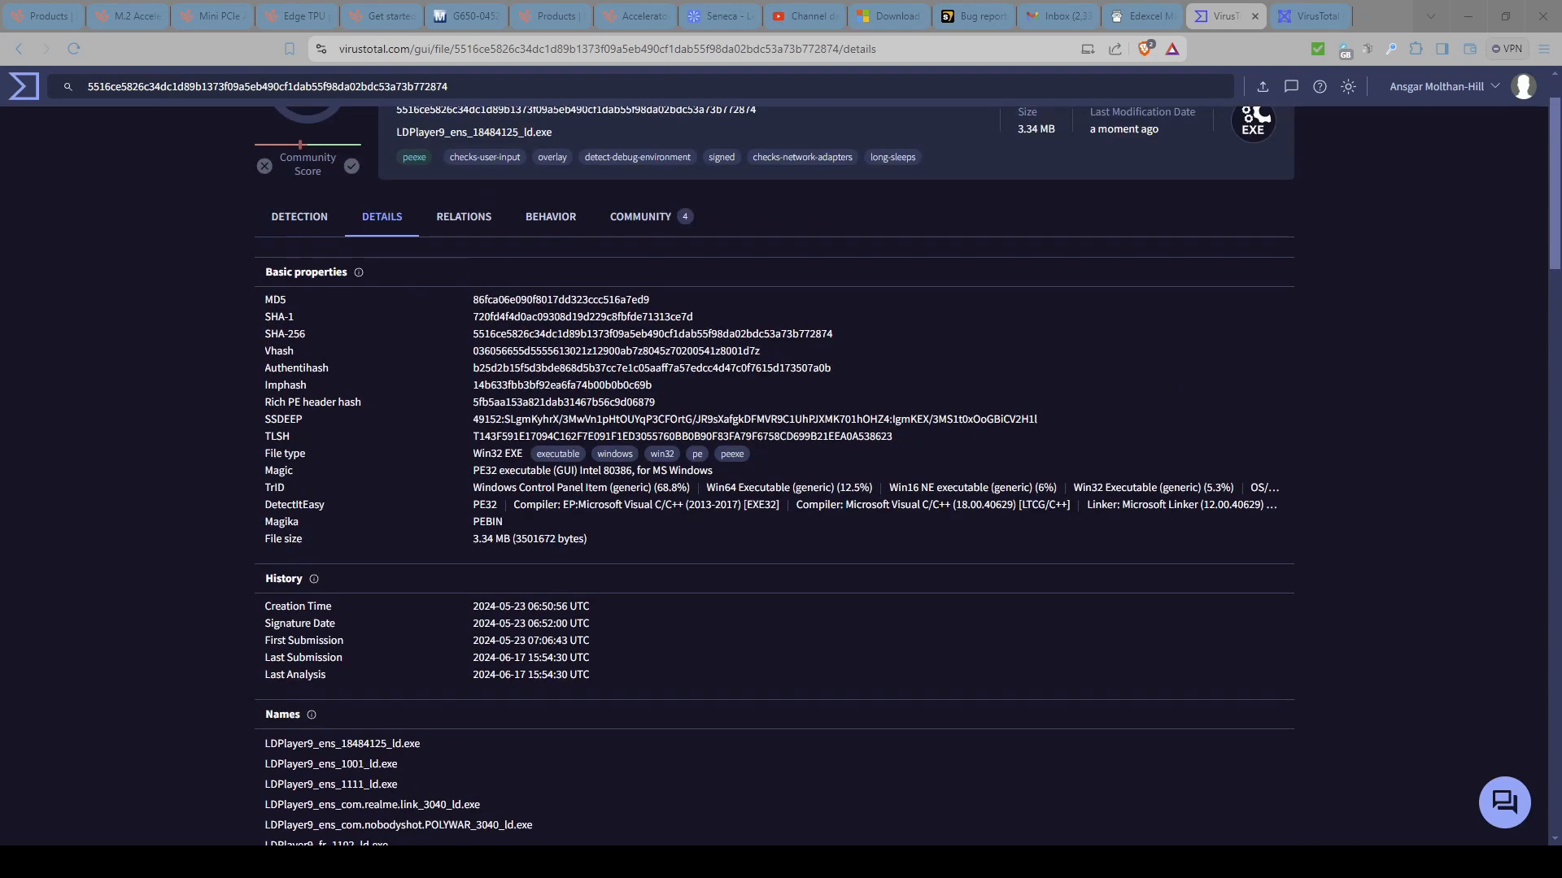
scroll("down", 3)
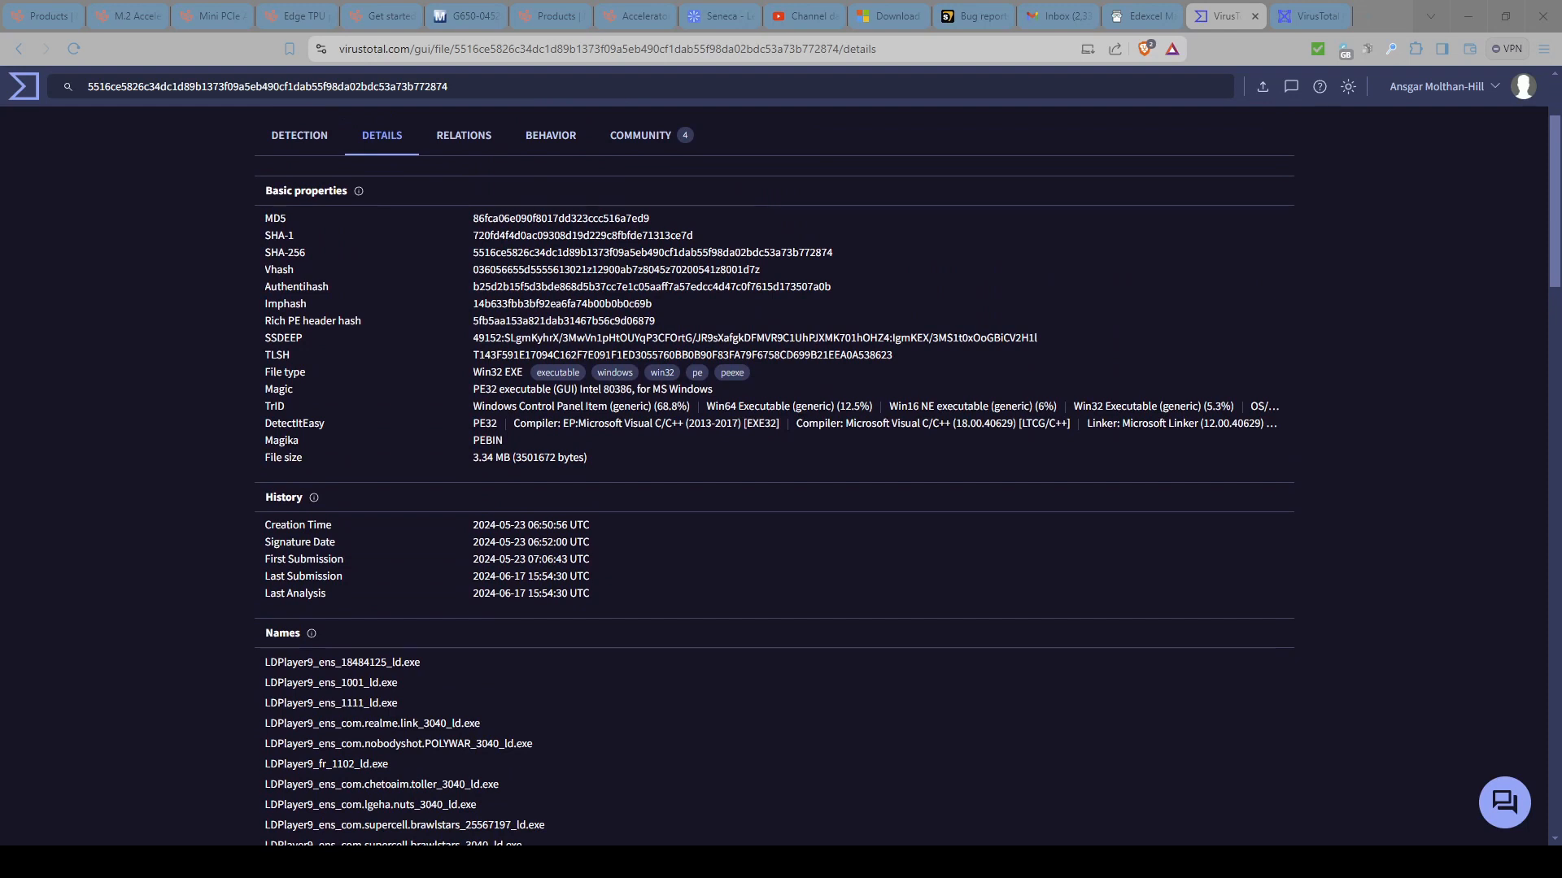
scroll("down", 3)
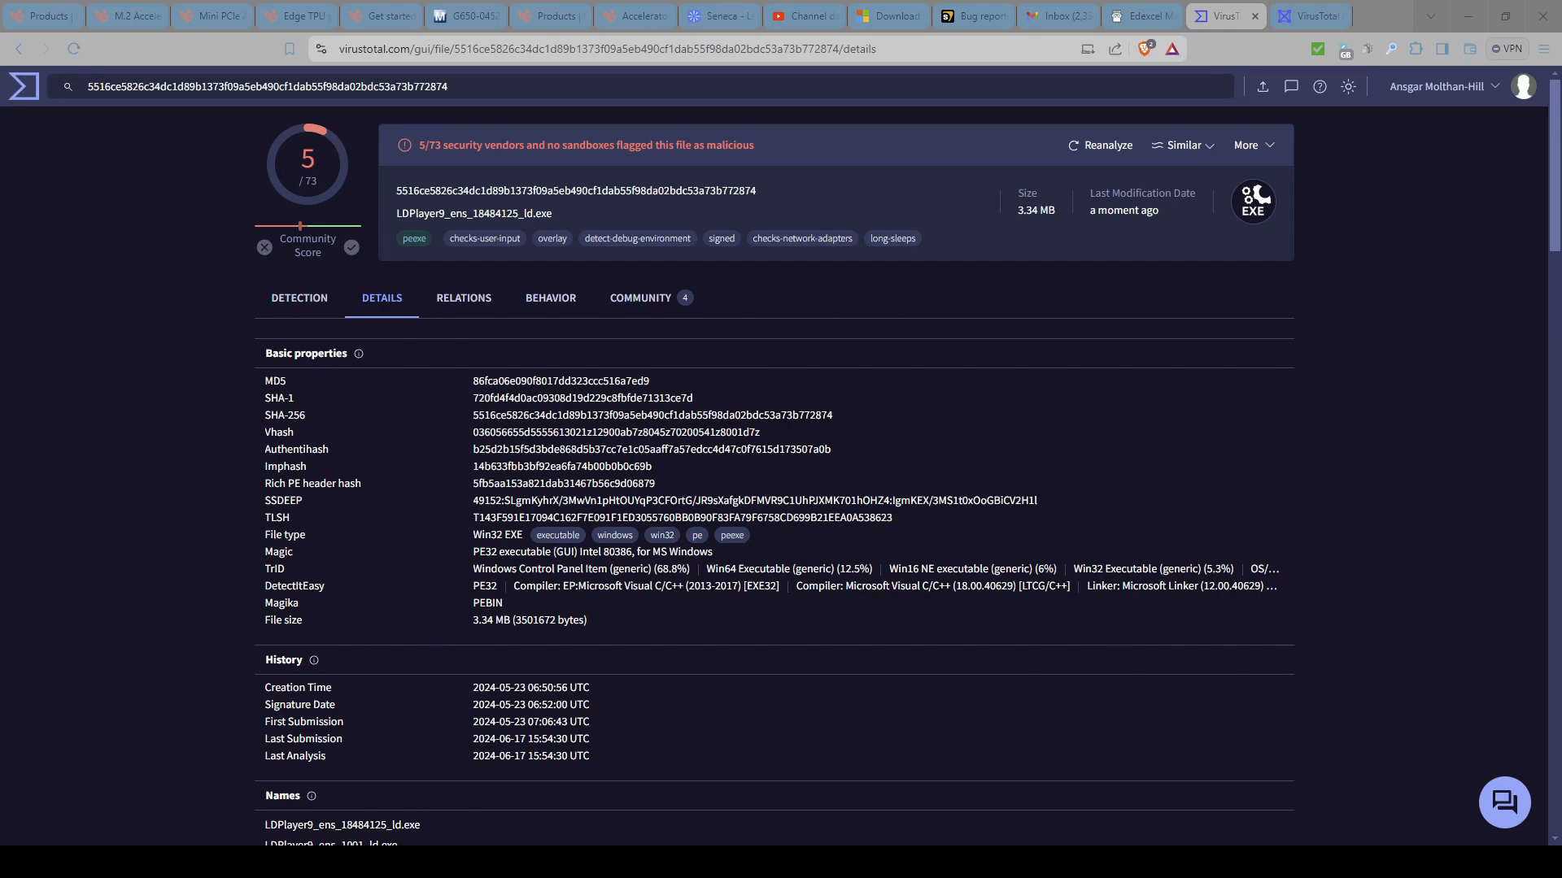
scroll("down", 3)
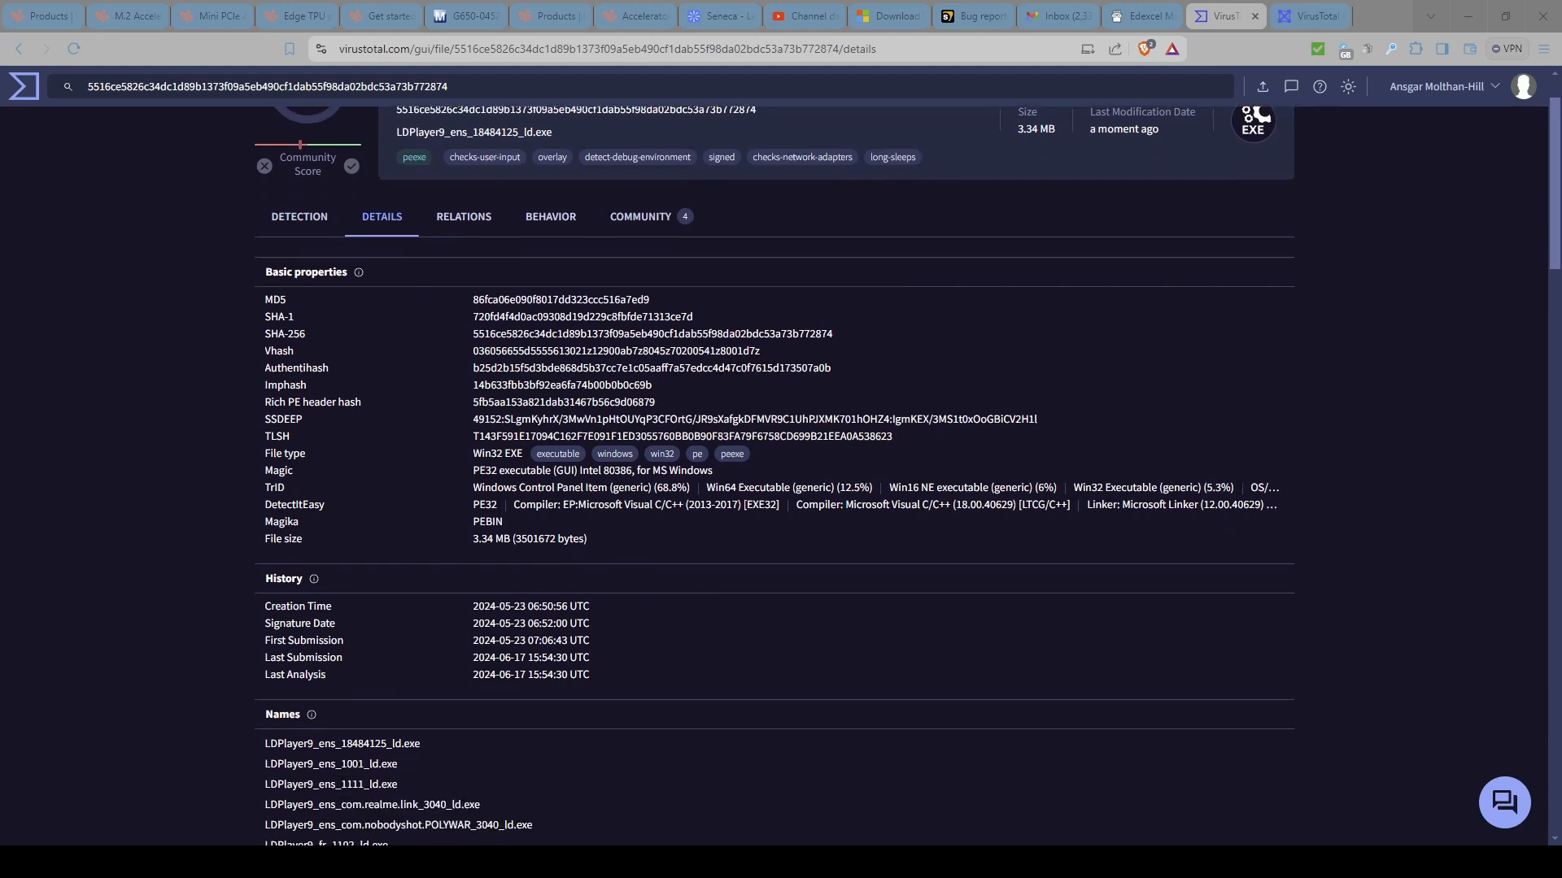
scroll("down", 3)
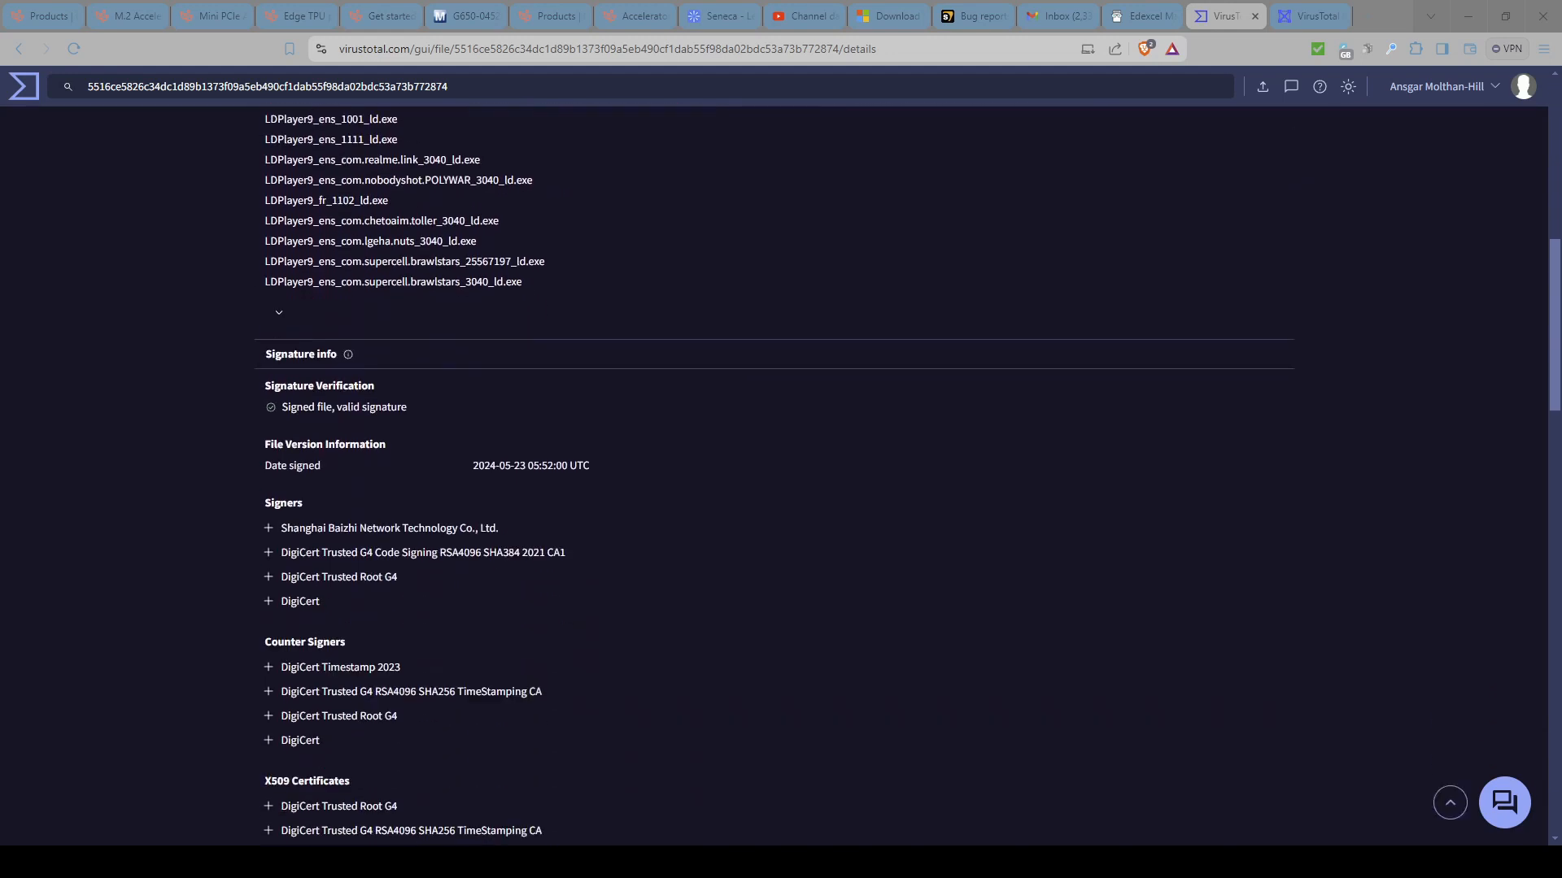
scroll("down", 3)
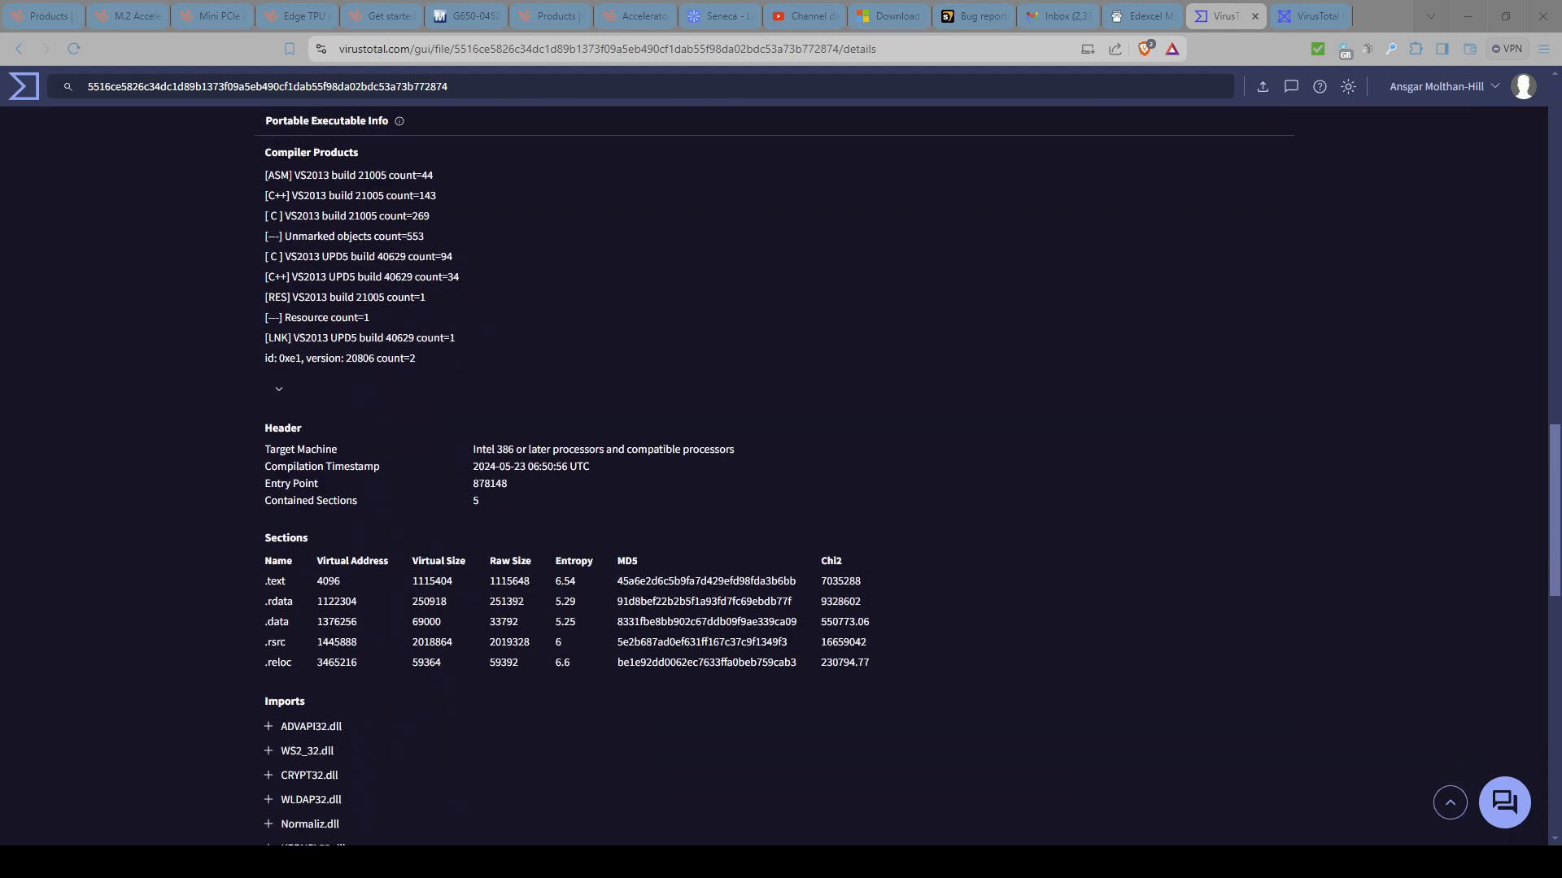
scroll("down", 3)
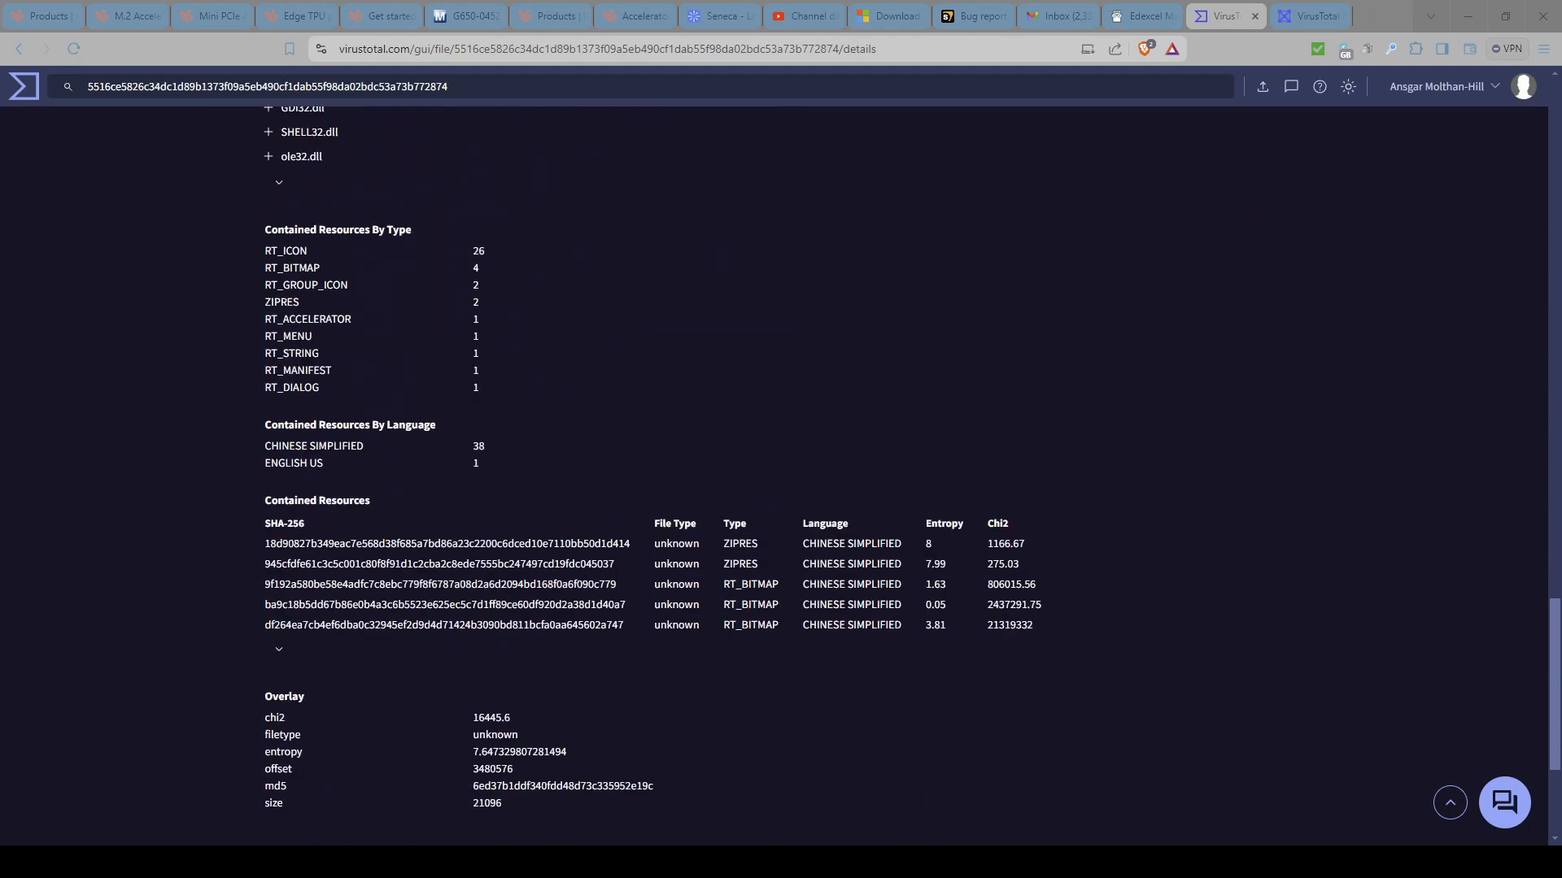
scroll("down", 3)
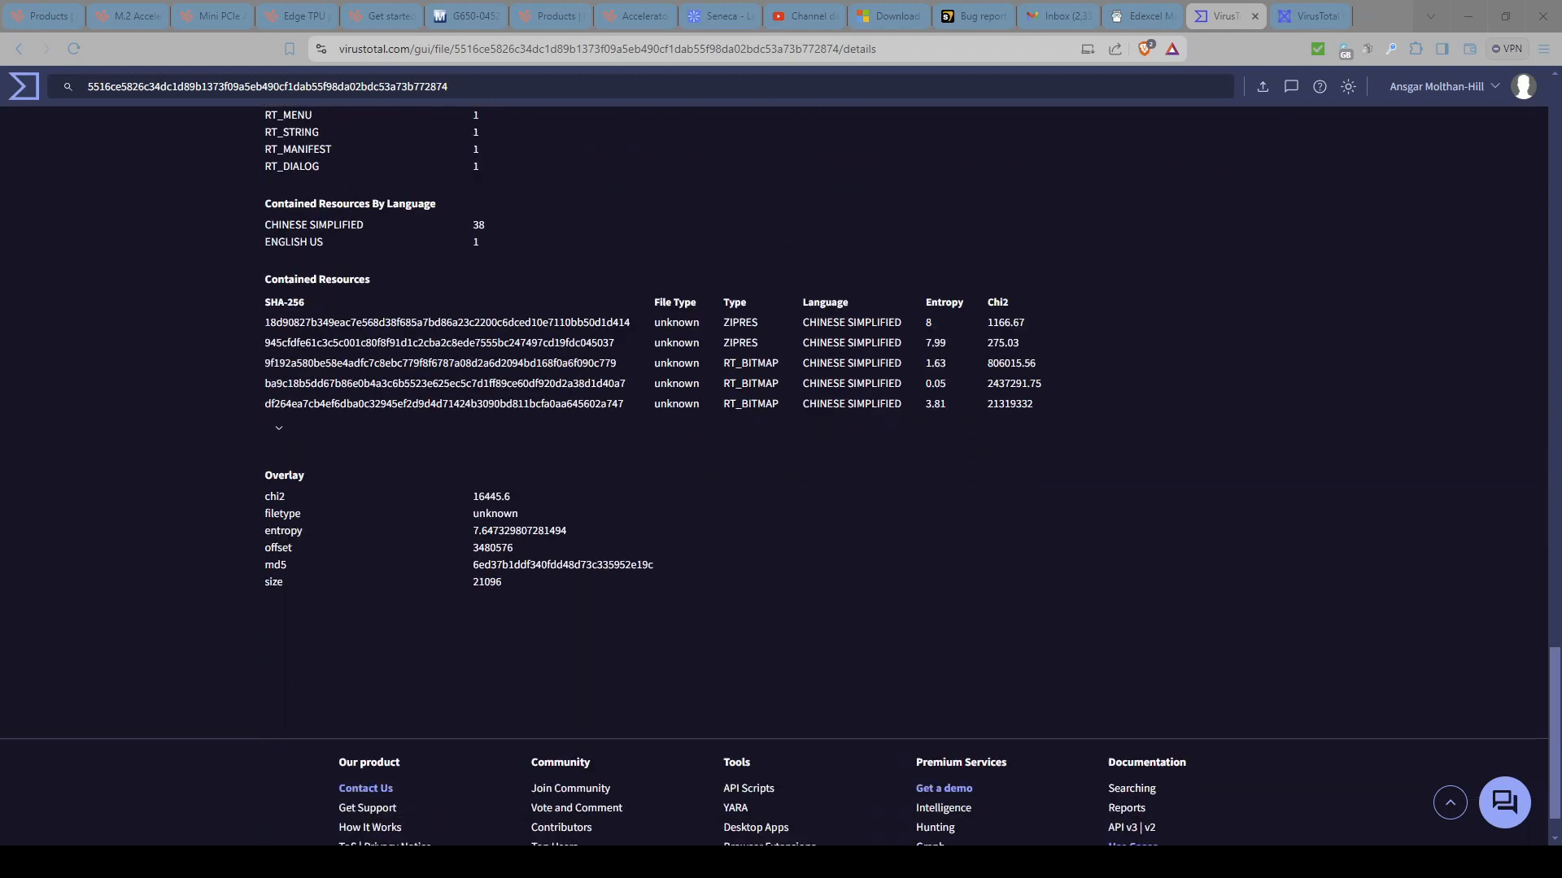
scroll("up", 3)
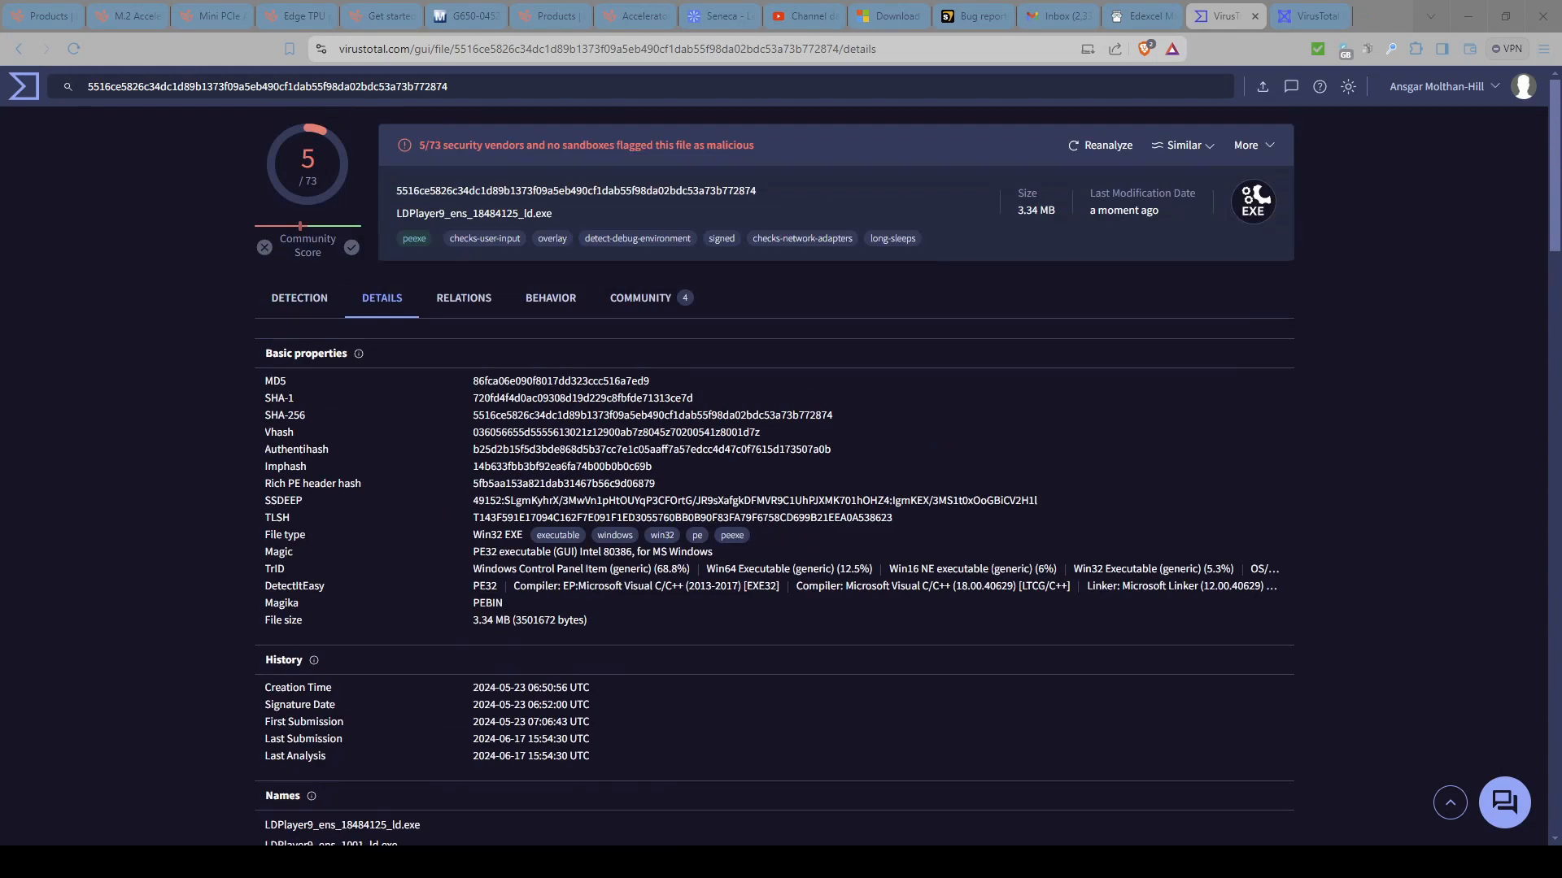
Step: Open the Behavior report and scroll through its activity summary to file-system actions
left_click(550, 298)
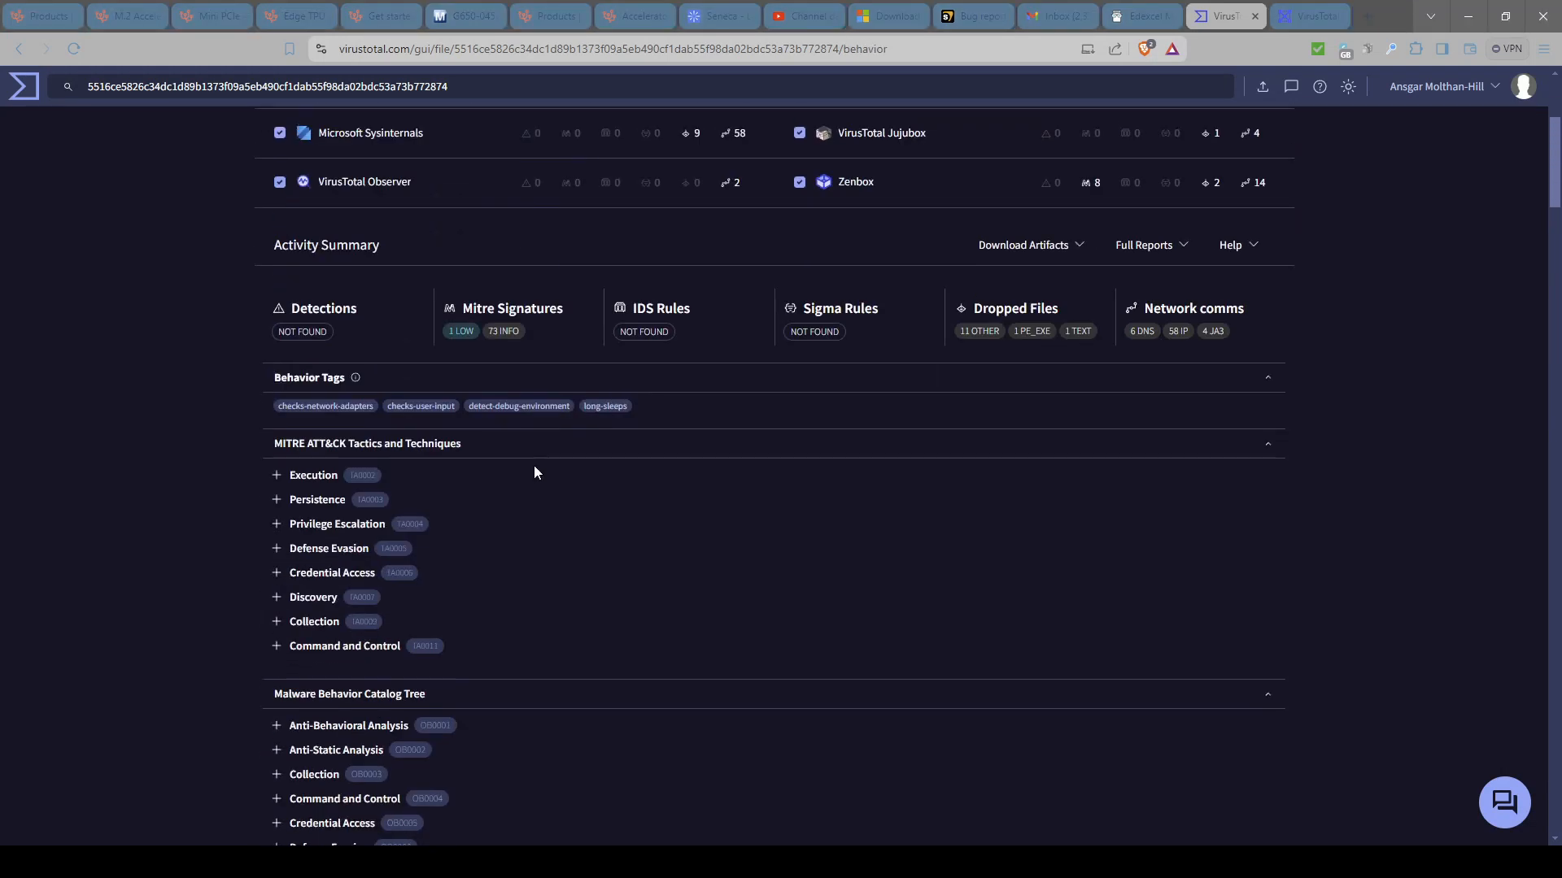
scroll("down", 3)
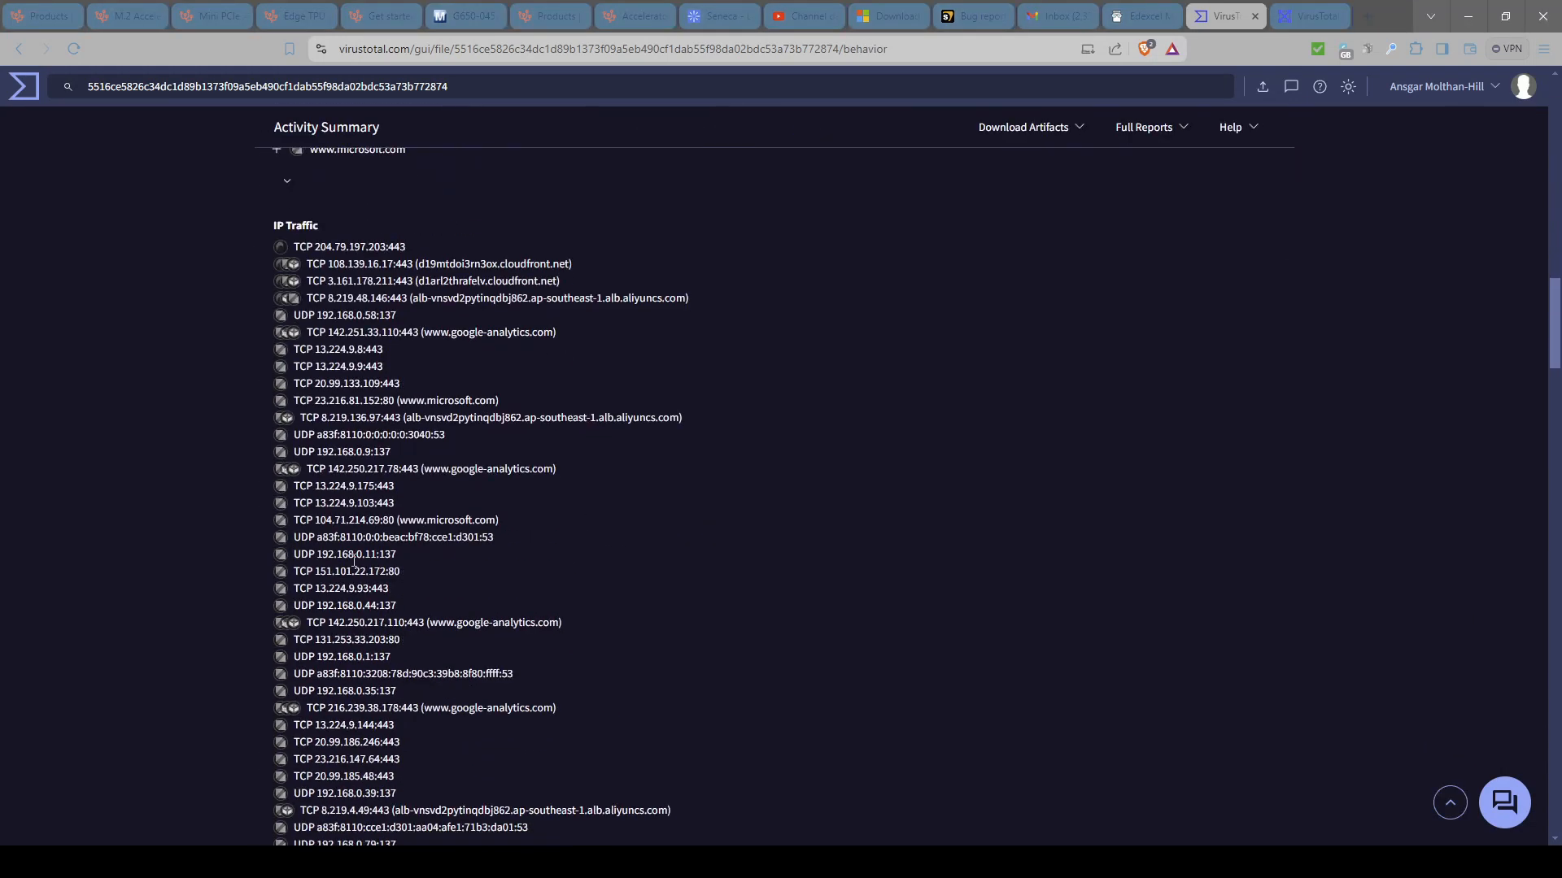
scroll("down", 3)
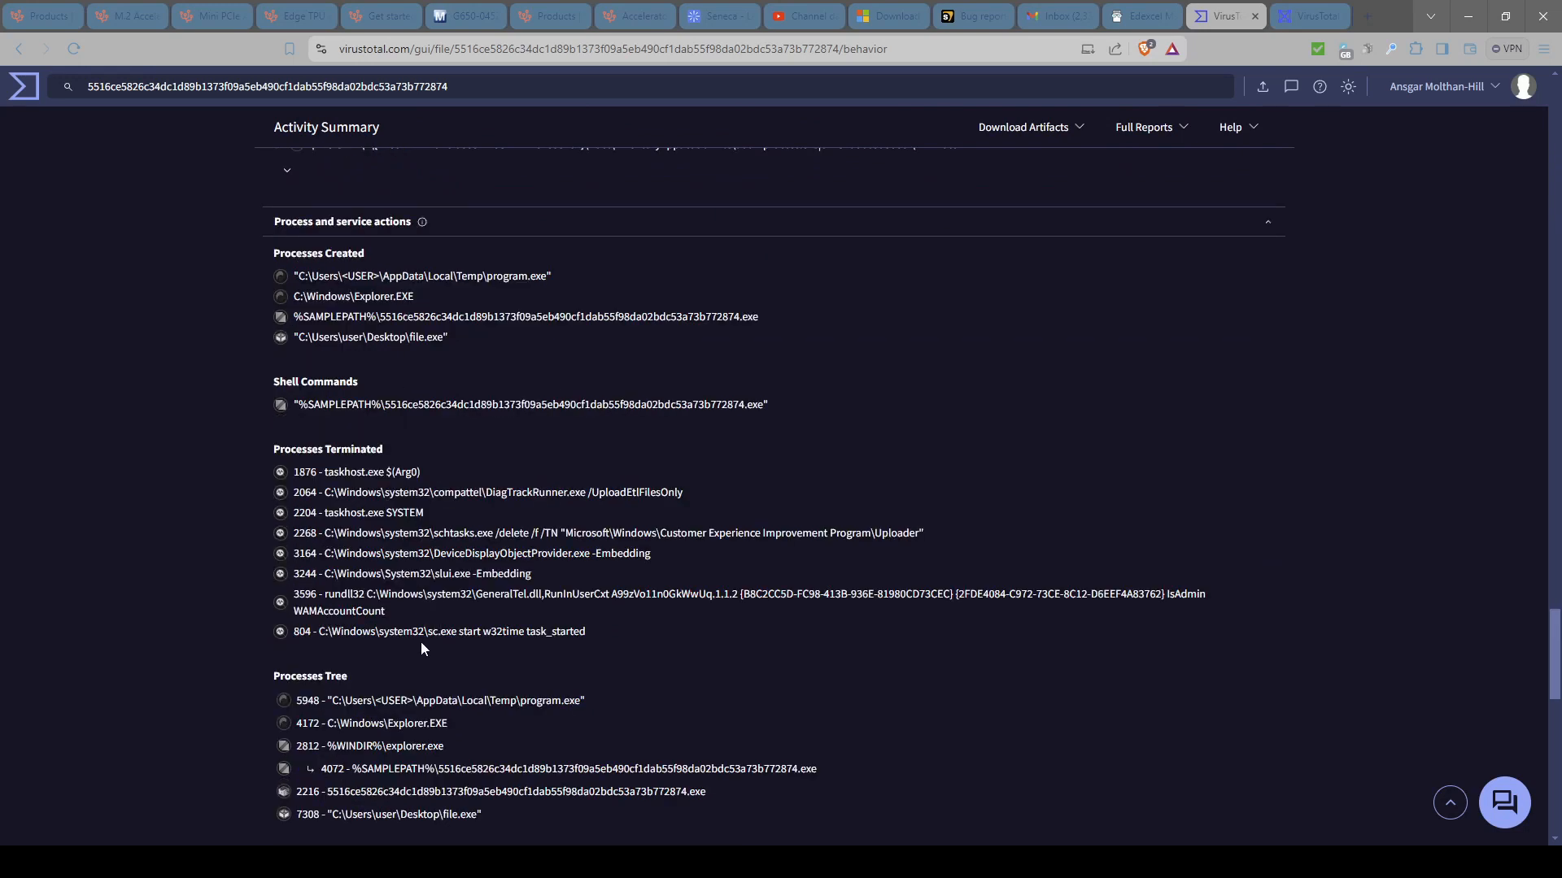
double_click(444, 631)
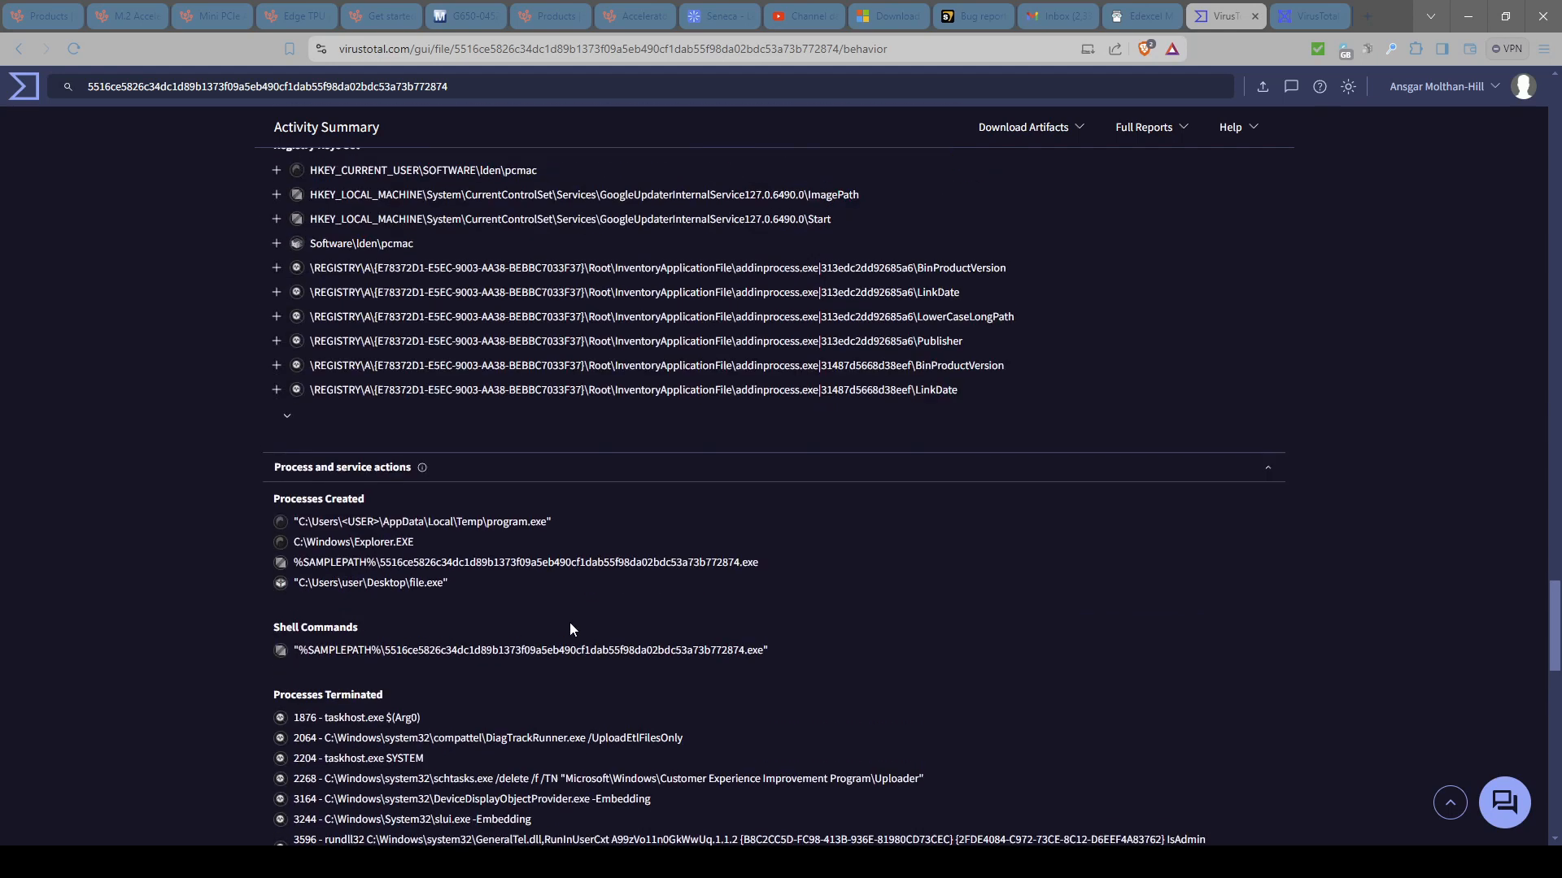
scroll("up", 3)
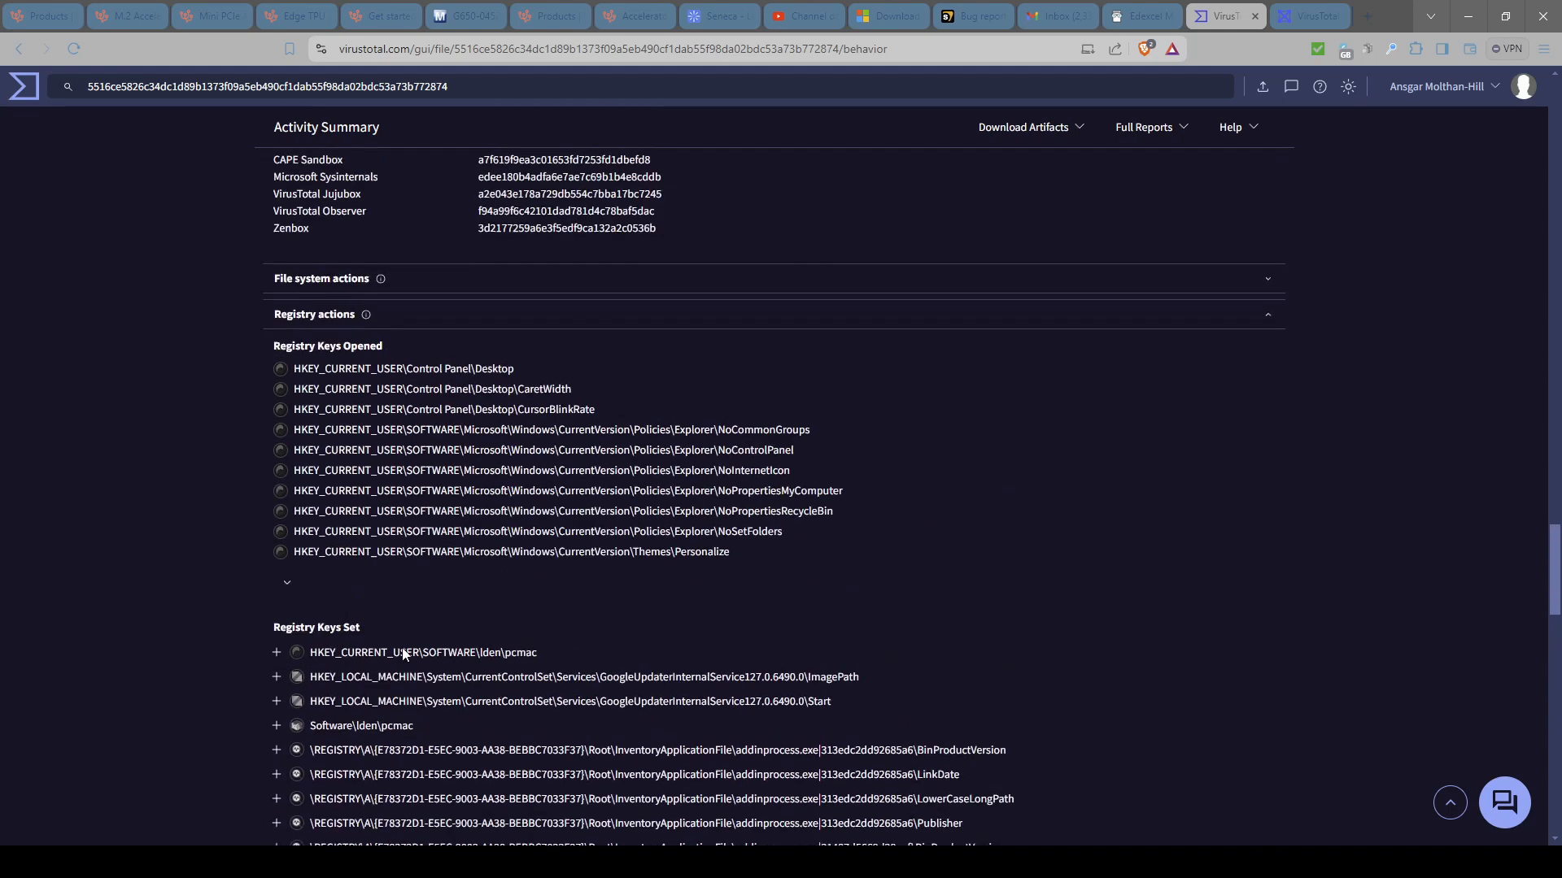
scroll("down", 3)
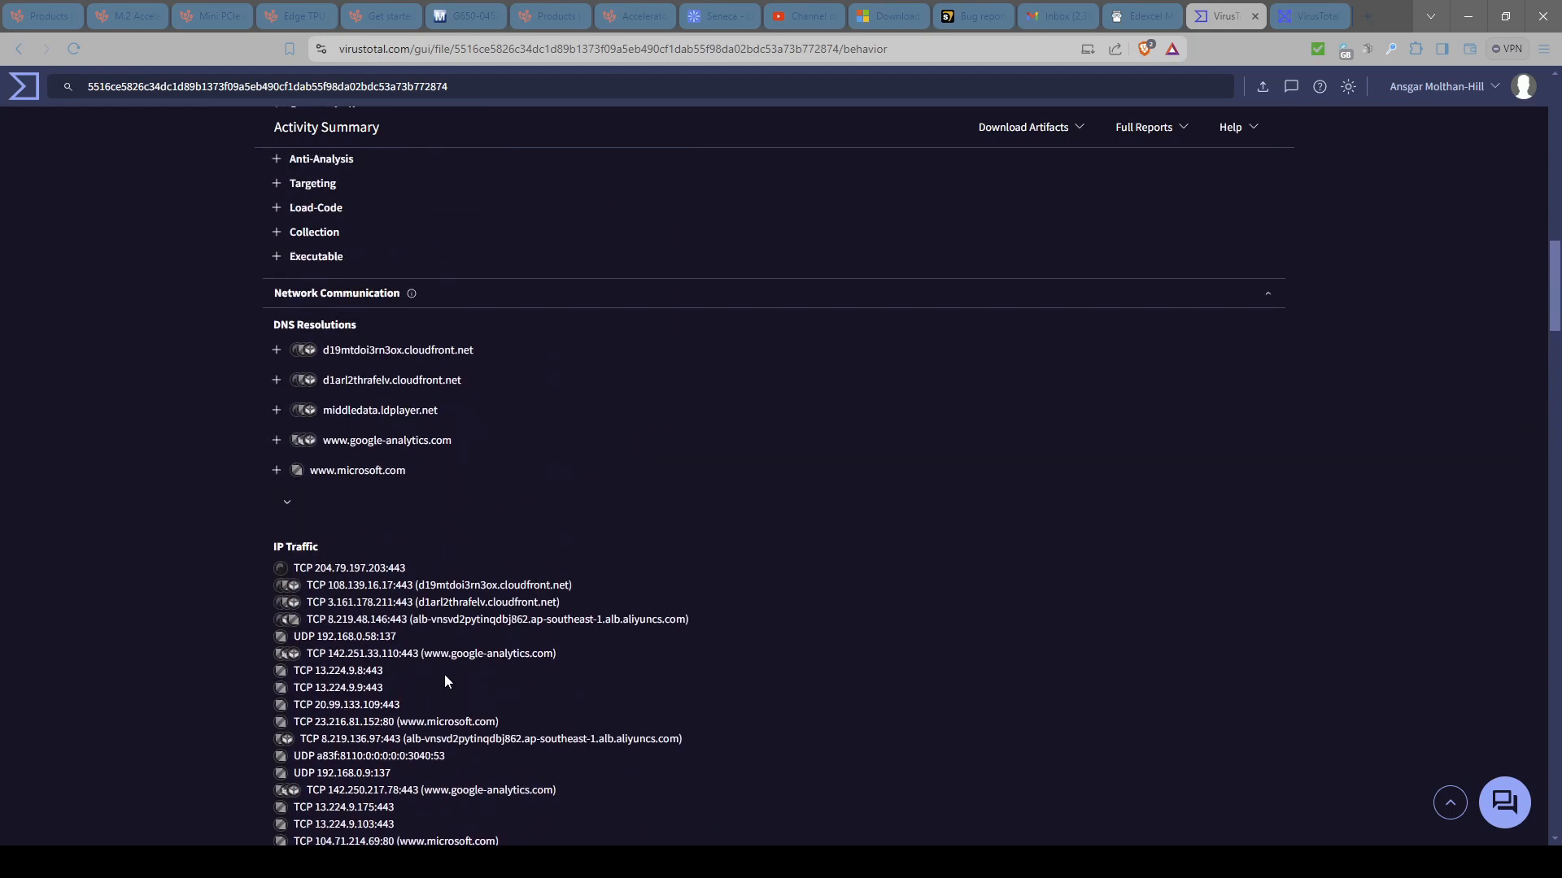
scroll("up", 3)
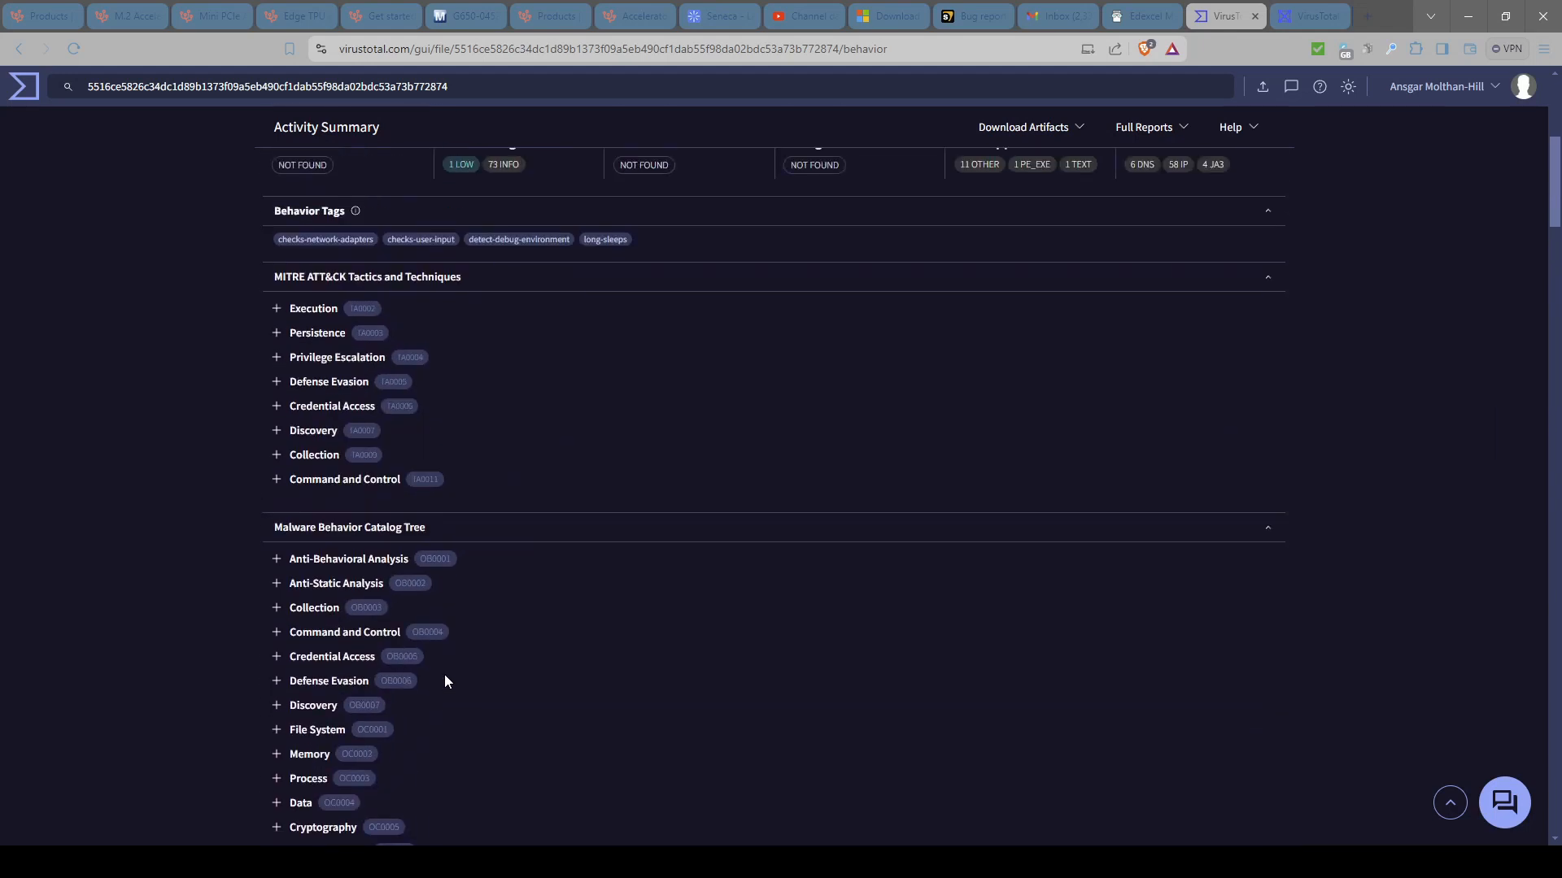
scroll("down", 3)
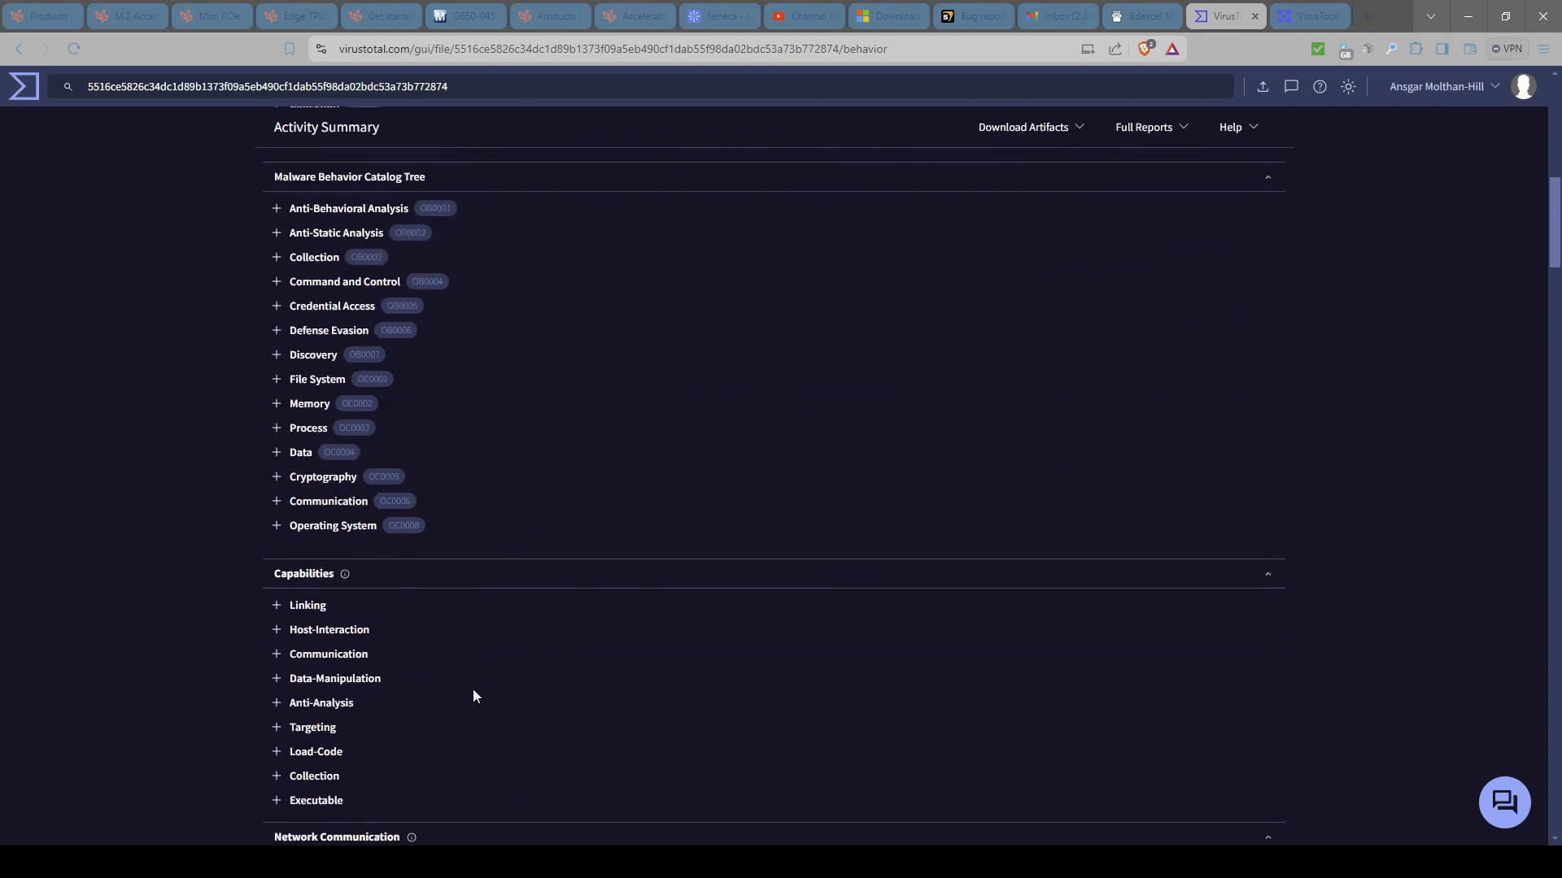
scroll("down", 3)
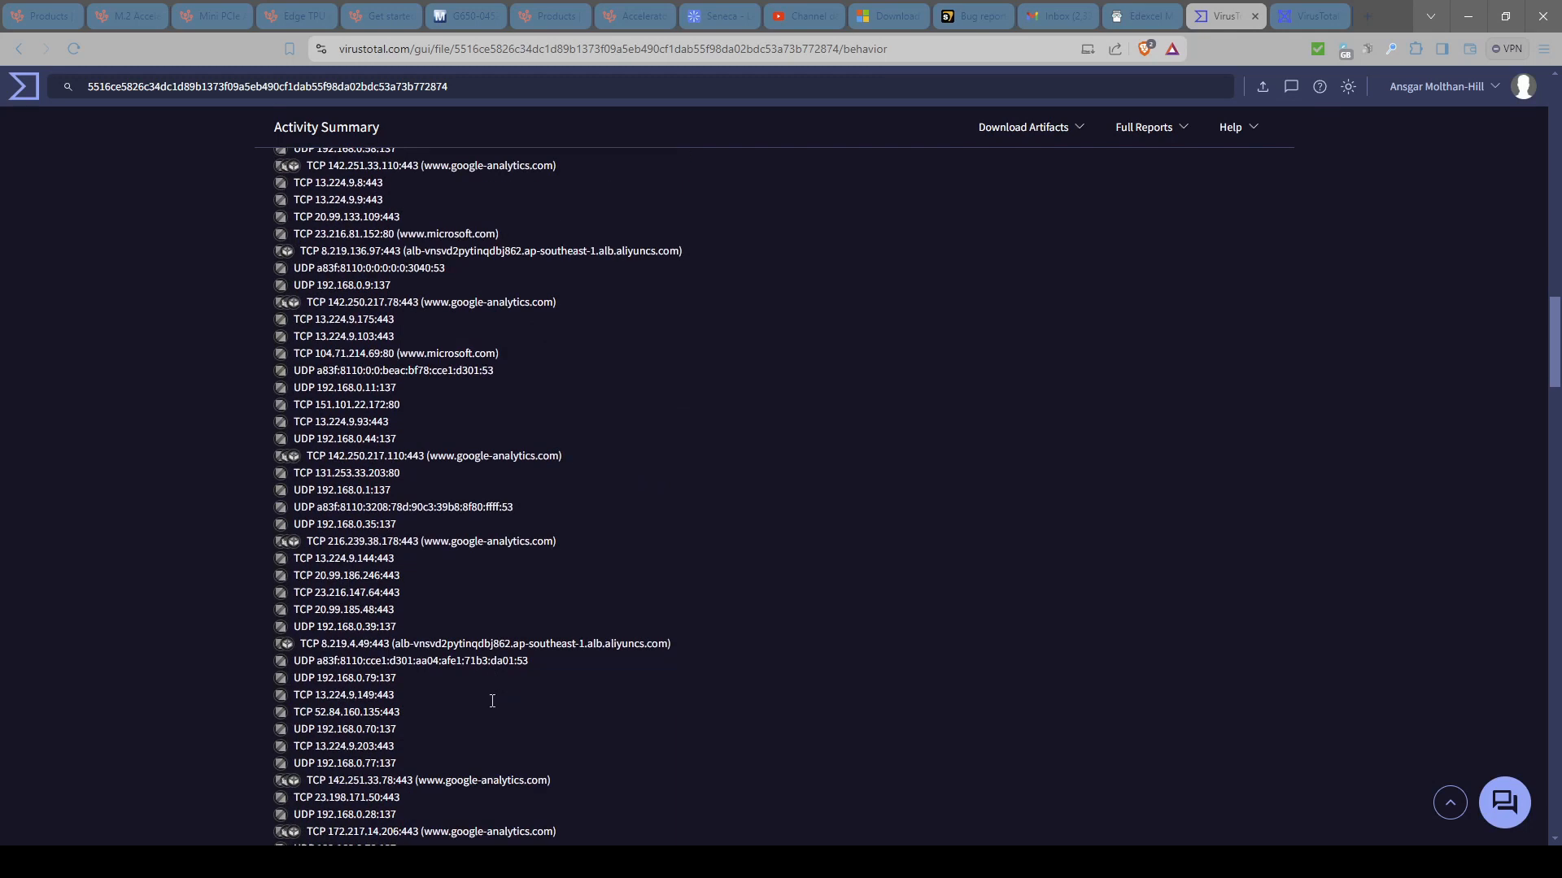
scroll("down", 3)
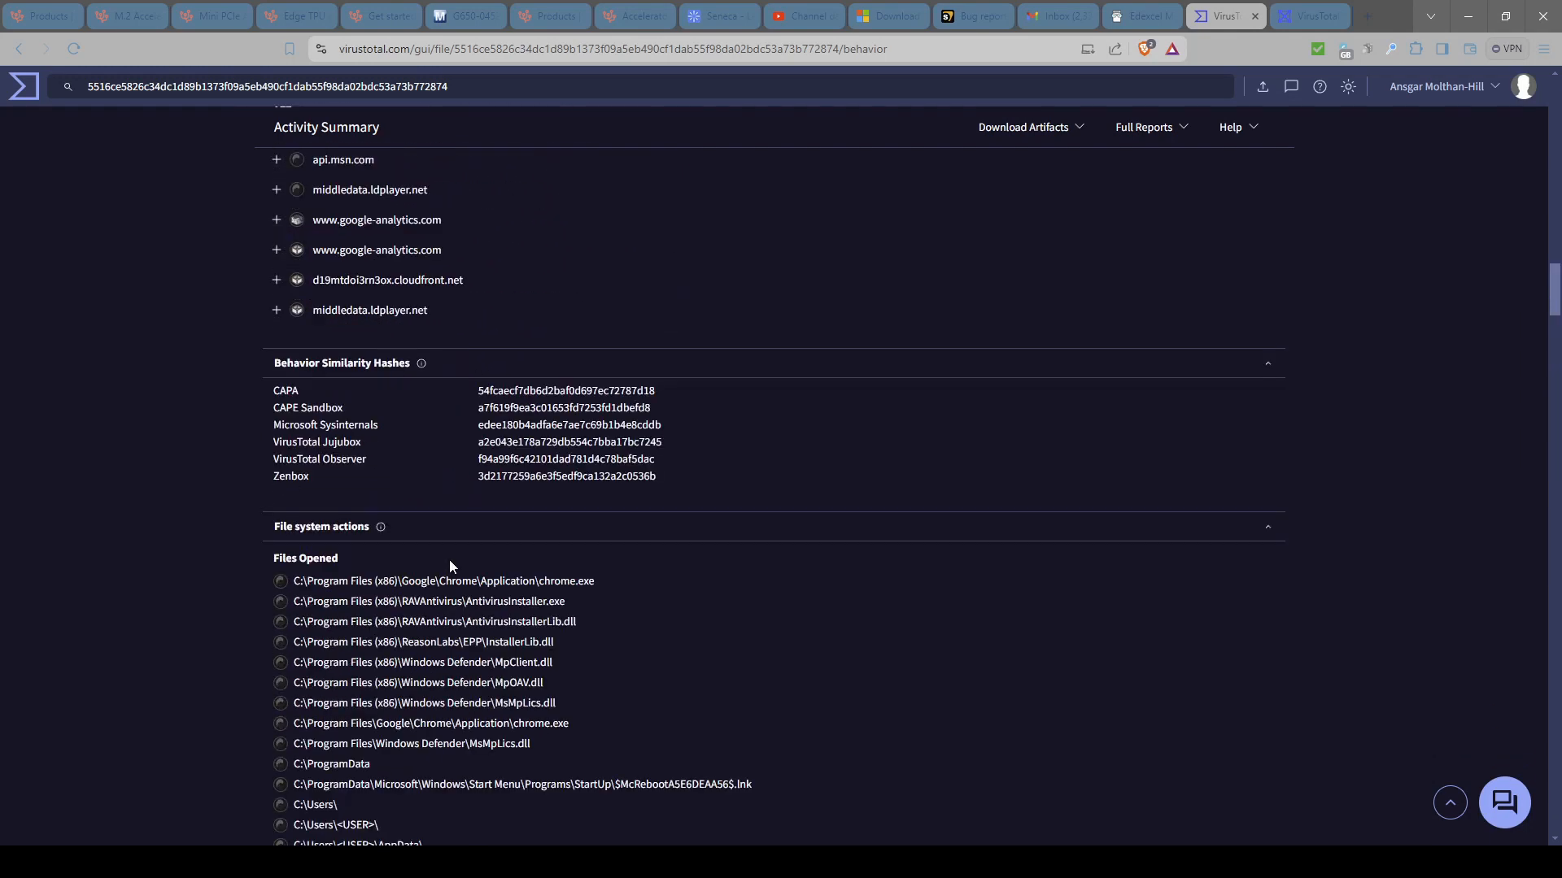
Step: Highlight chrome.exe and AntivirusInstaller.exe among the installer's opened files
scroll("down", 3)
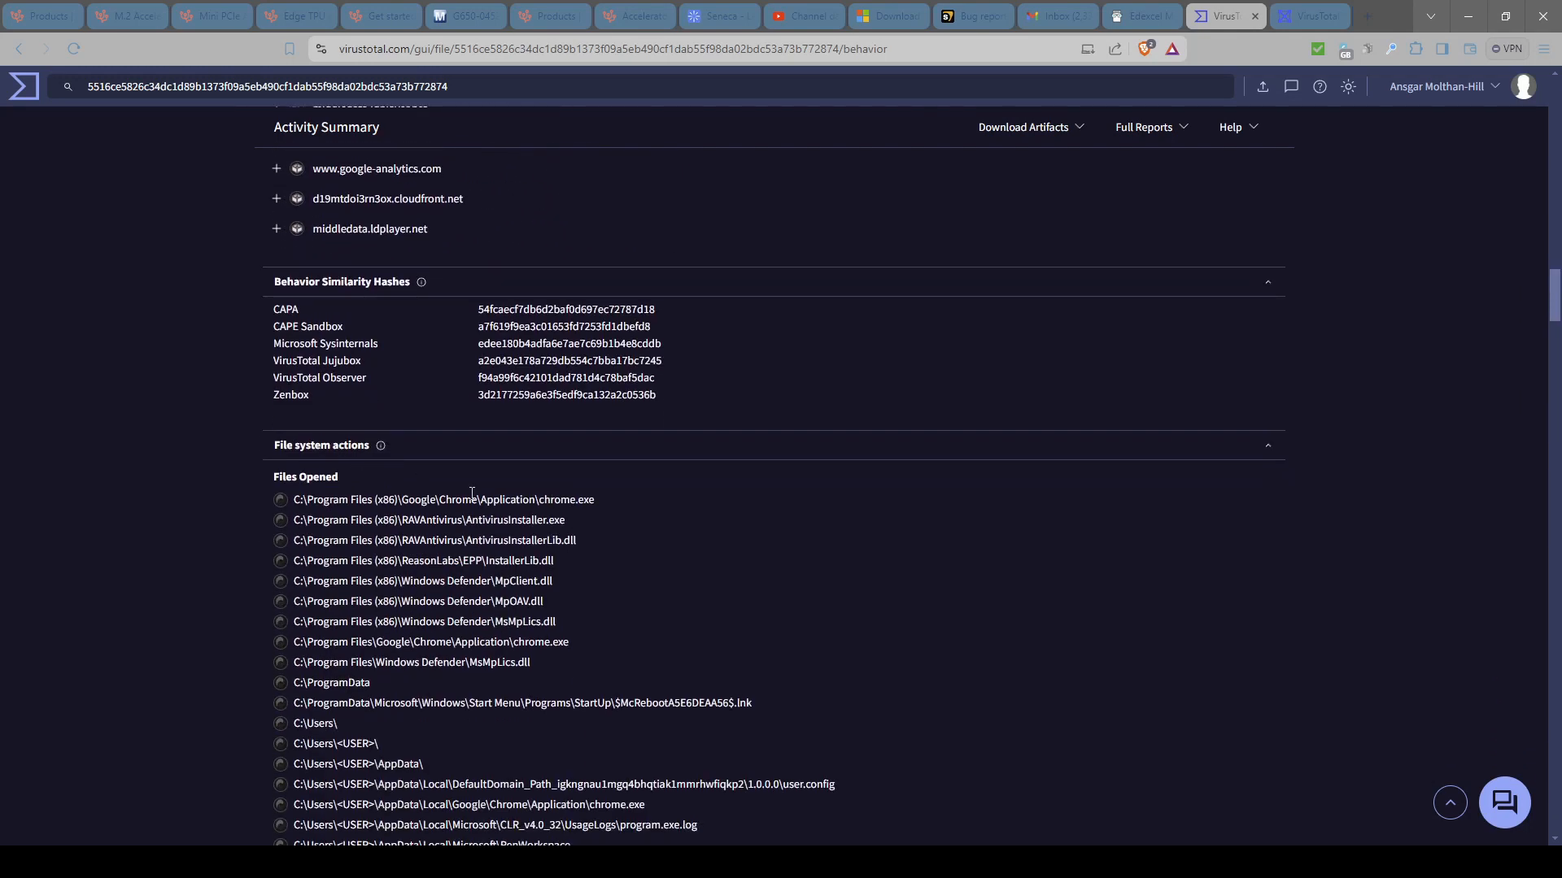
double_click(568, 499)
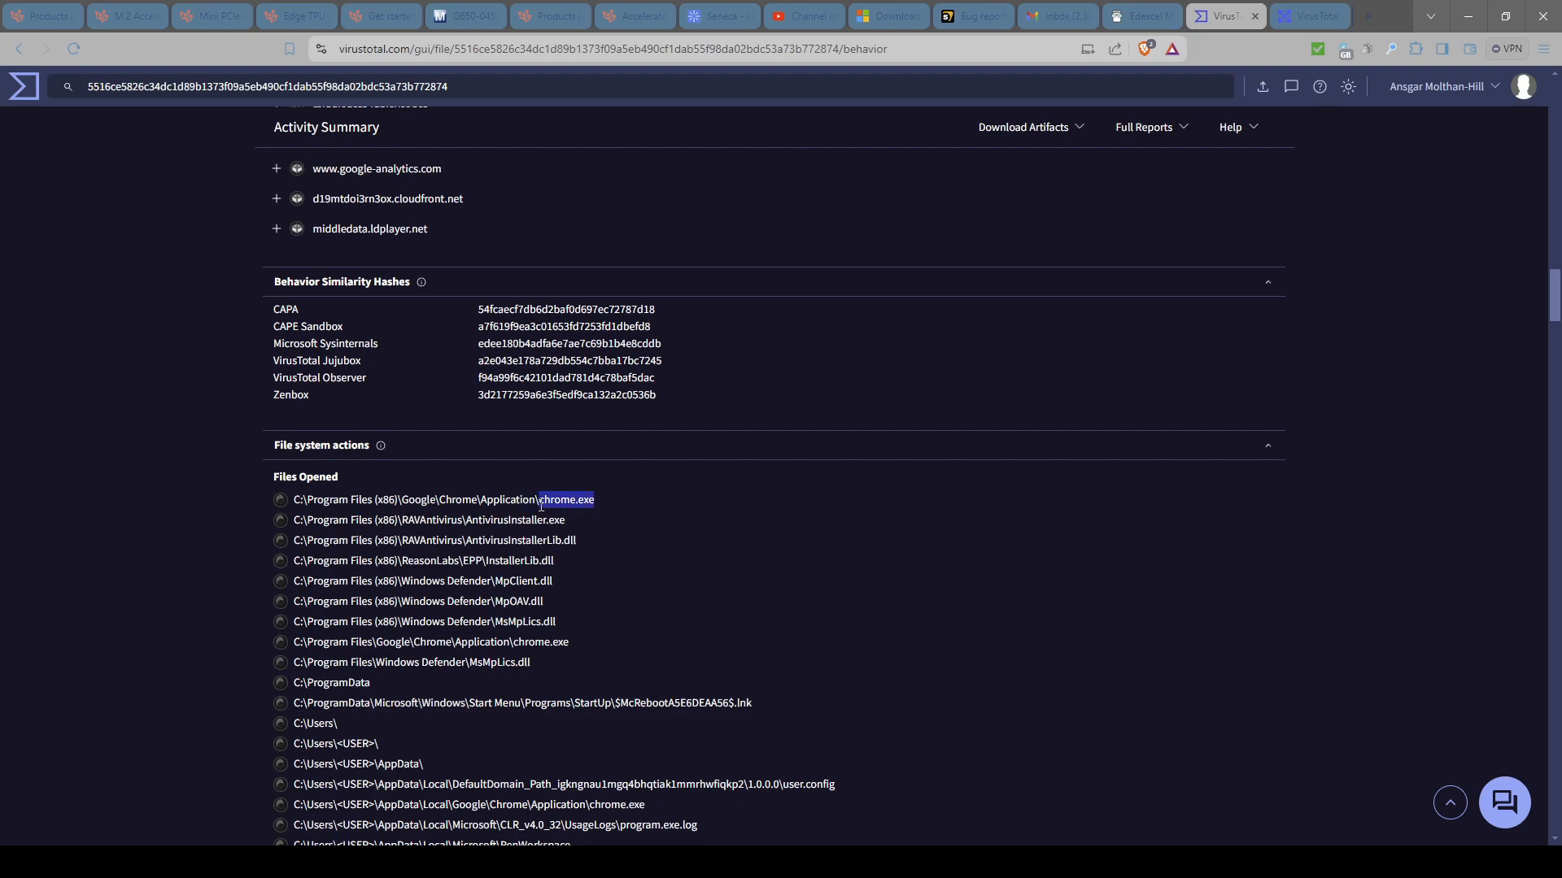
left_click(900, 713)
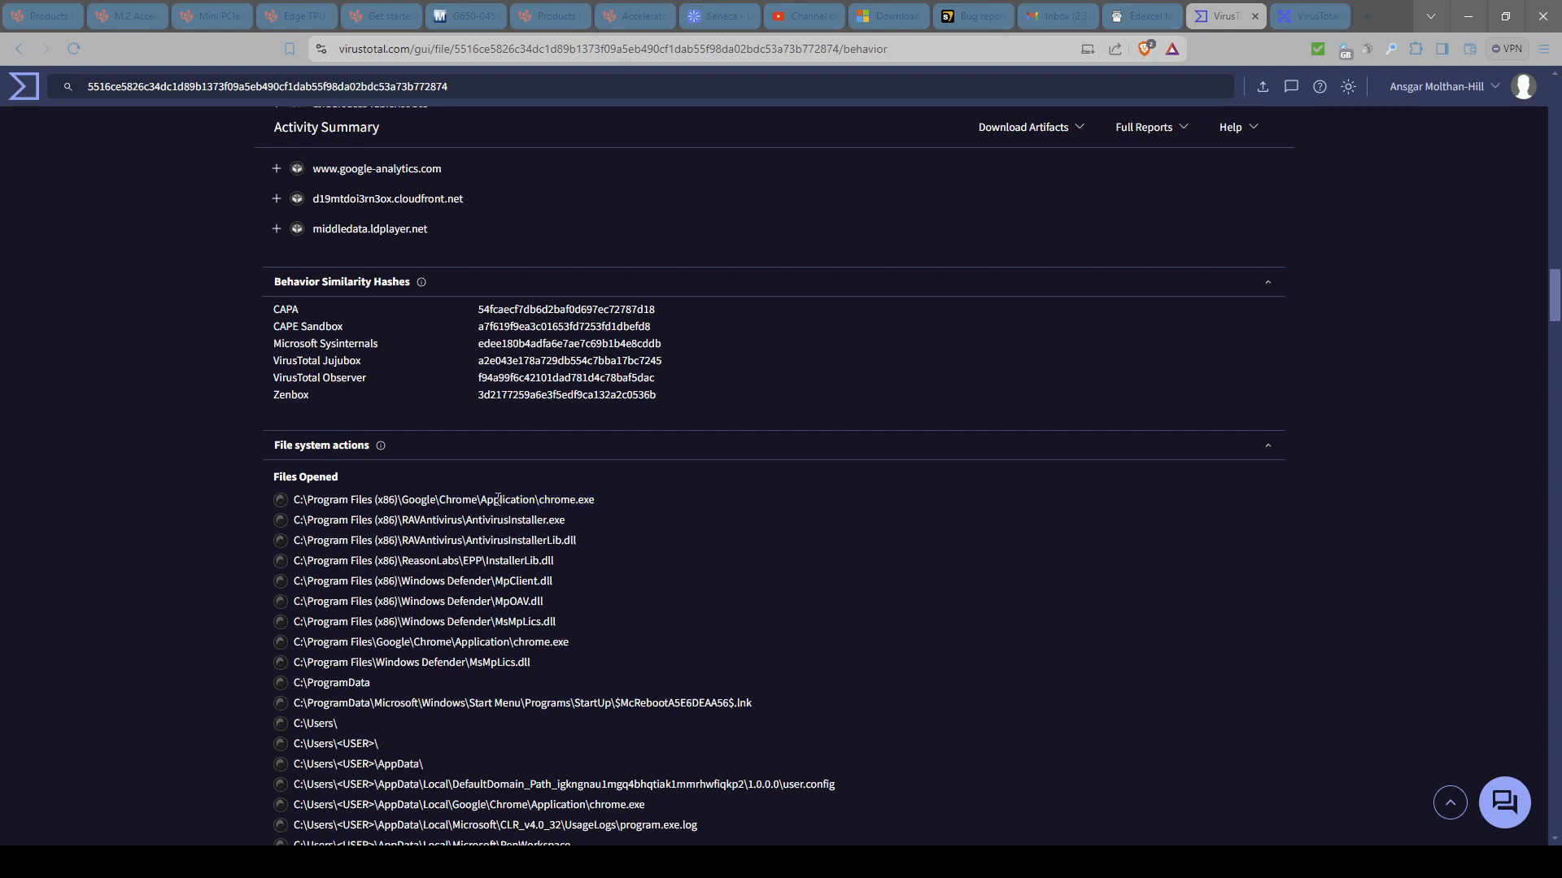
double_click(566, 500)
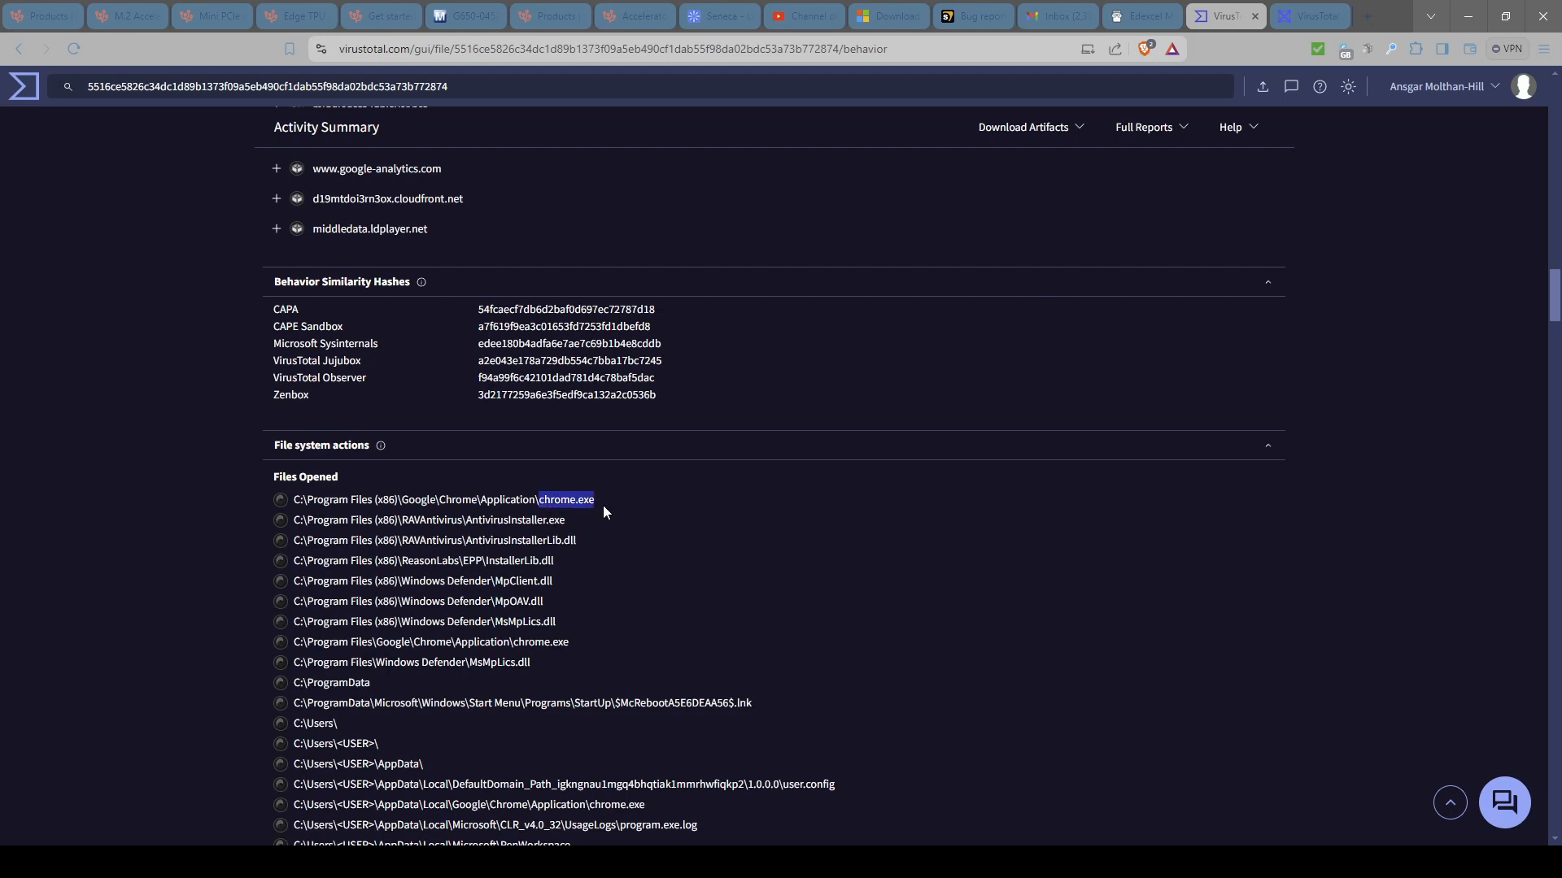
double_click(515, 521)
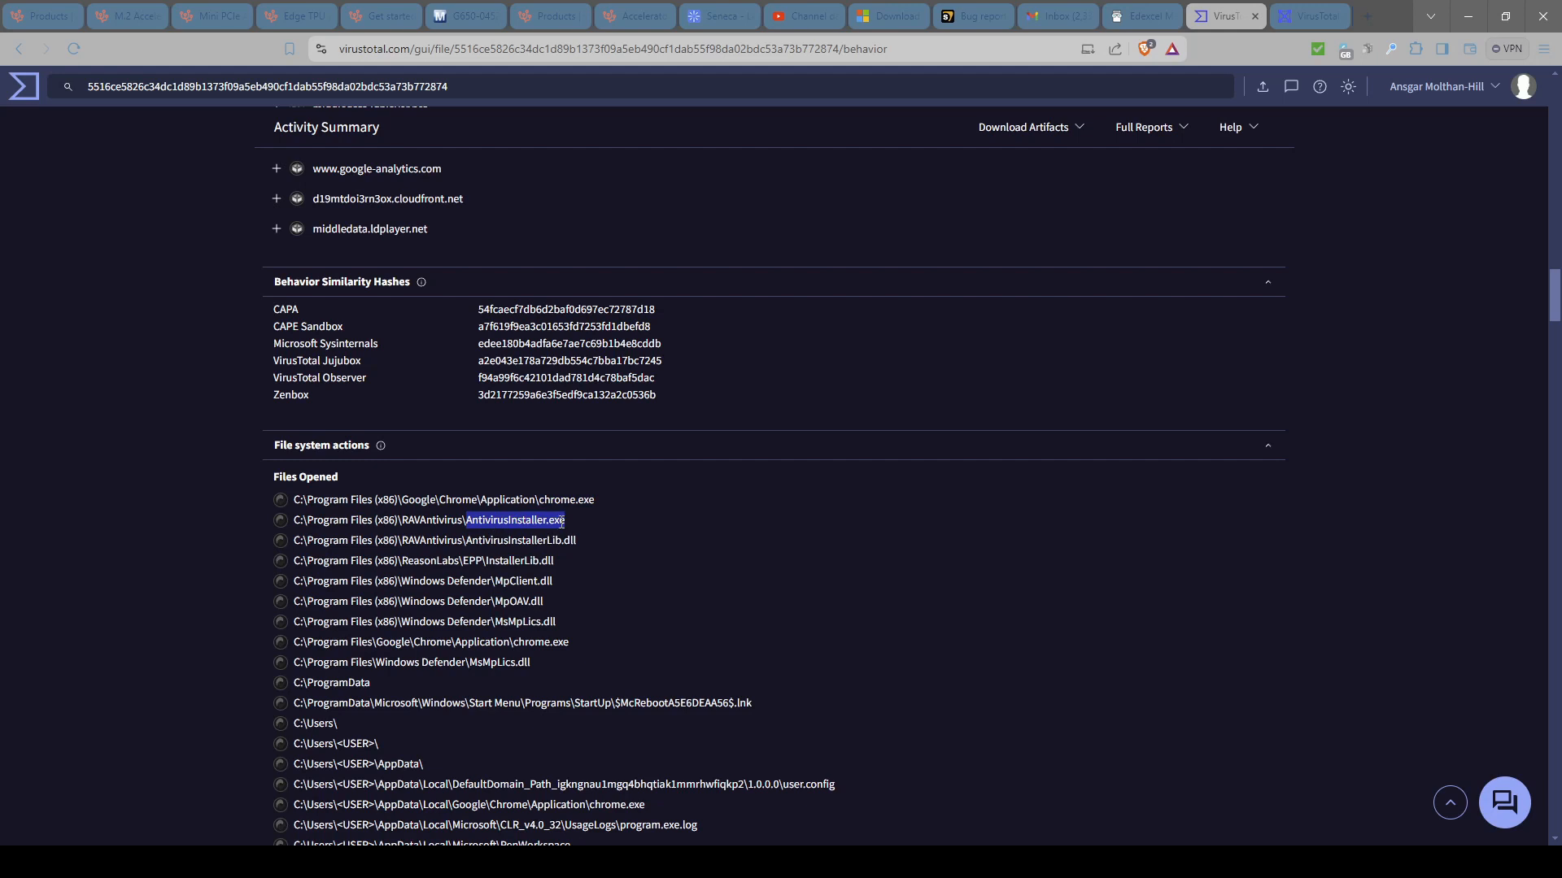
mouse_move(579, 525)
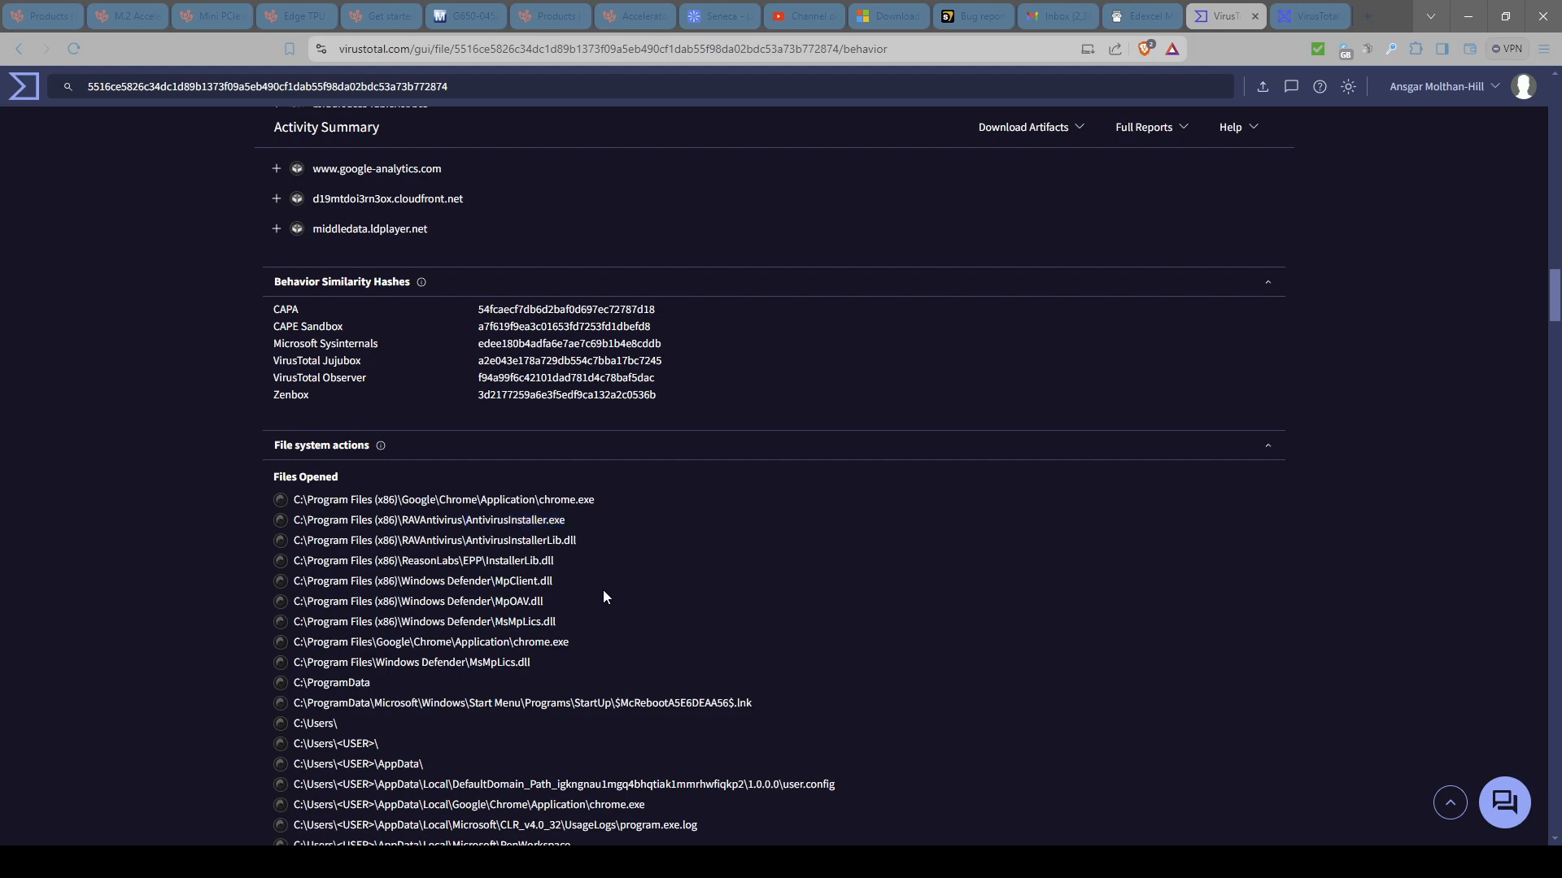
mouse_move(559, 666)
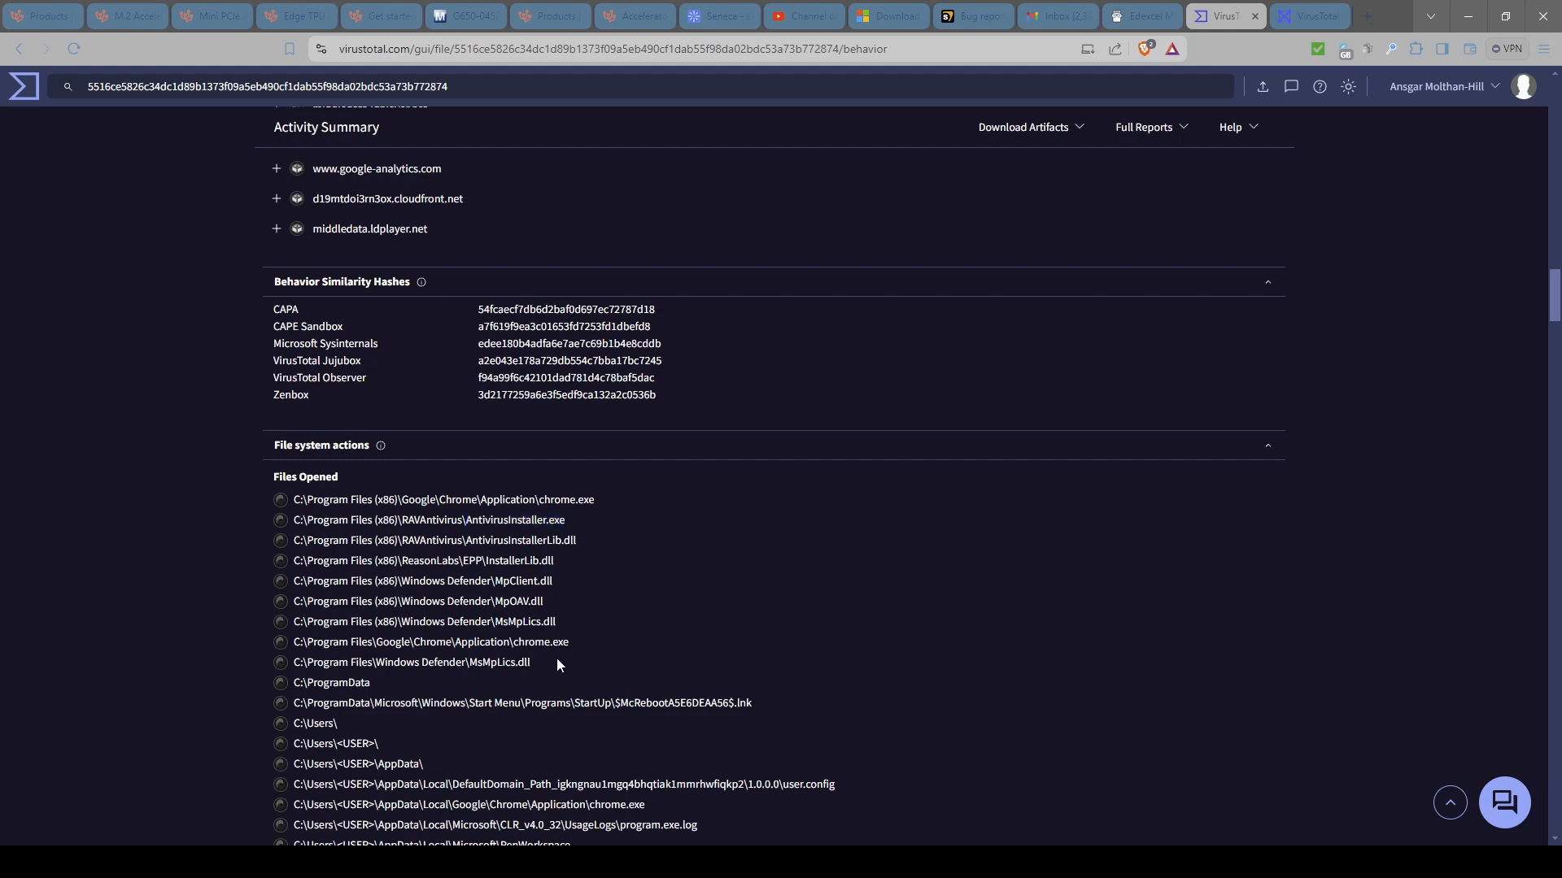
mouse_move(567, 658)
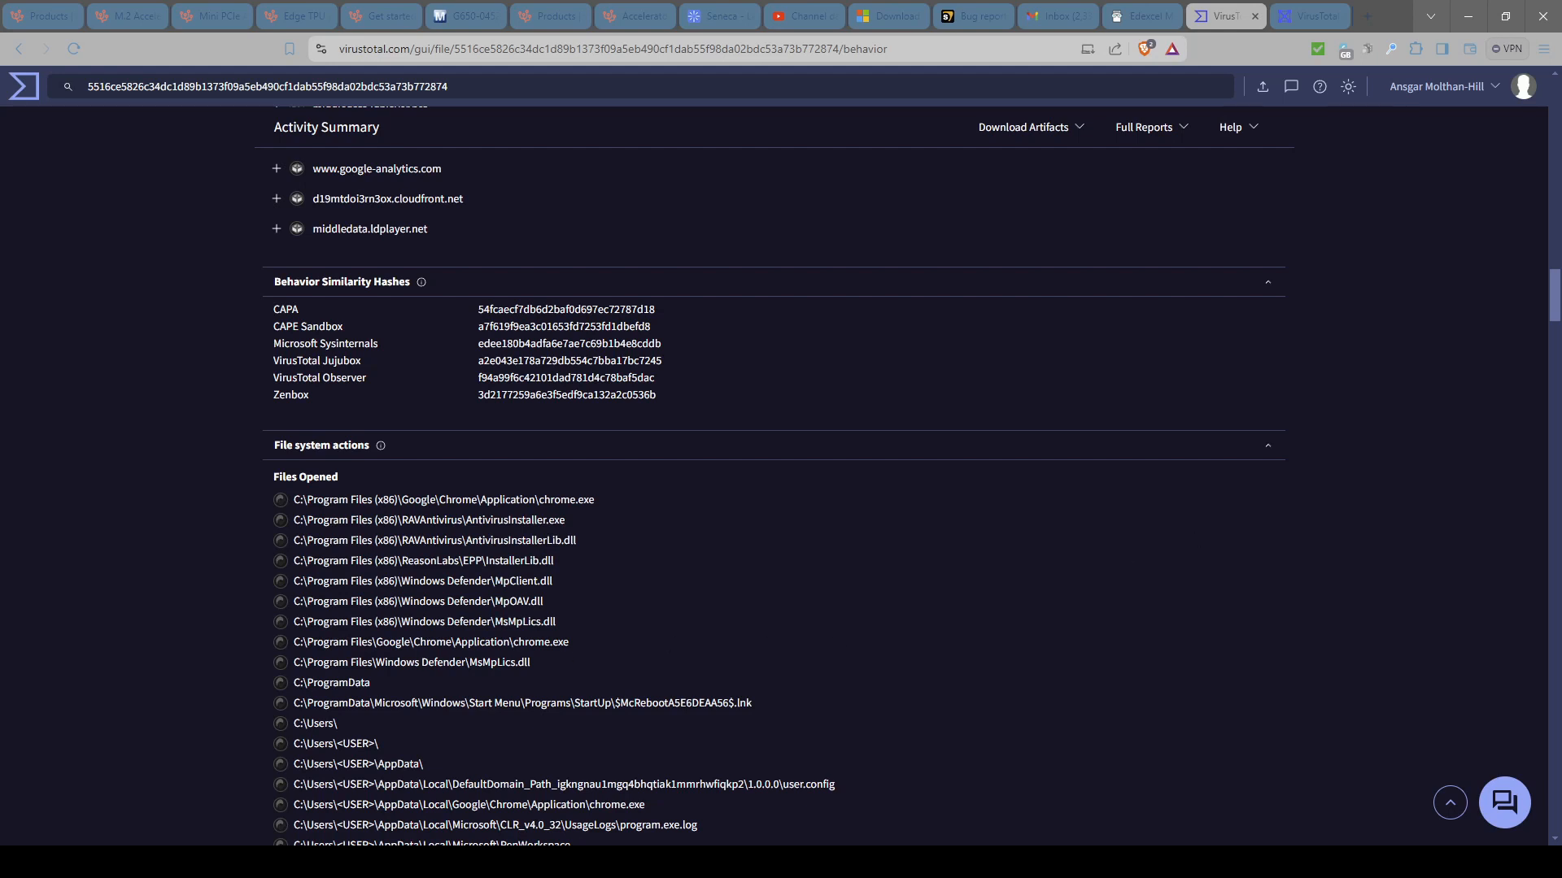
scroll("down", 3)
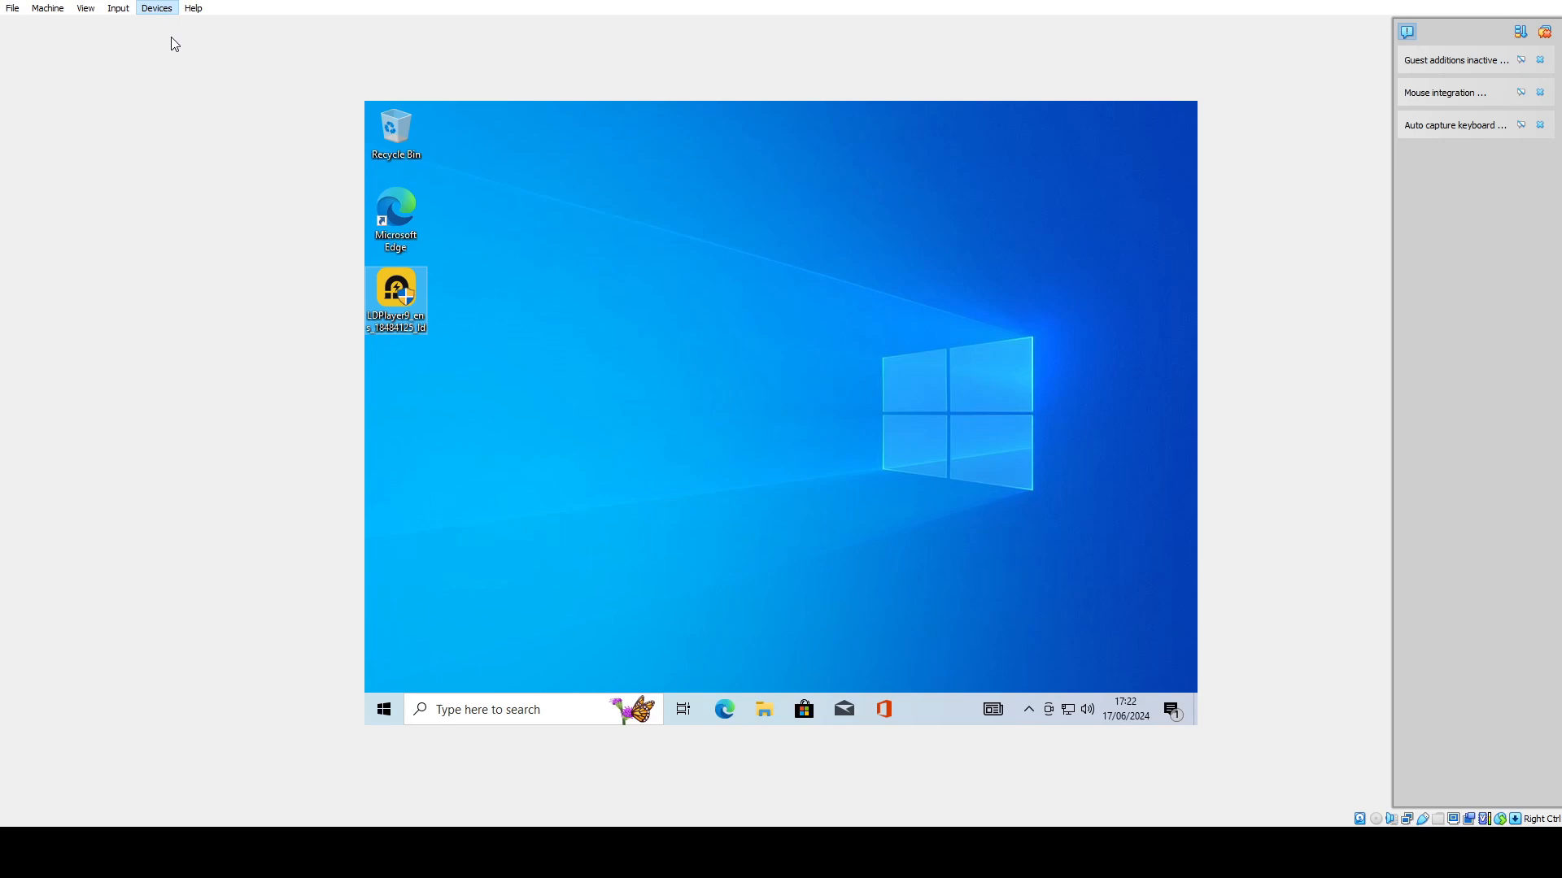
mouse_move(242, 158)
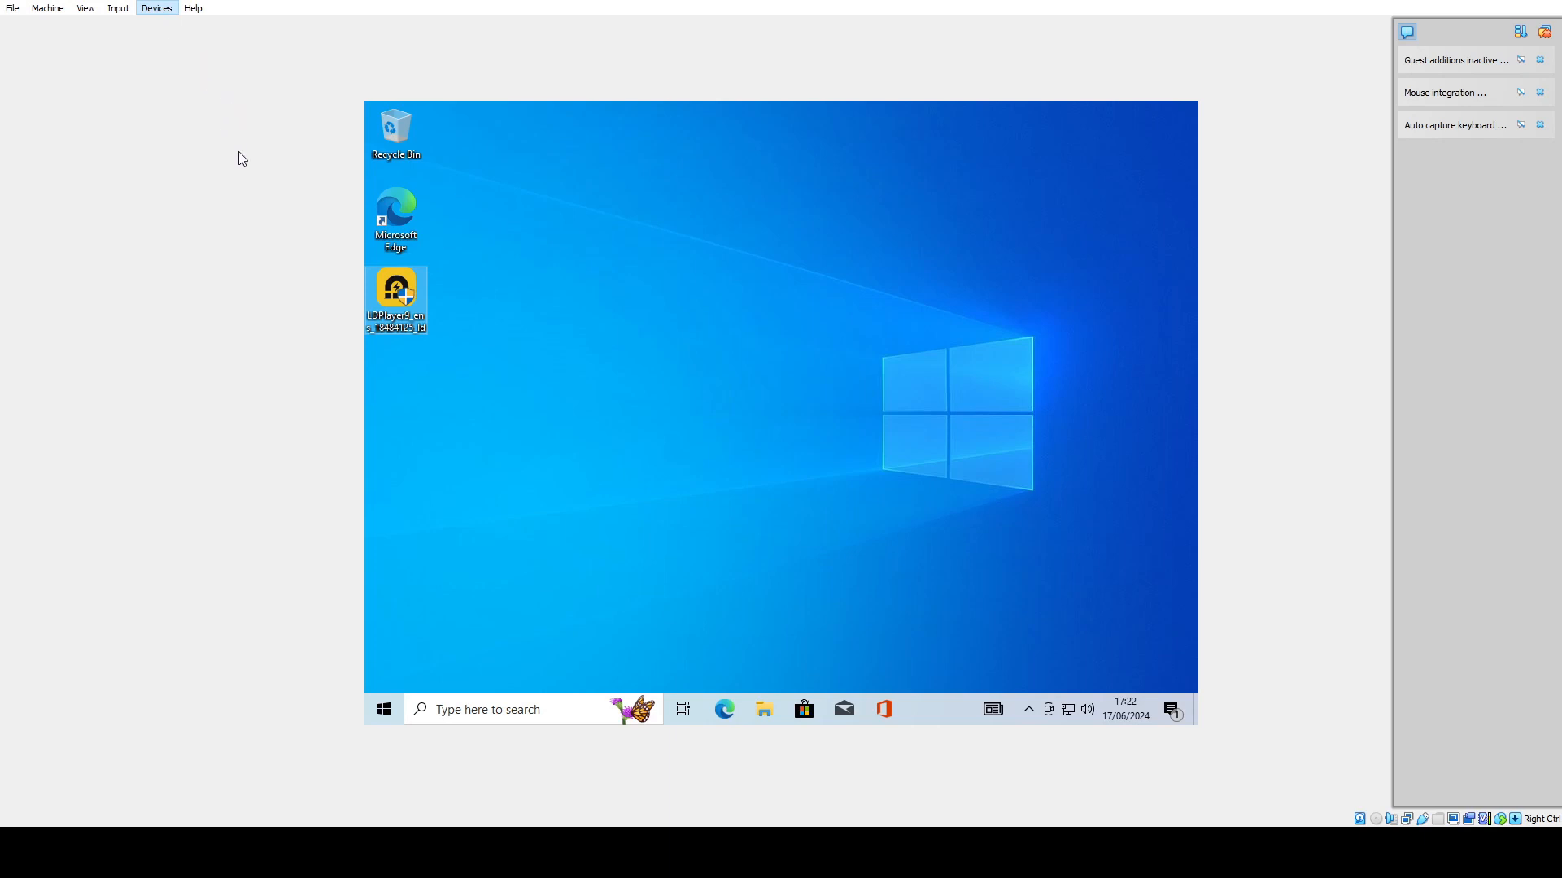
mouse_move(232, 77)
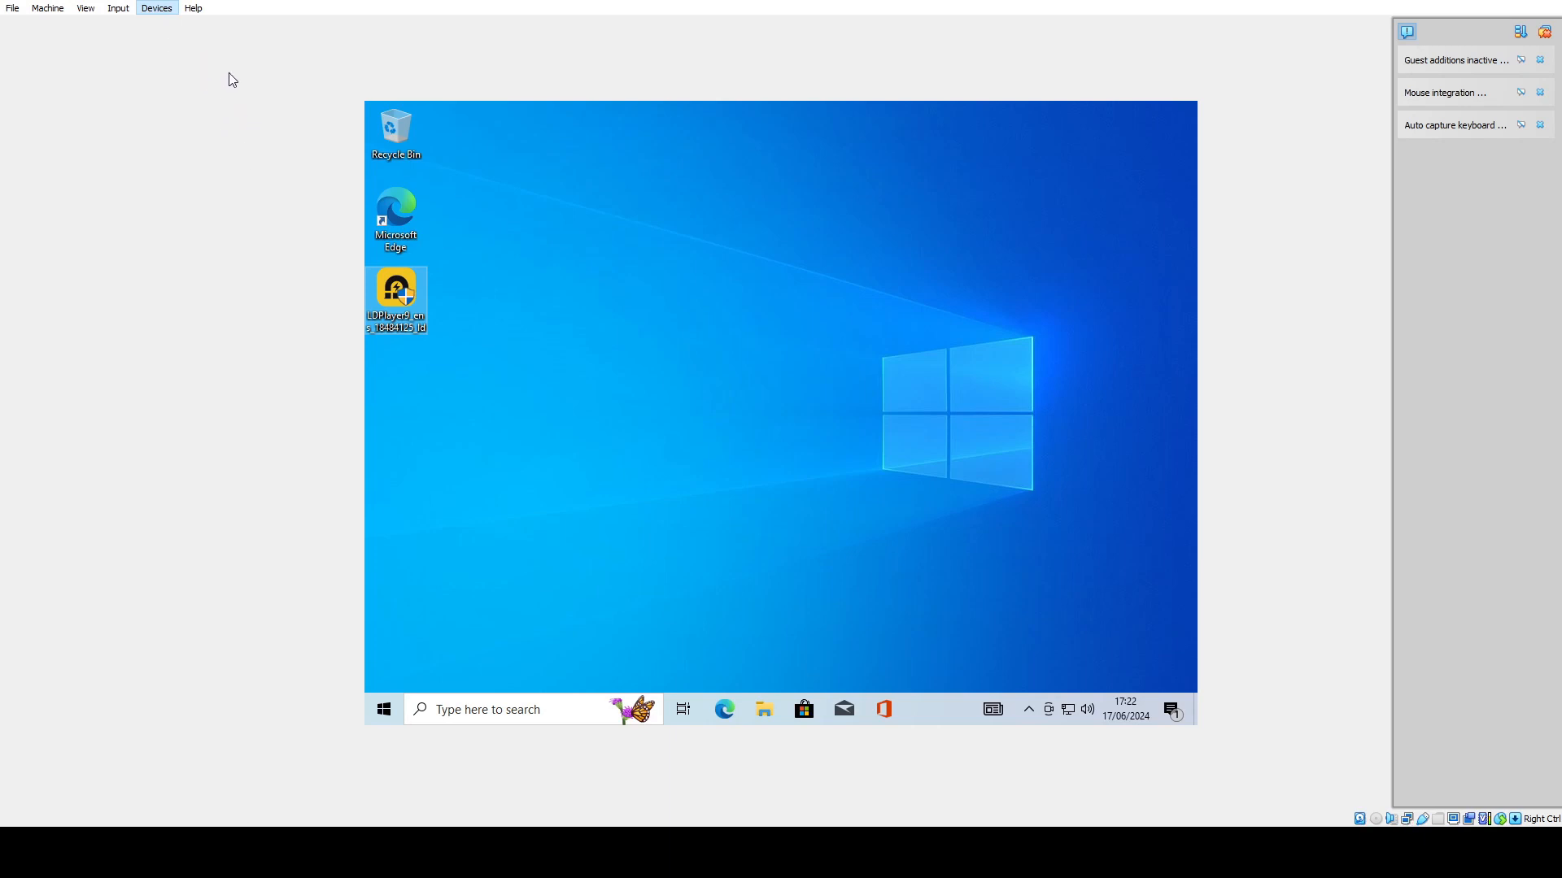
mouse_move(236, 63)
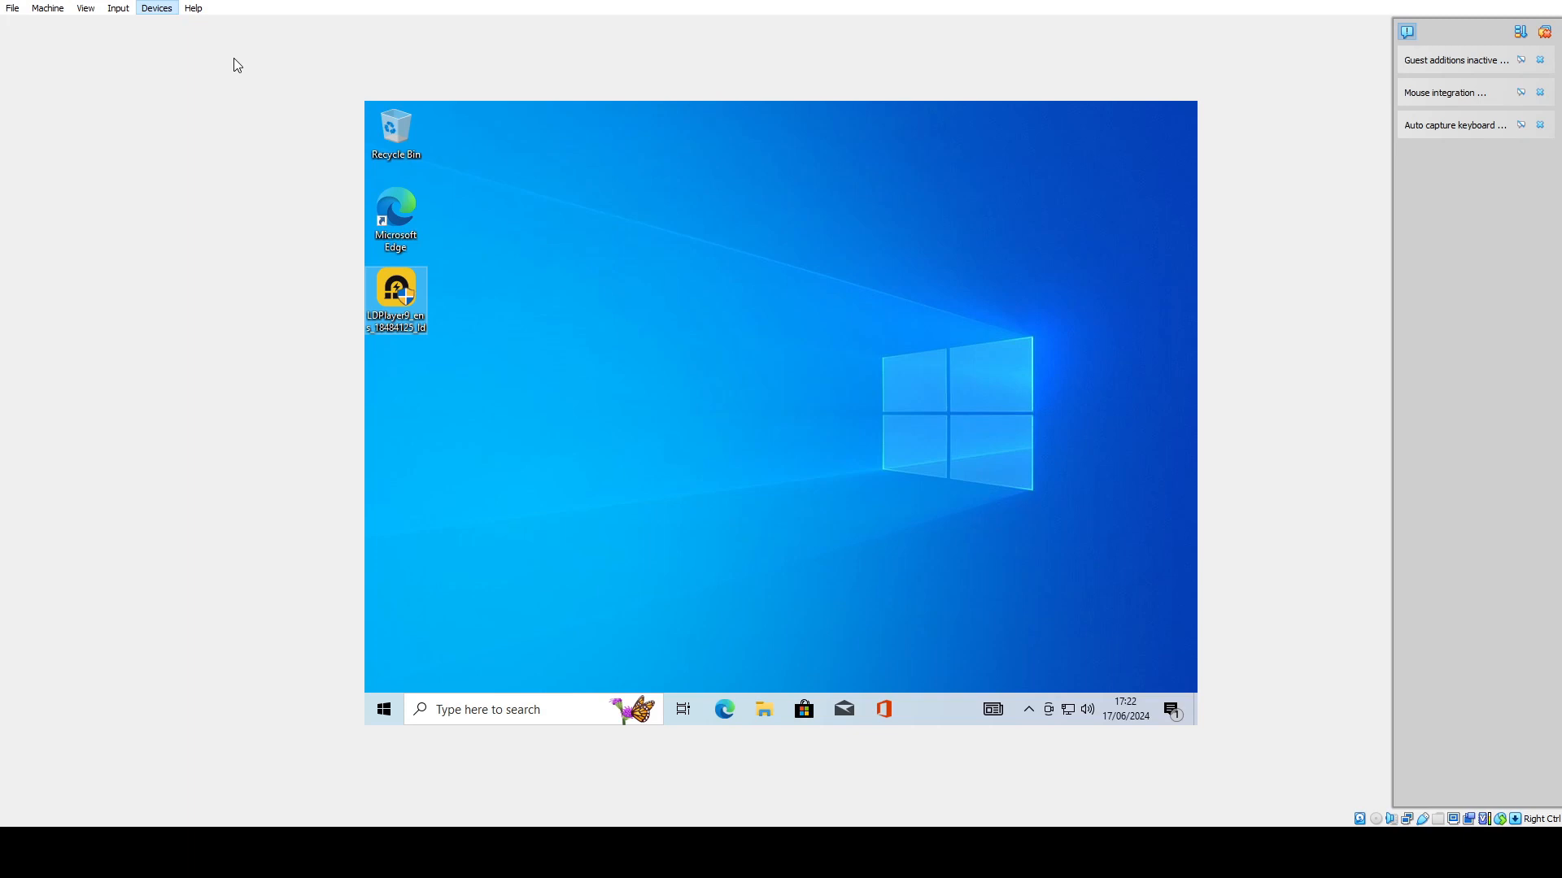
mouse_move(234, 92)
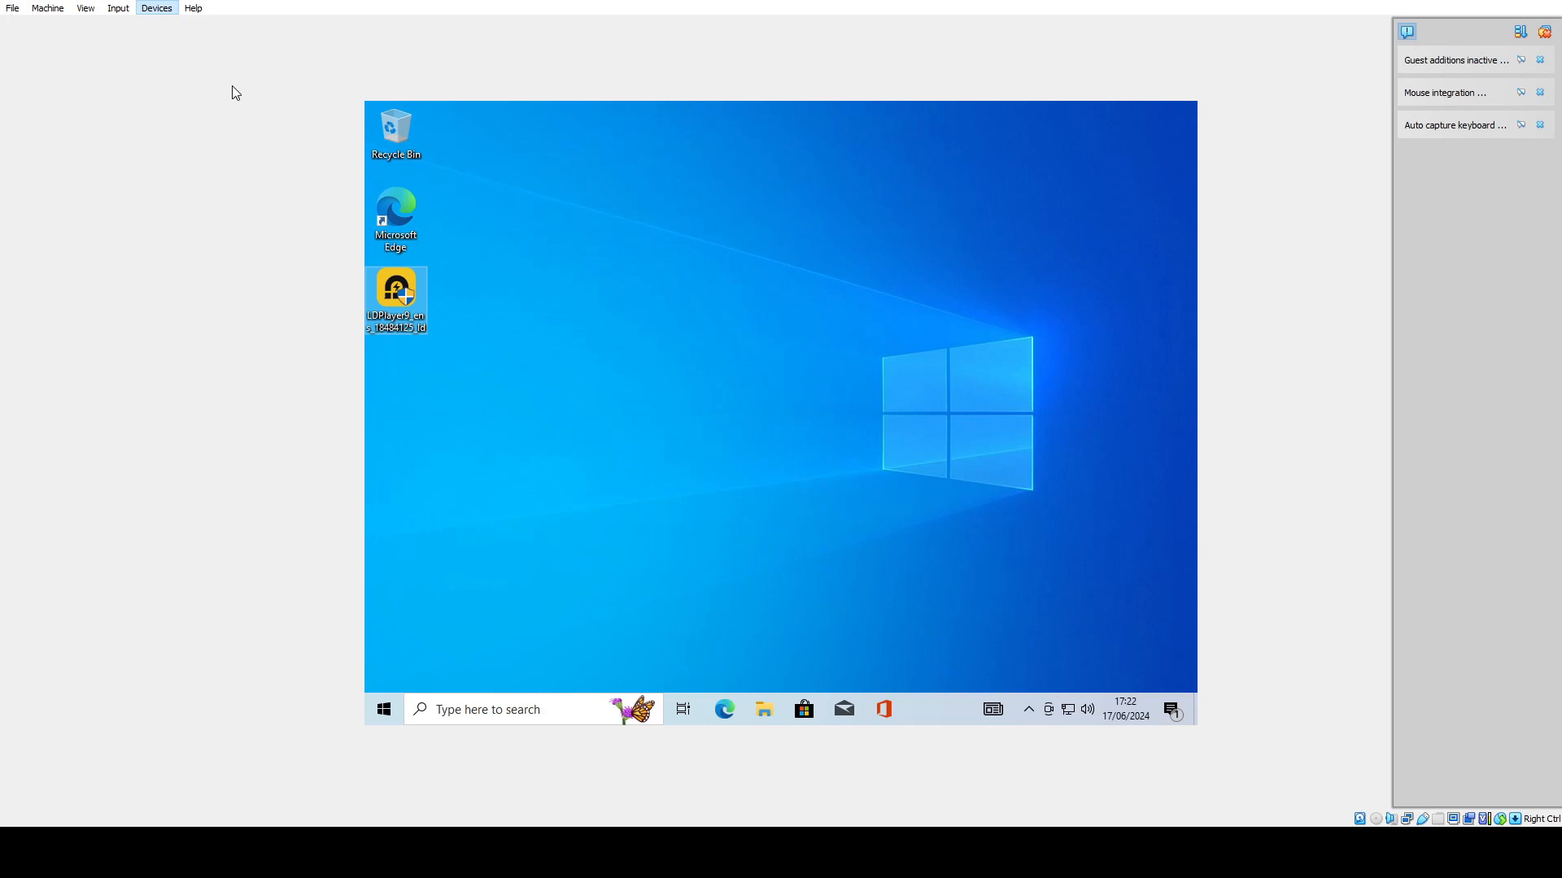
mouse_move(243, 122)
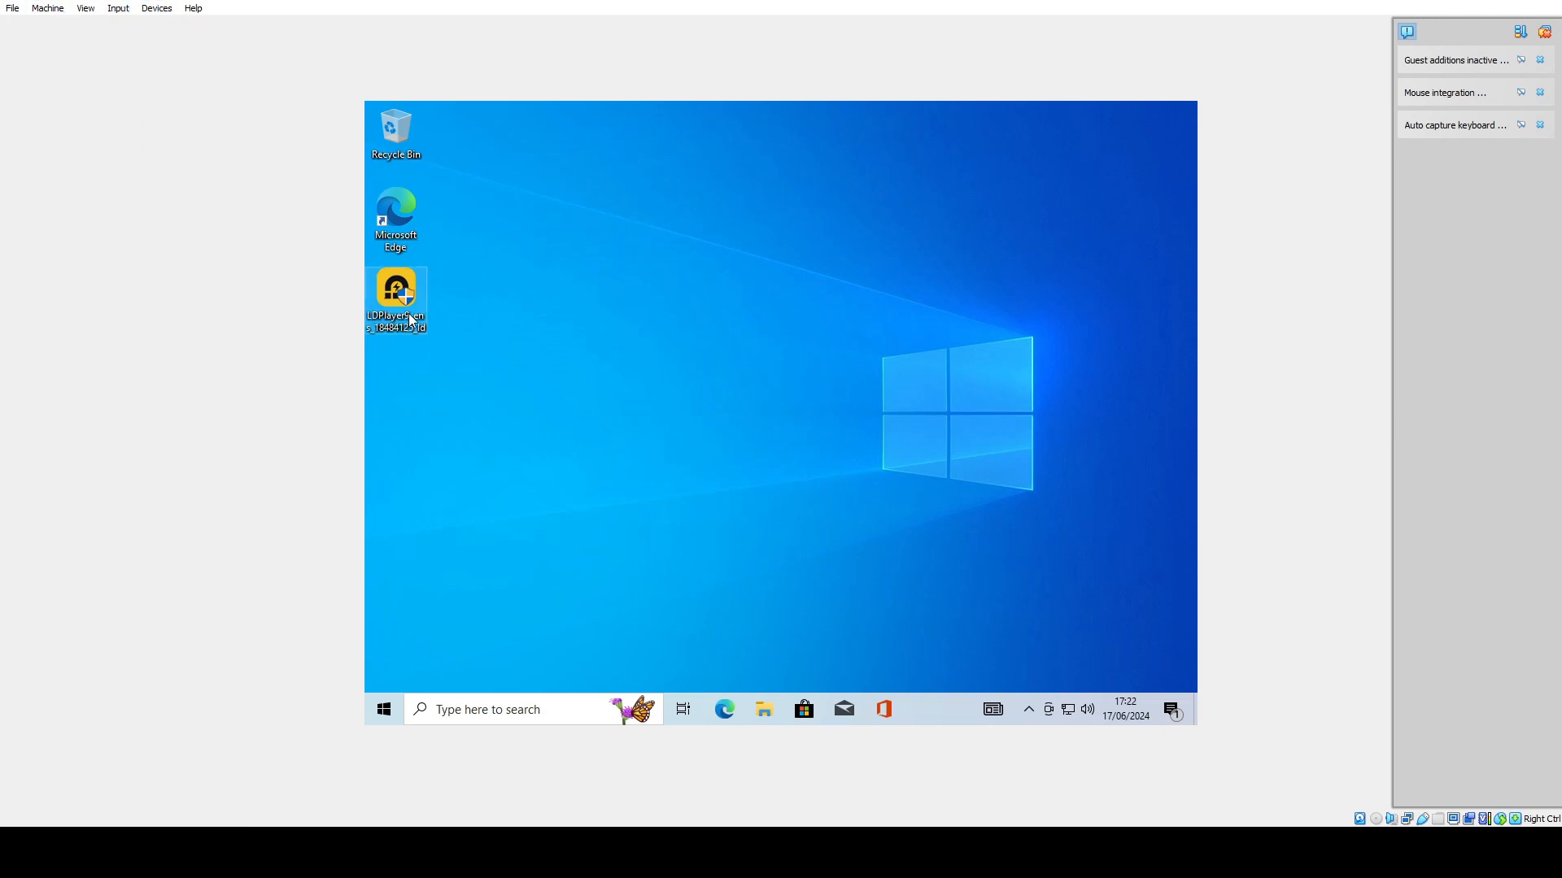
Step: Run the LDPlayer9 installer from the desktop, approve UAC, and begin installing
double_click(396, 297)
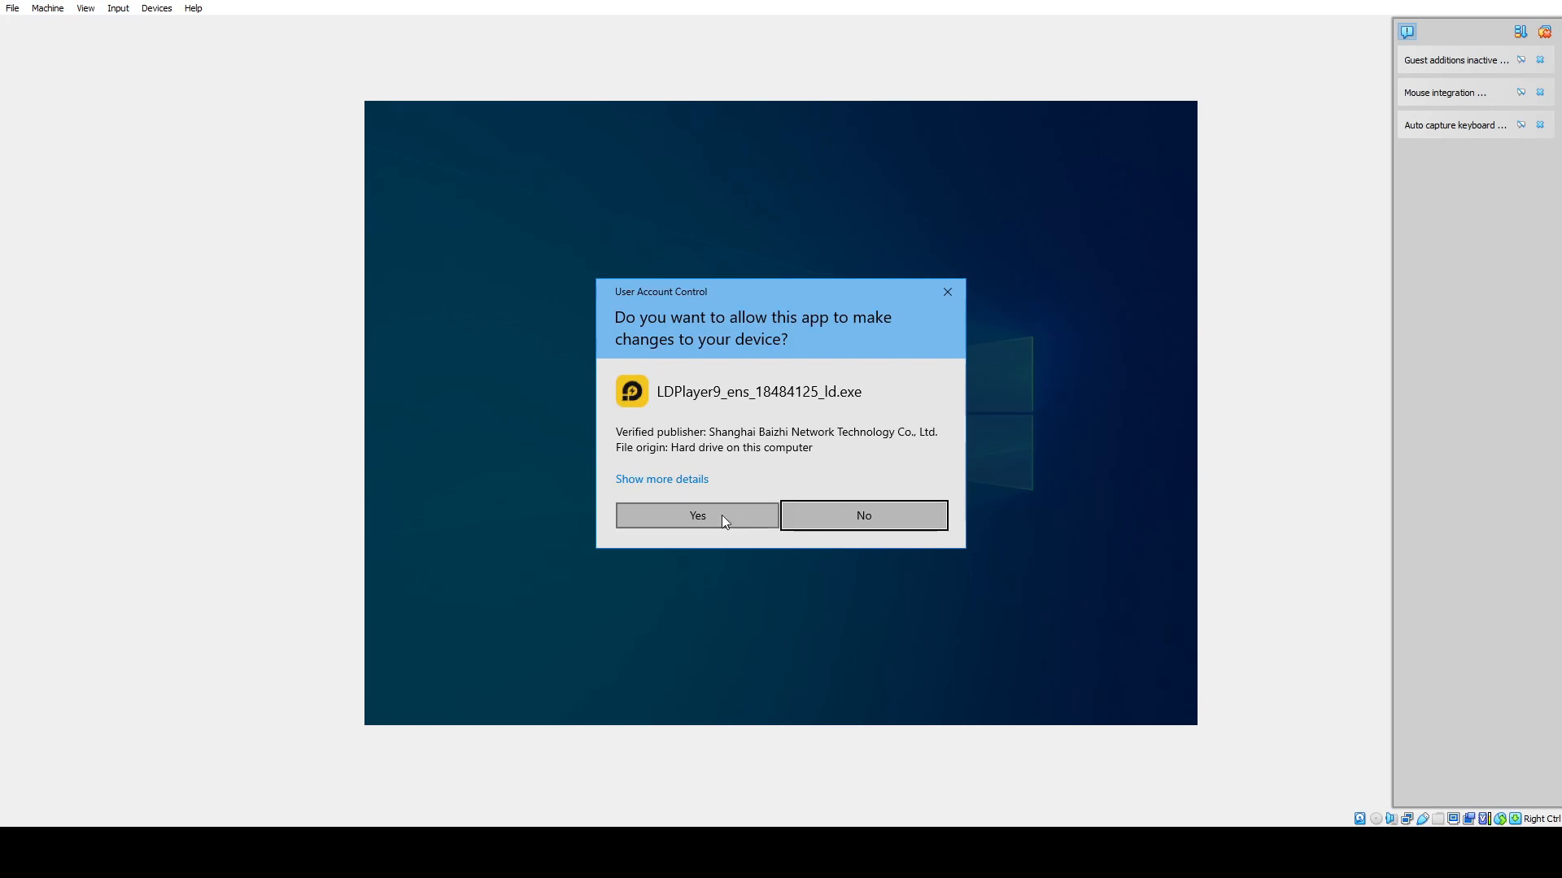
left_click(697, 516)
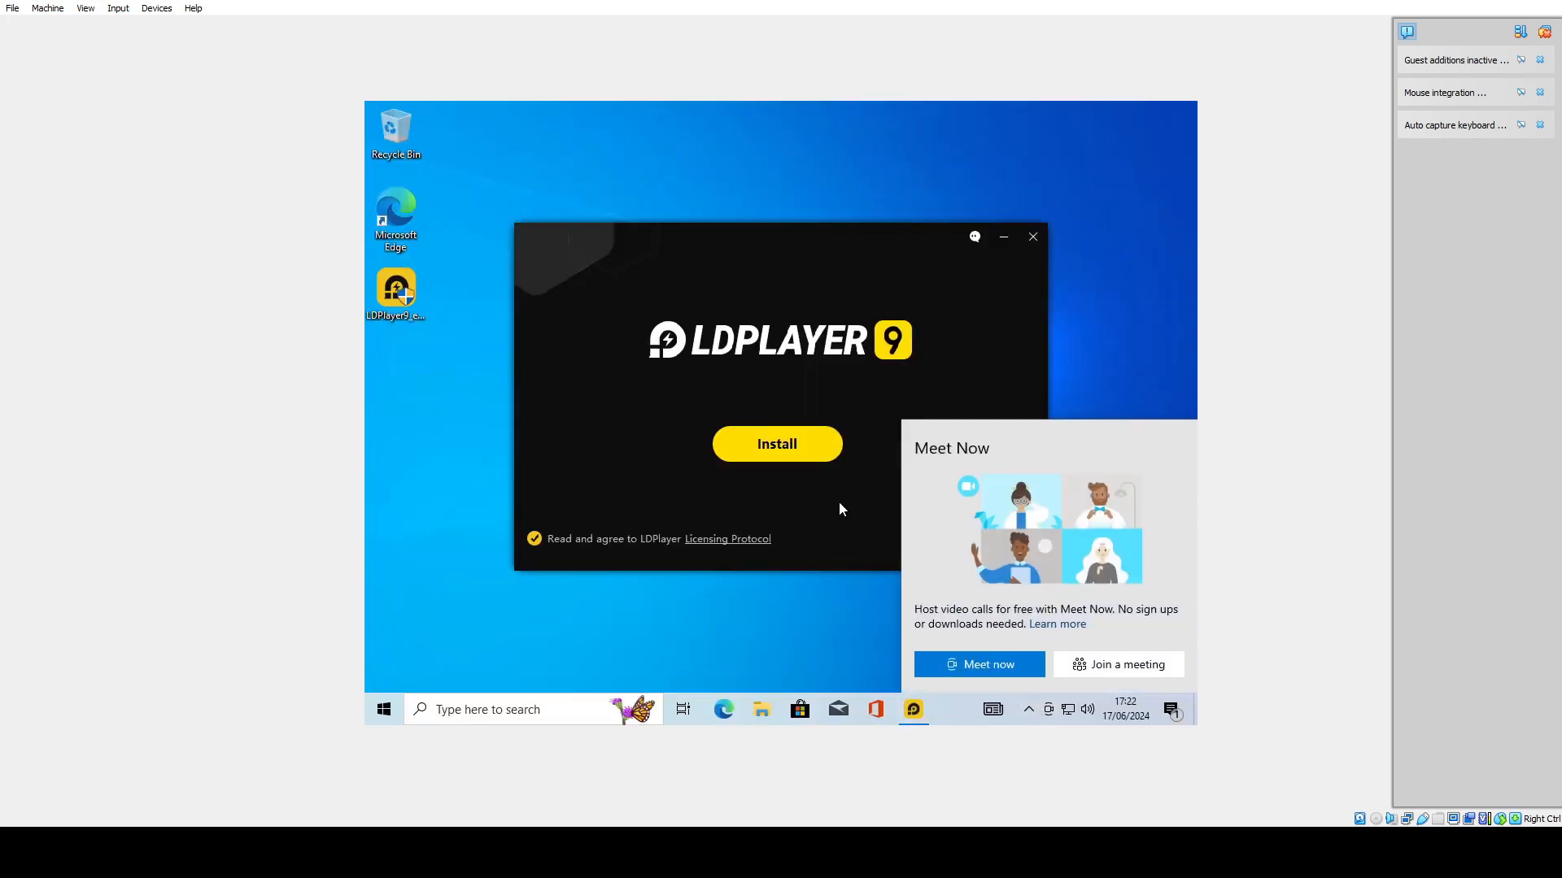
left_click(777, 444)
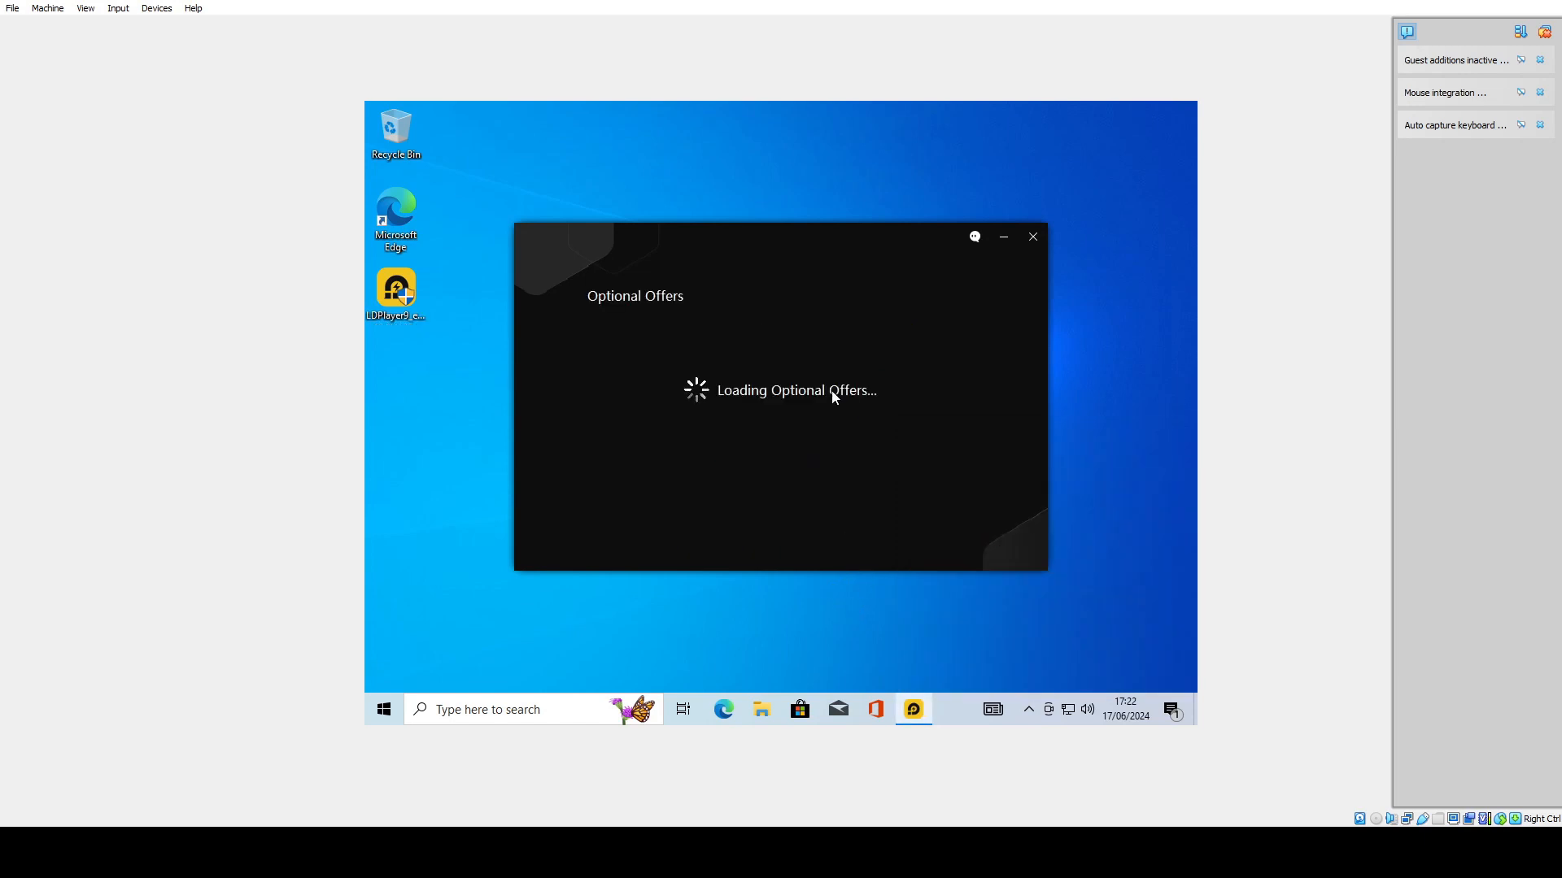
mouse_move(686, 390)
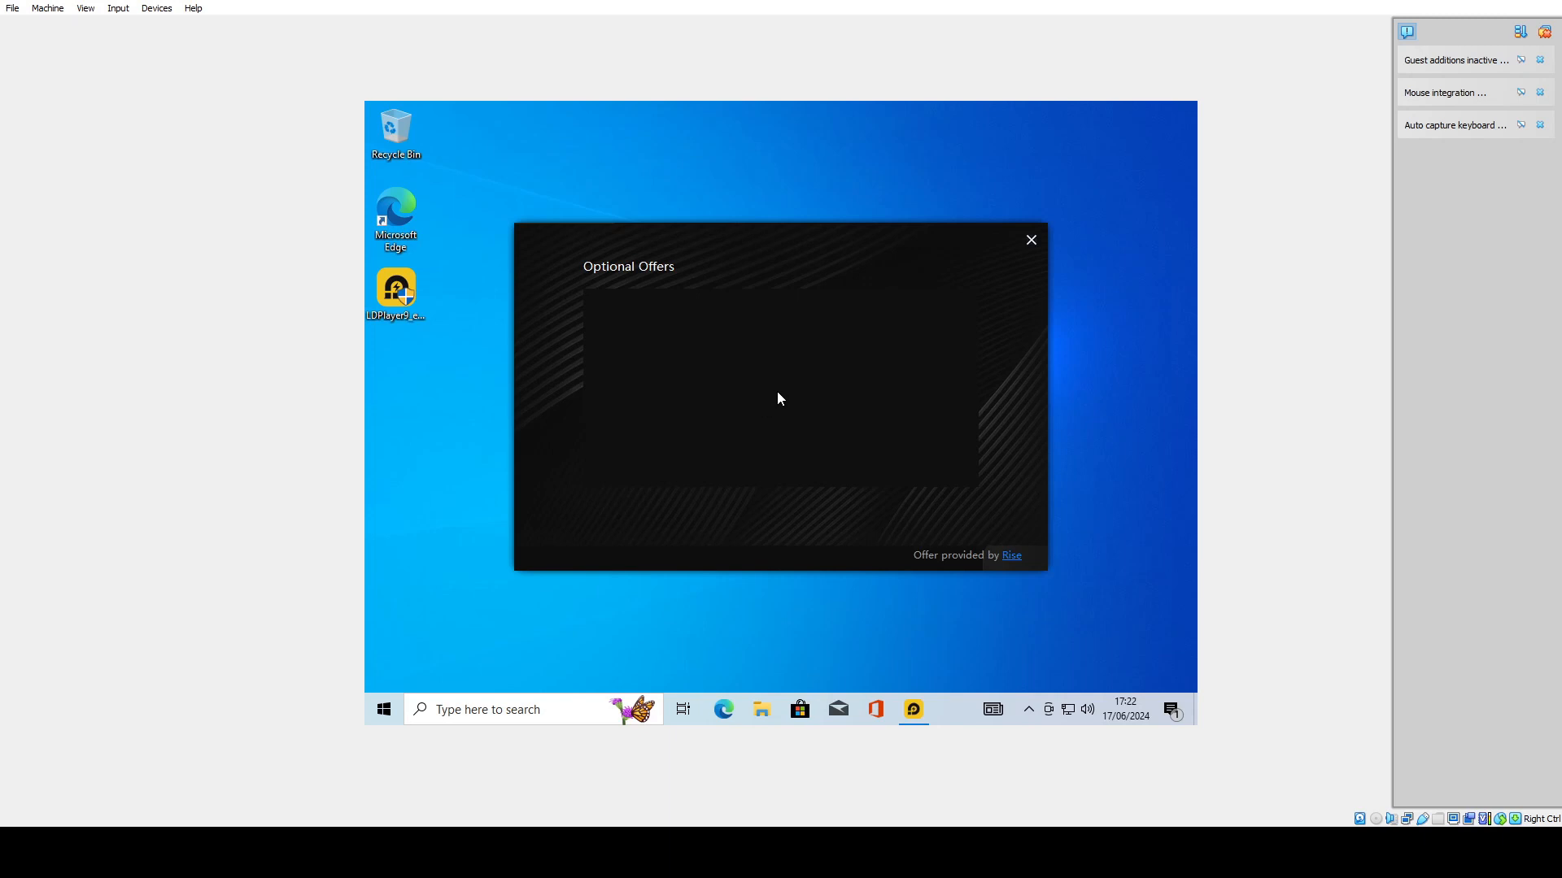
mouse_move(744, 306)
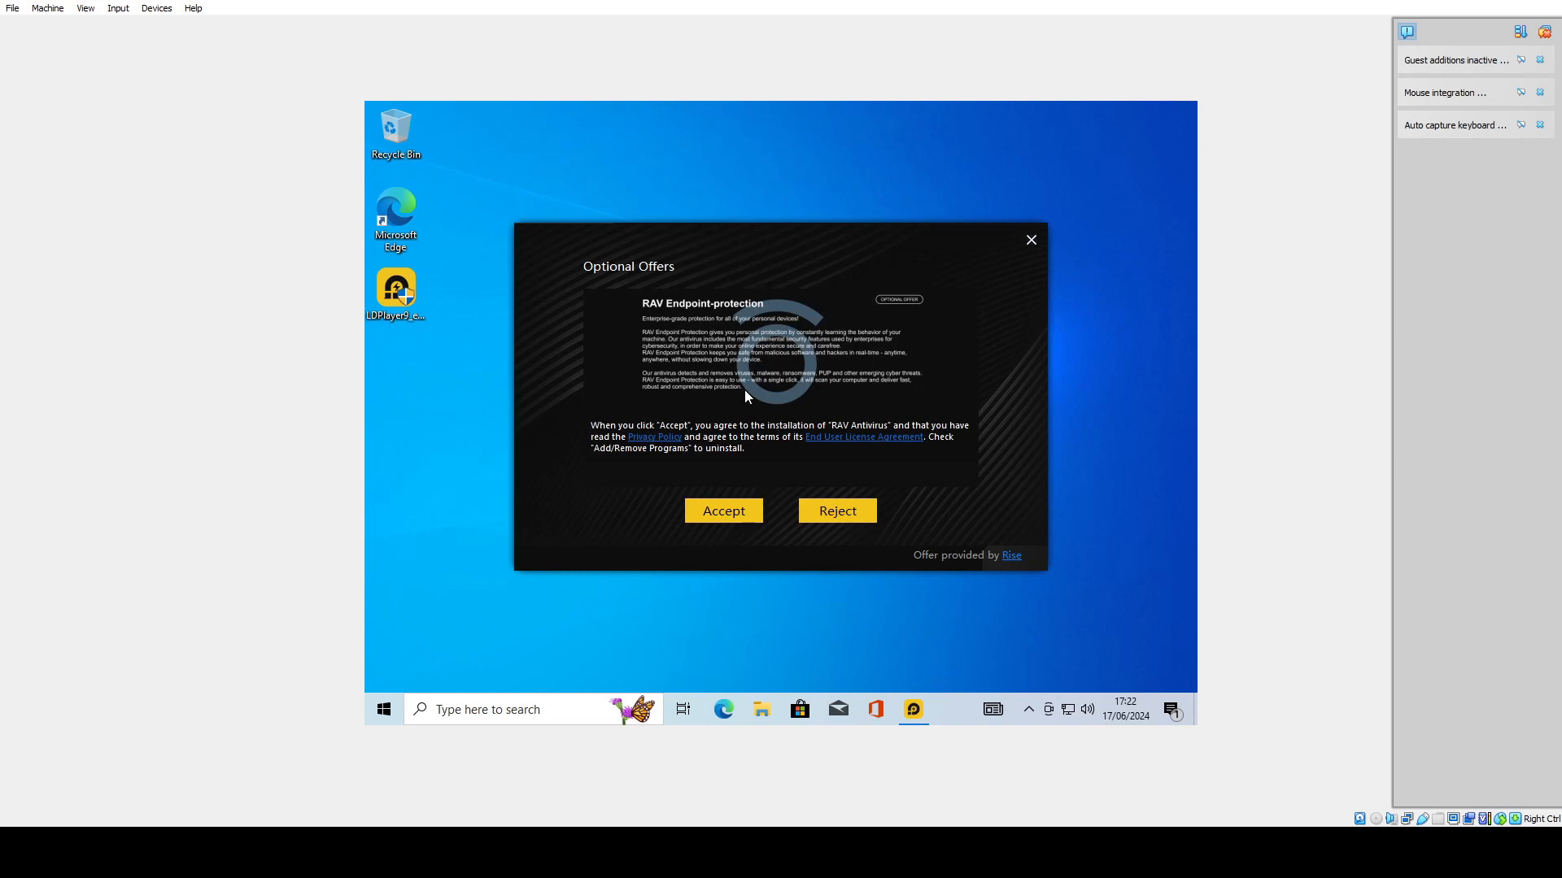
mouse_move(709, 435)
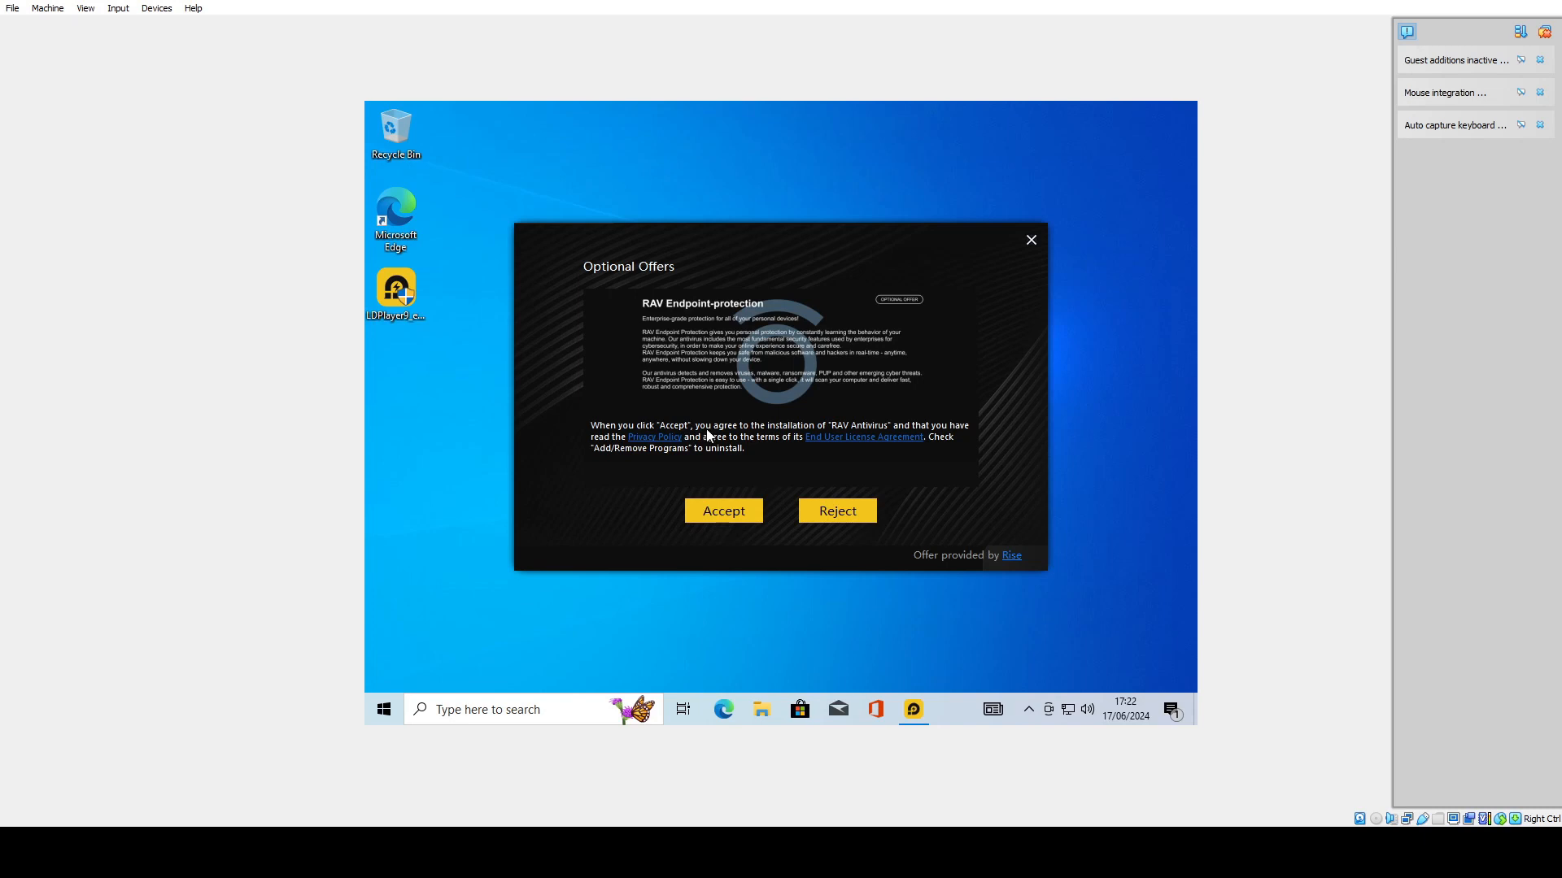
mouse_move(726, 489)
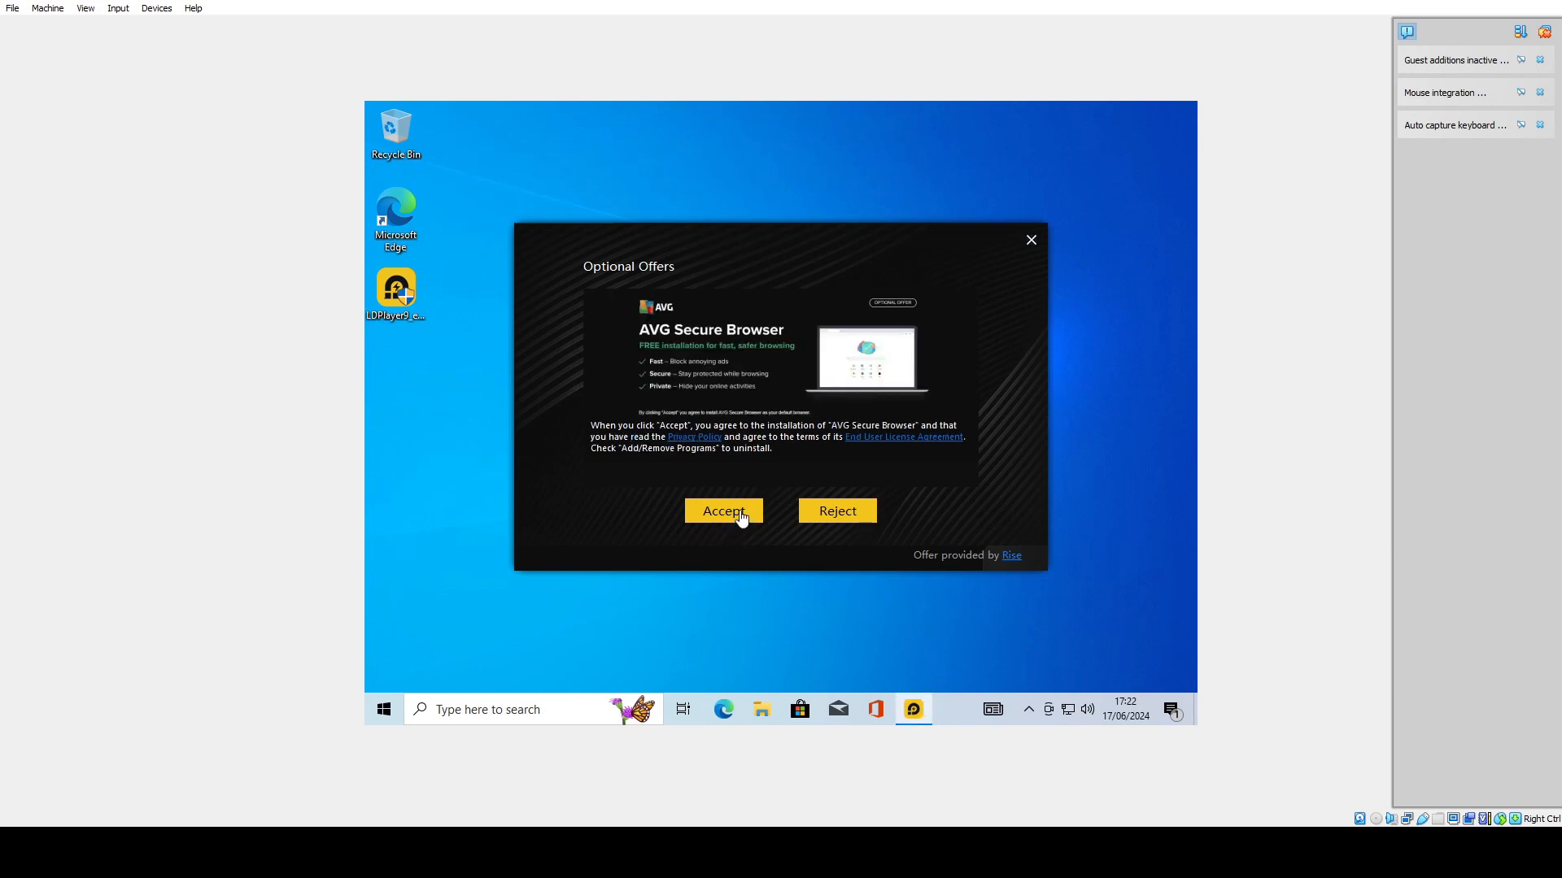
Step: Accept the AVG Secure Browser offer and move the installer window aside while it installs
left_click(837, 511)
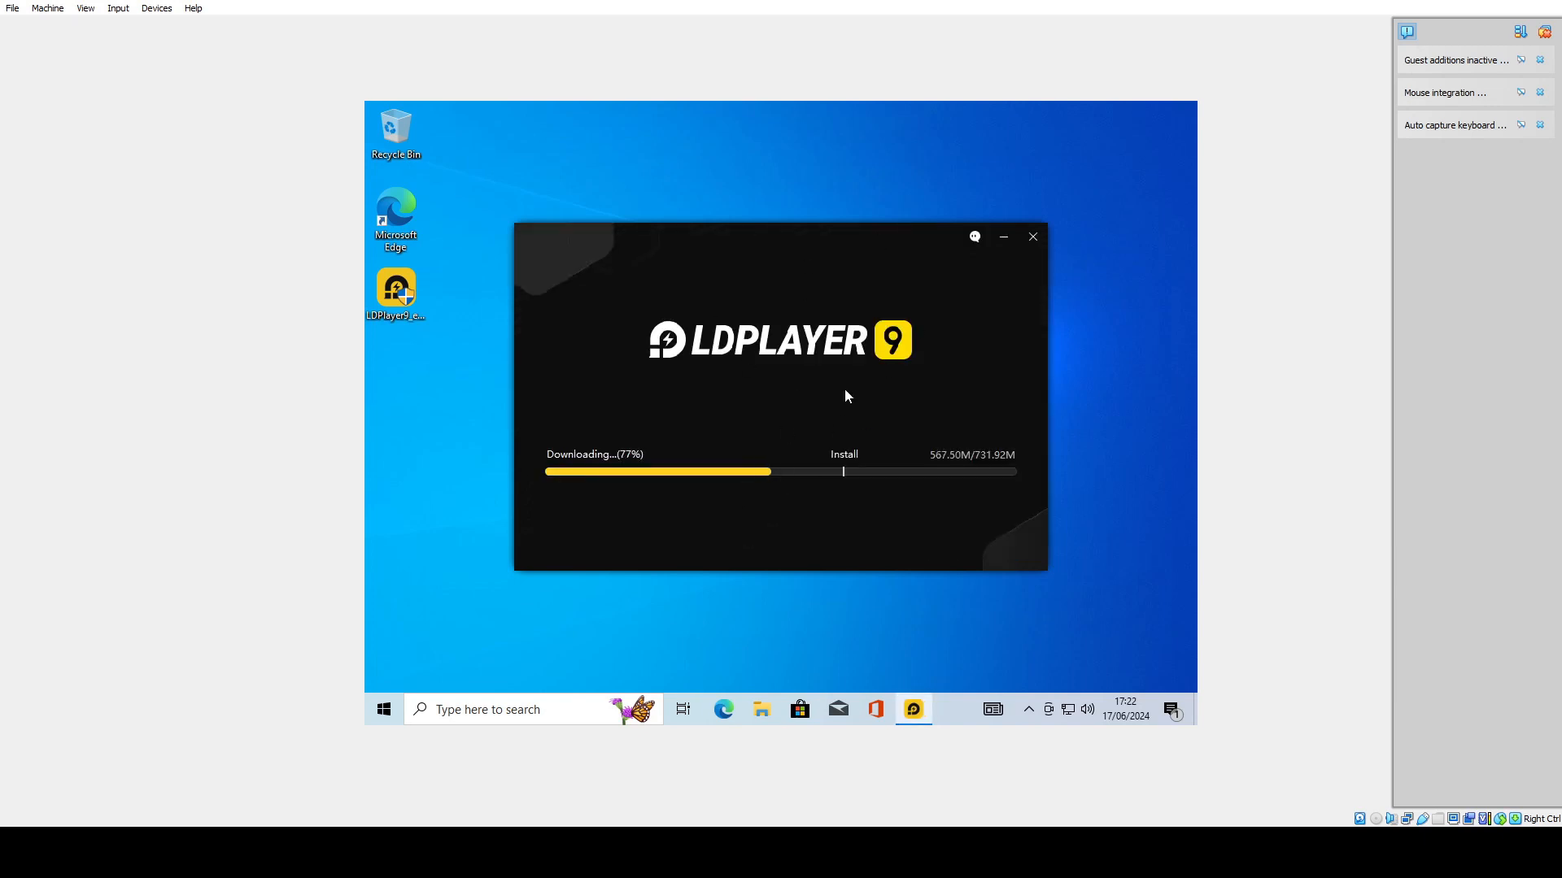
left_click(1028, 709)
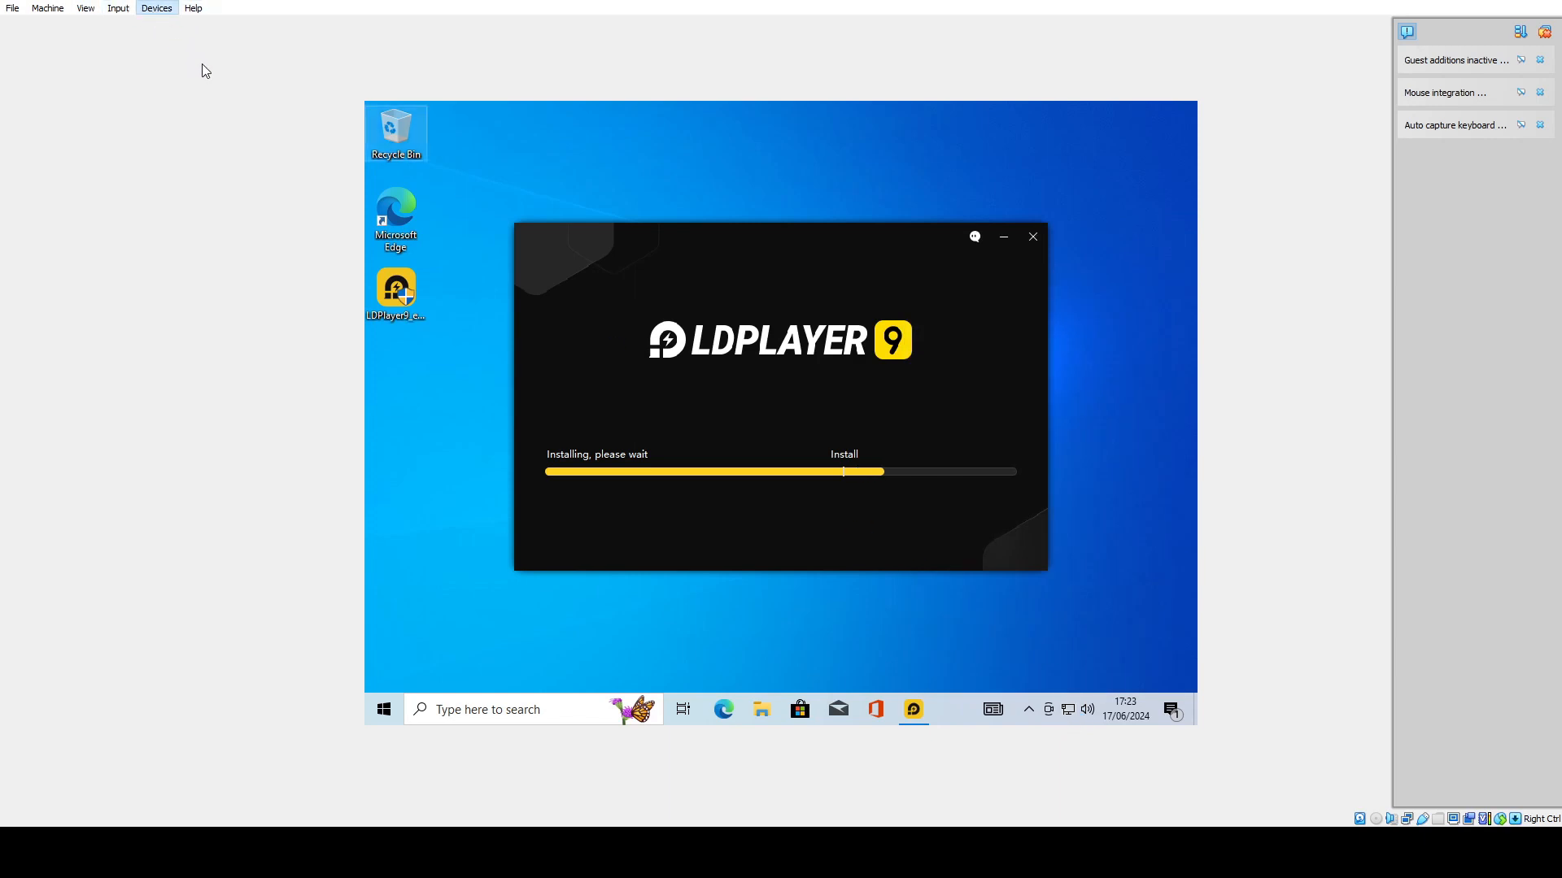
mouse_move(364, 97)
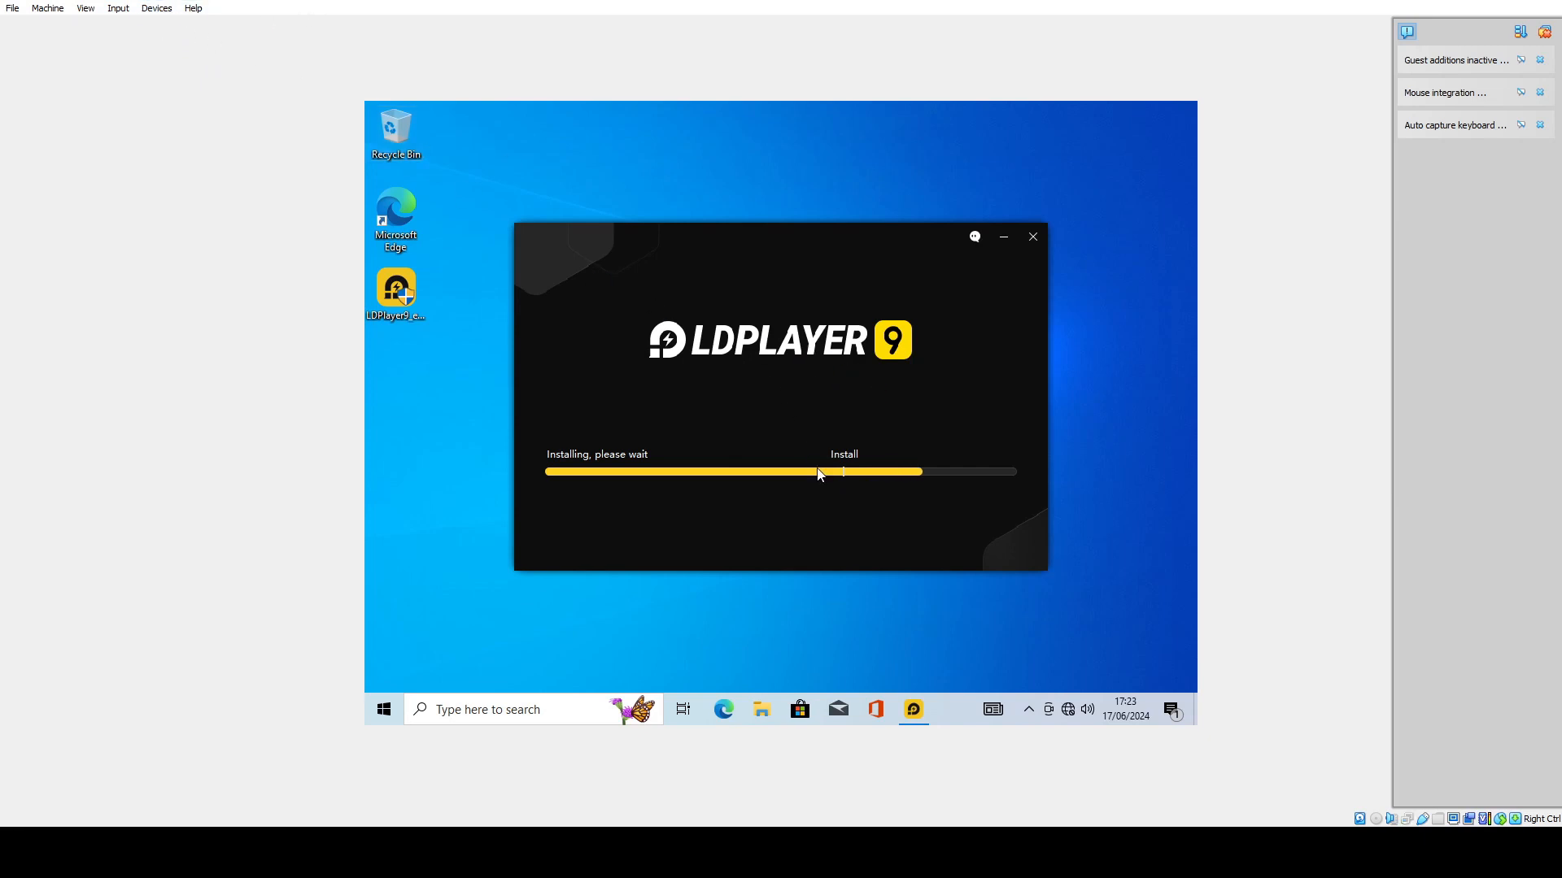
mouse_move(977, 518)
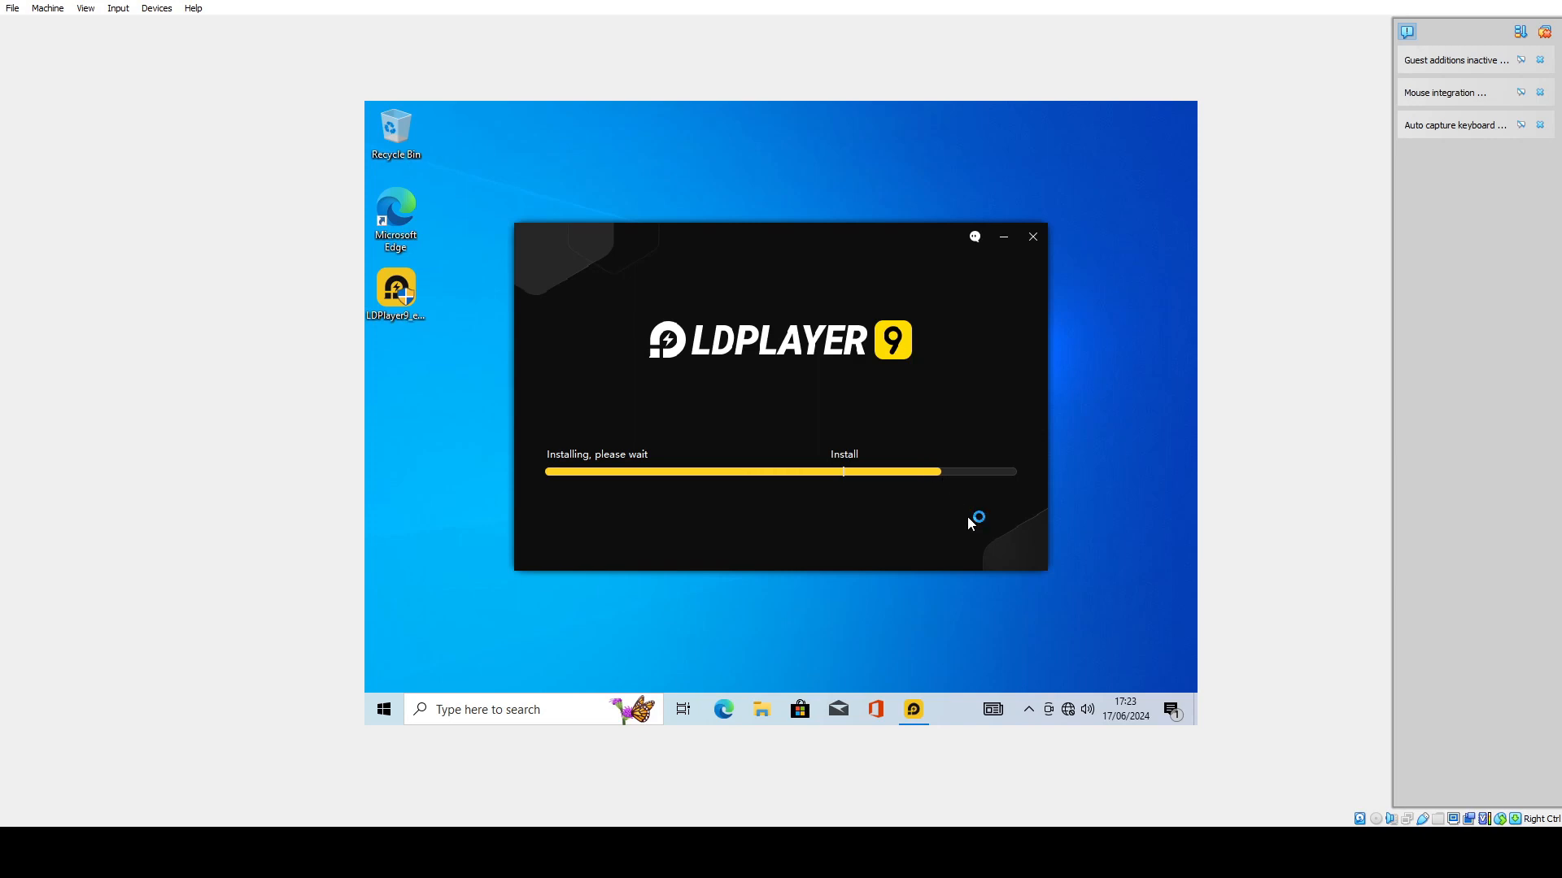
mouse_move(762, 439)
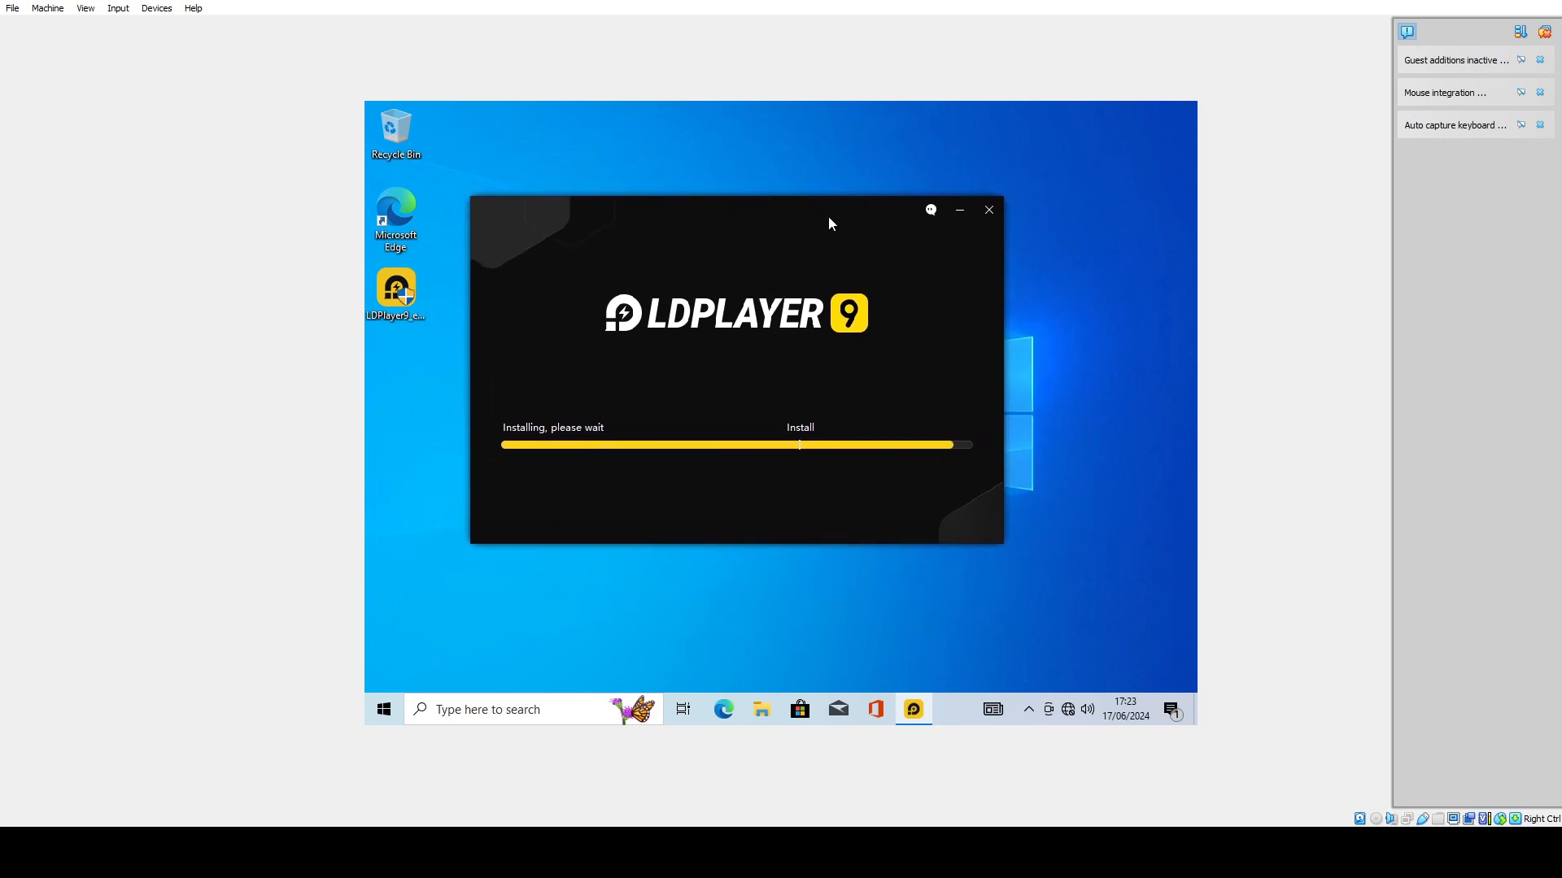
mouse_move(824, 225)
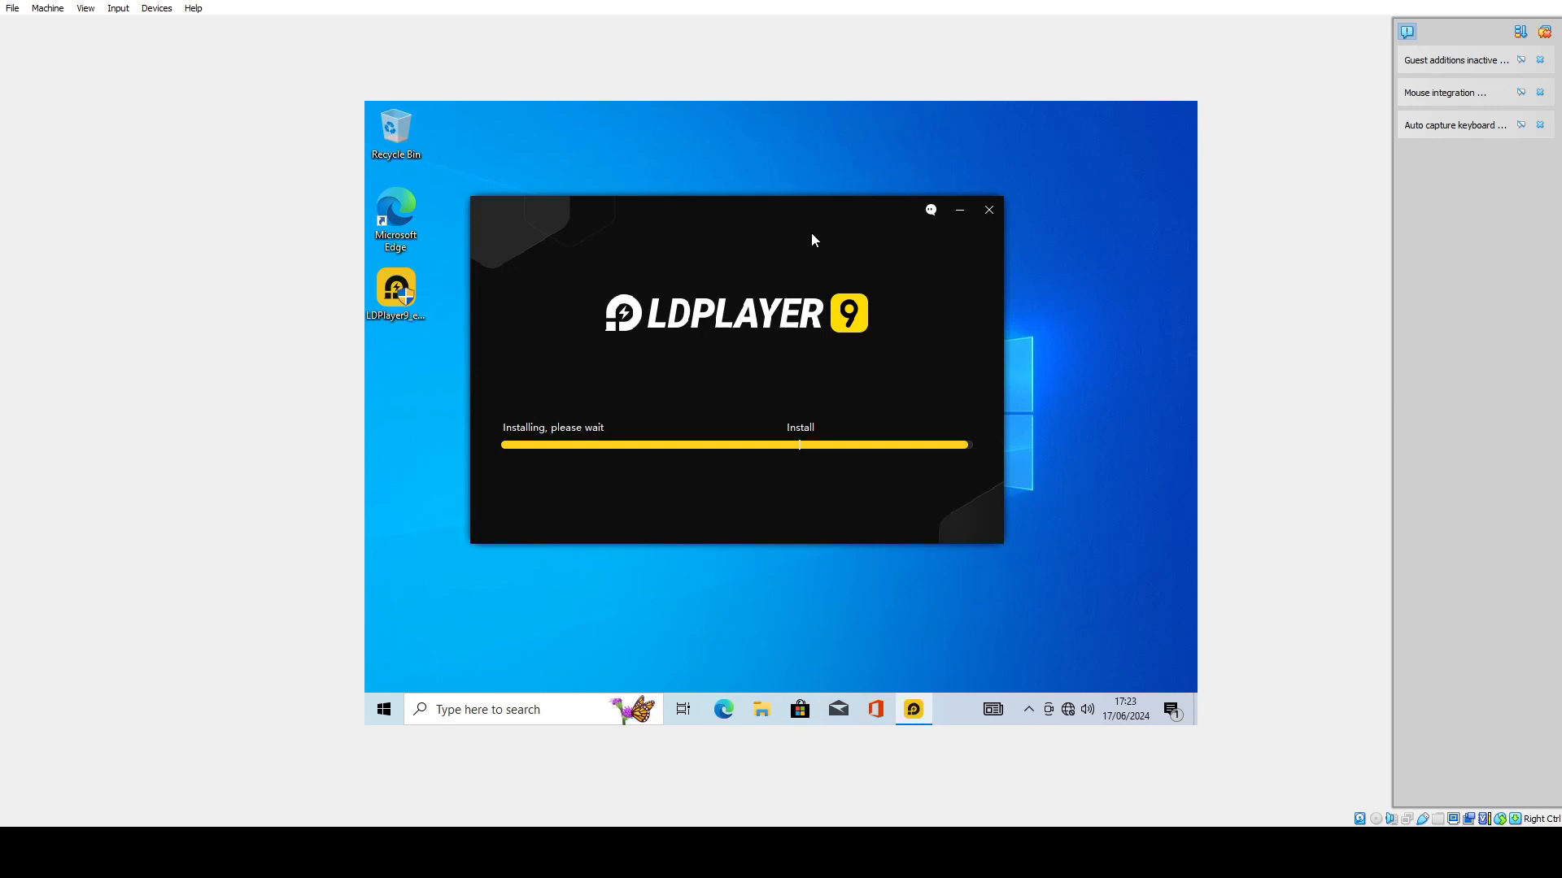
mouse_move(823, 232)
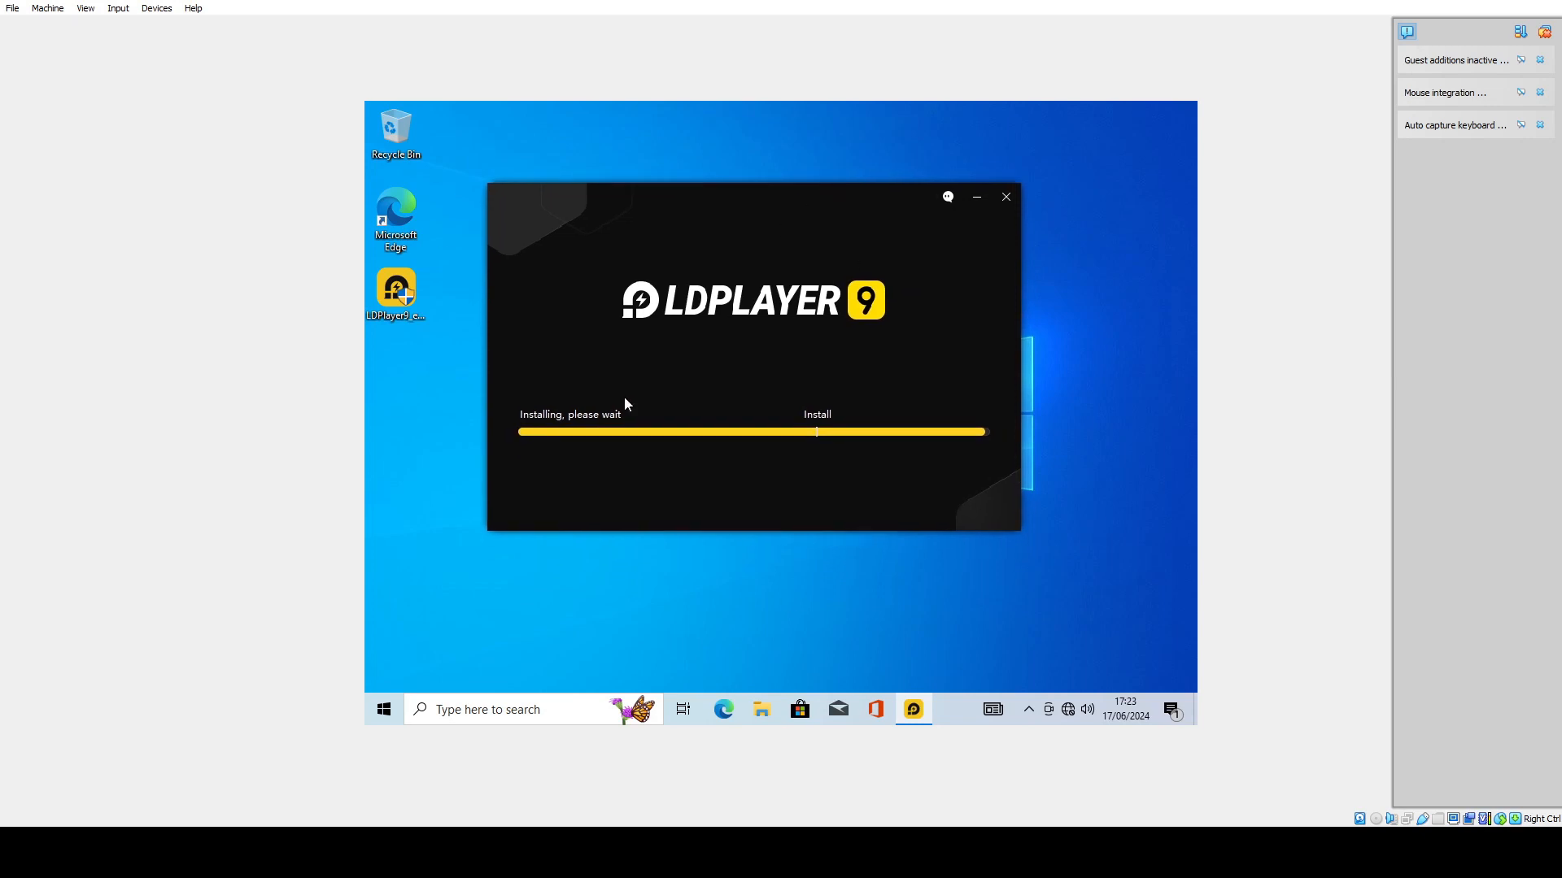
mouse_move(695, 358)
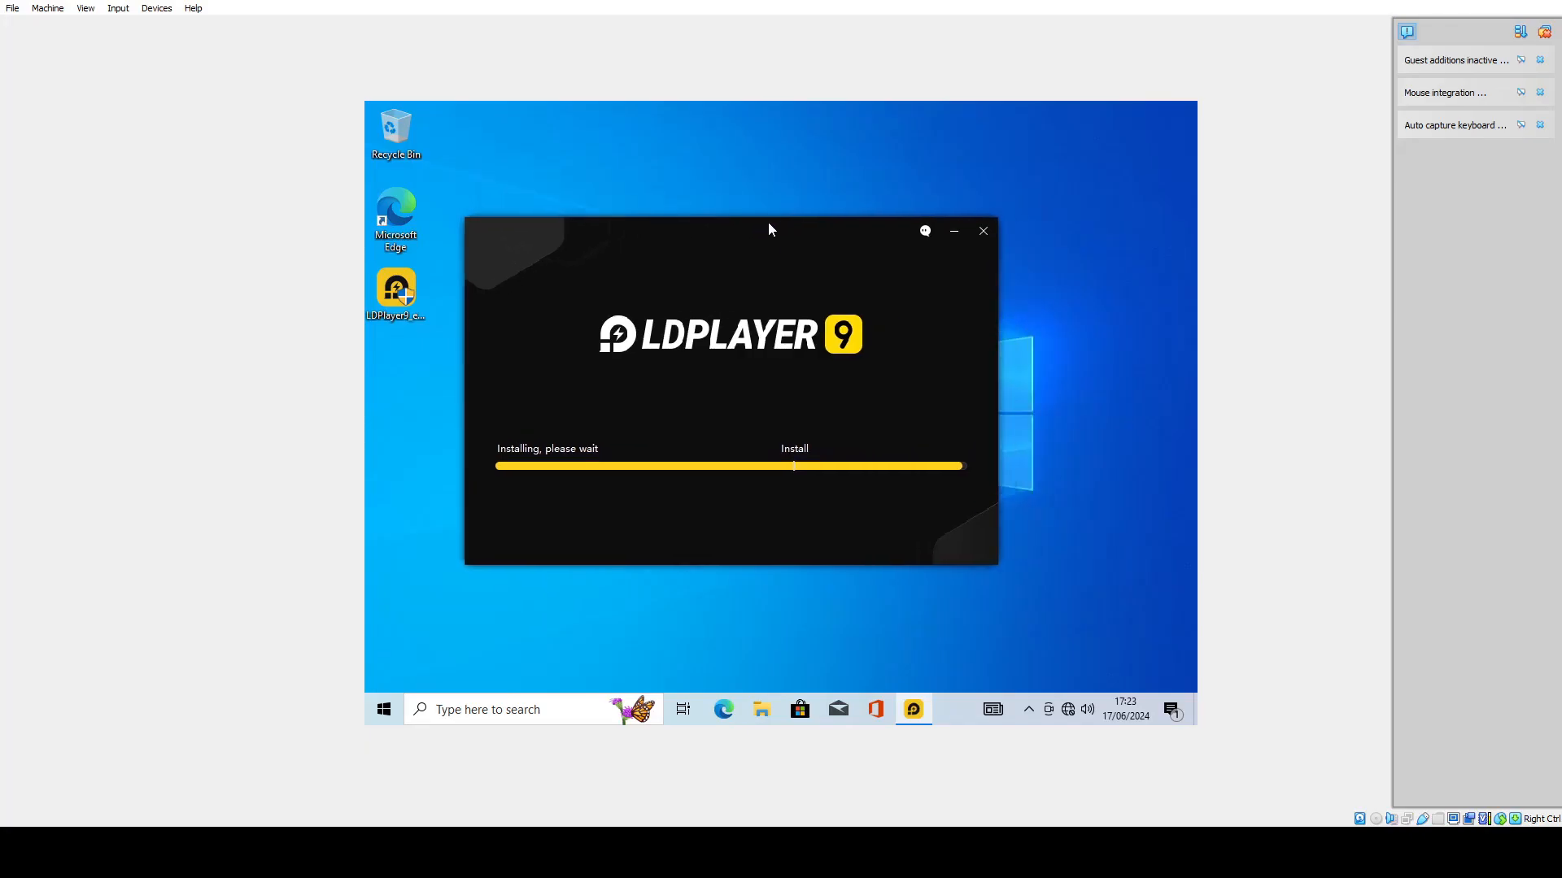
left_click_drag(769, 230, 822, 180)
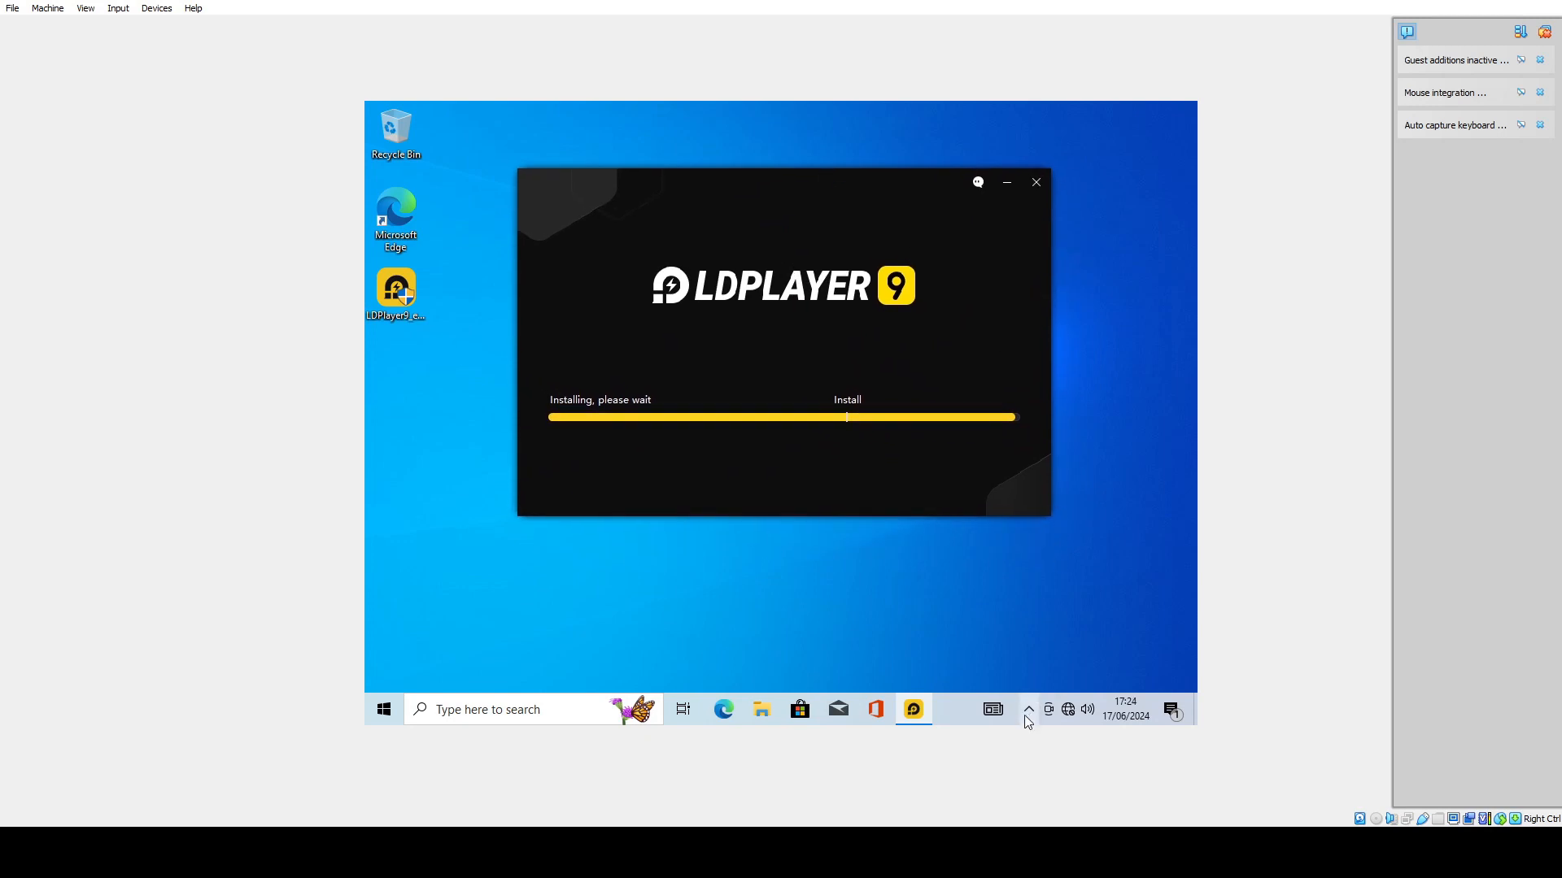
Step: Review the Virus & threat protection toggles in Windows Security, then return to the overview
left_click(1028, 709)
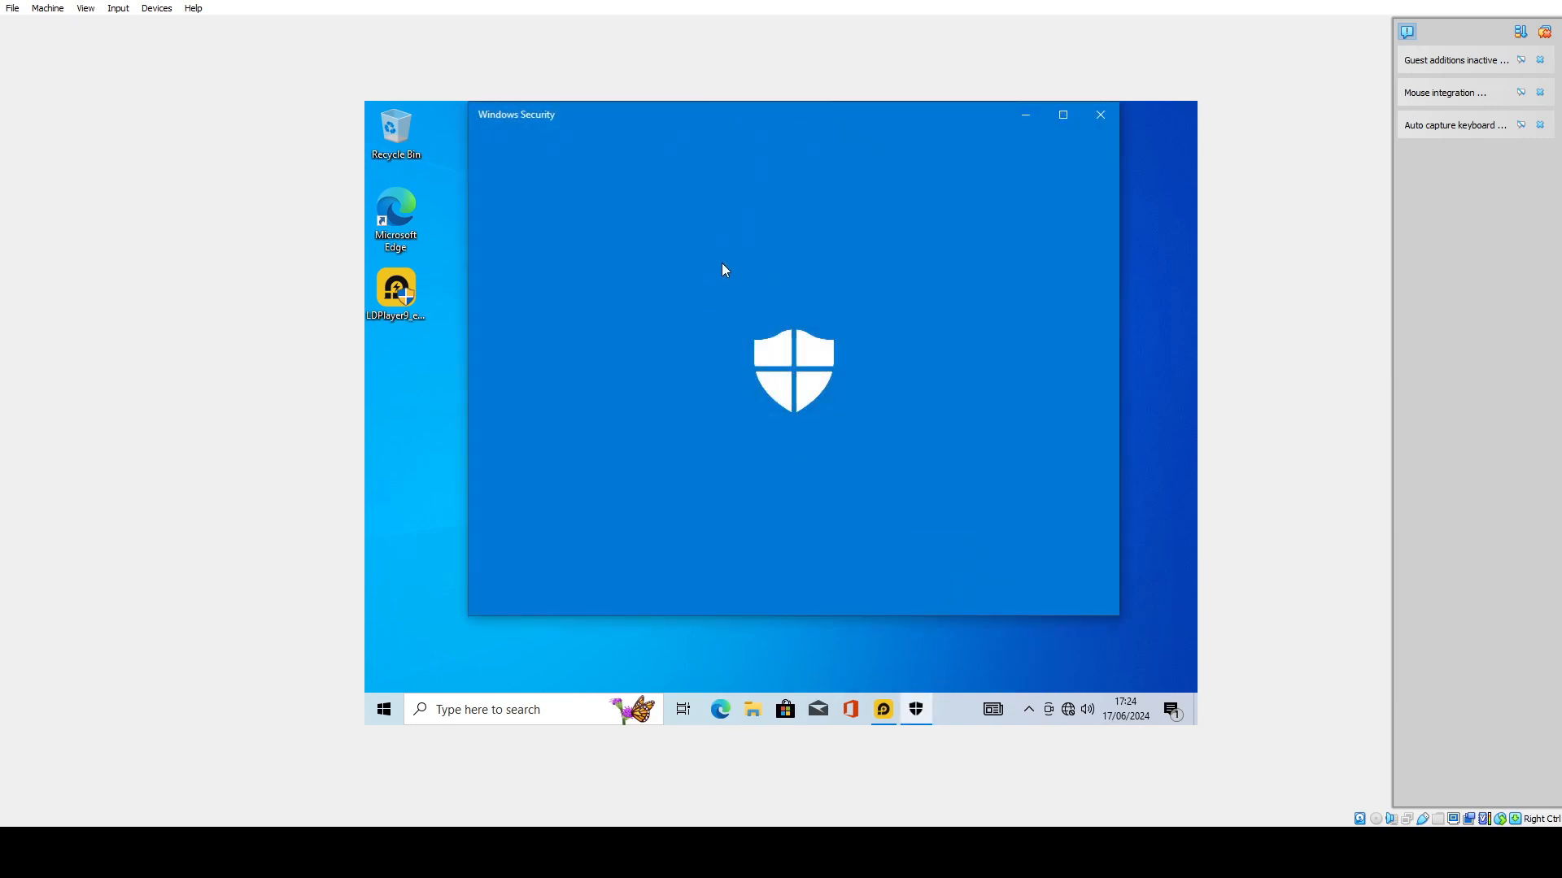
mouse_move(776, 272)
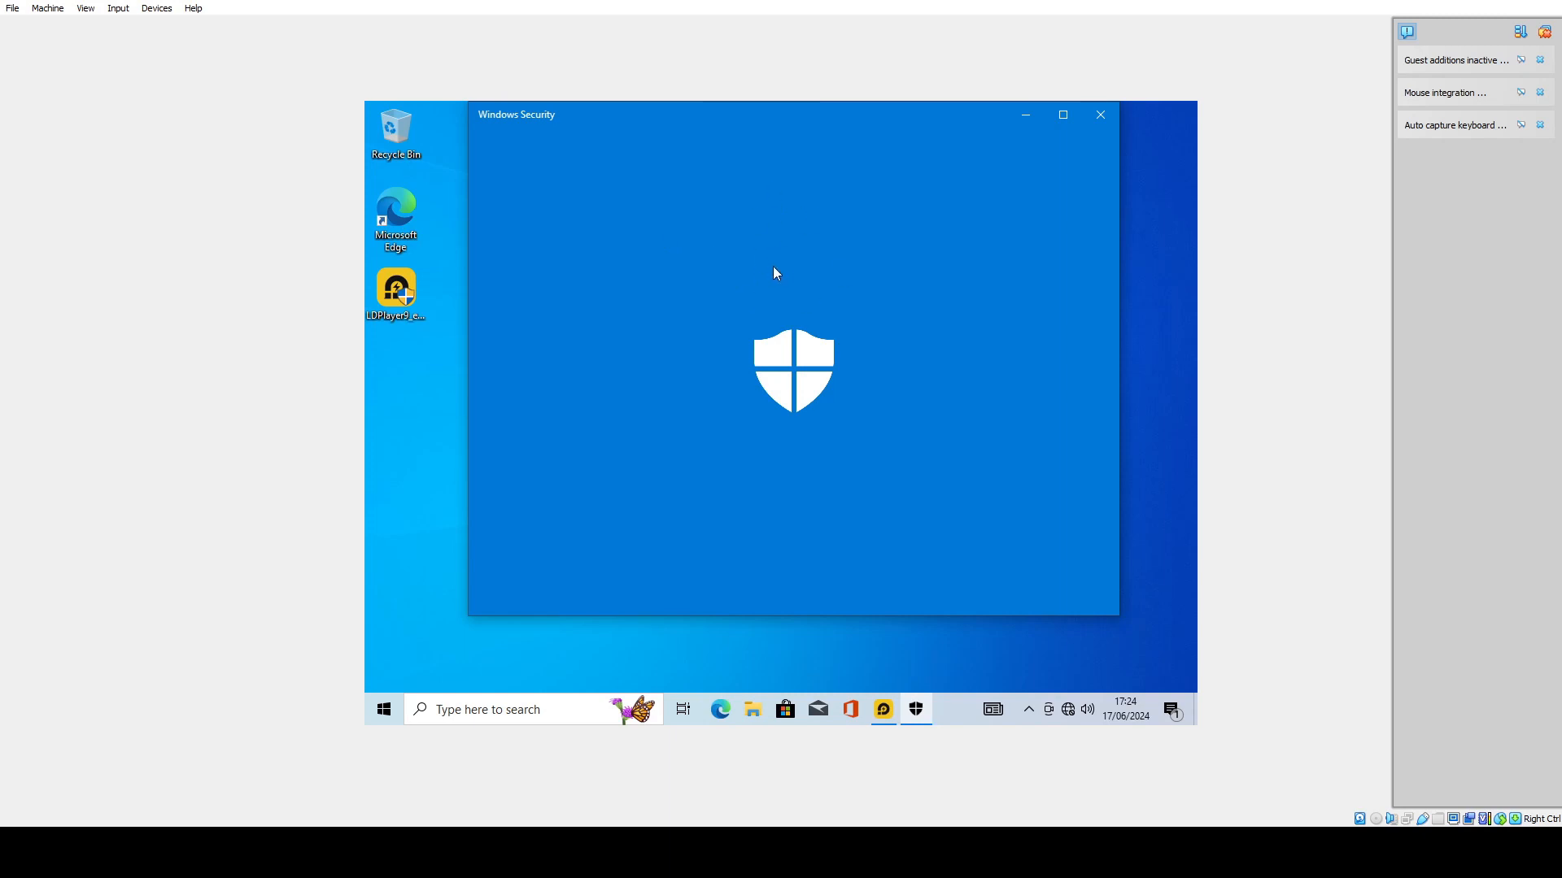
mouse_move(696, 195)
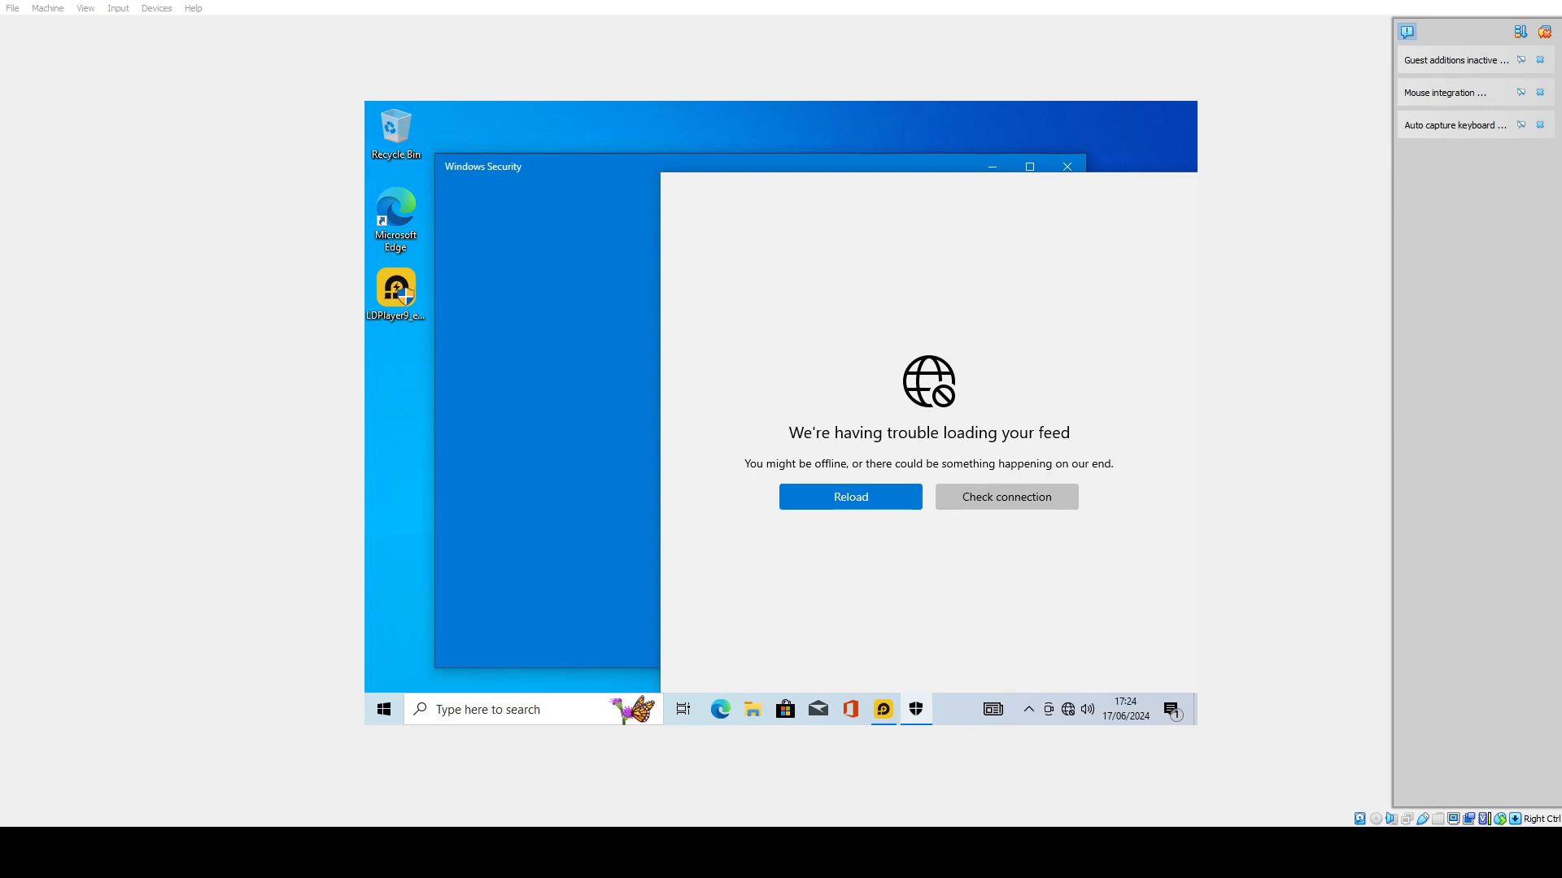
left_click(850, 496)
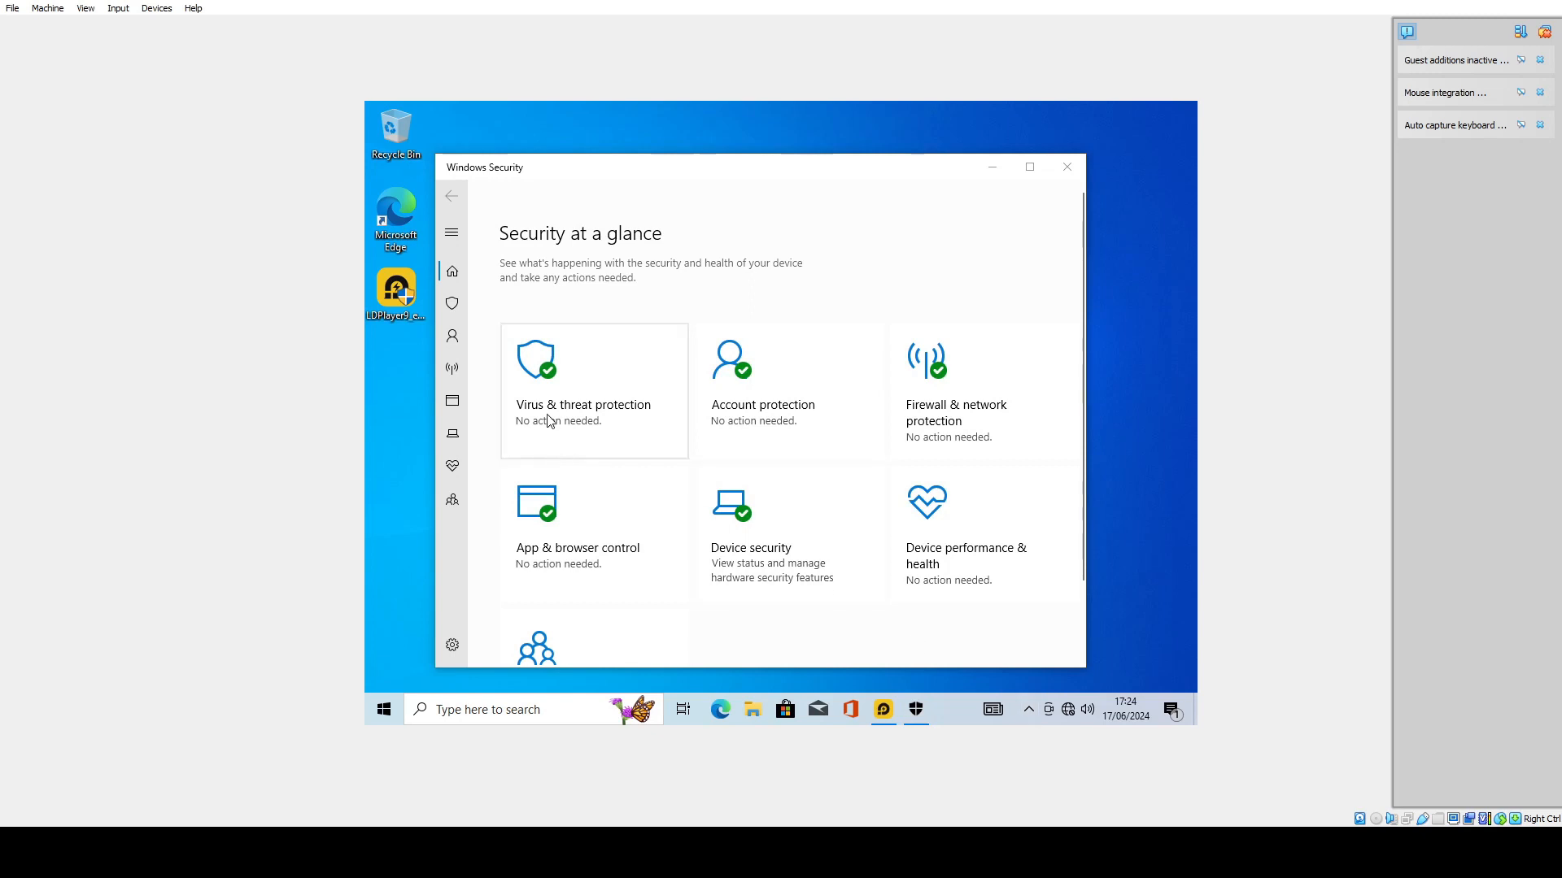
scroll("down", 3)
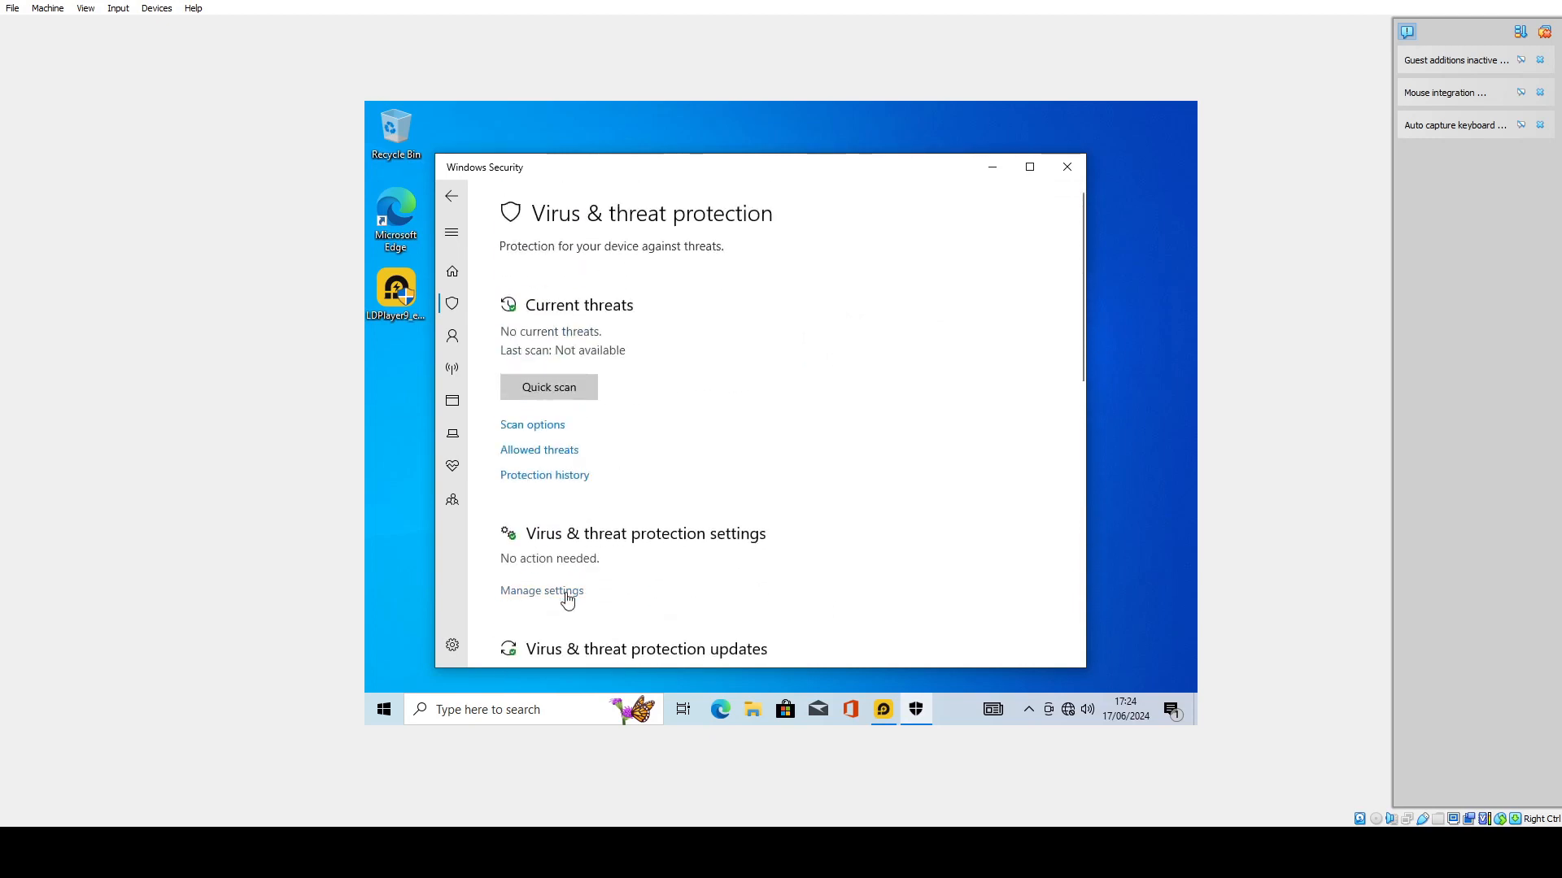
left_click(542, 591)
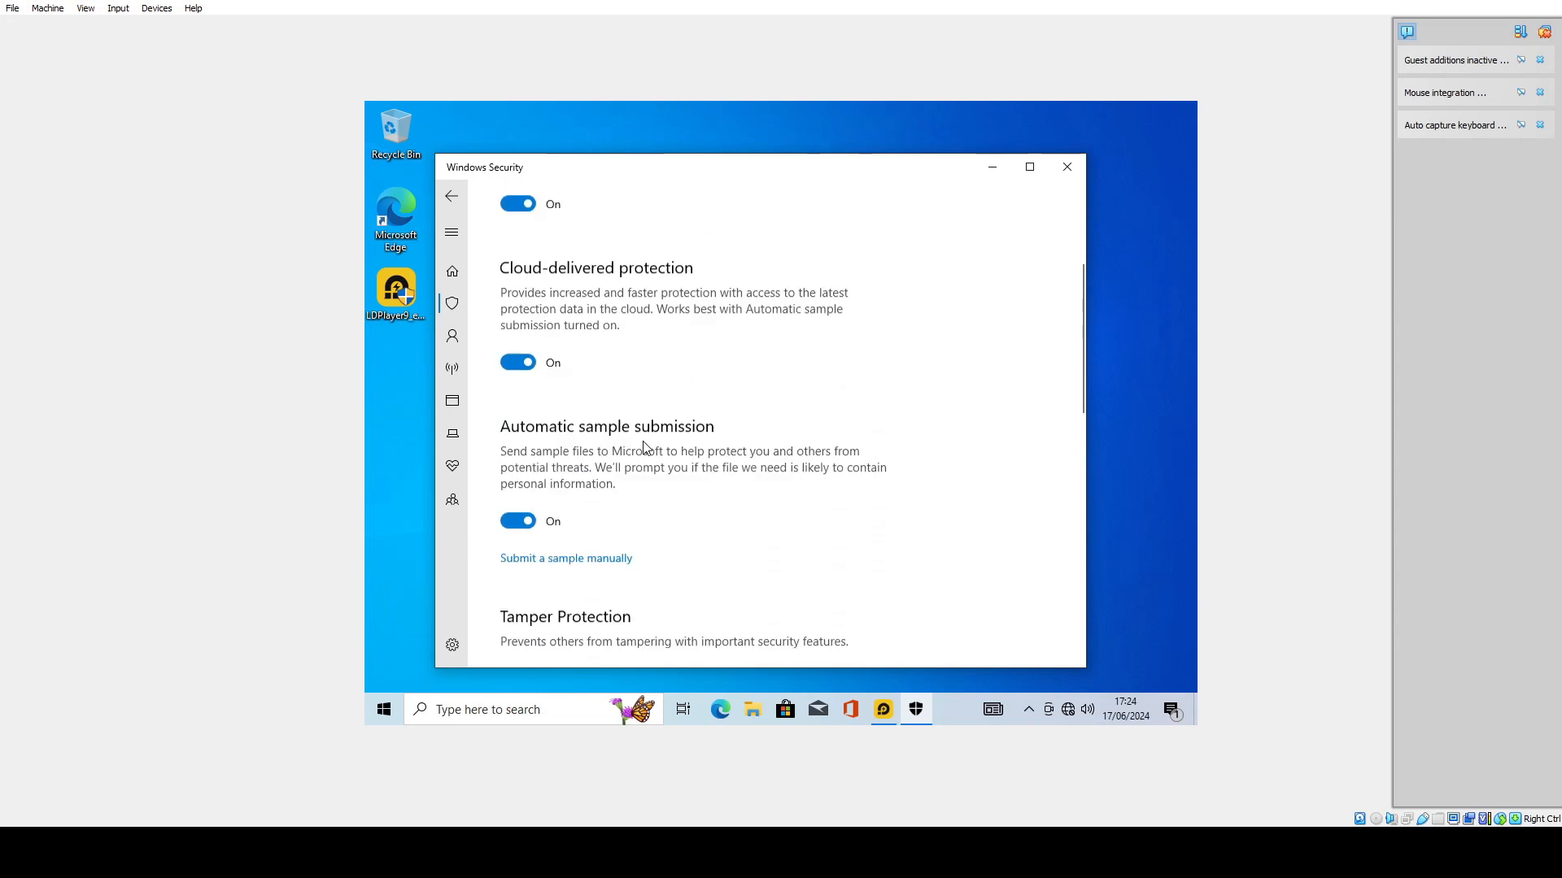
scroll("down", 3)
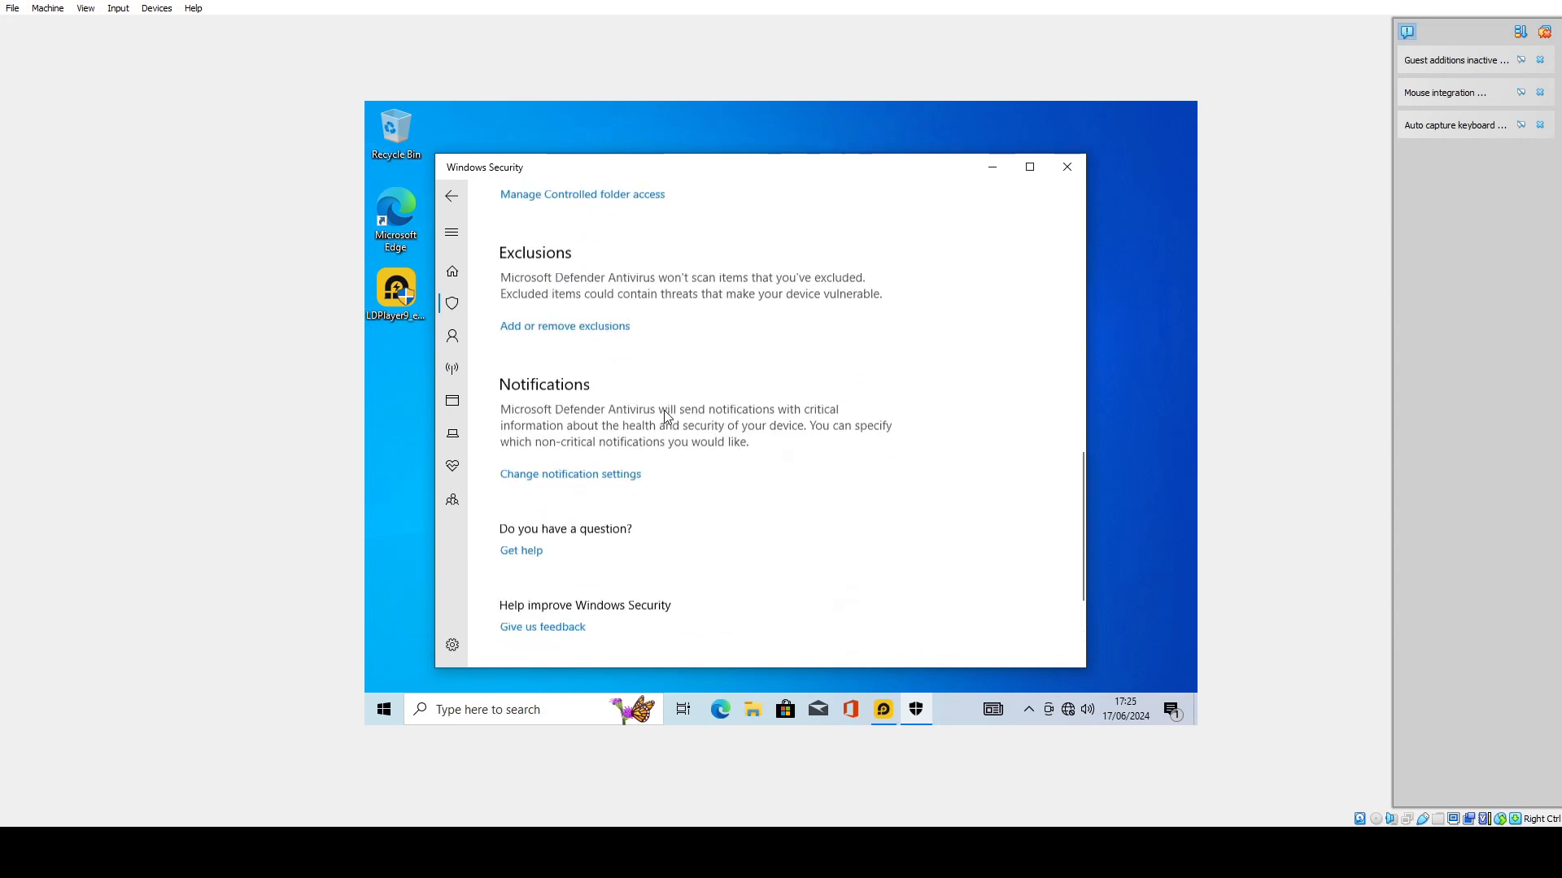
left_click(452, 196)
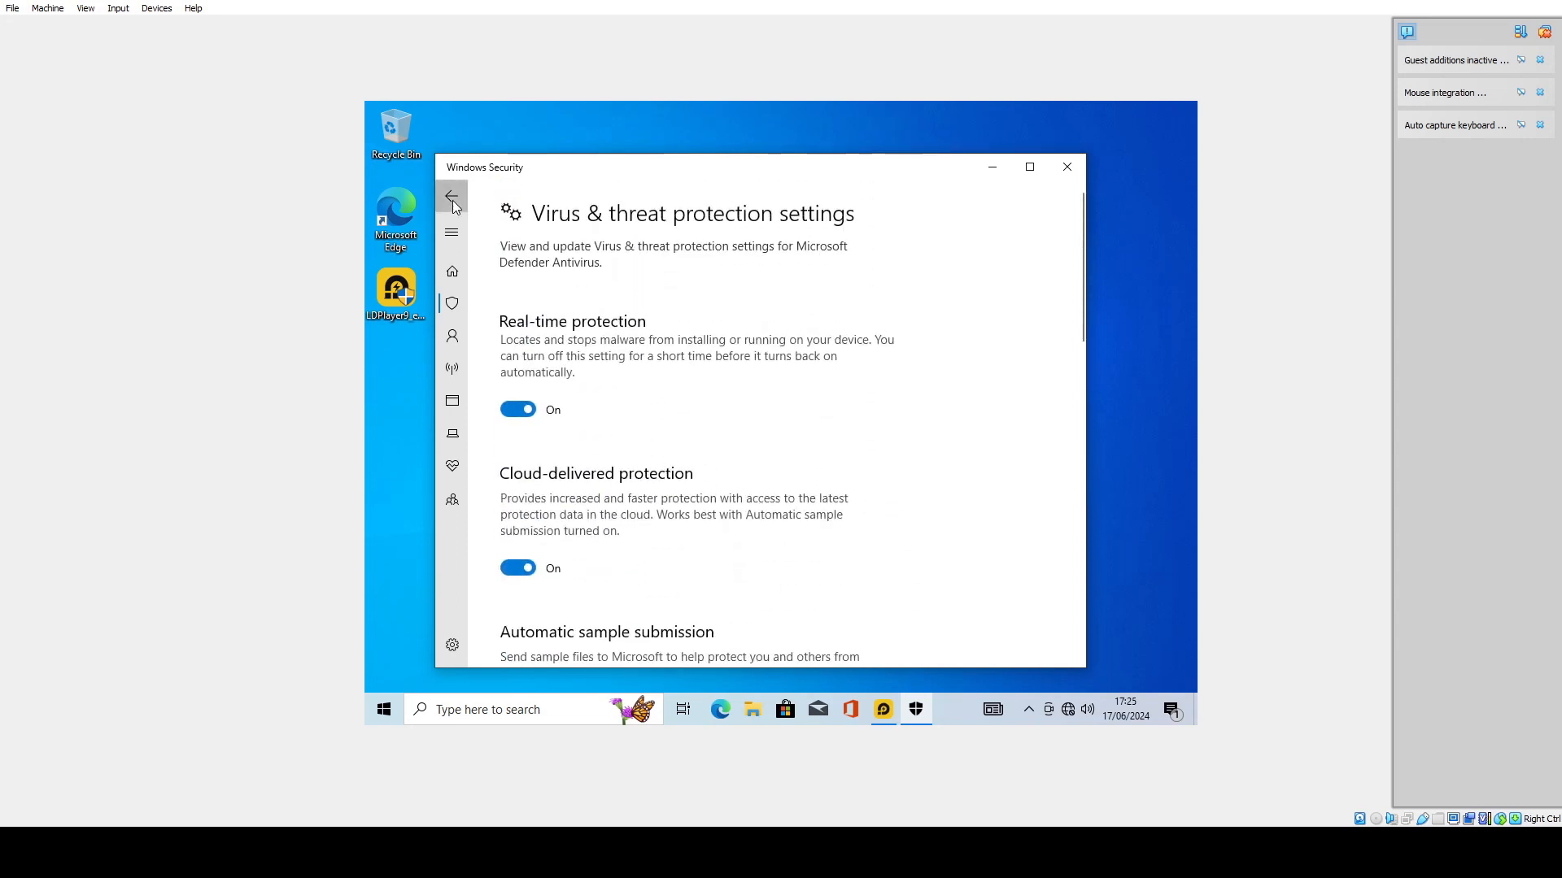
left_click(452, 195)
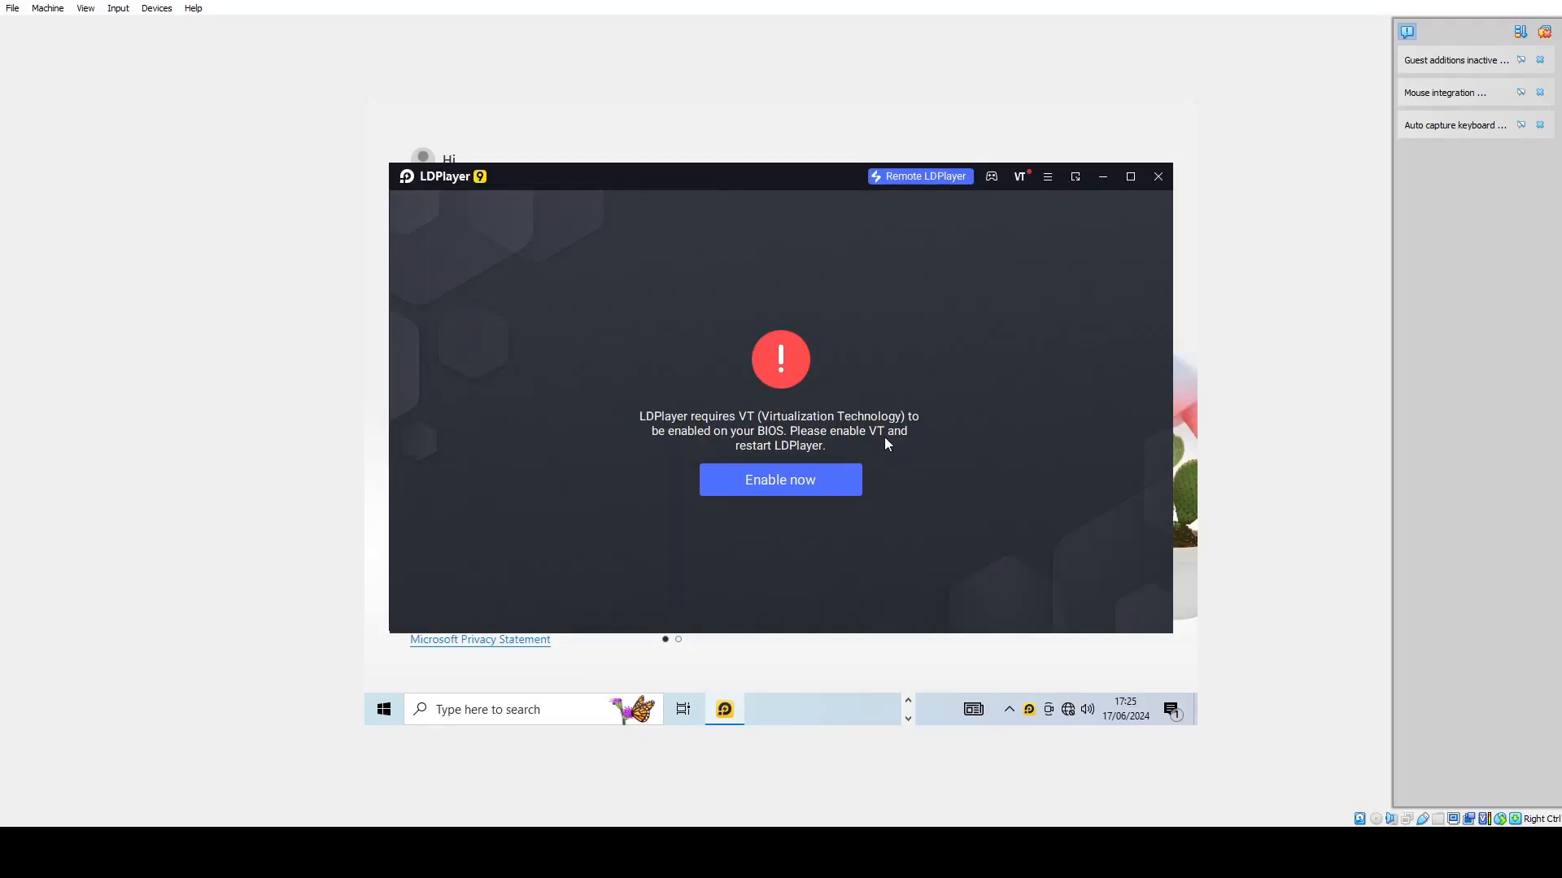
mouse_move(919, 719)
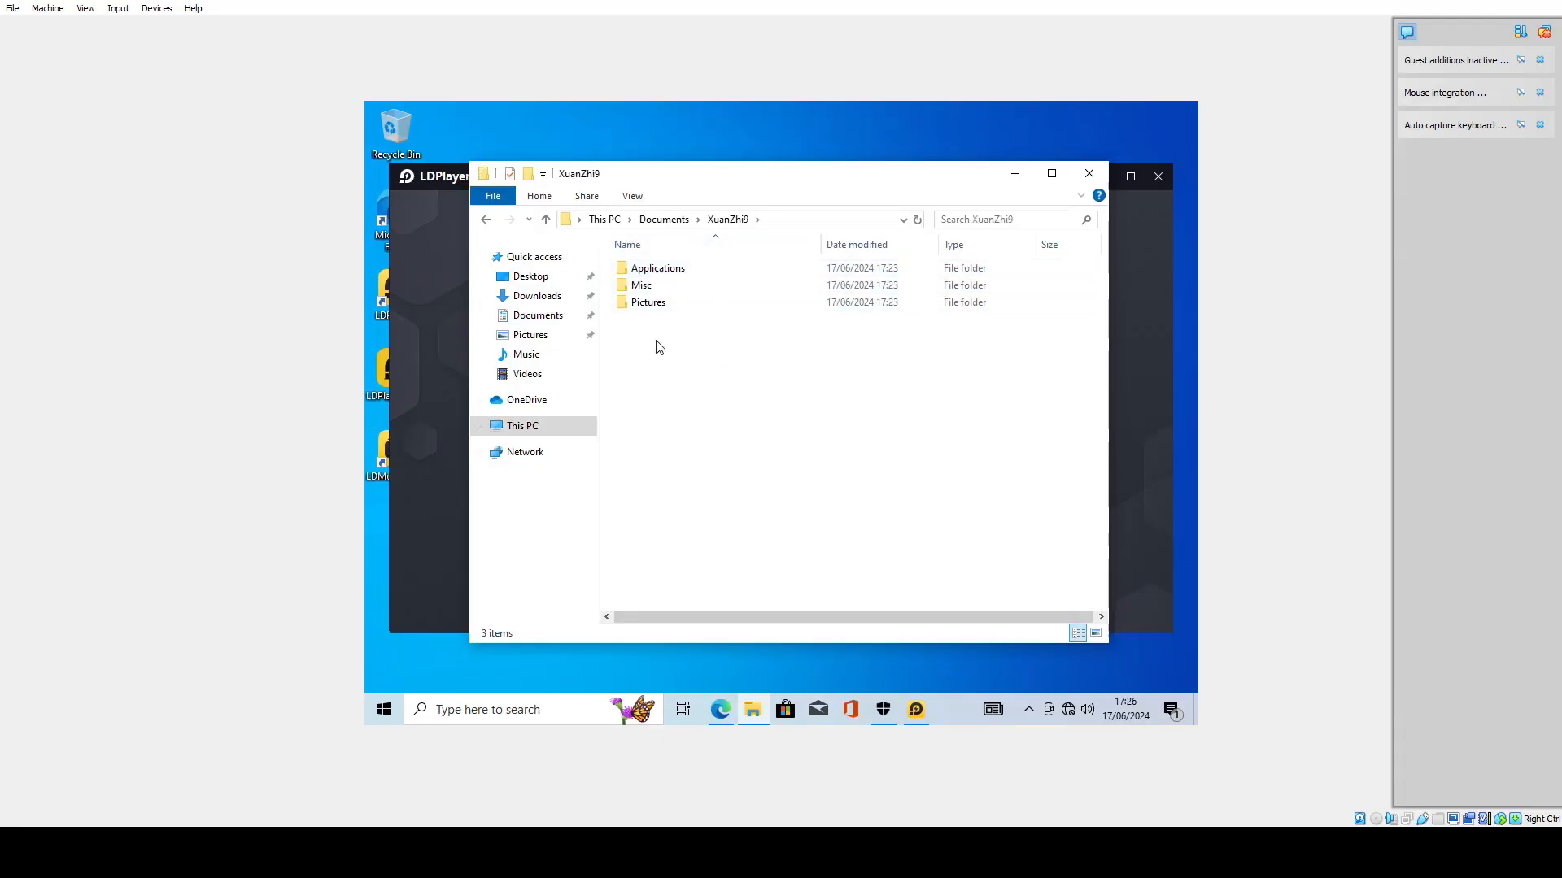
Step: Open XuanZhi9's empty Applications folder, then go back through XuanZhi9 to Documents
double_click(658, 267)
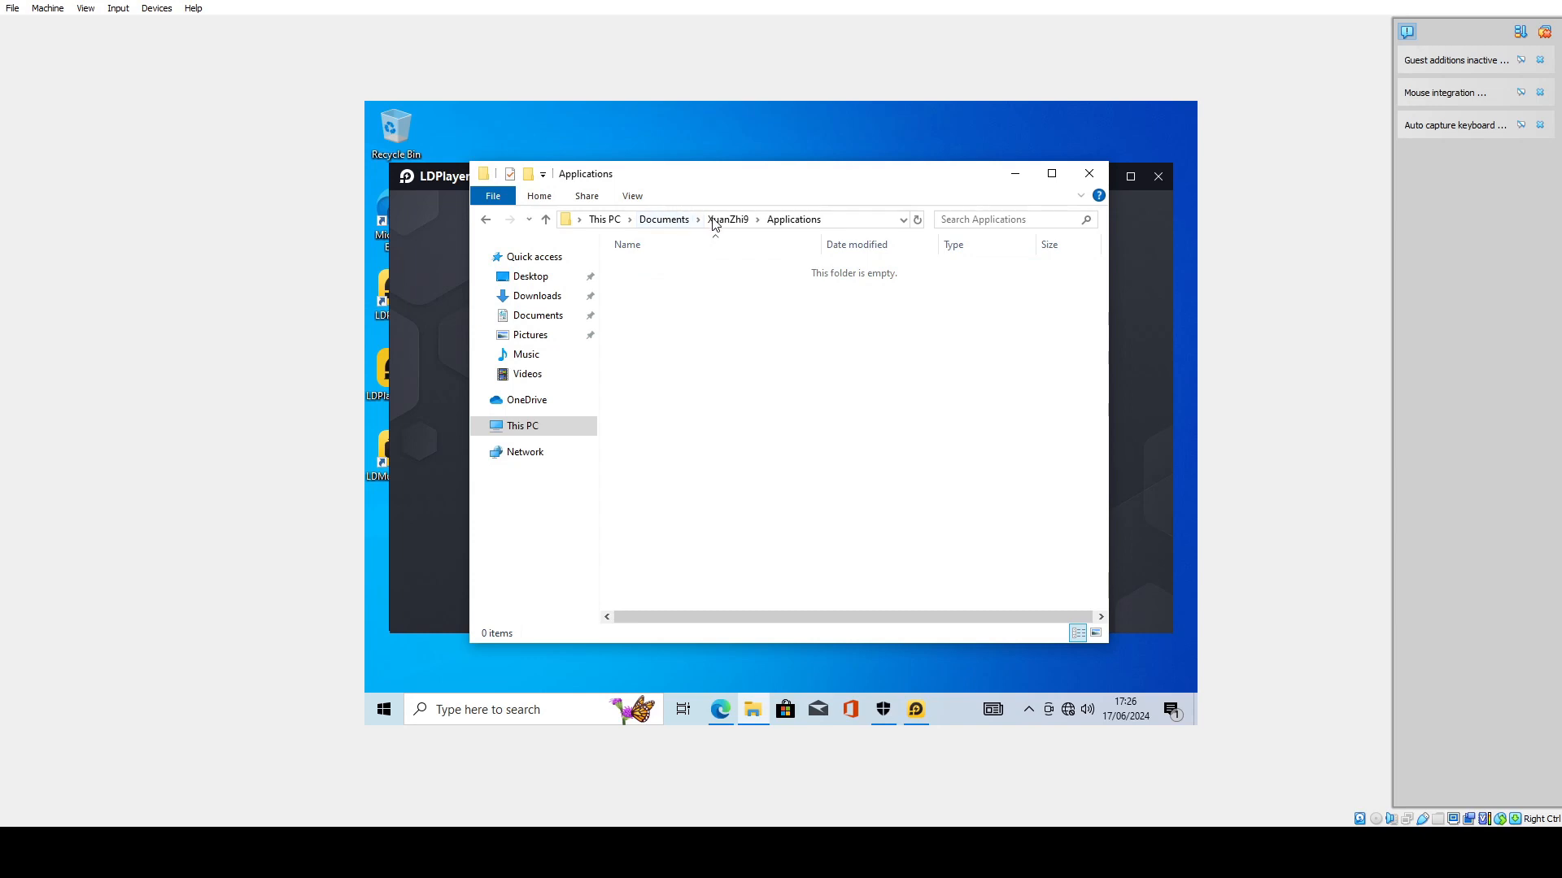
left_click(726, 219)
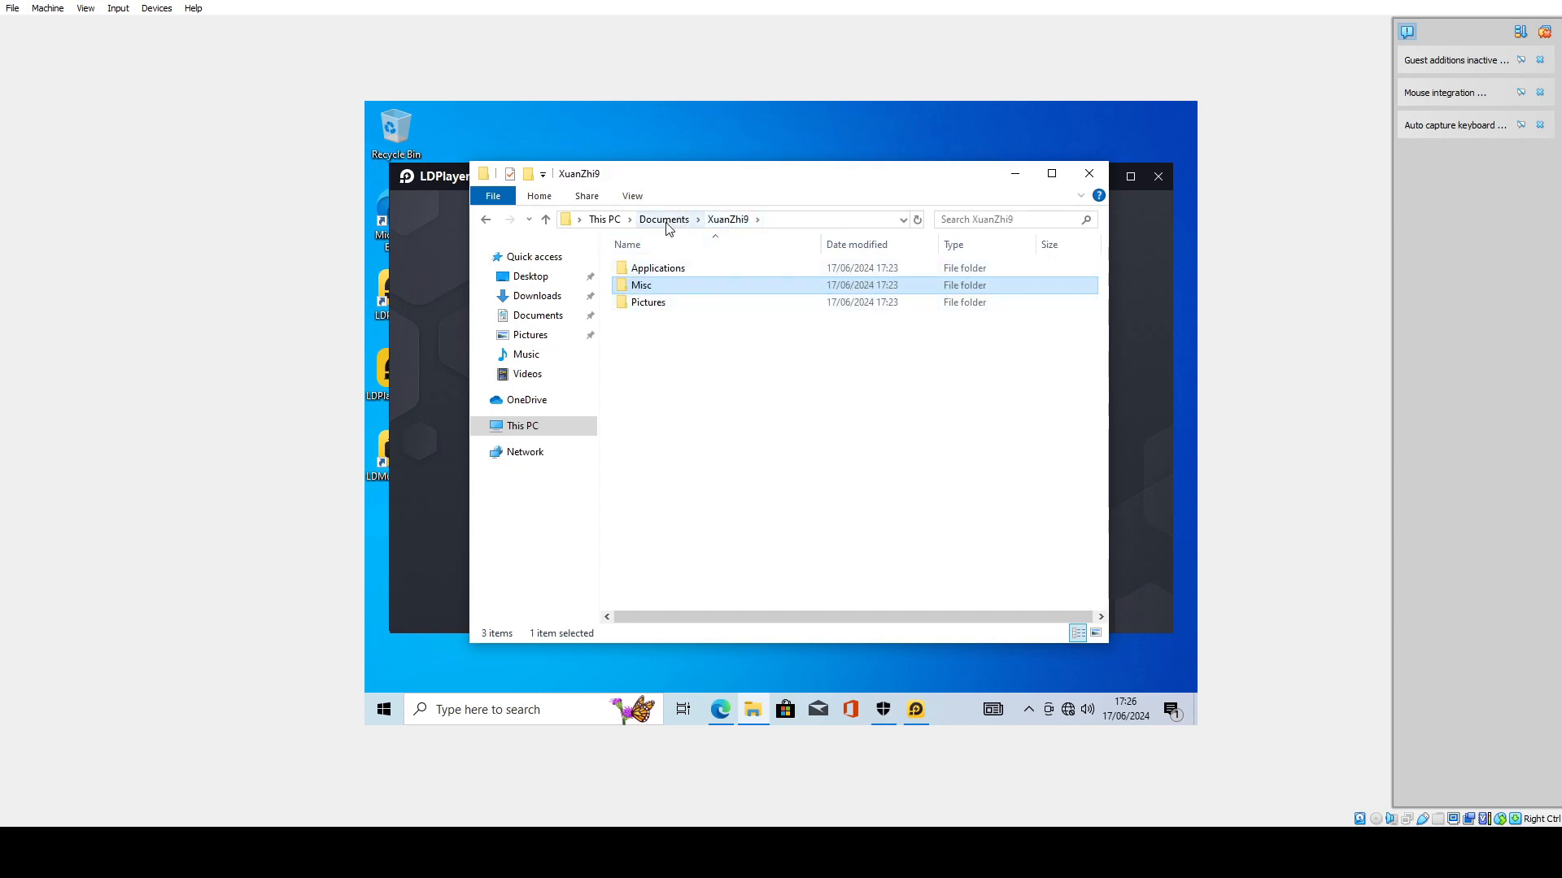
left_click(664, 219)
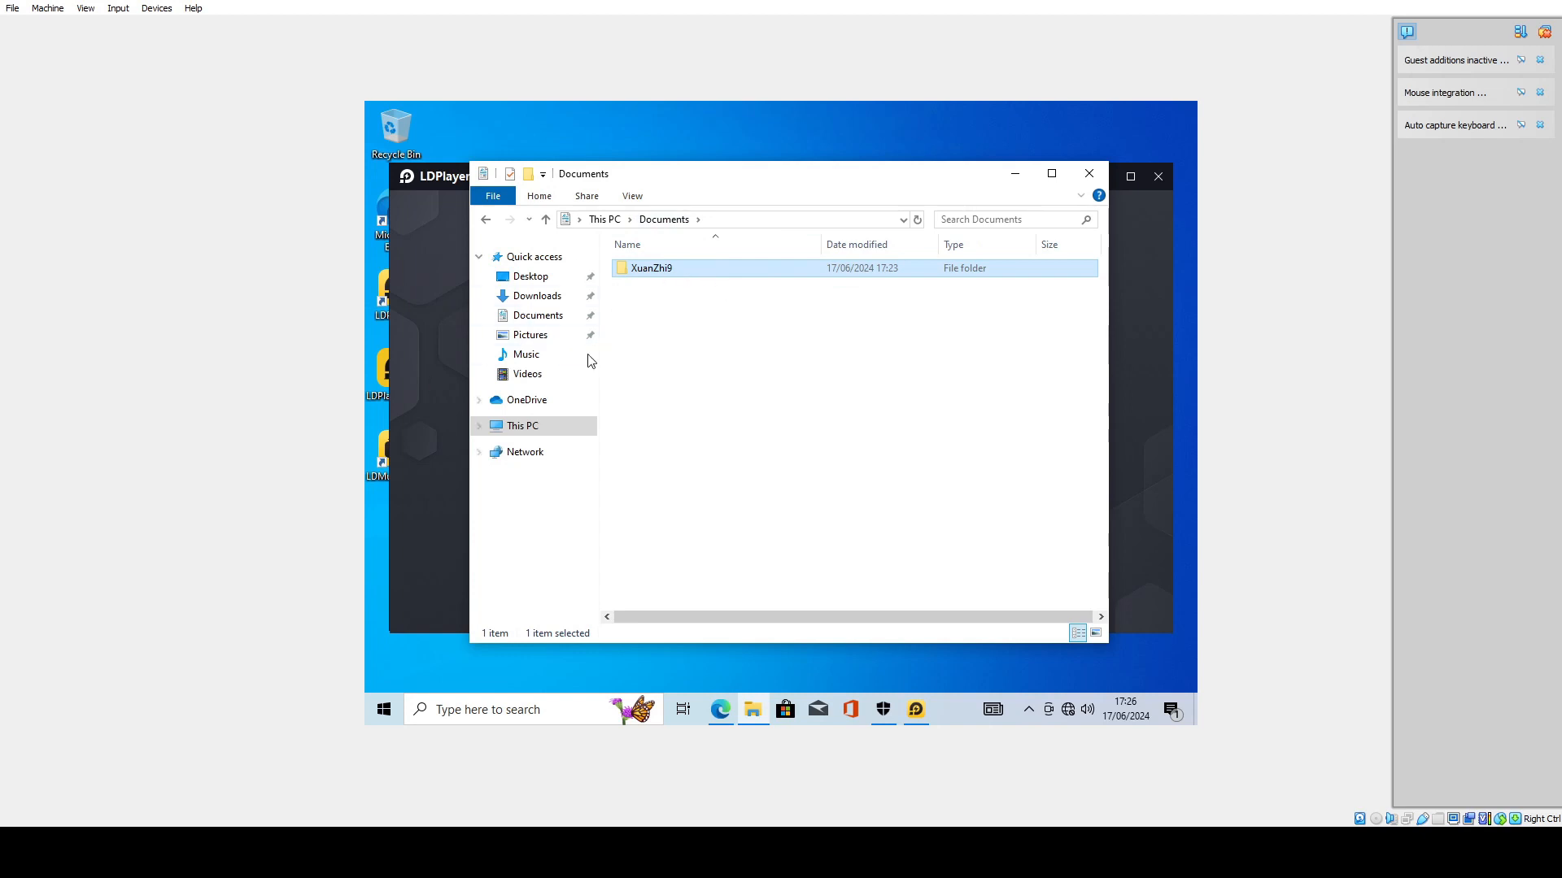
left_click(535, 296)
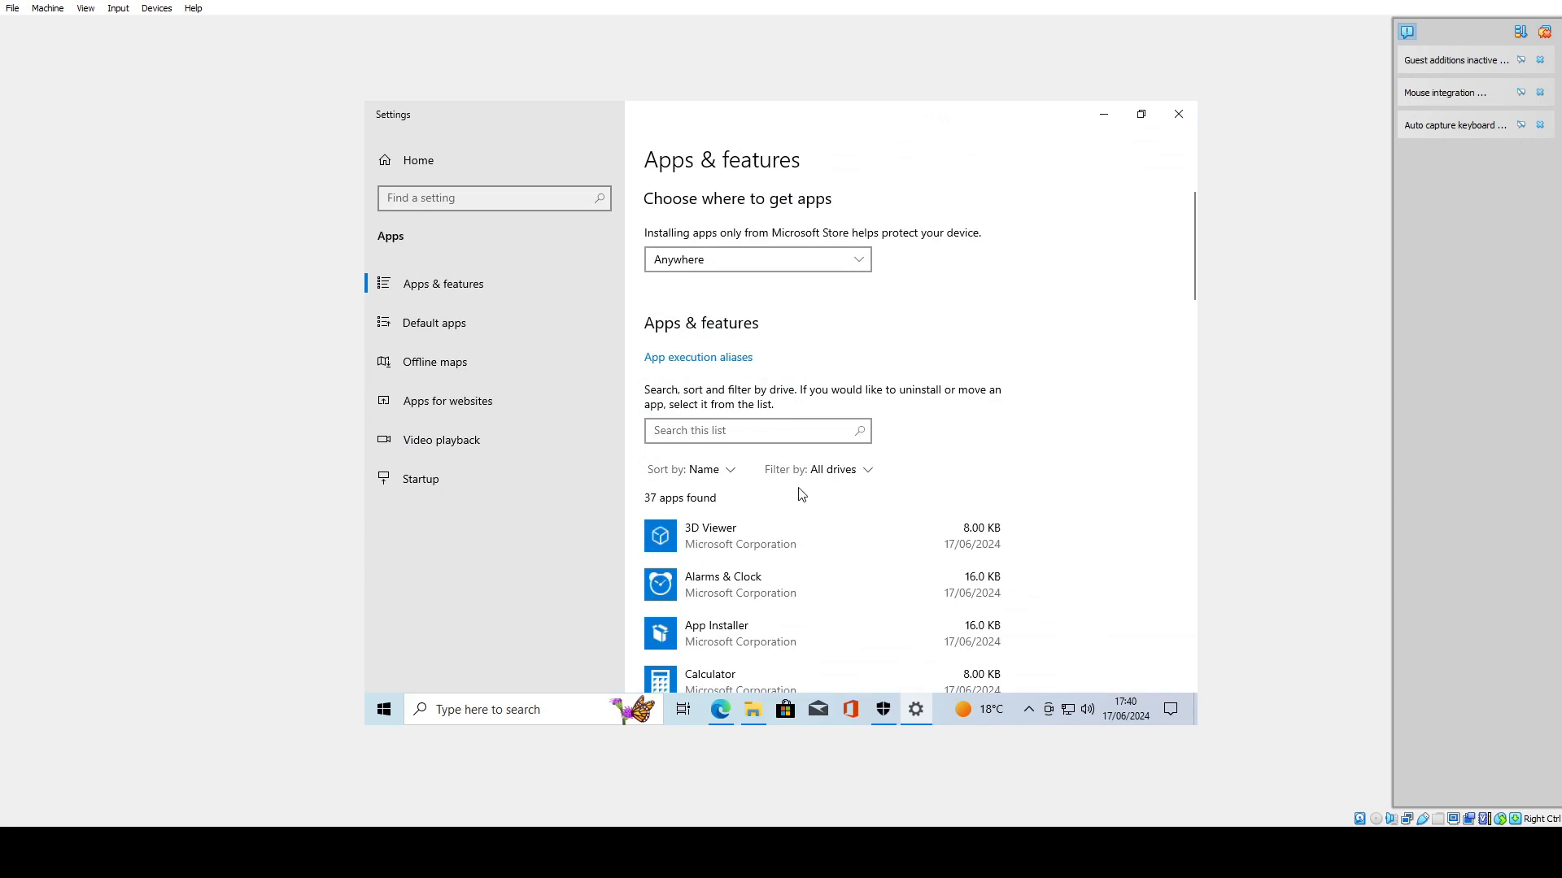
Step: Confirm uninstalling LDPlayer from Apps & features without giving a reason
scroll("down", 3)
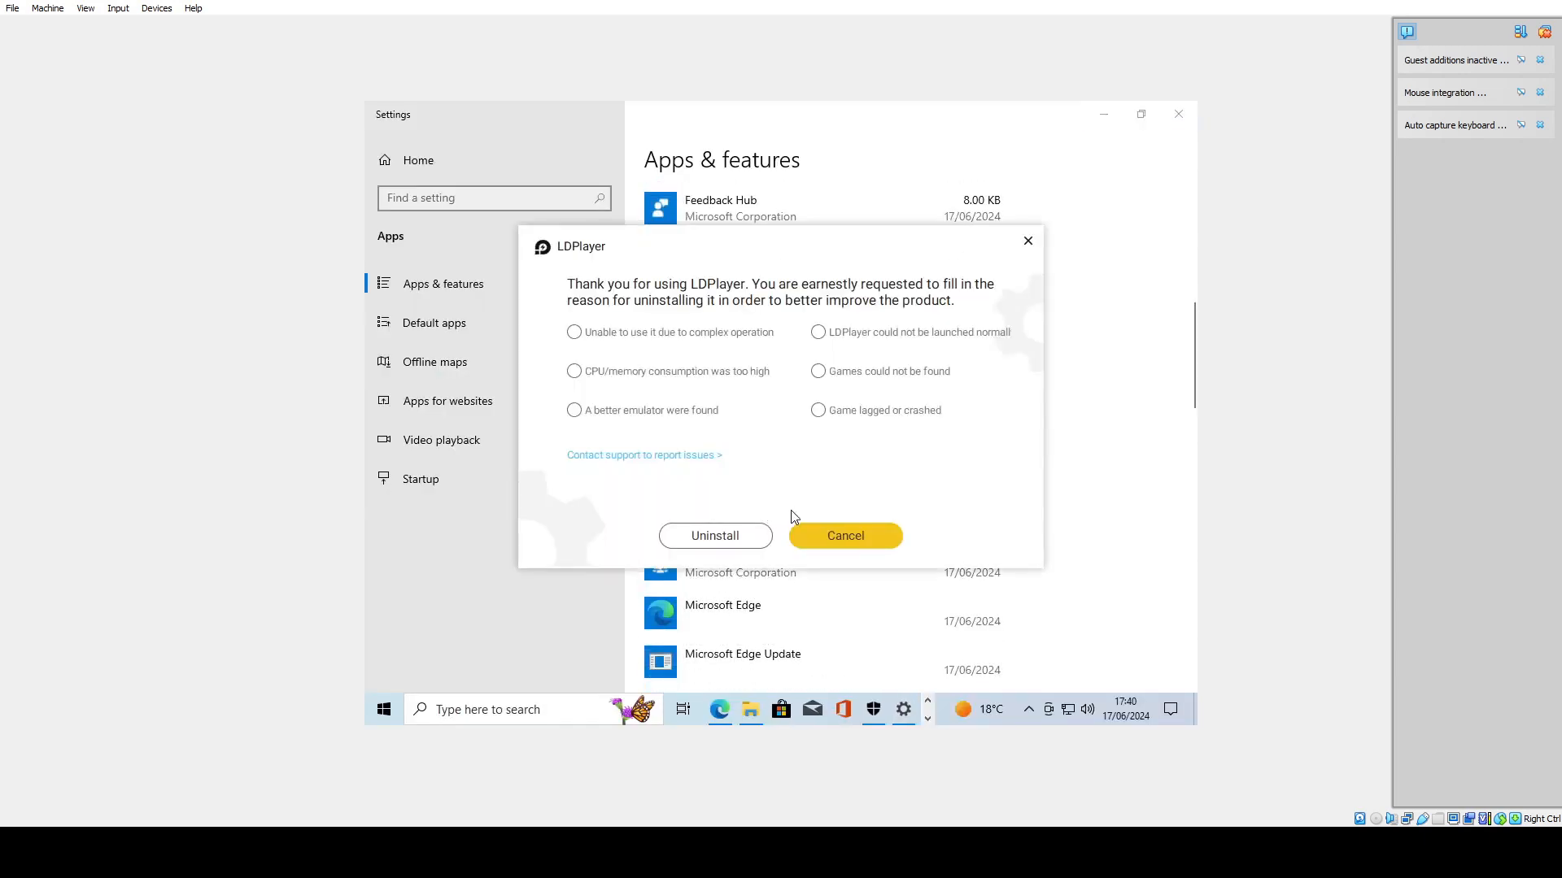
mouse_move(873, 431)
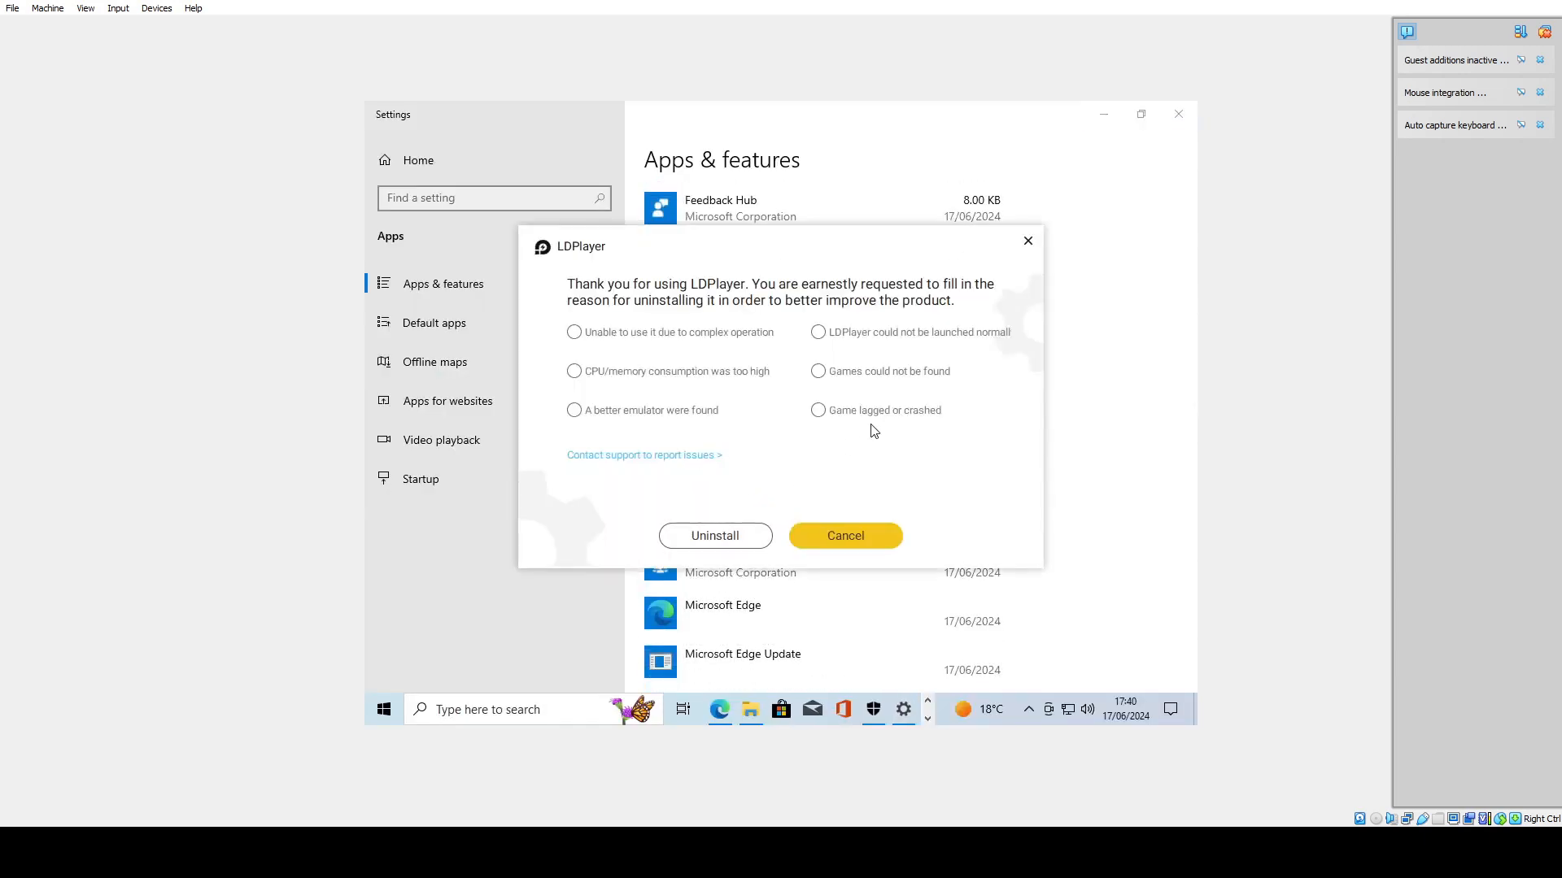
left_click(715, 536)
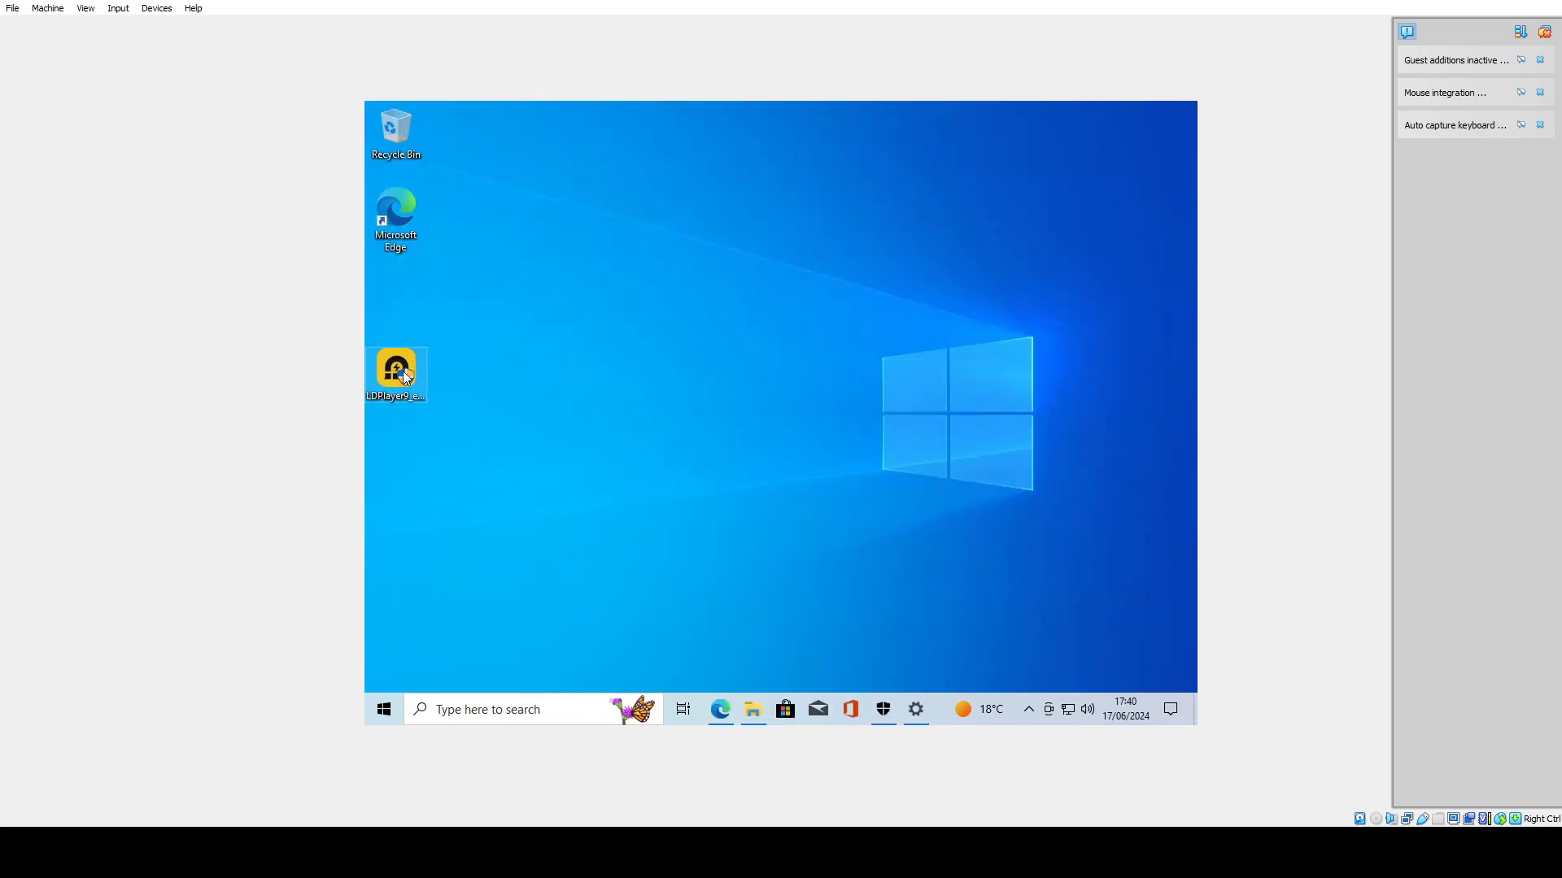
Step: Relaunch the LDPlayer9 installer, approve UAC, install, and accept the optional antivirus offer
double_click(395, 367)
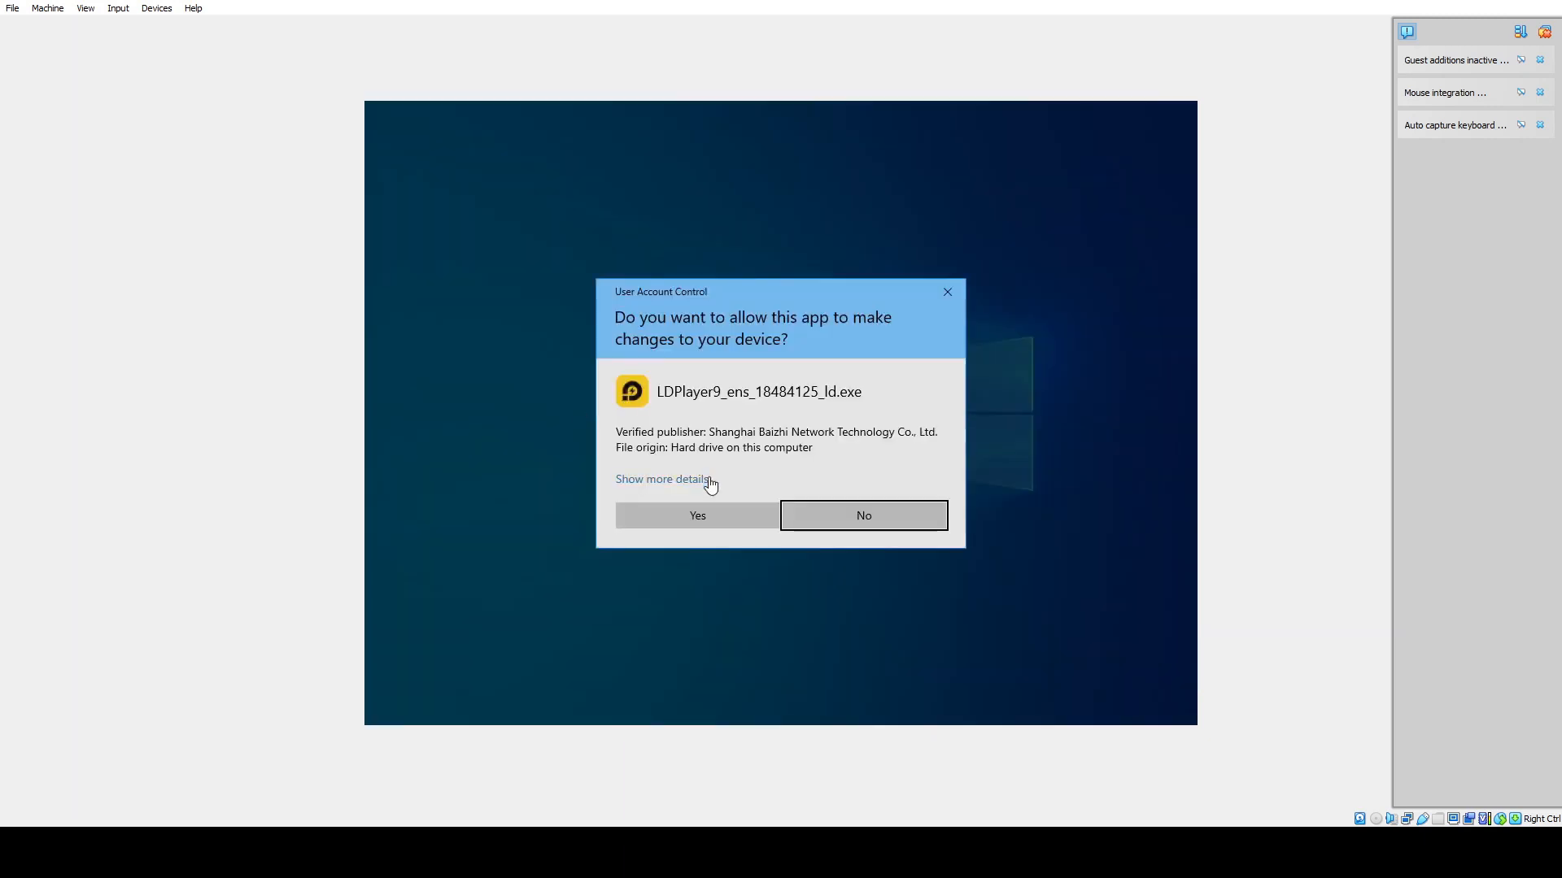
left_click(697, 515)
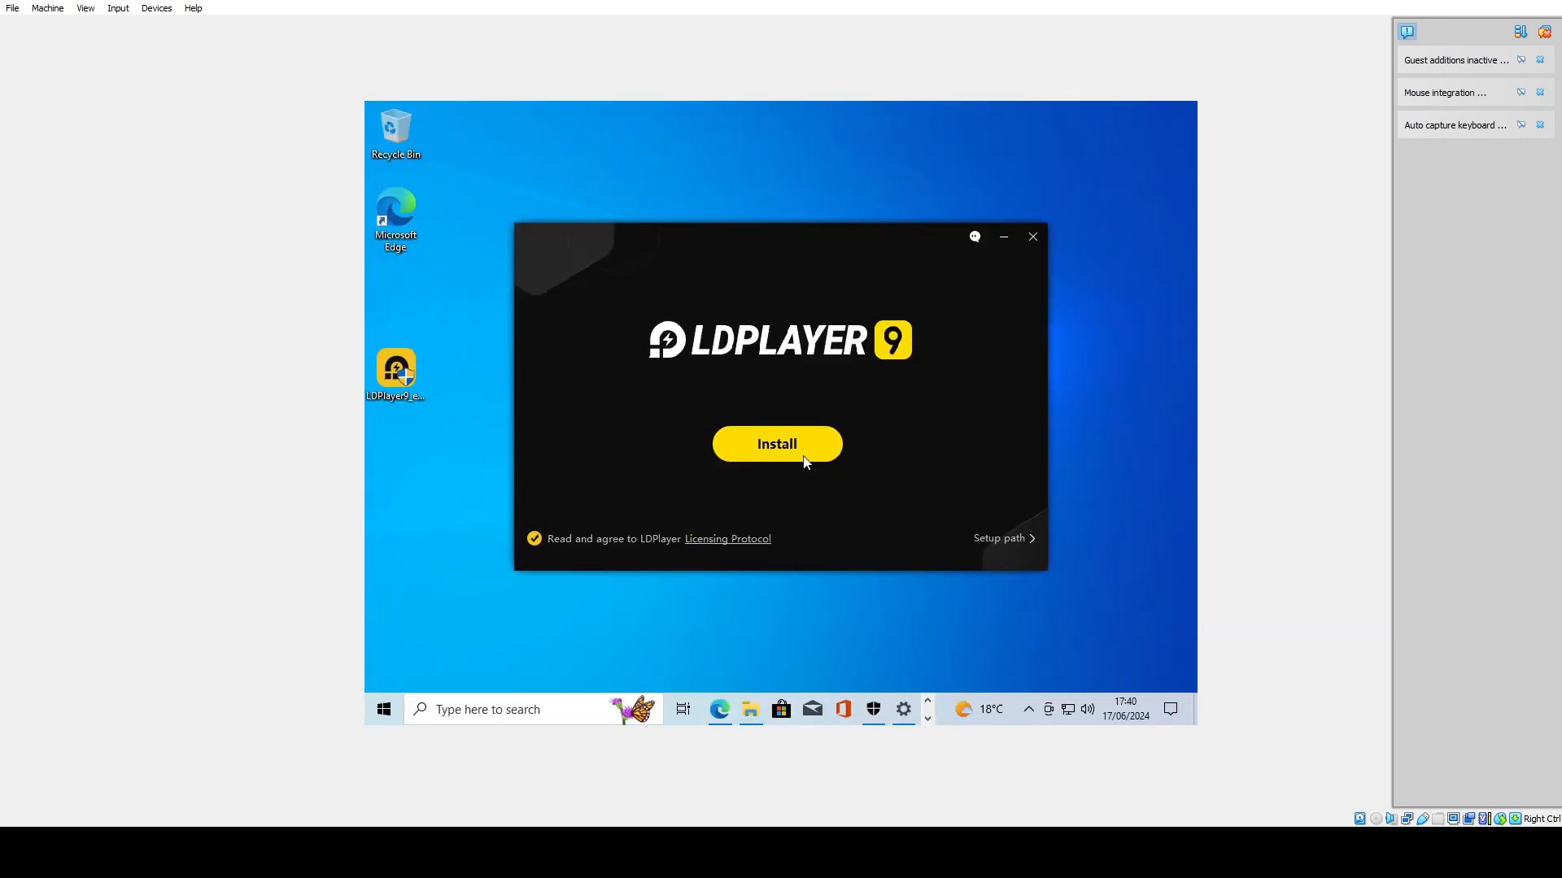
left_click(776, 444)
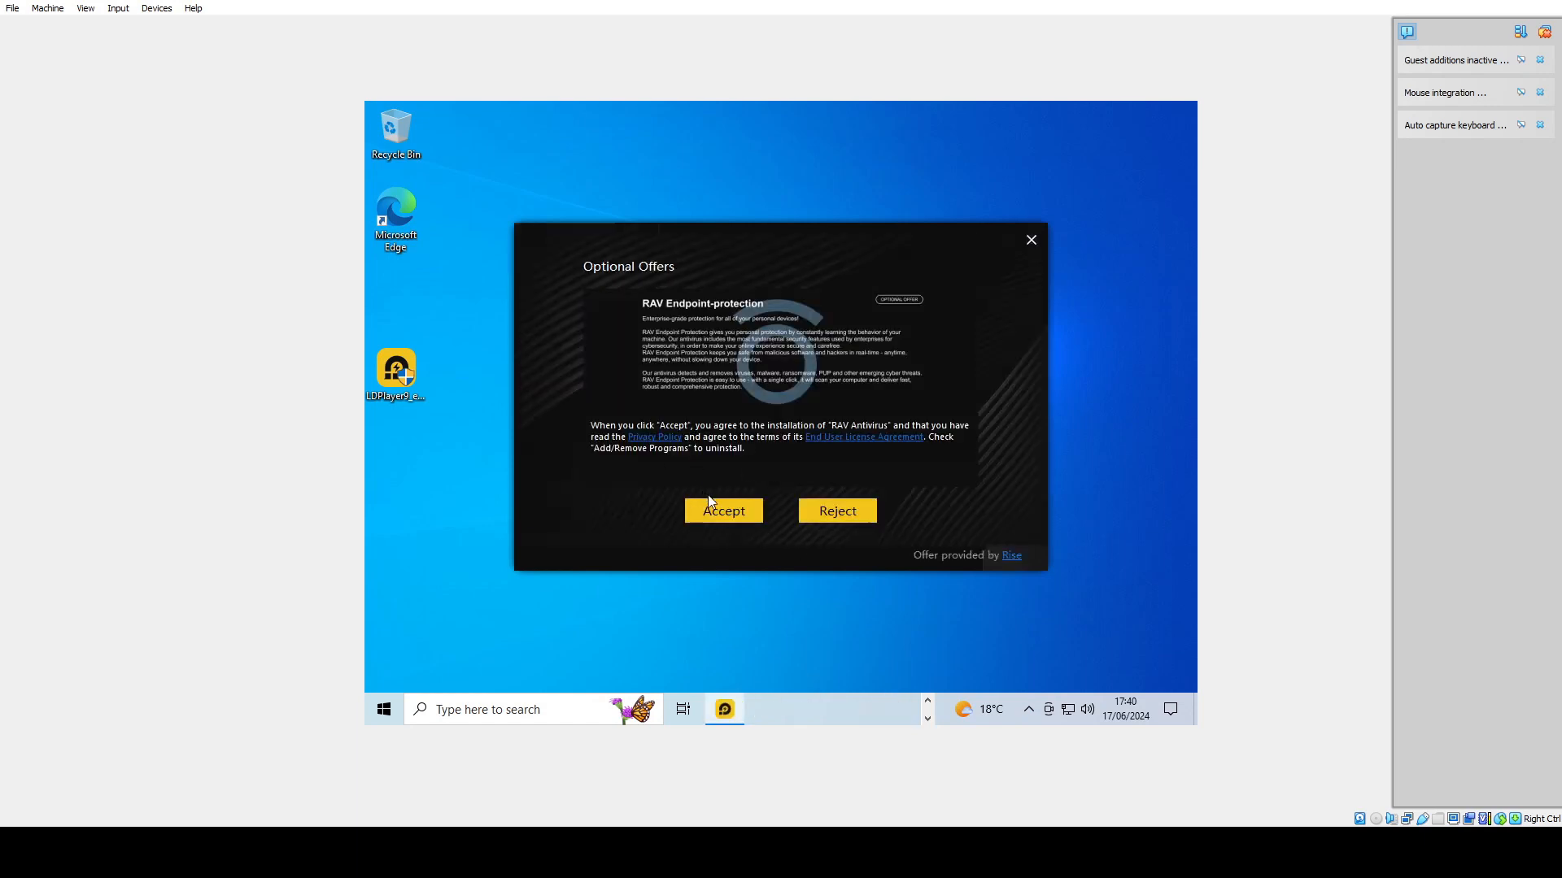
left_click(837, 511)
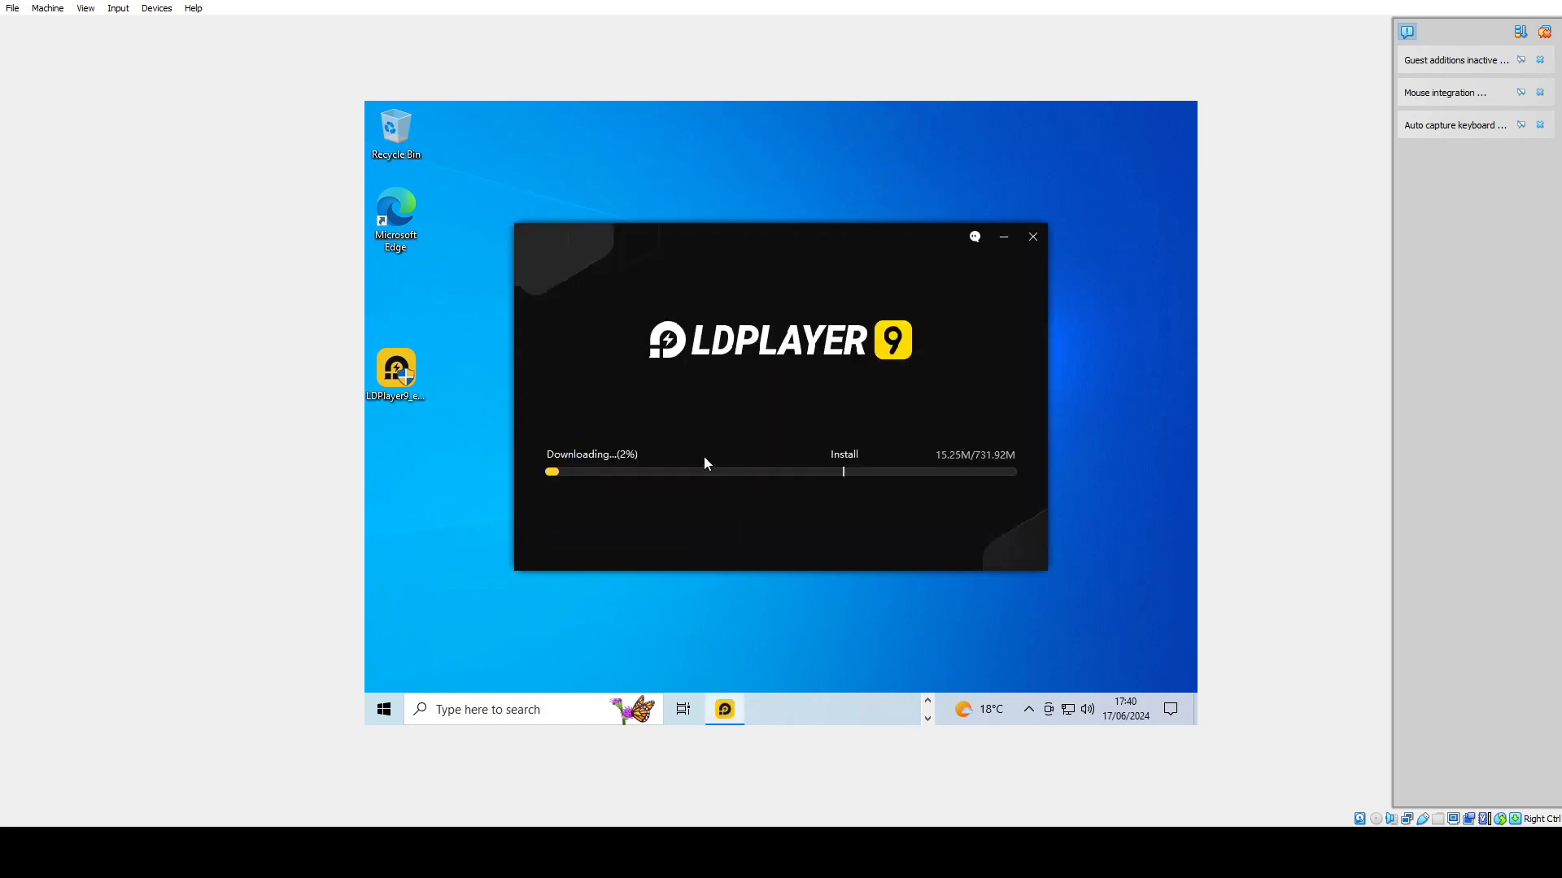
mouse_move(930, 383)
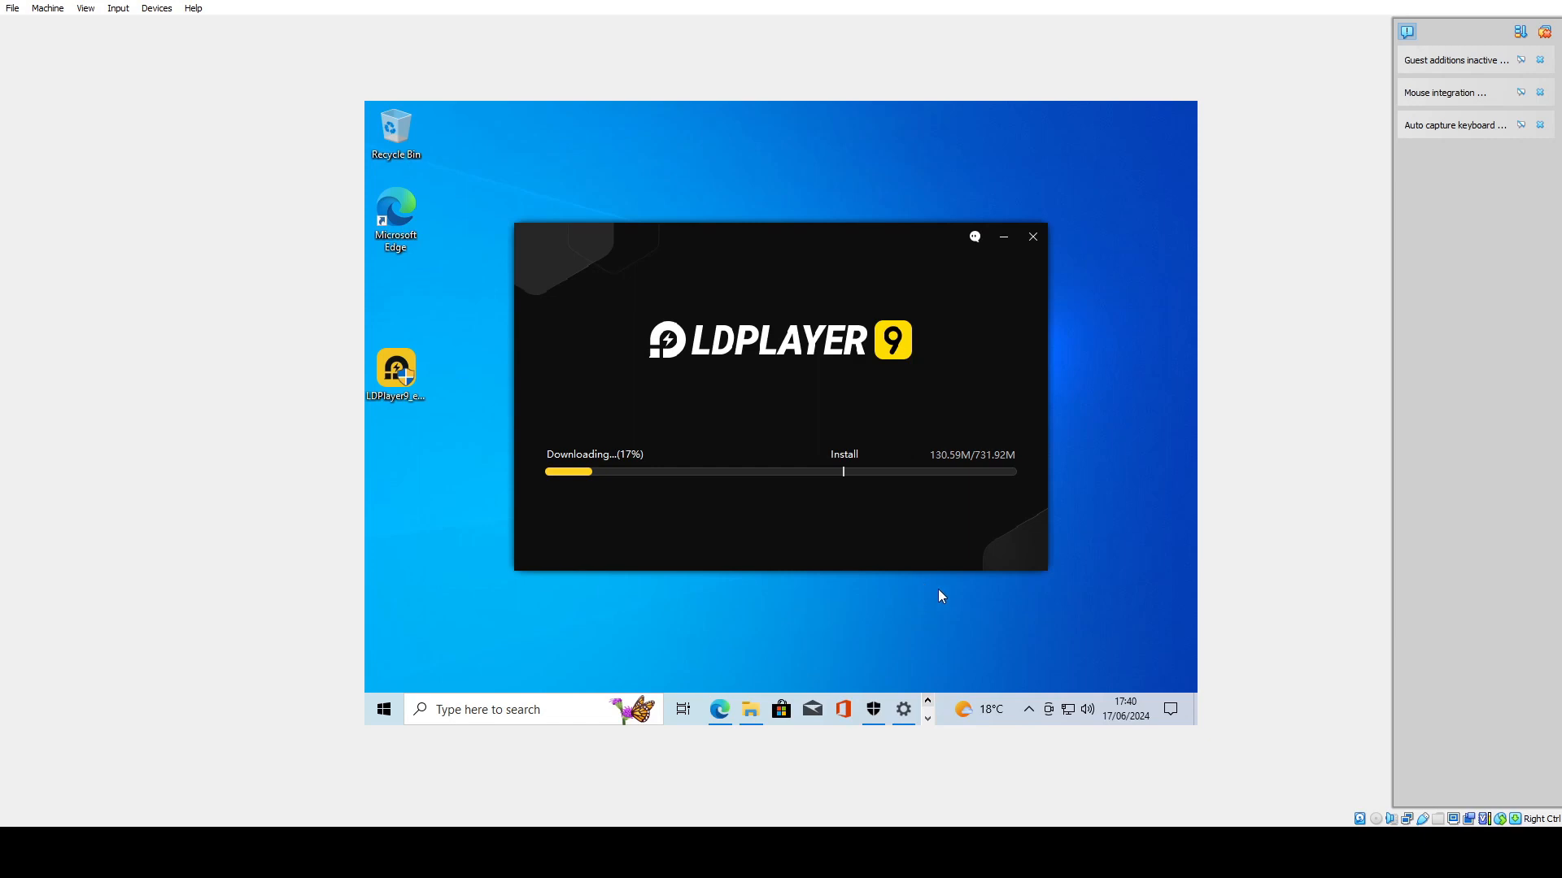
left_click(1028, 709)
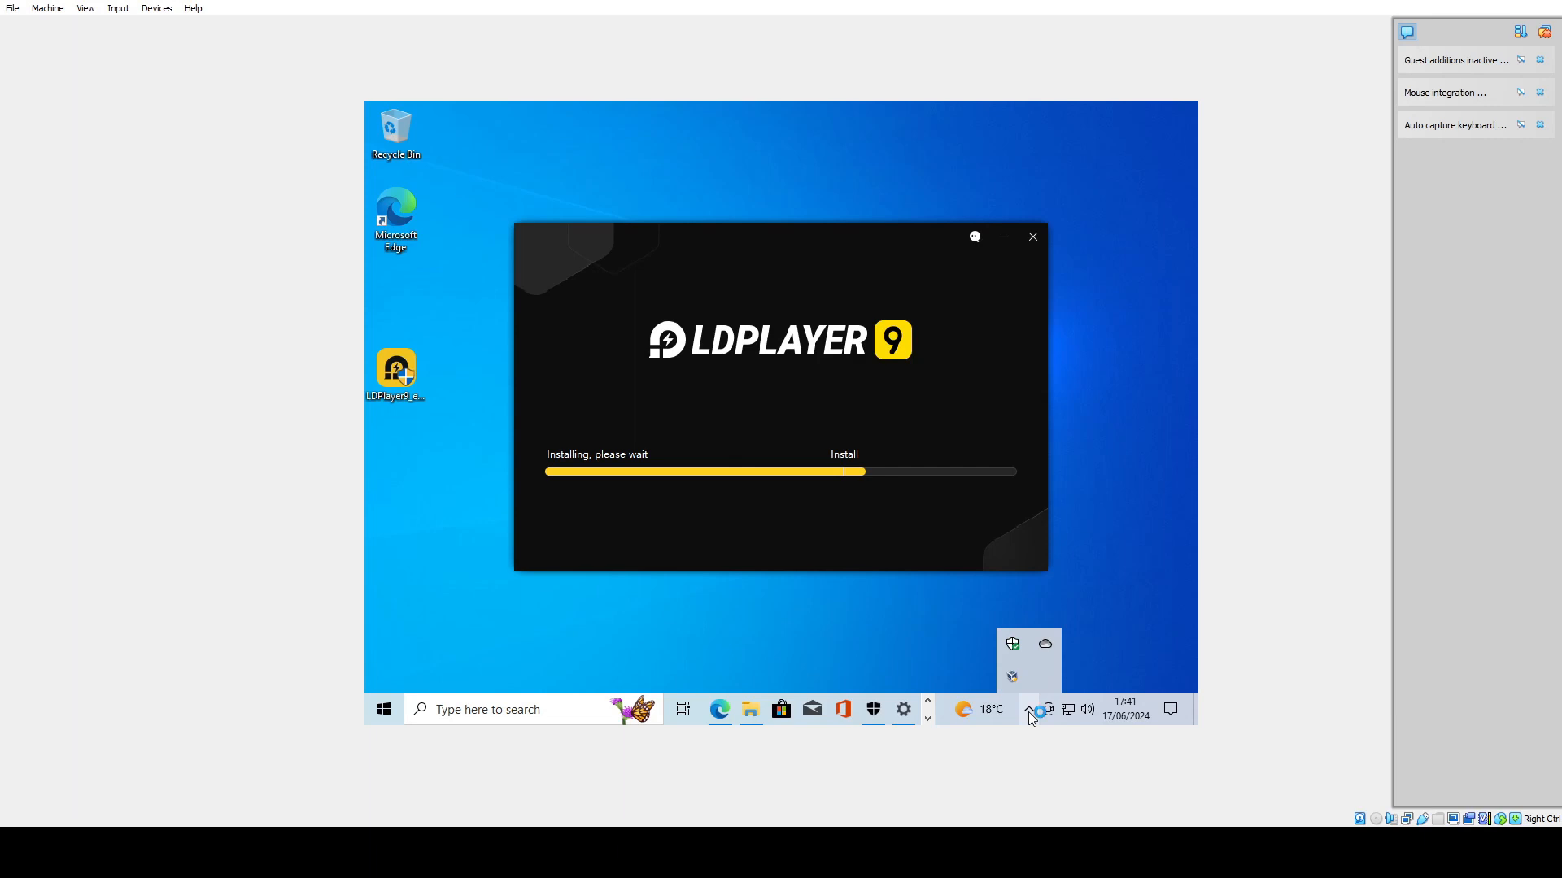
mouse_move(898, 581)
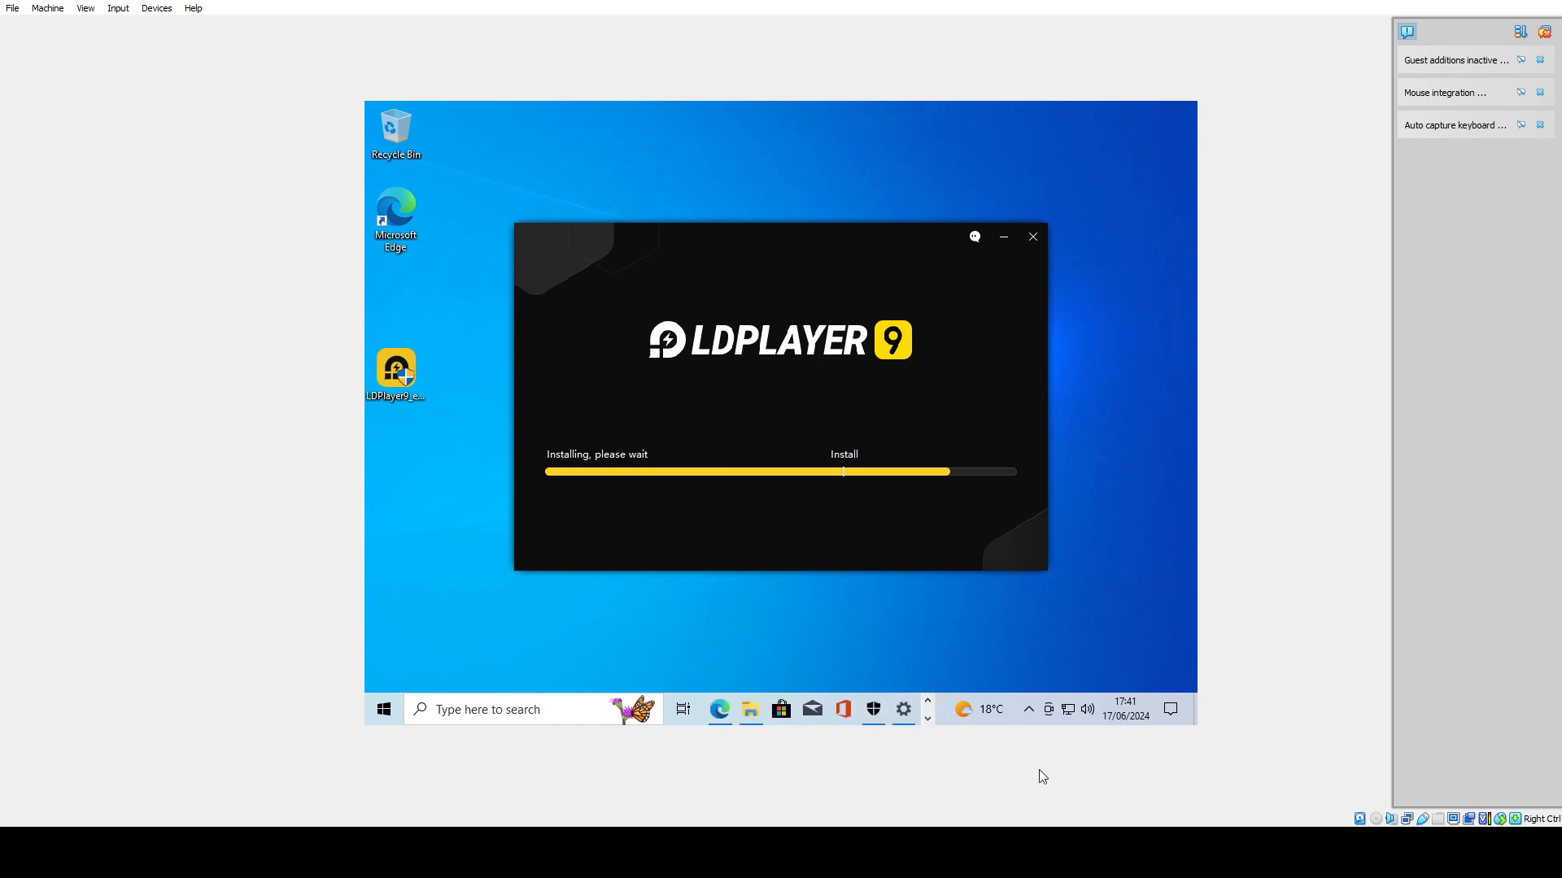
left_click(1028, 710)
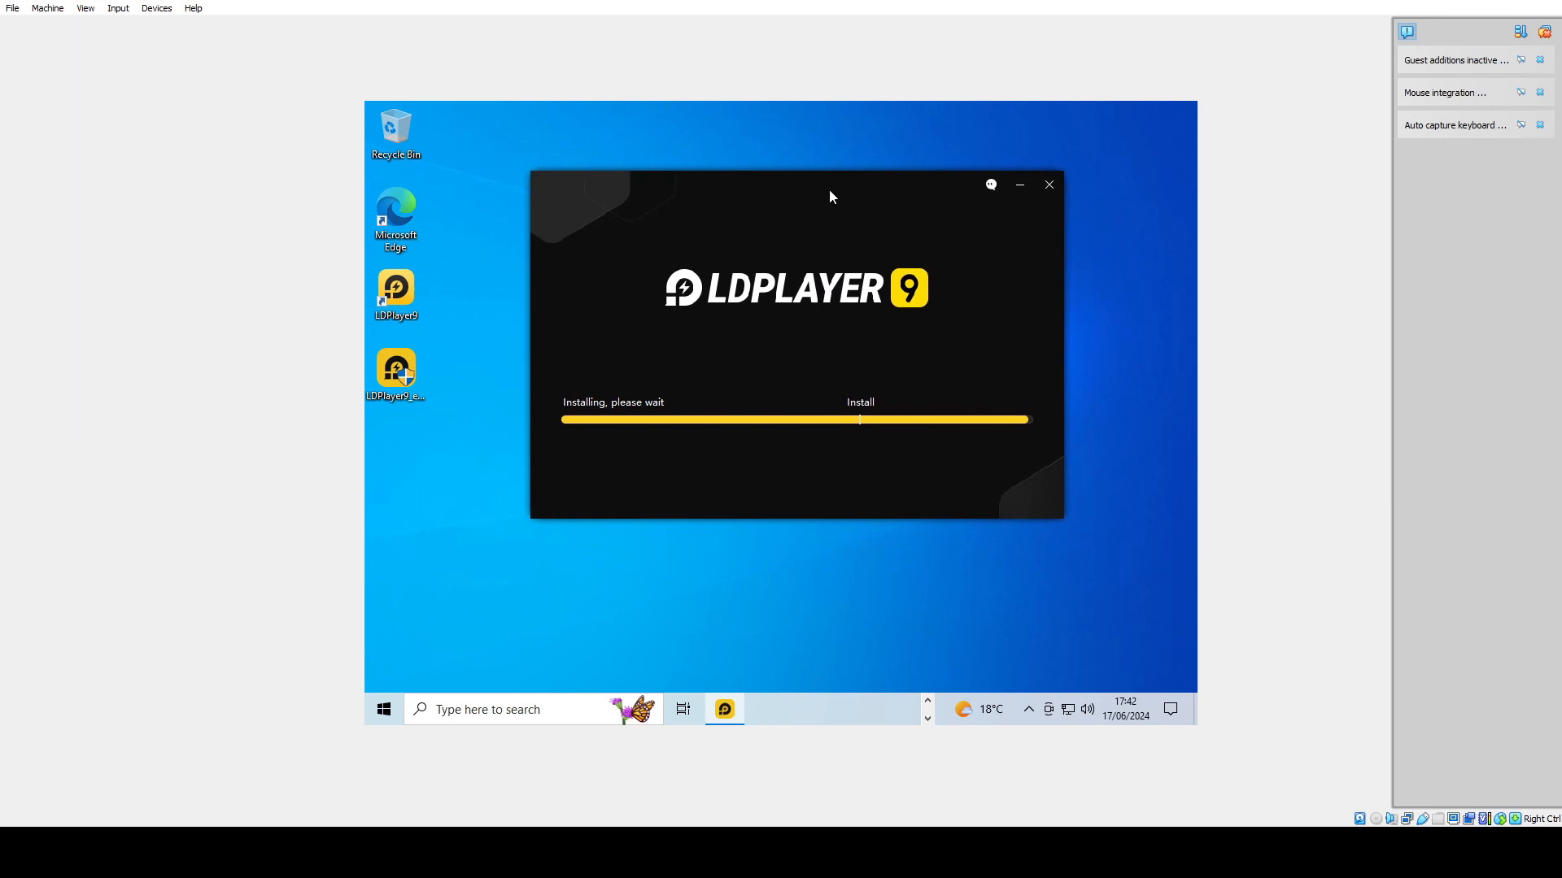
mouse_move(835, 217)
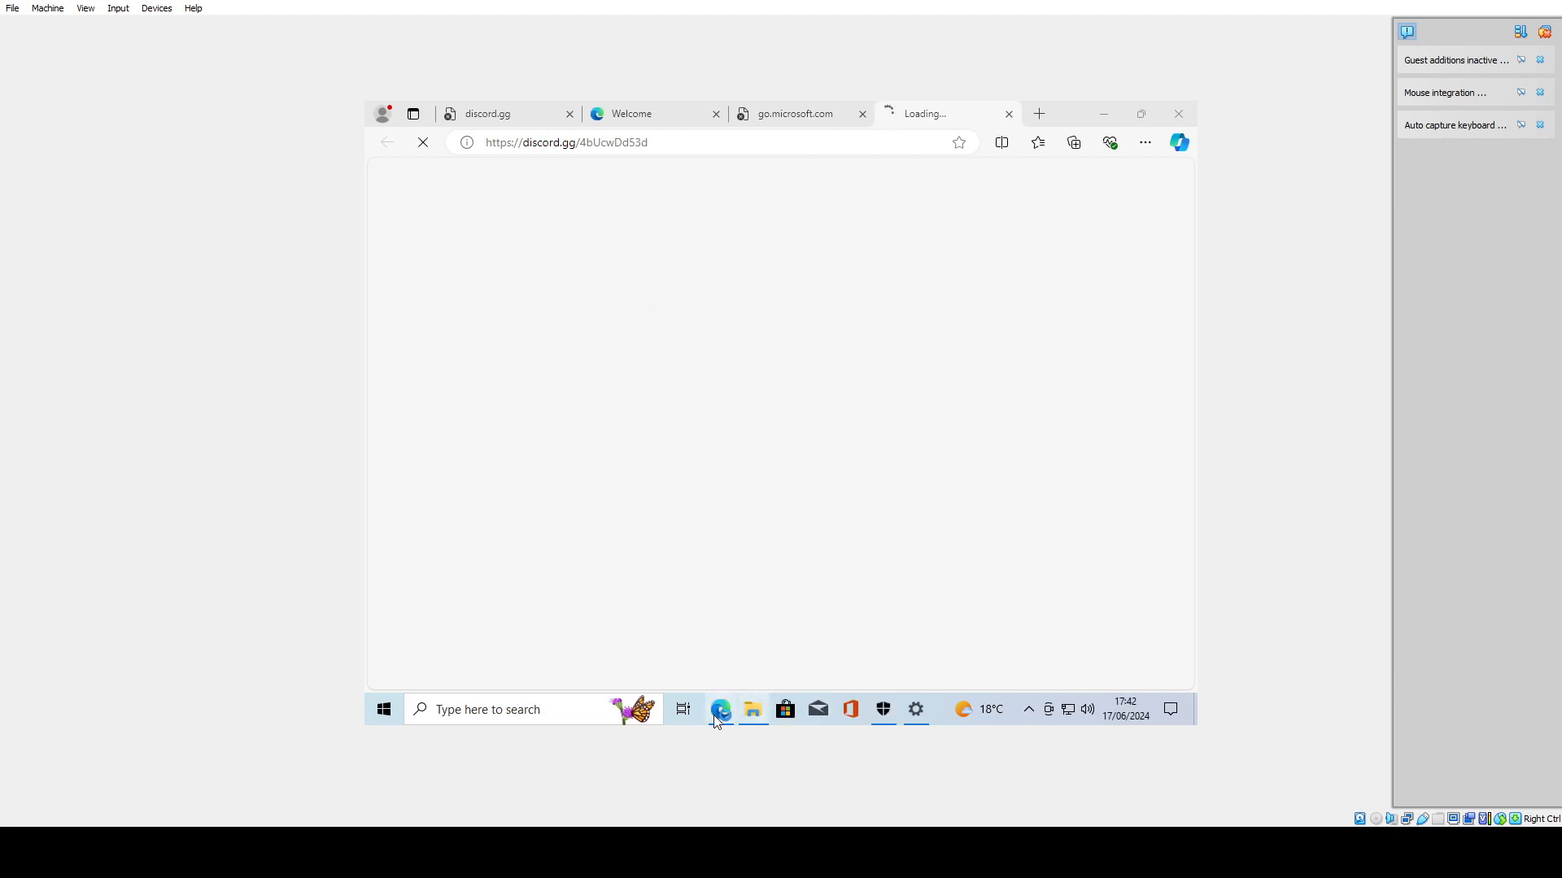
mouse_move(721, 709)
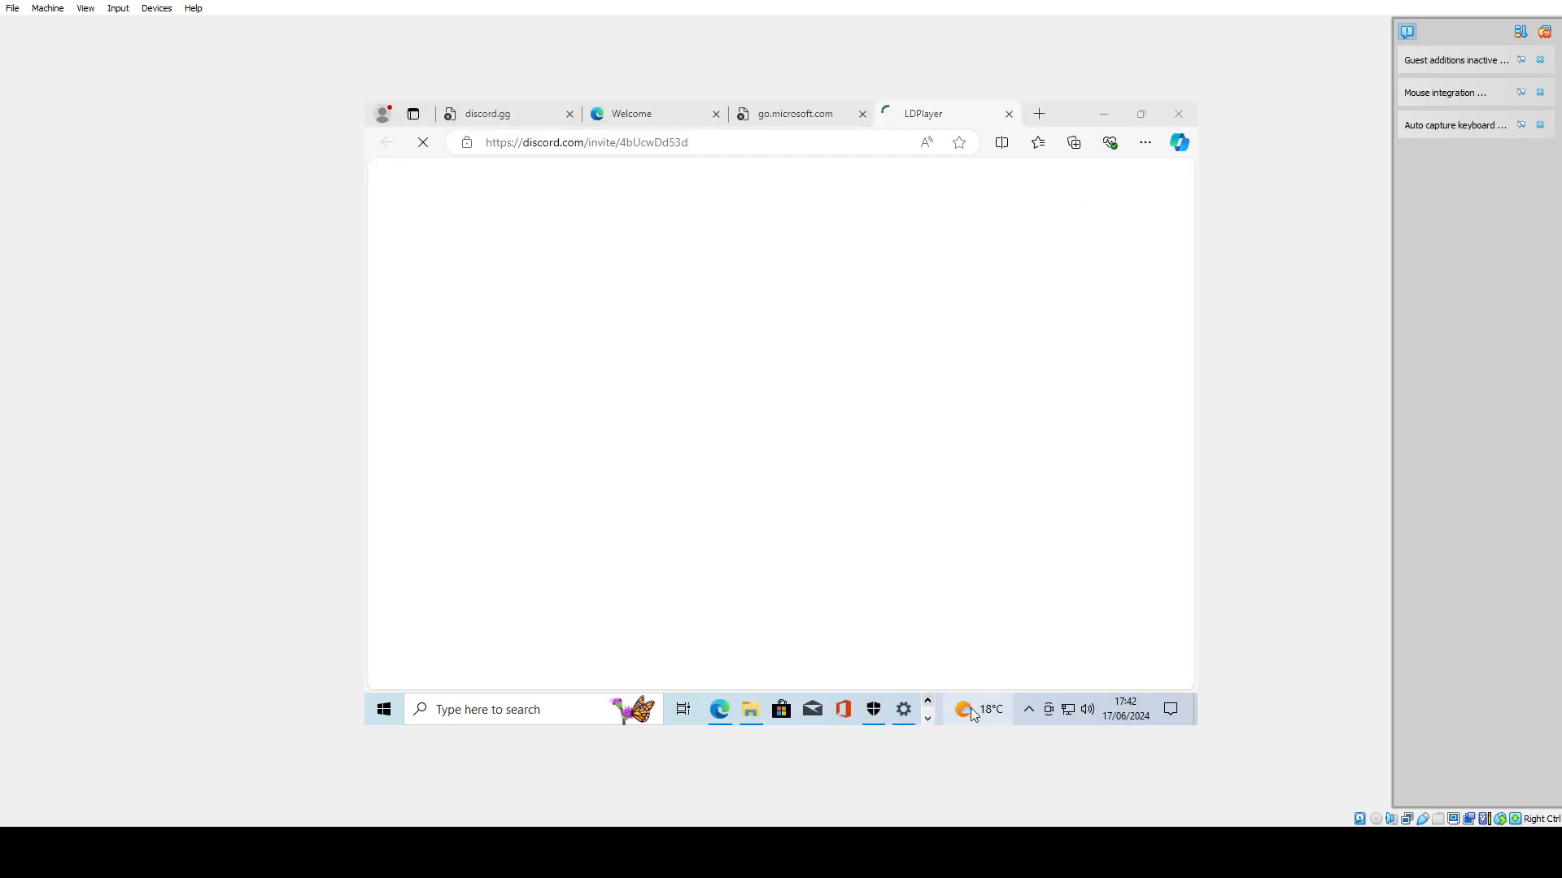
Step: Join the LDPlayer Discord with display name 'no', then close that tab
left_click(1028, 709)
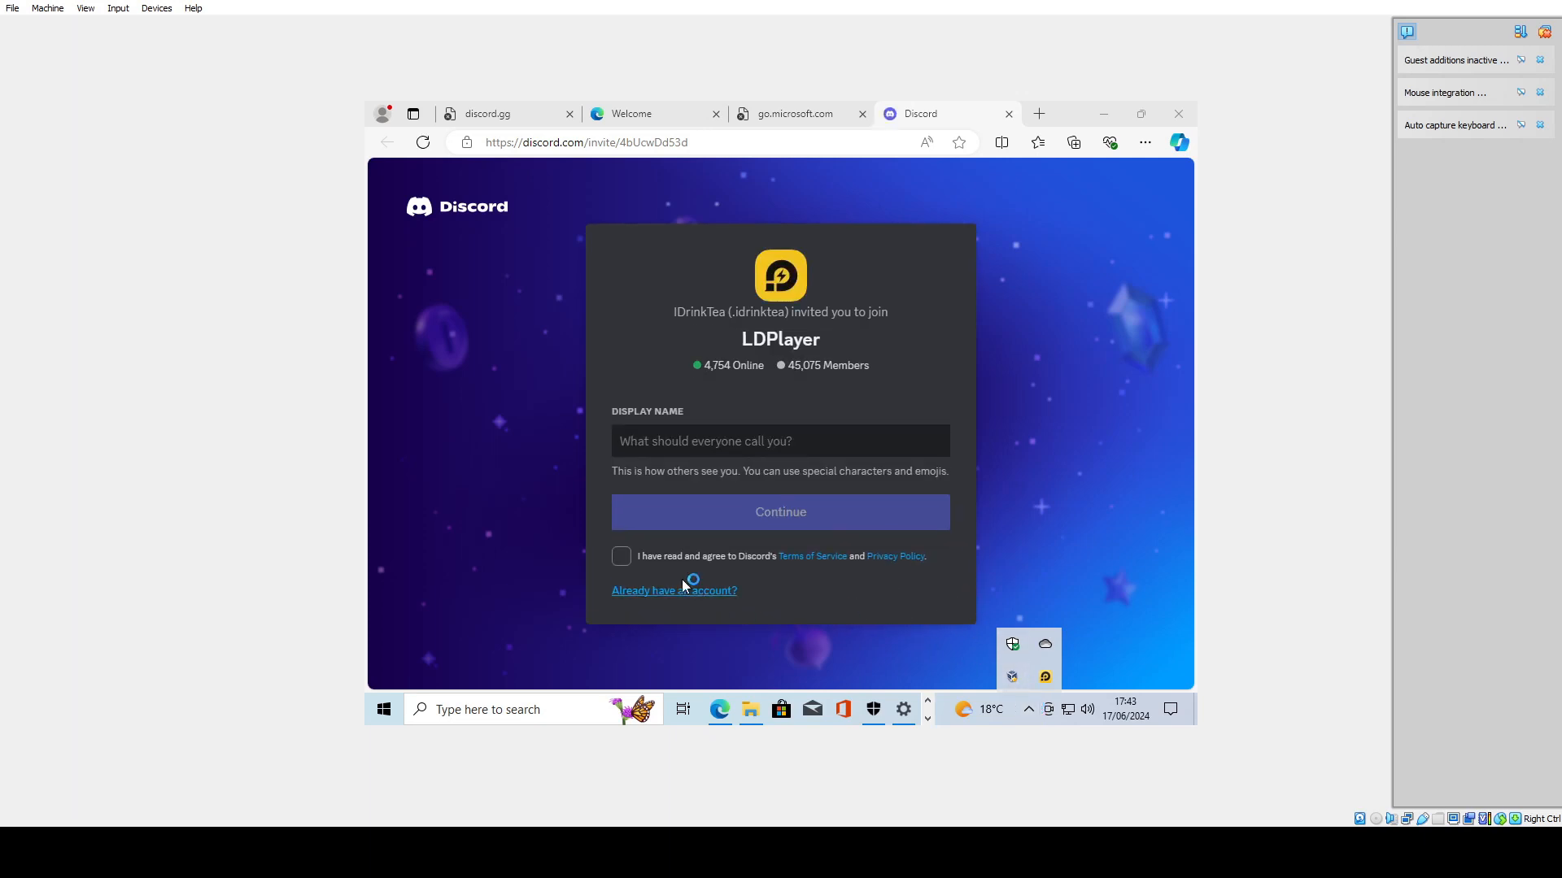
left_click(621, 555)
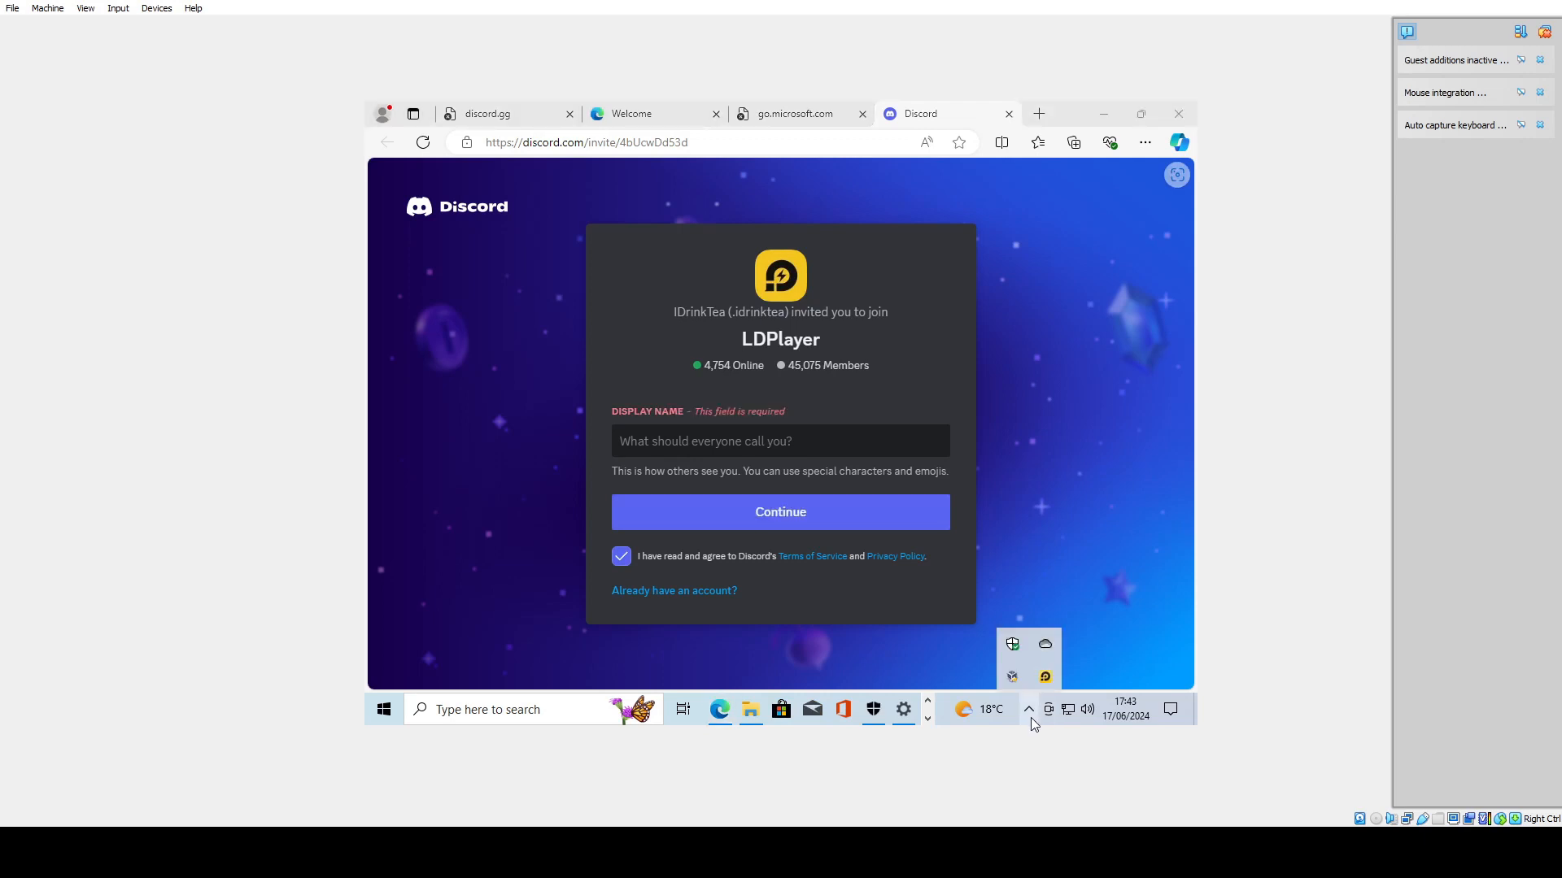
mouse_move(749, 337)
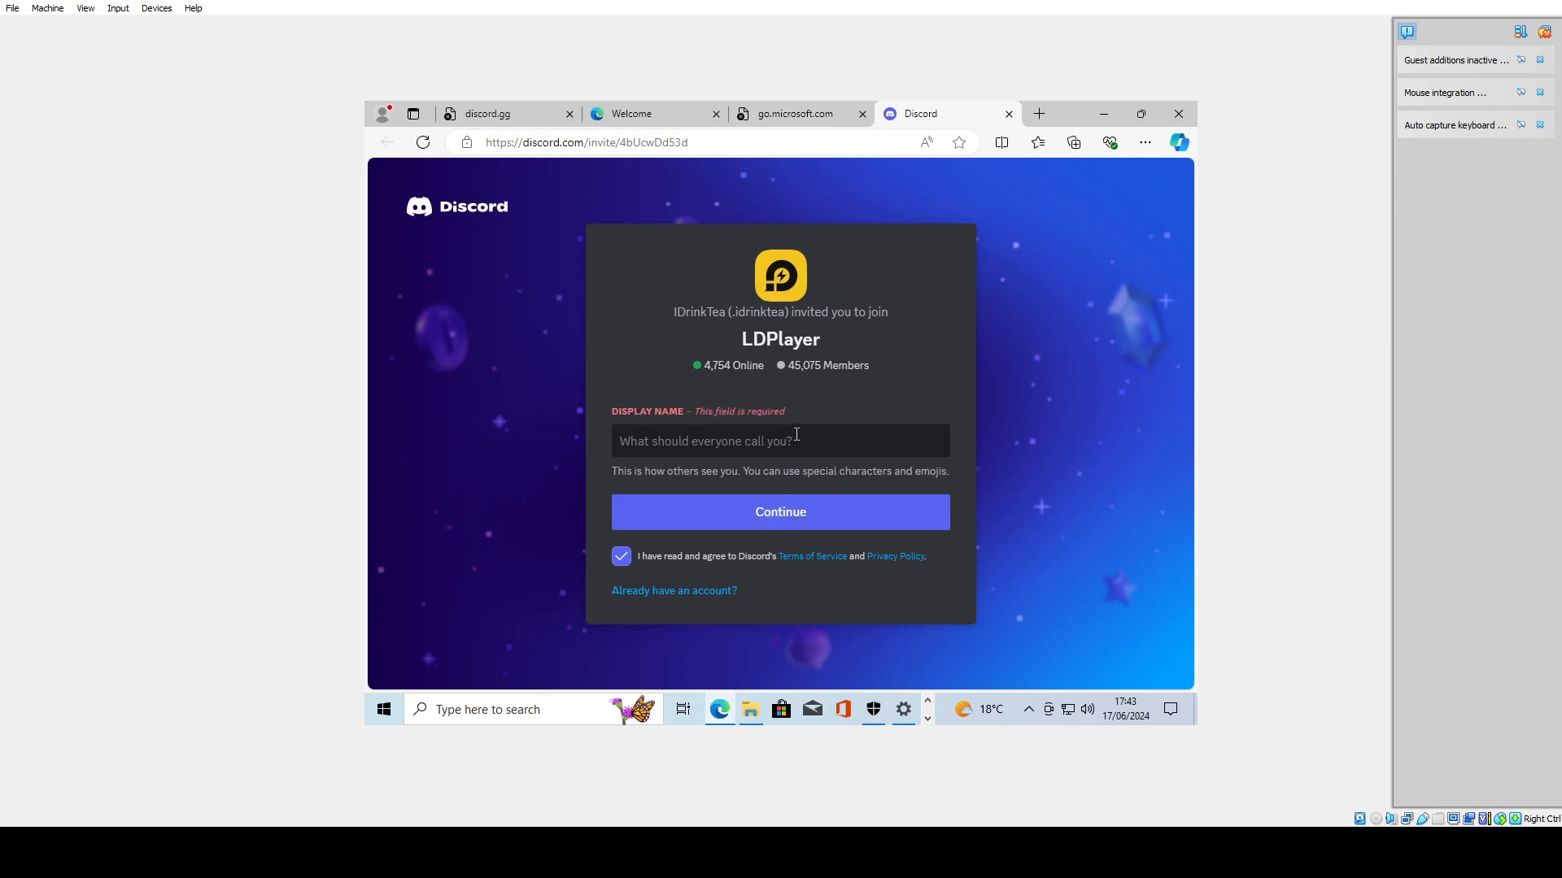
type("no")
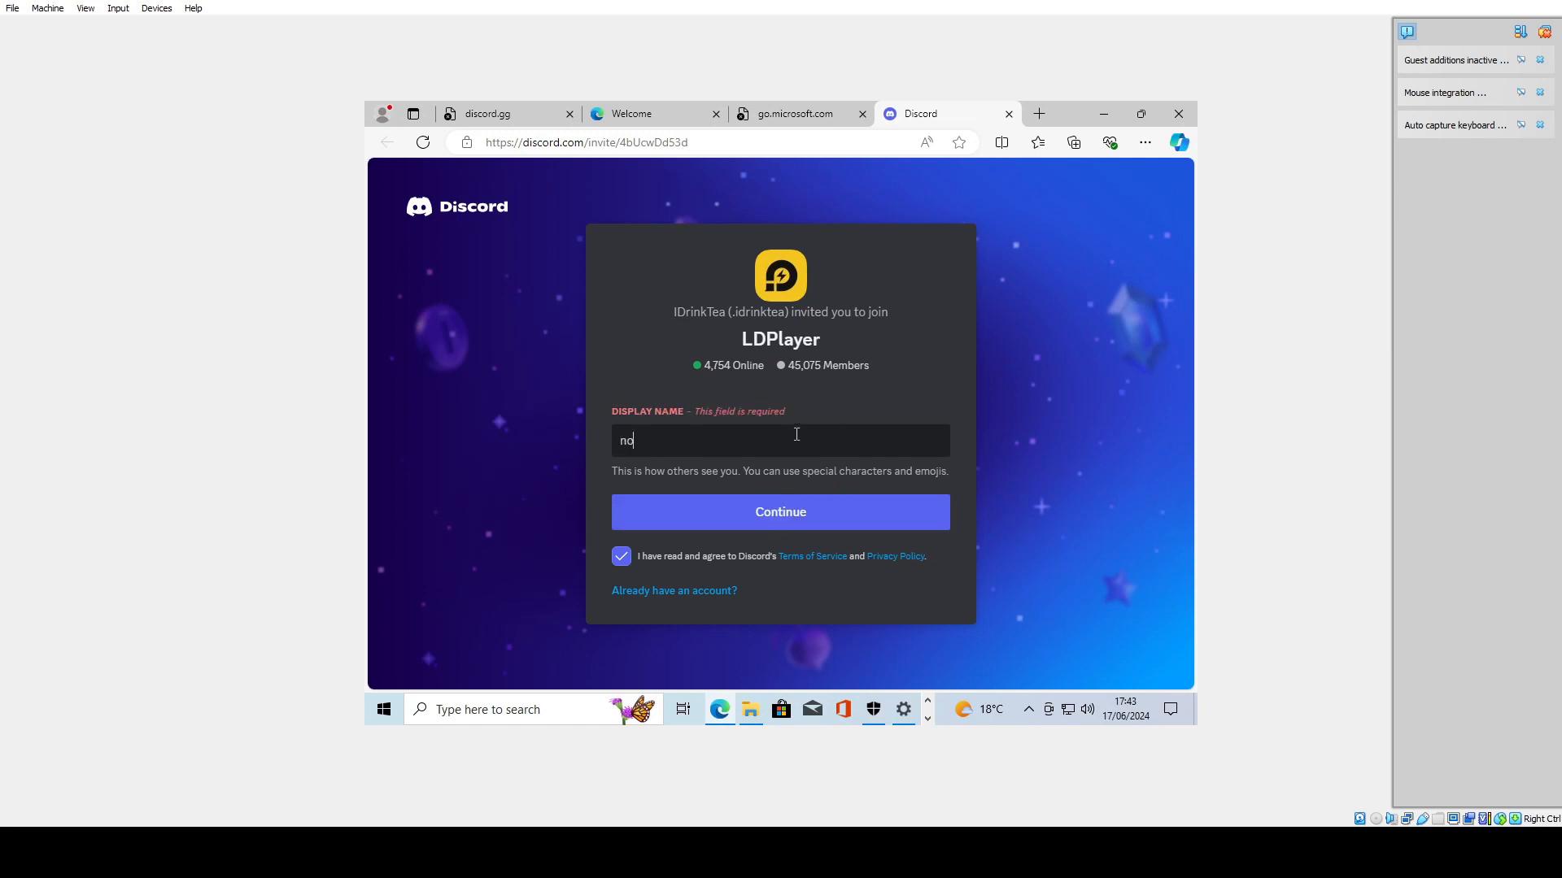
left_click(780, 511)
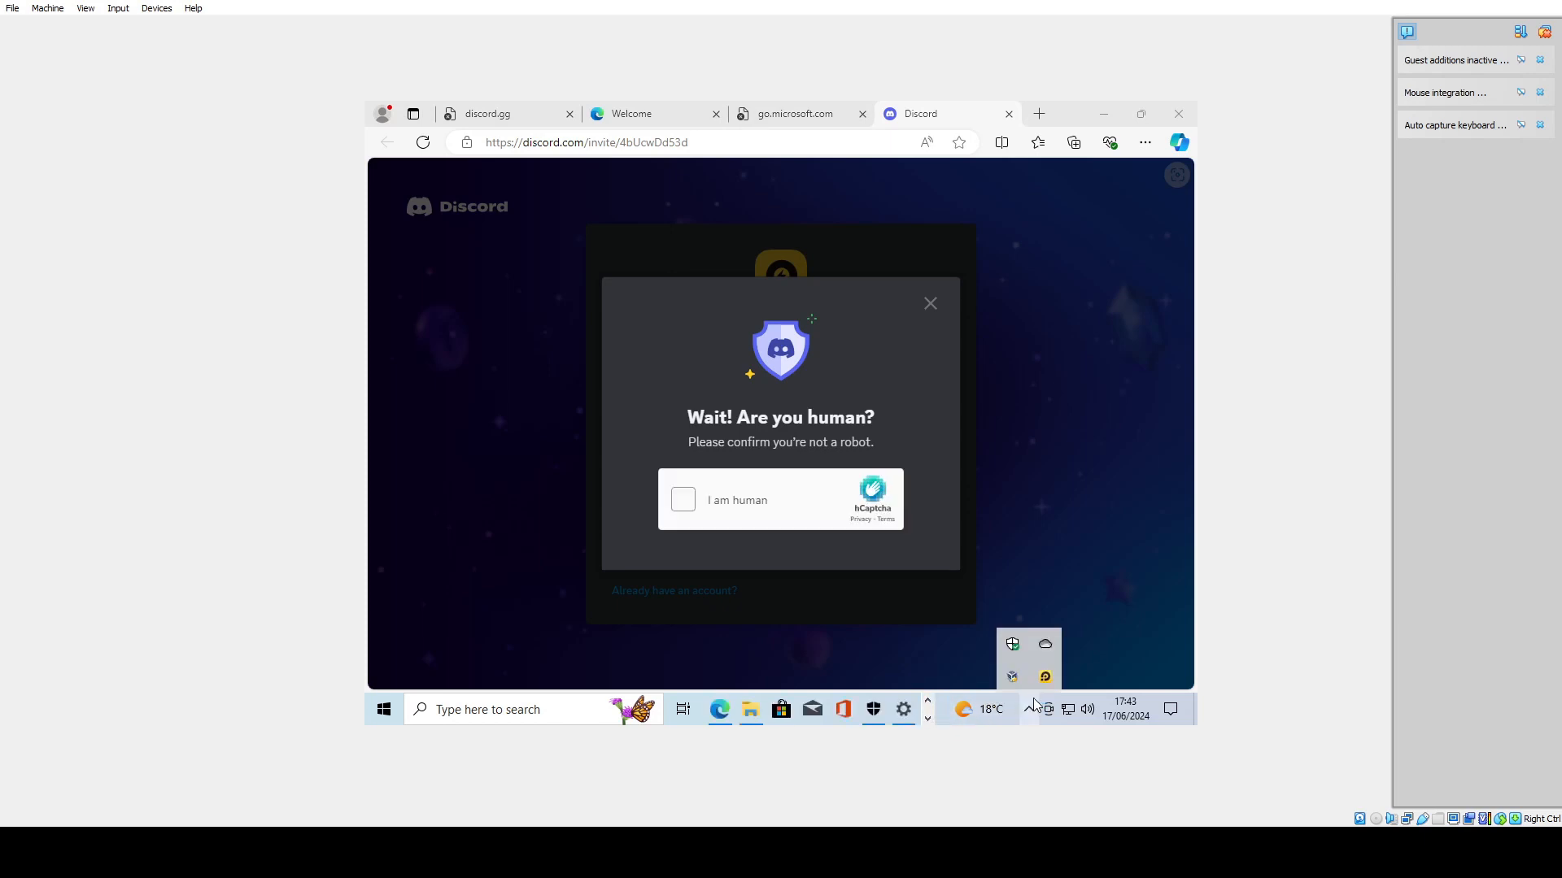
mouse_move(1009, 595)
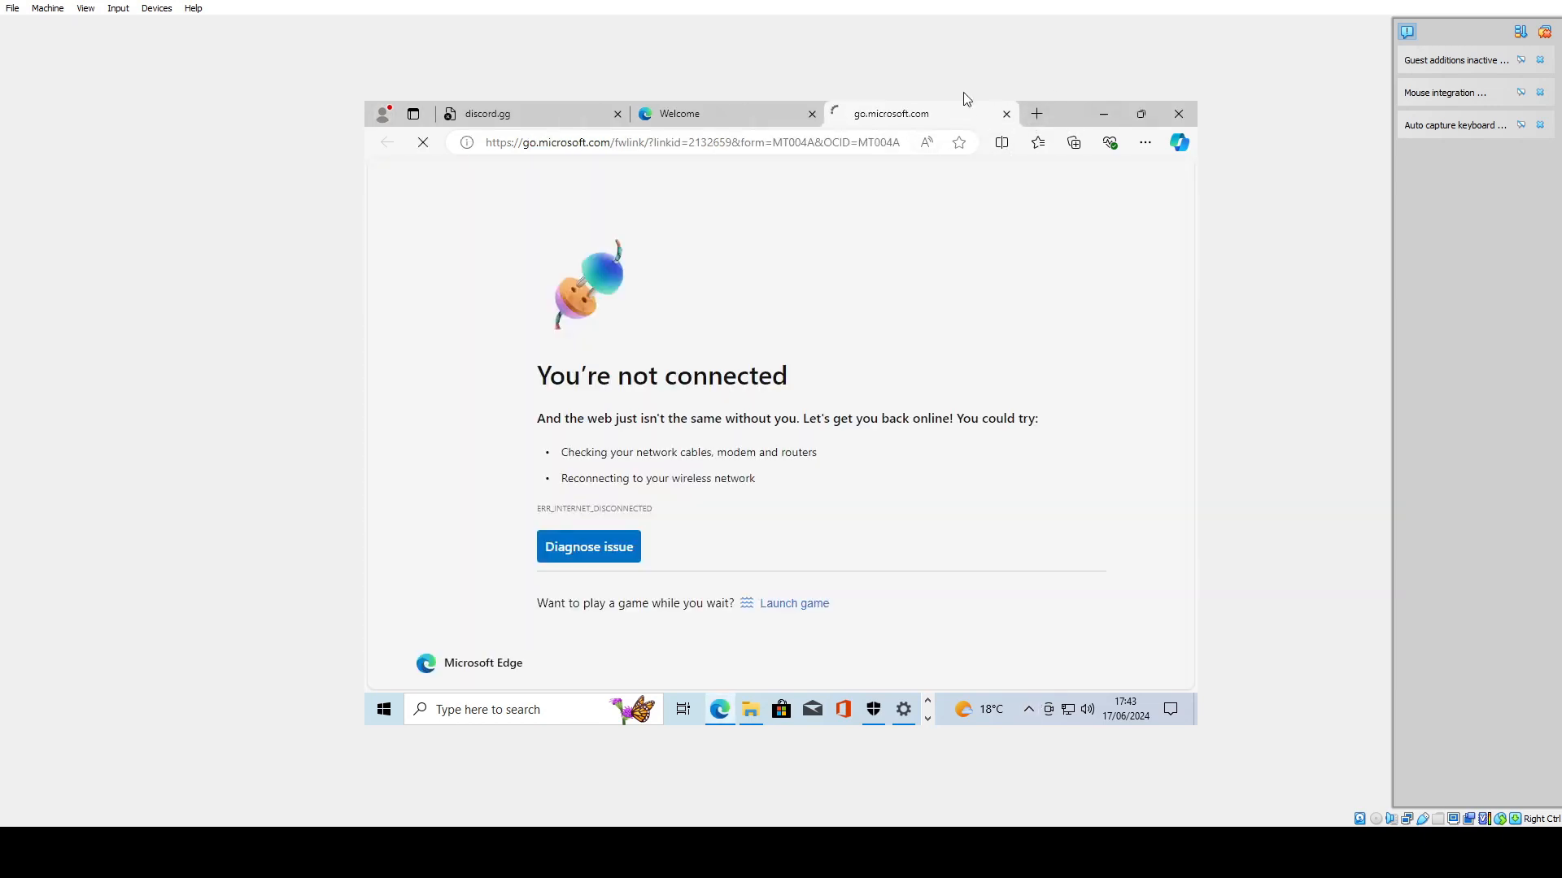
left_click(1006, 114)
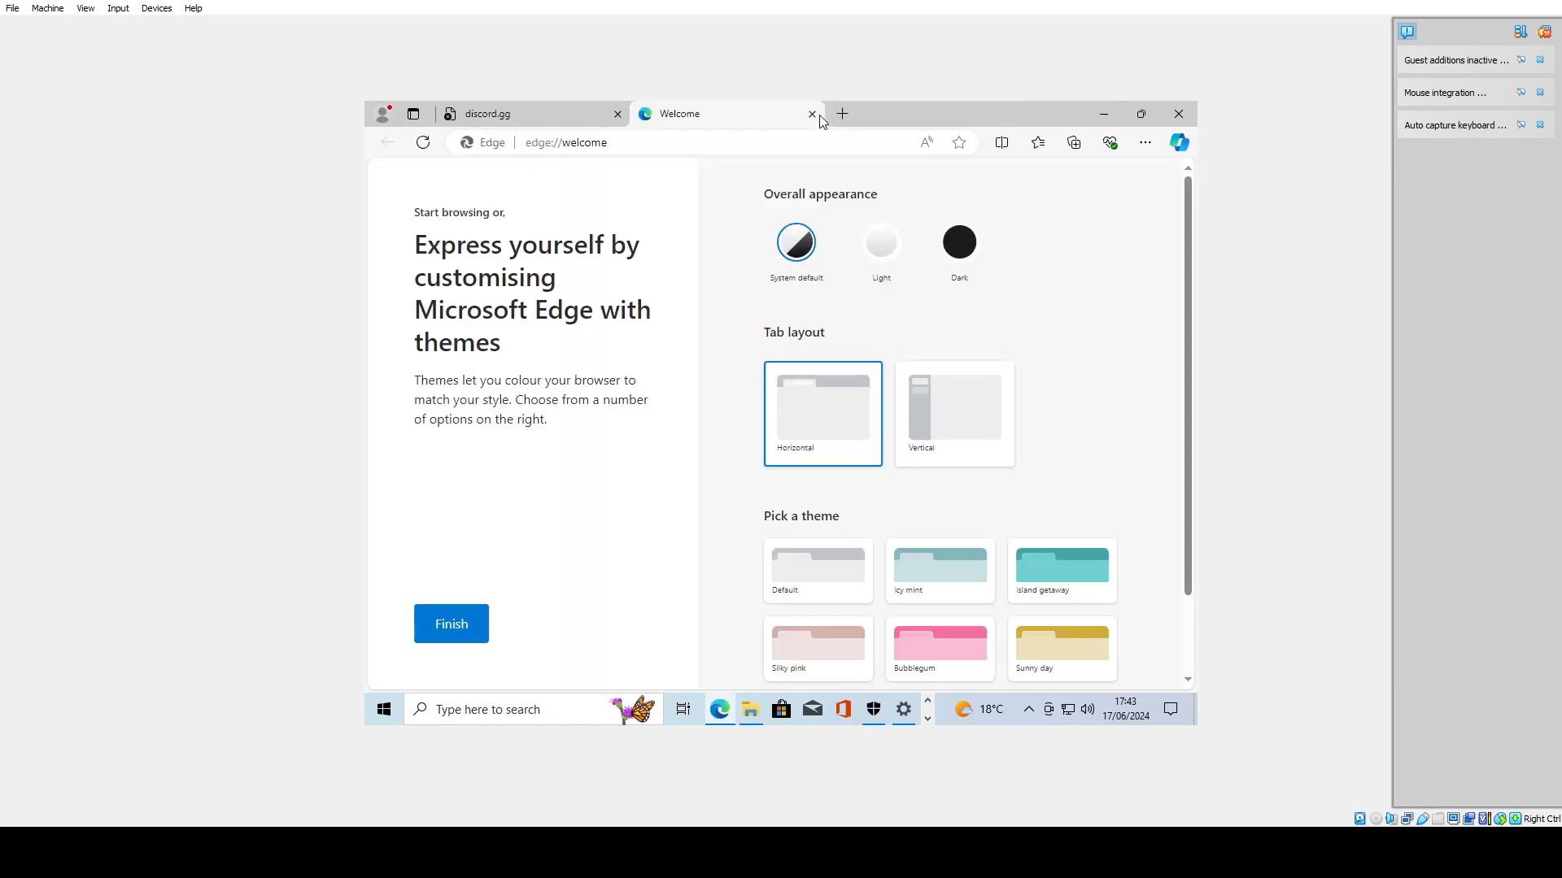
Step: Close Edge and bring LDPlayer back up, still showing the VT-in-BIOS error
left_click(812, 114)
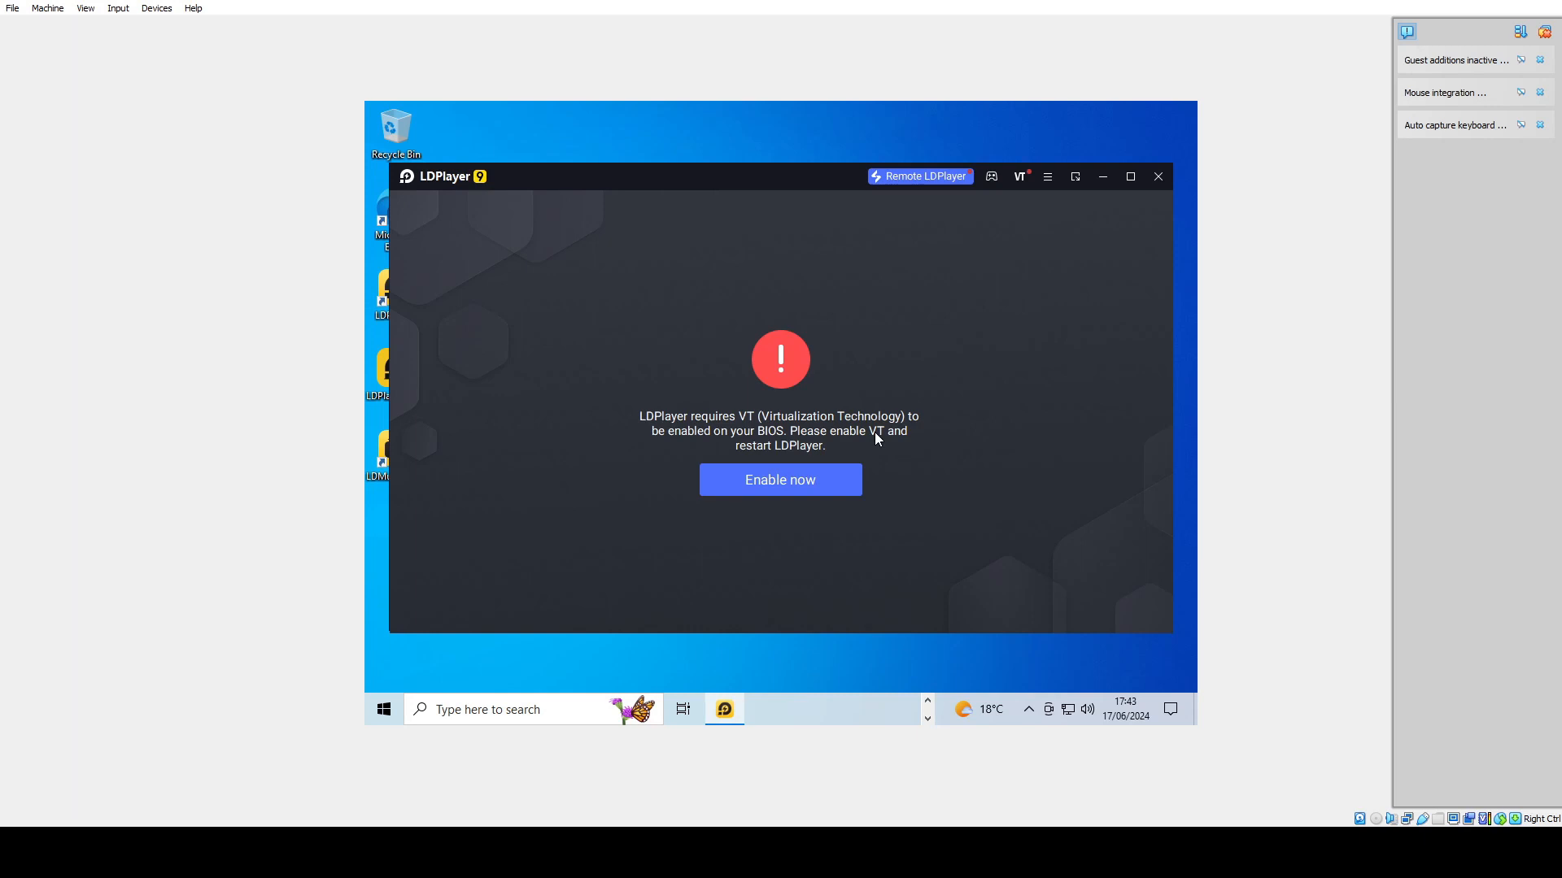
mouse_move(938, 717)
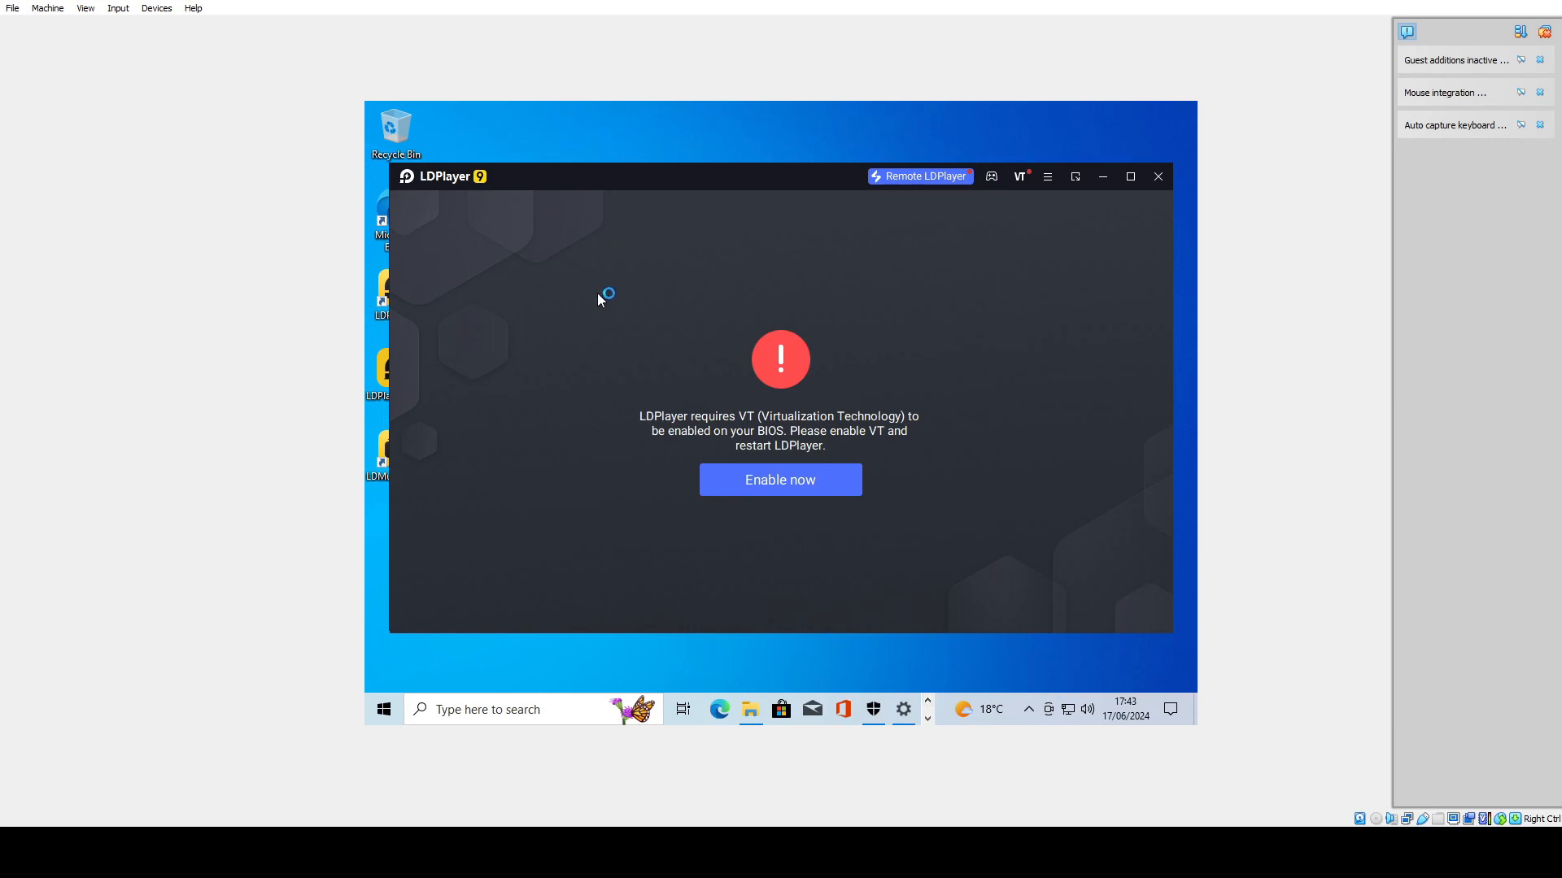
left_click(1028, 710)
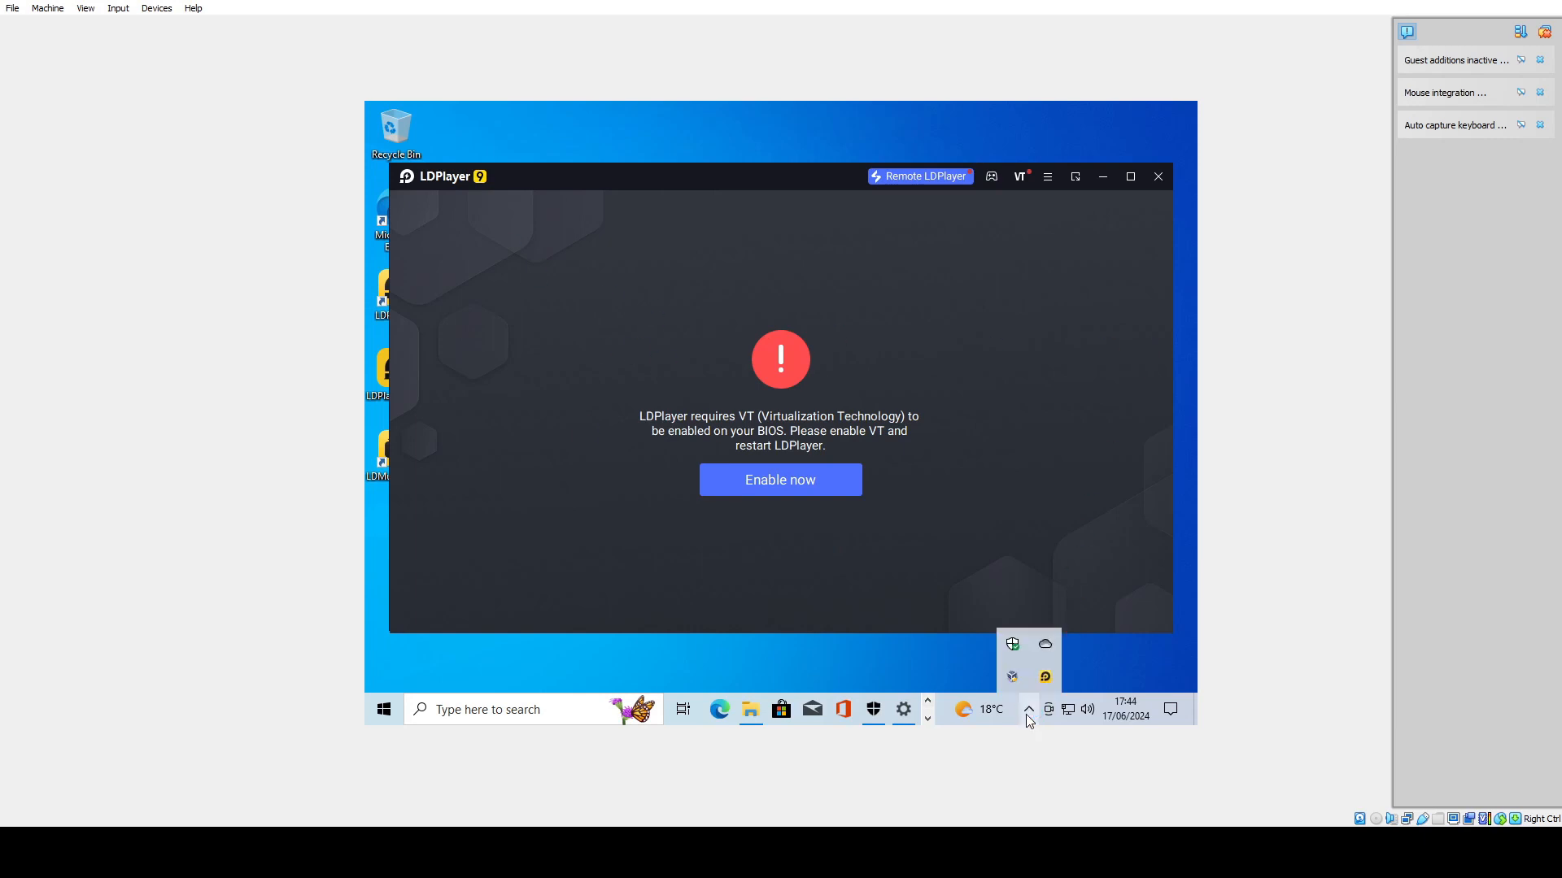
mouse_move(1030, 729)
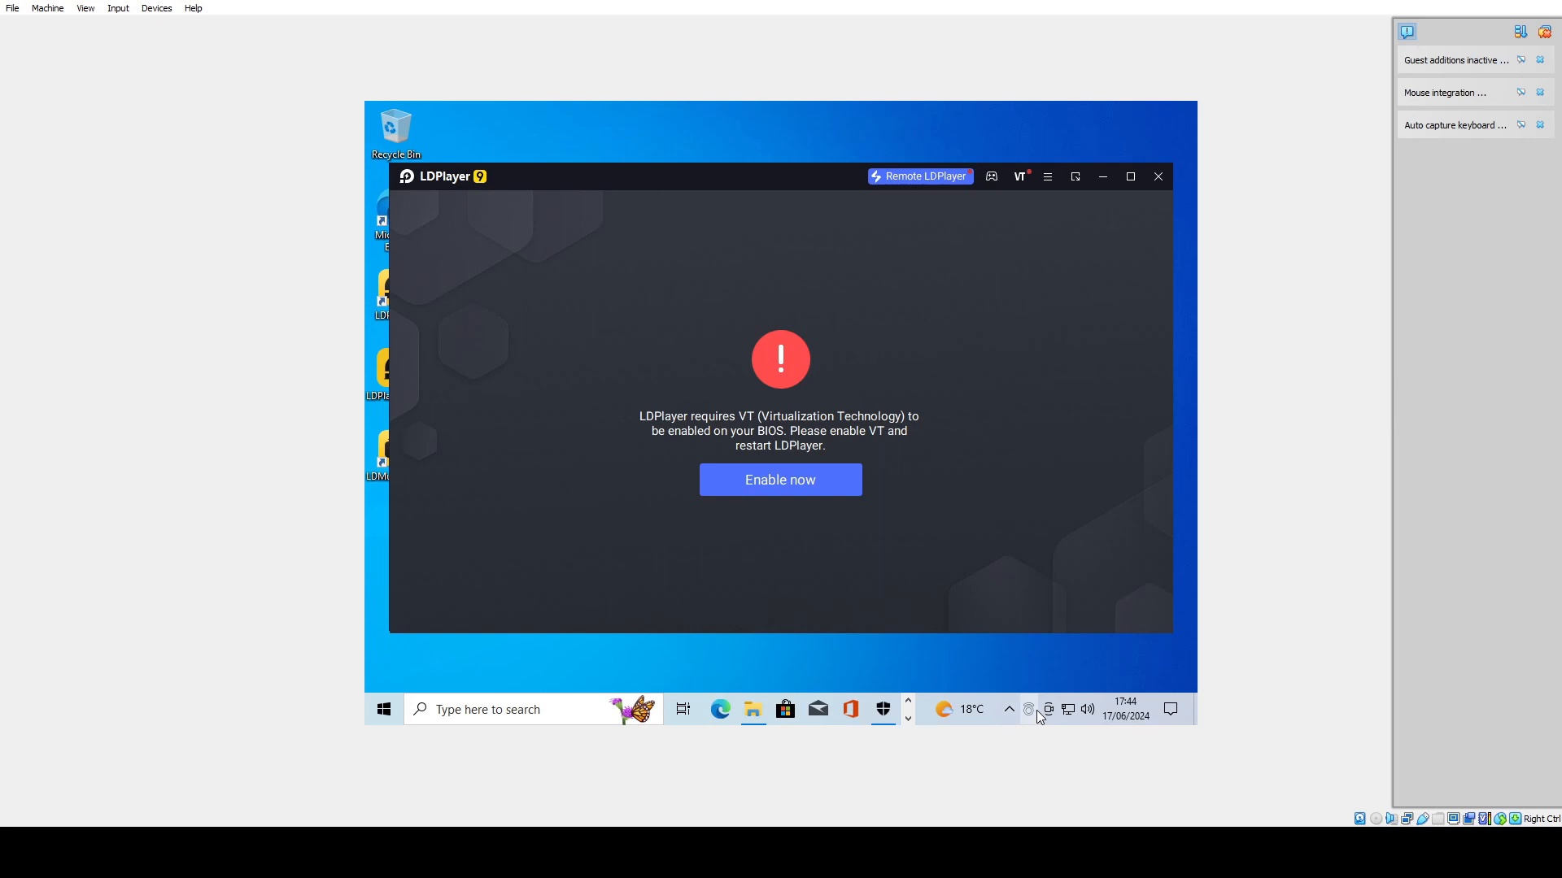
mouse_move(1029, 710)
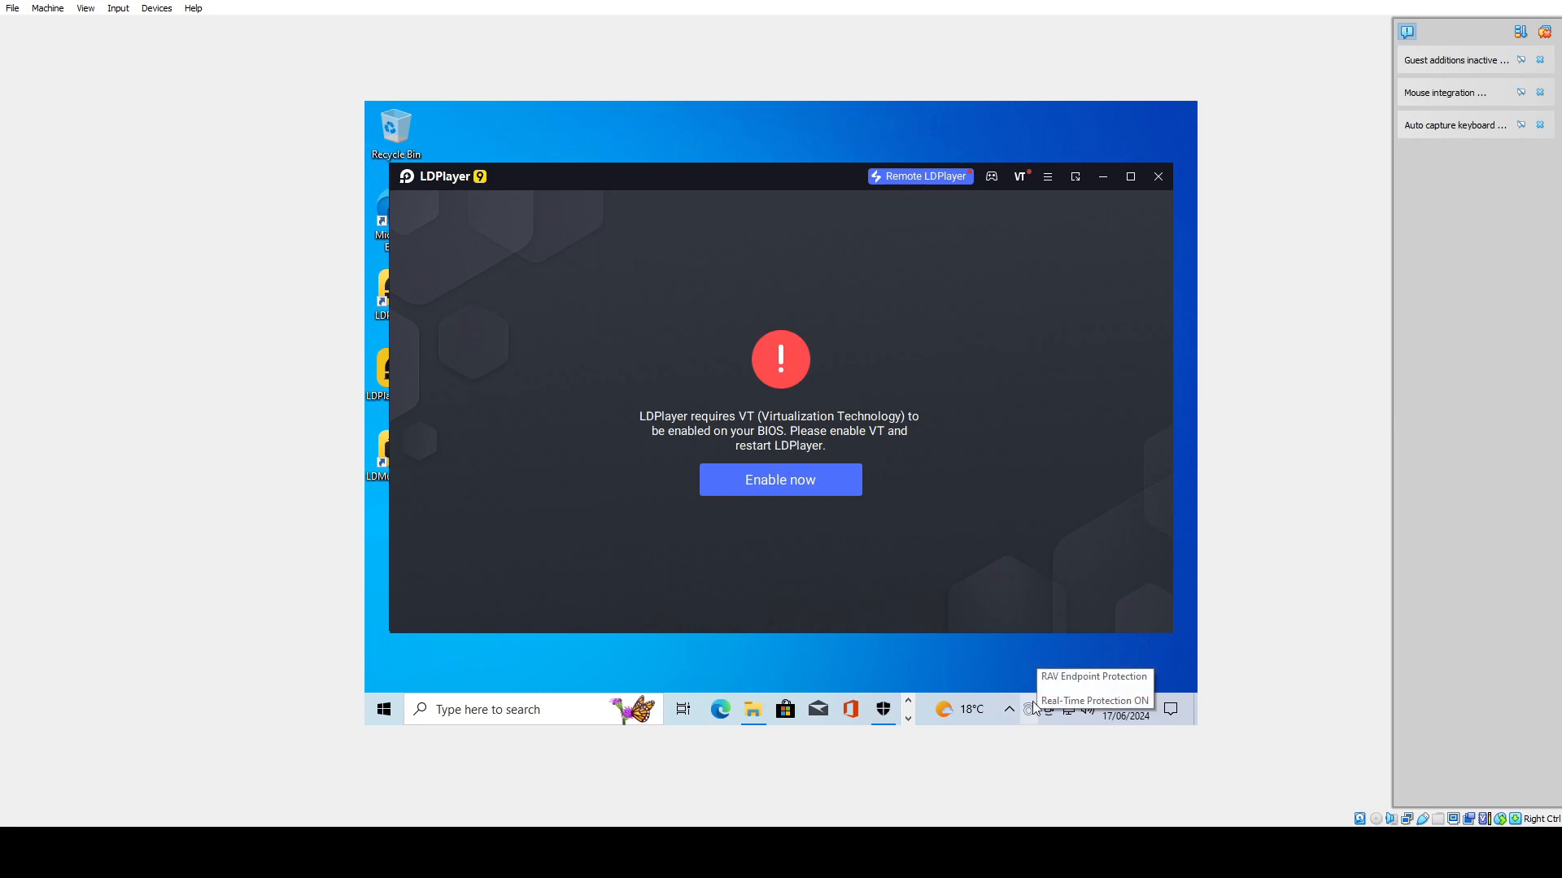
mouse_move(1064, 527)
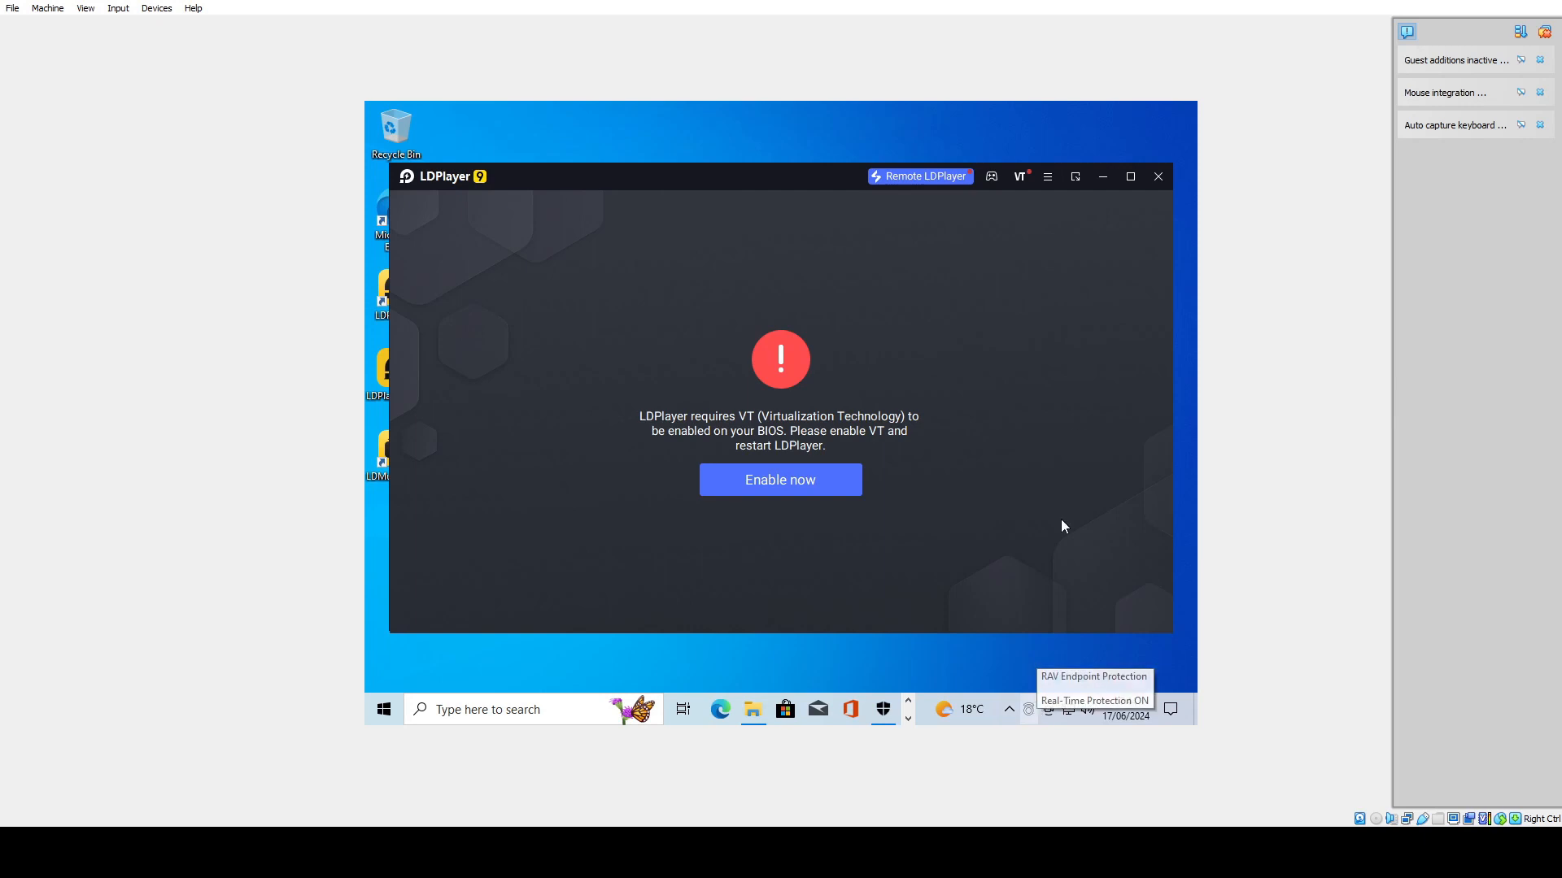
Step: Open RAV Endpoint Protection from the hidden tray icons, showing 'Perform a scan' with no scan yet
left_click(1158, 177)
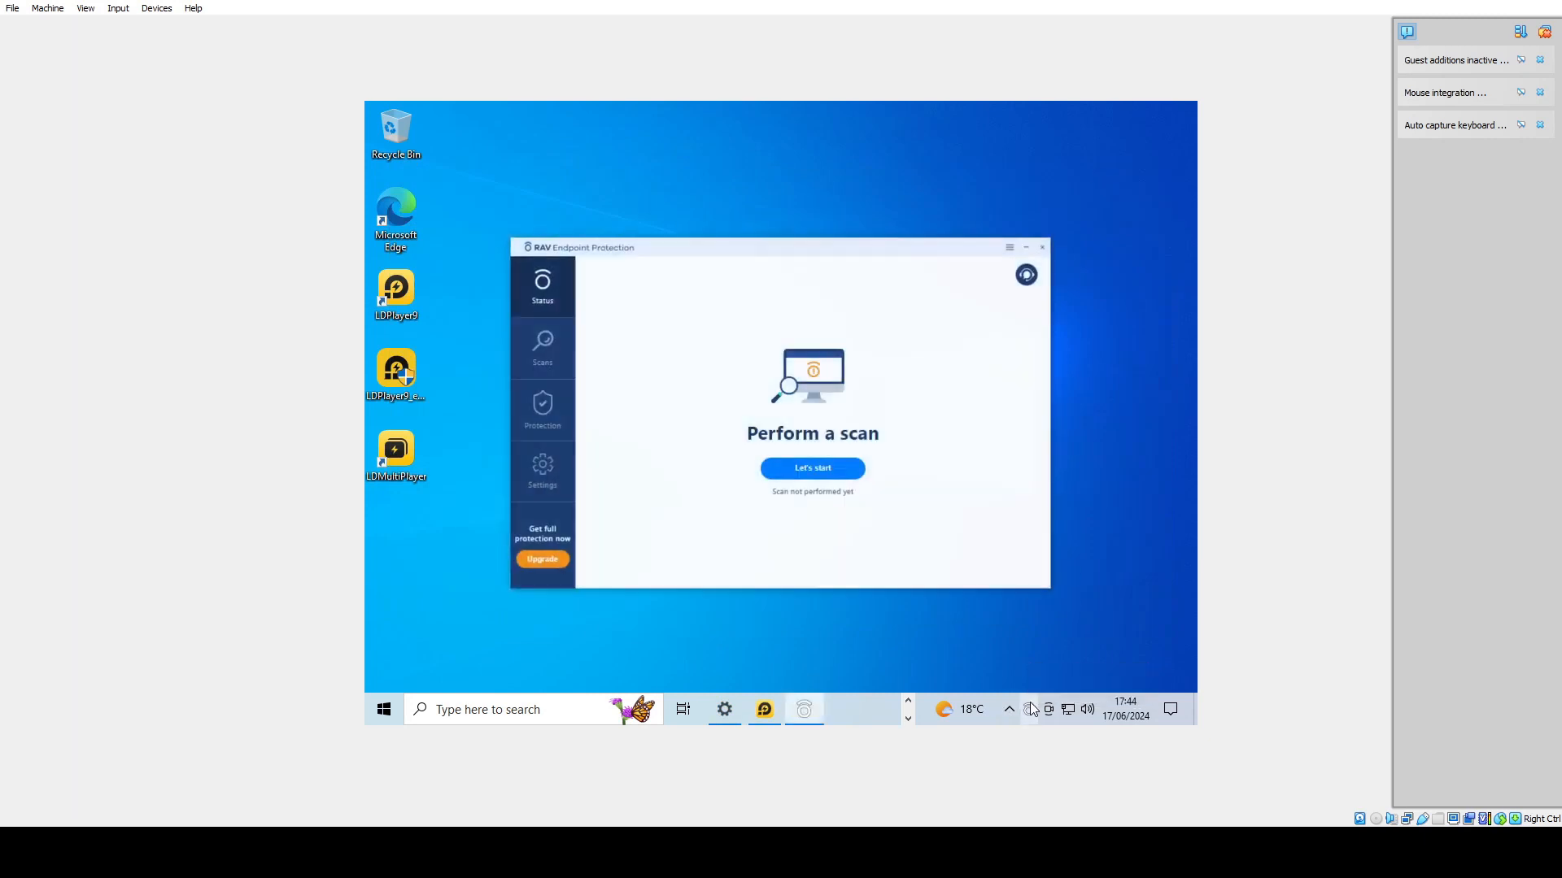
left_click(1028, 709)
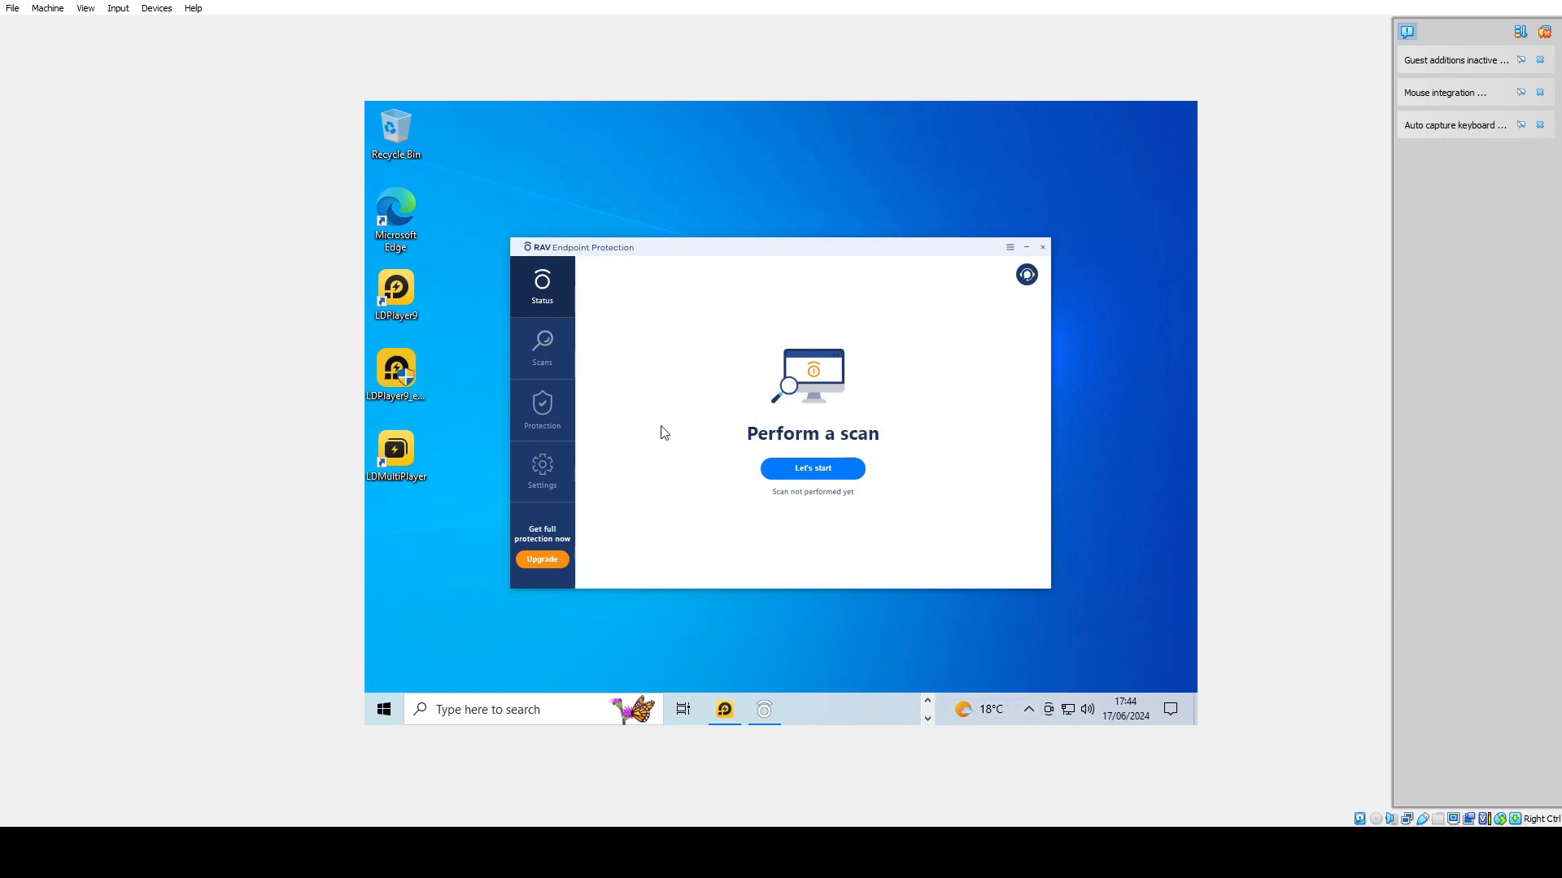
mouse_move(981, 258)
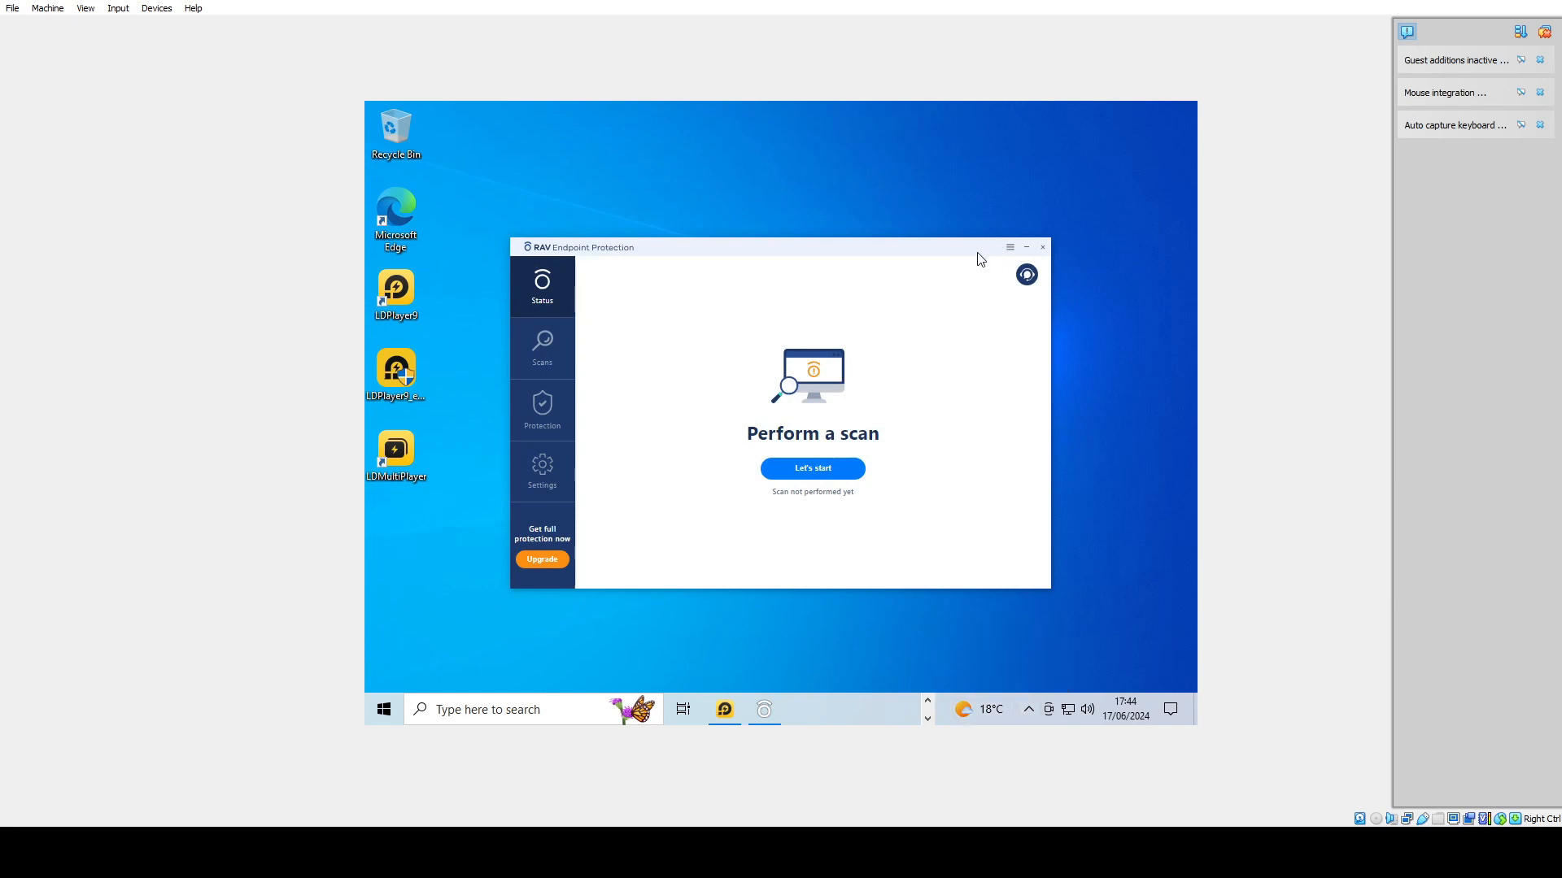
mouse_move(735, 580)
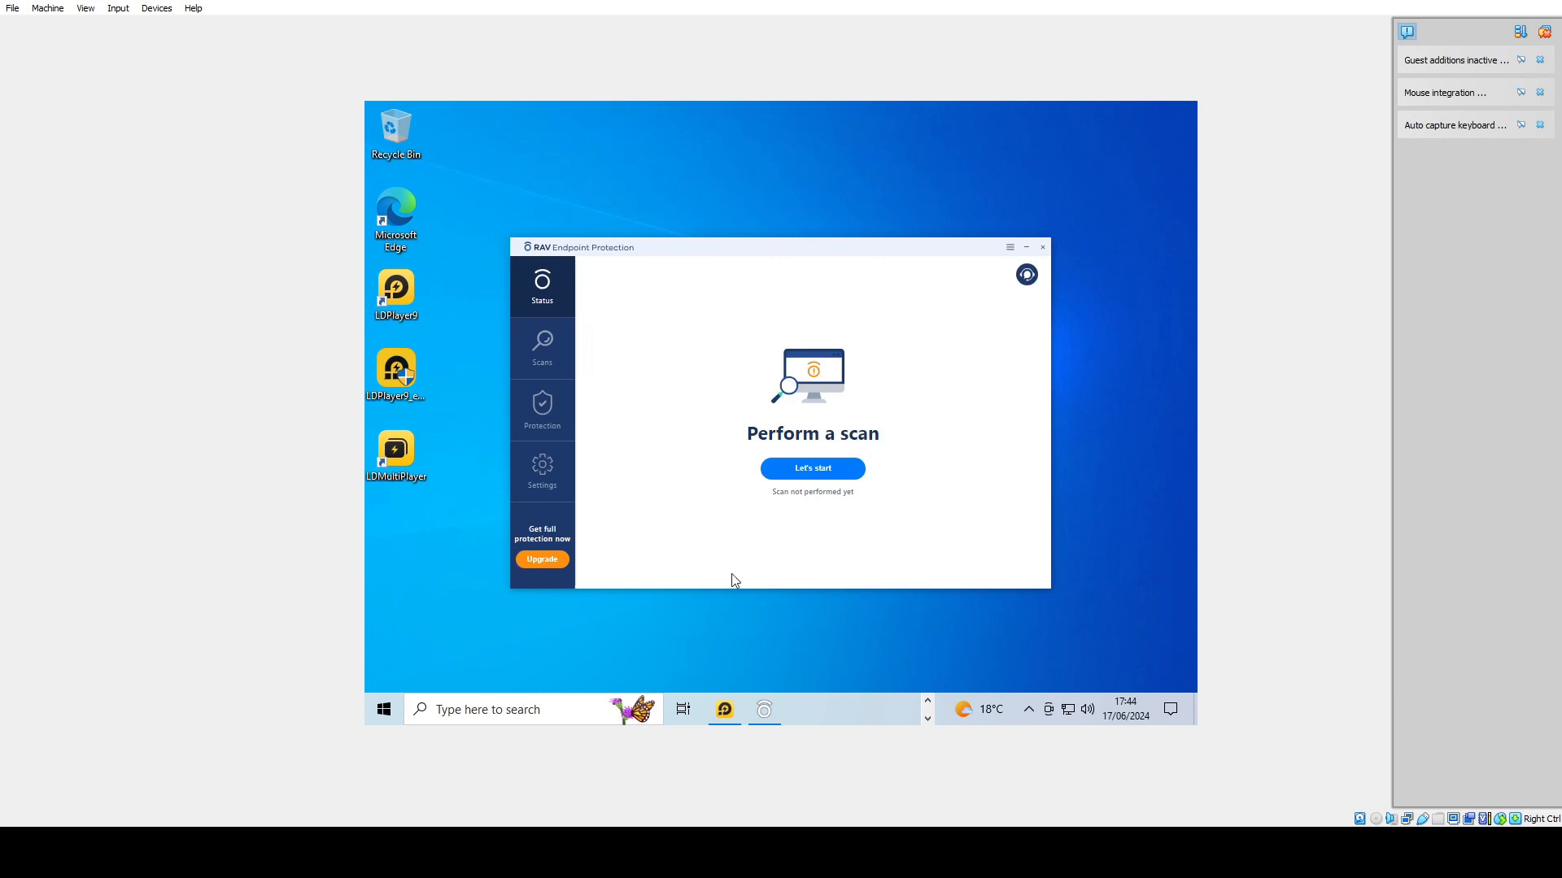
mouse_move(757, 466)
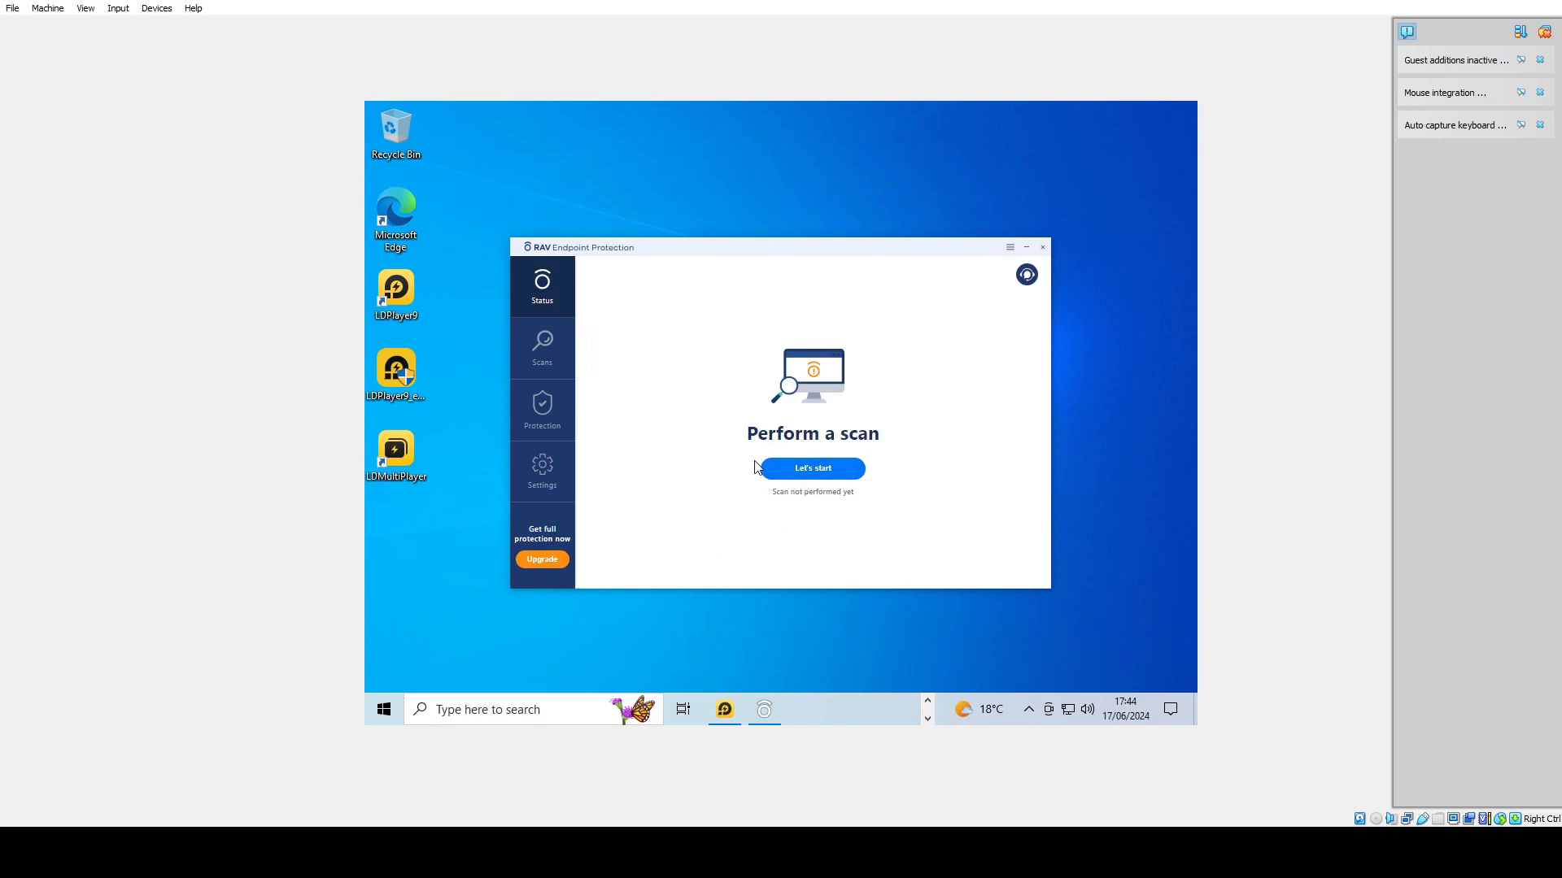
mouse_move(388, 710)
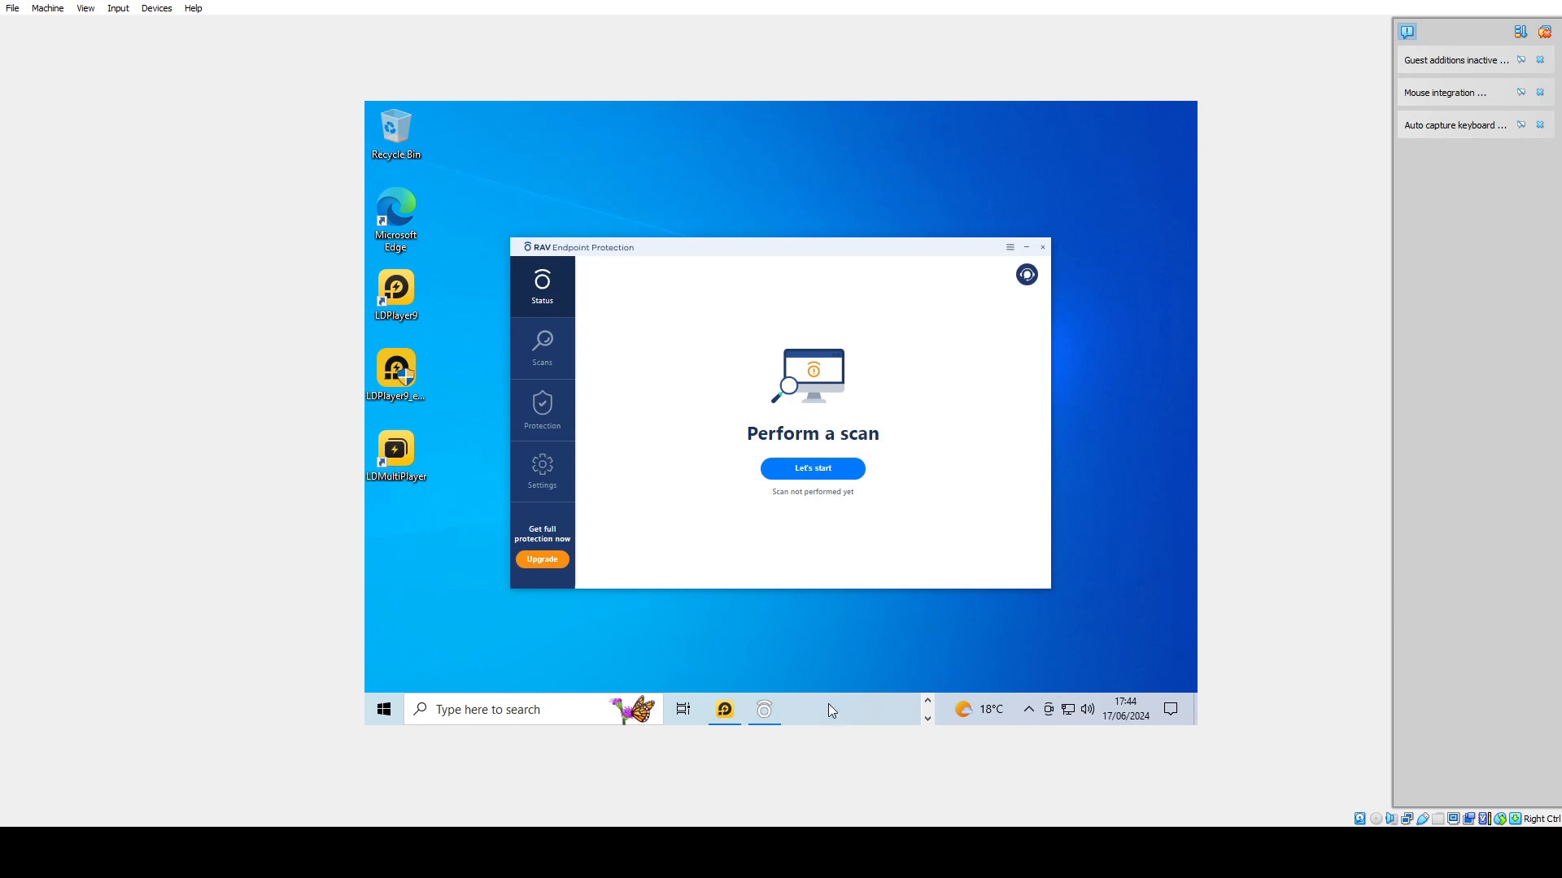
left_click(1029, 709)
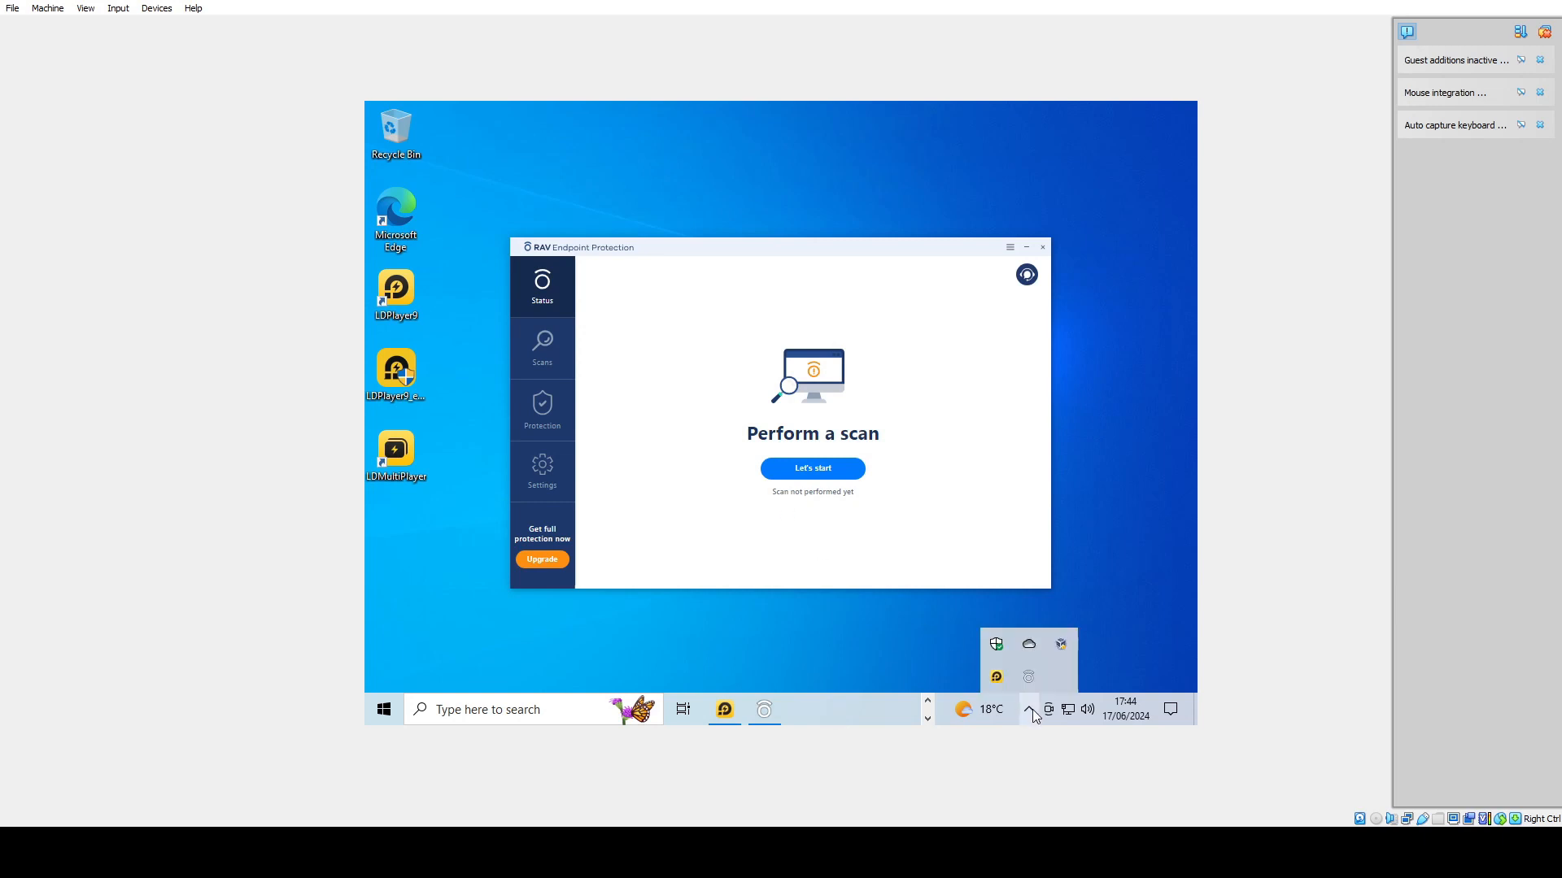
left_click(1029, 710)
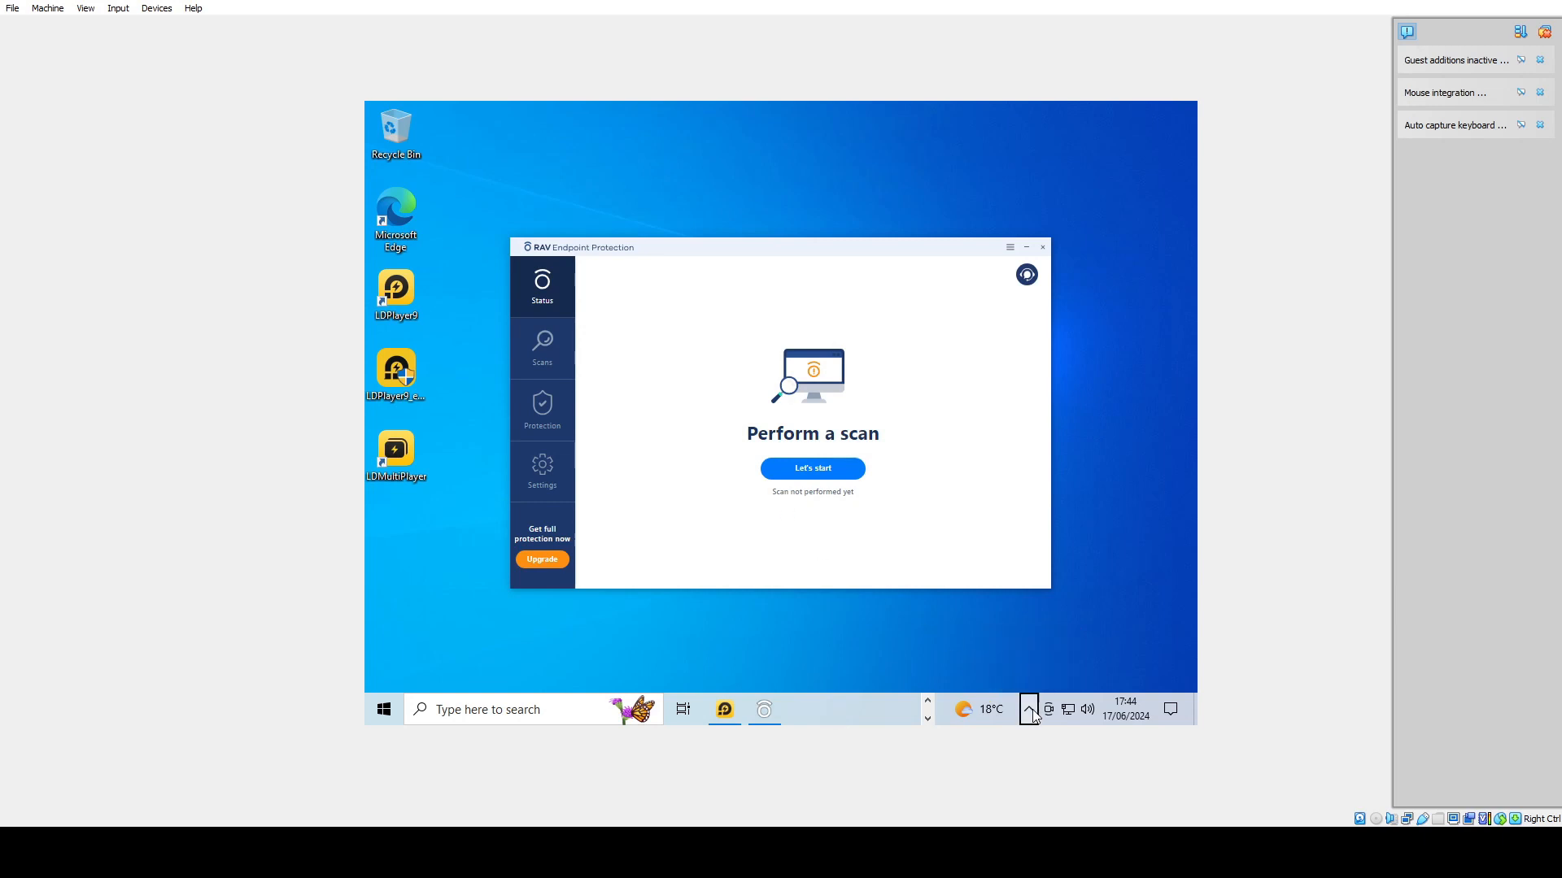
left_click(1028, 709)
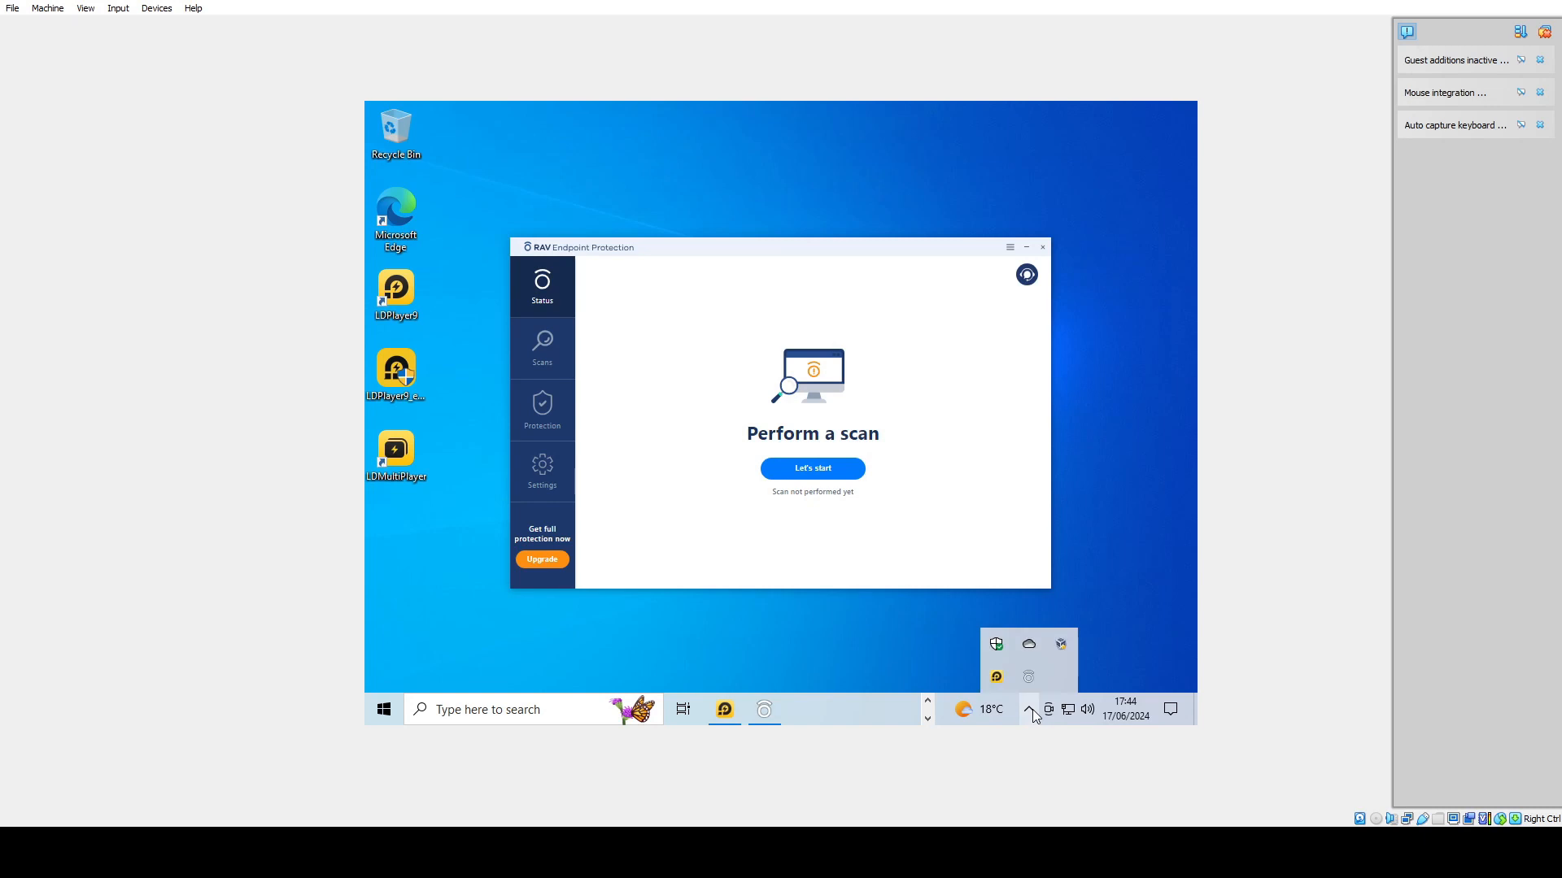
mouse_move(1041, 722)
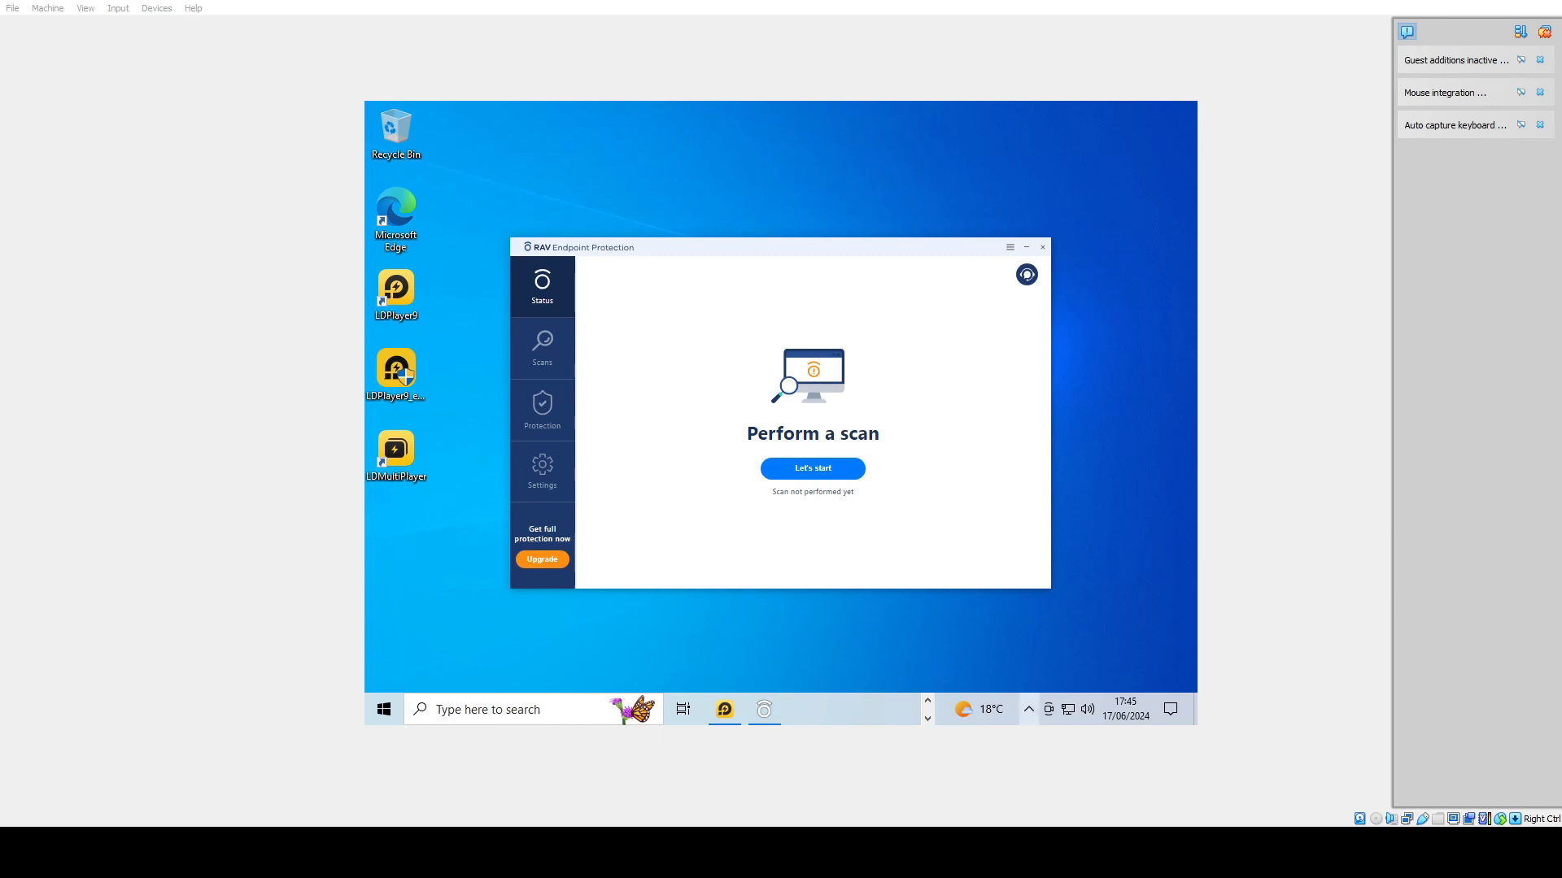
left_click(1028, 709)
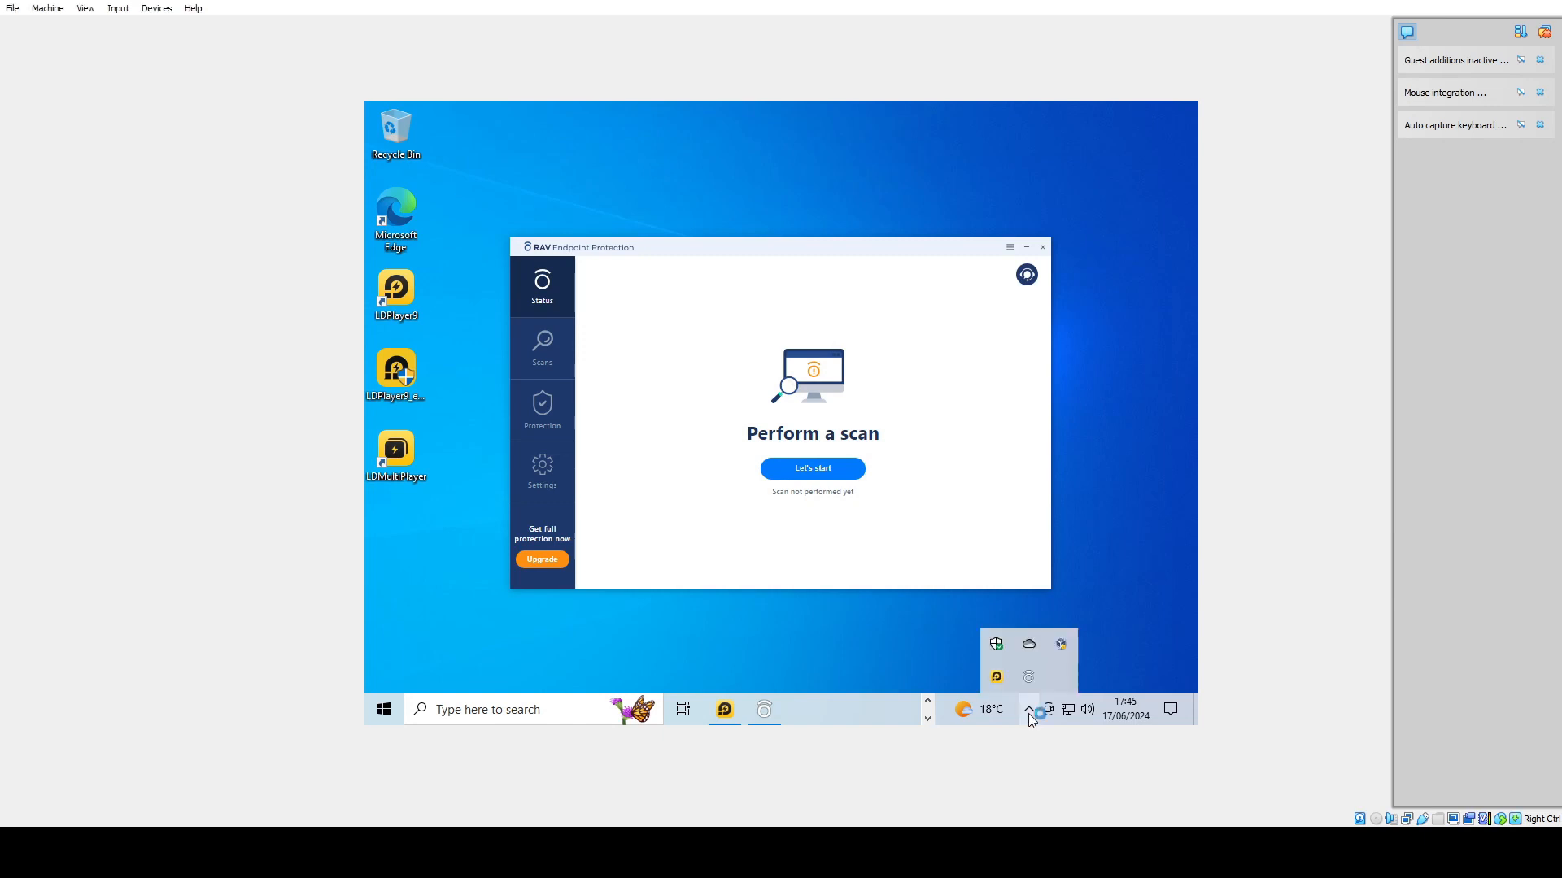
left_click(1028, 709)
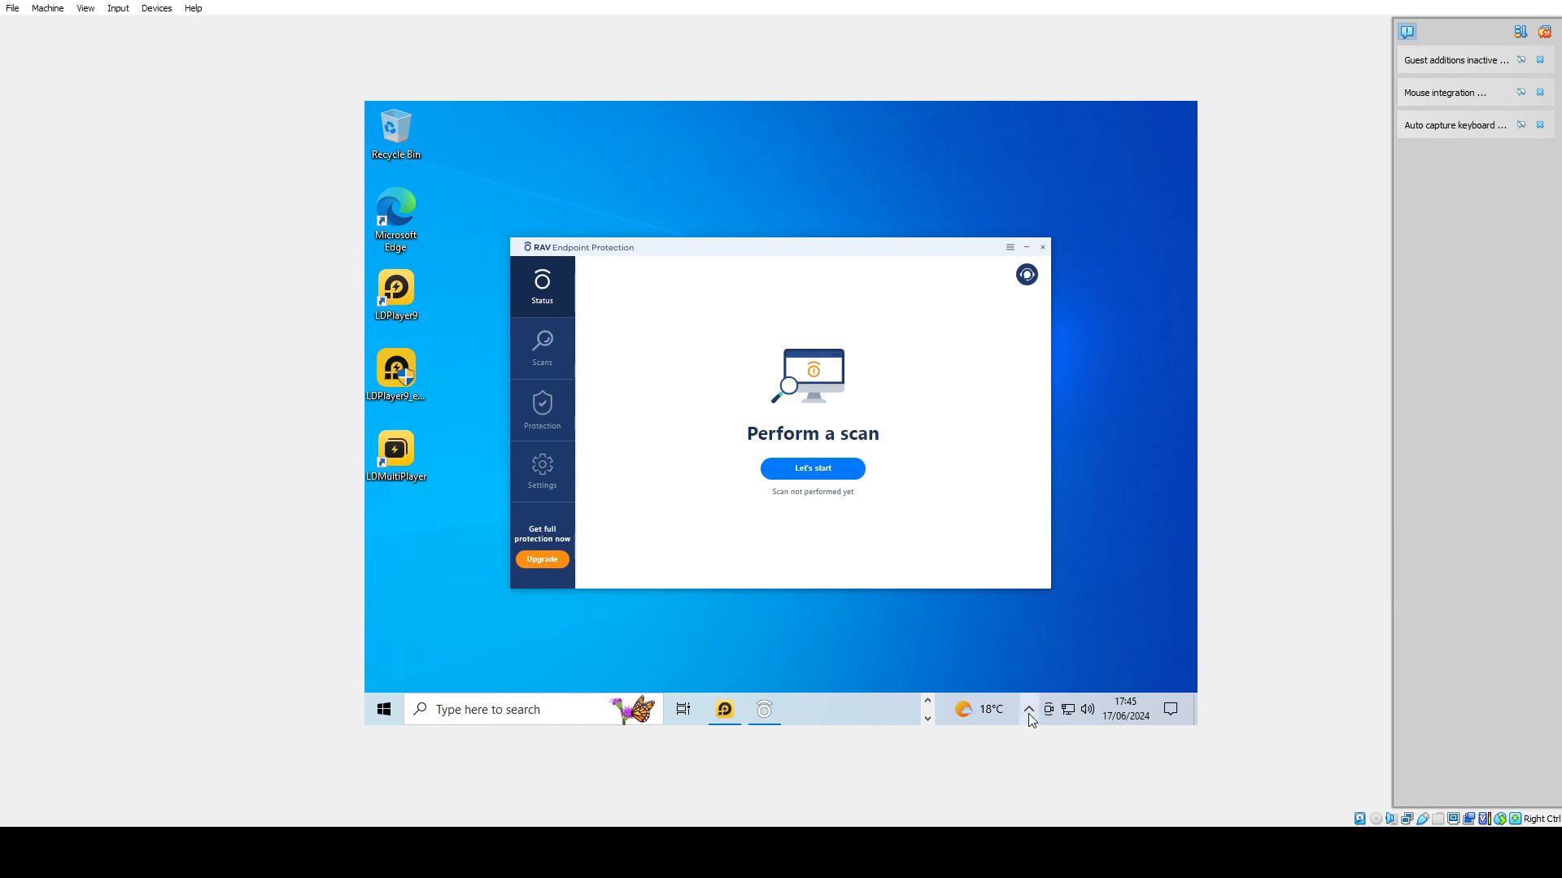
left_click(1029, 709)
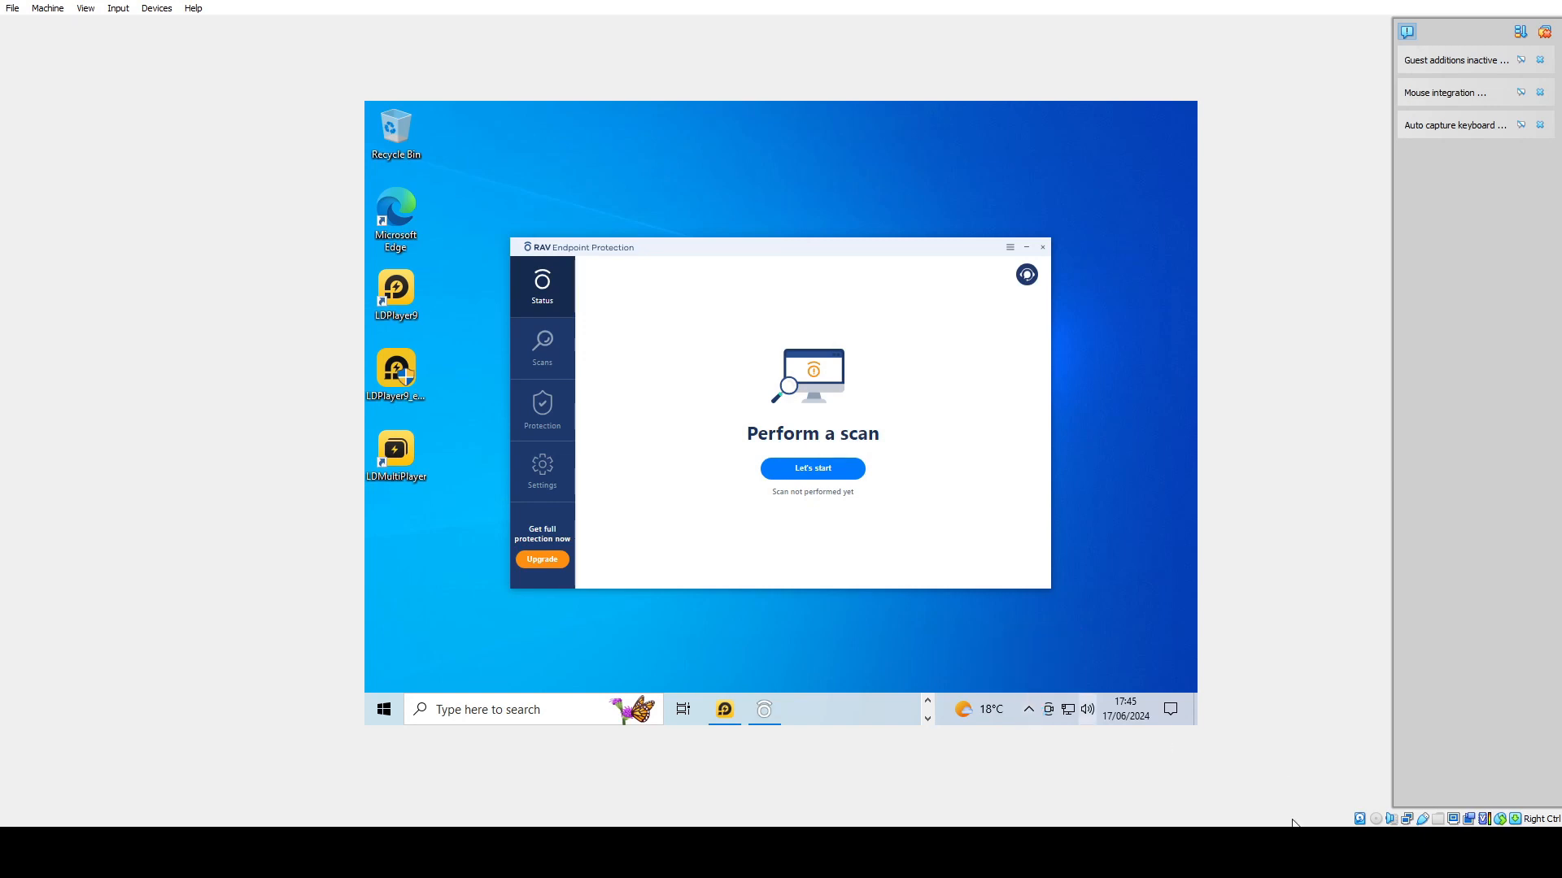
mouse_move(1086, 709)
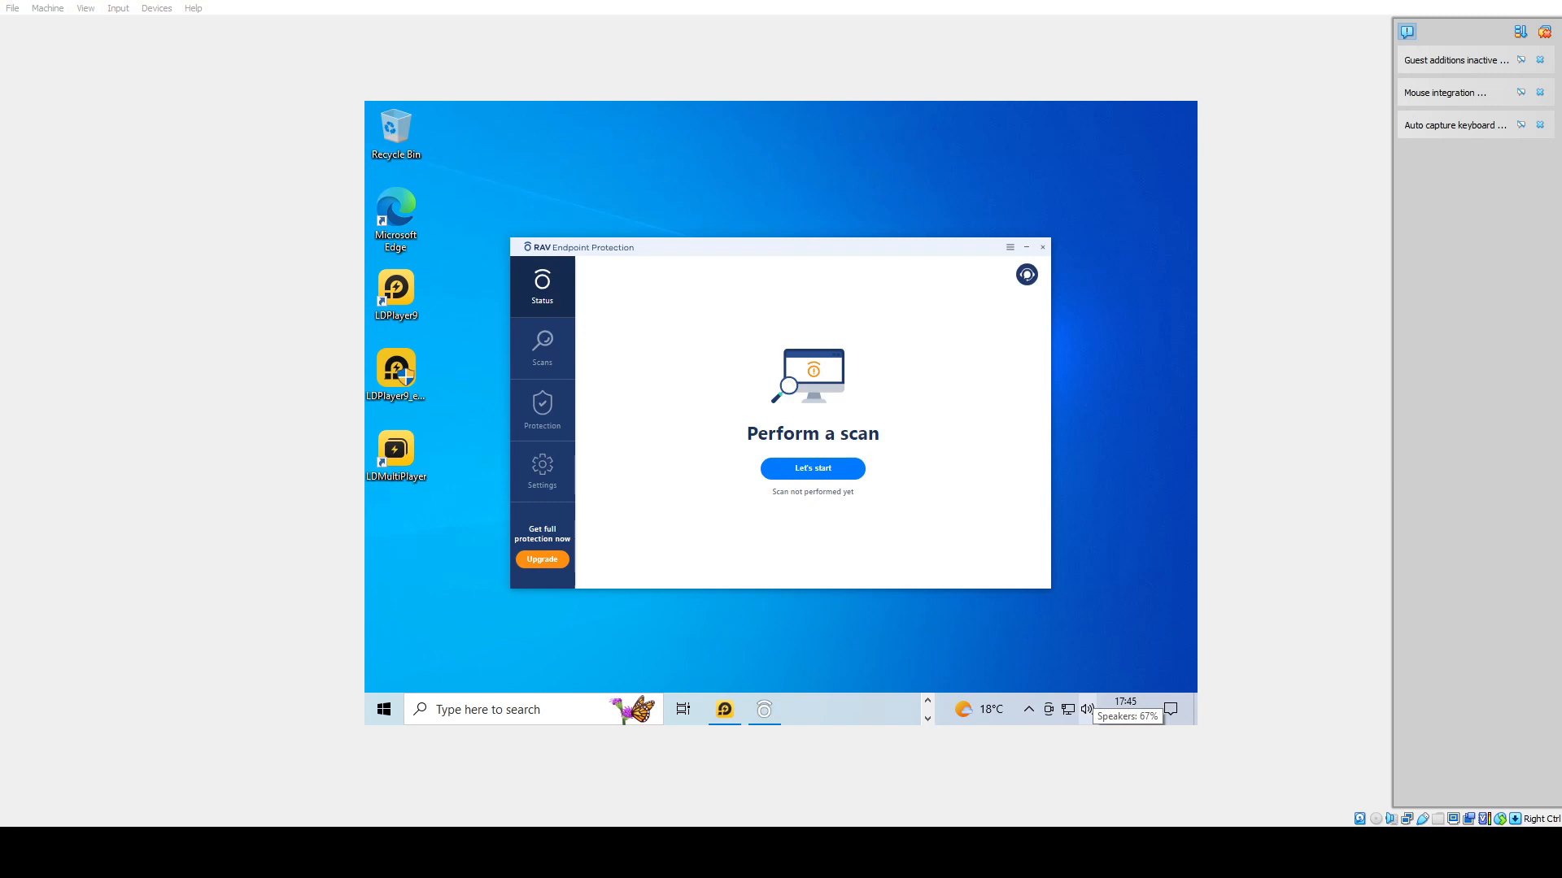
left_click(1028, 709)
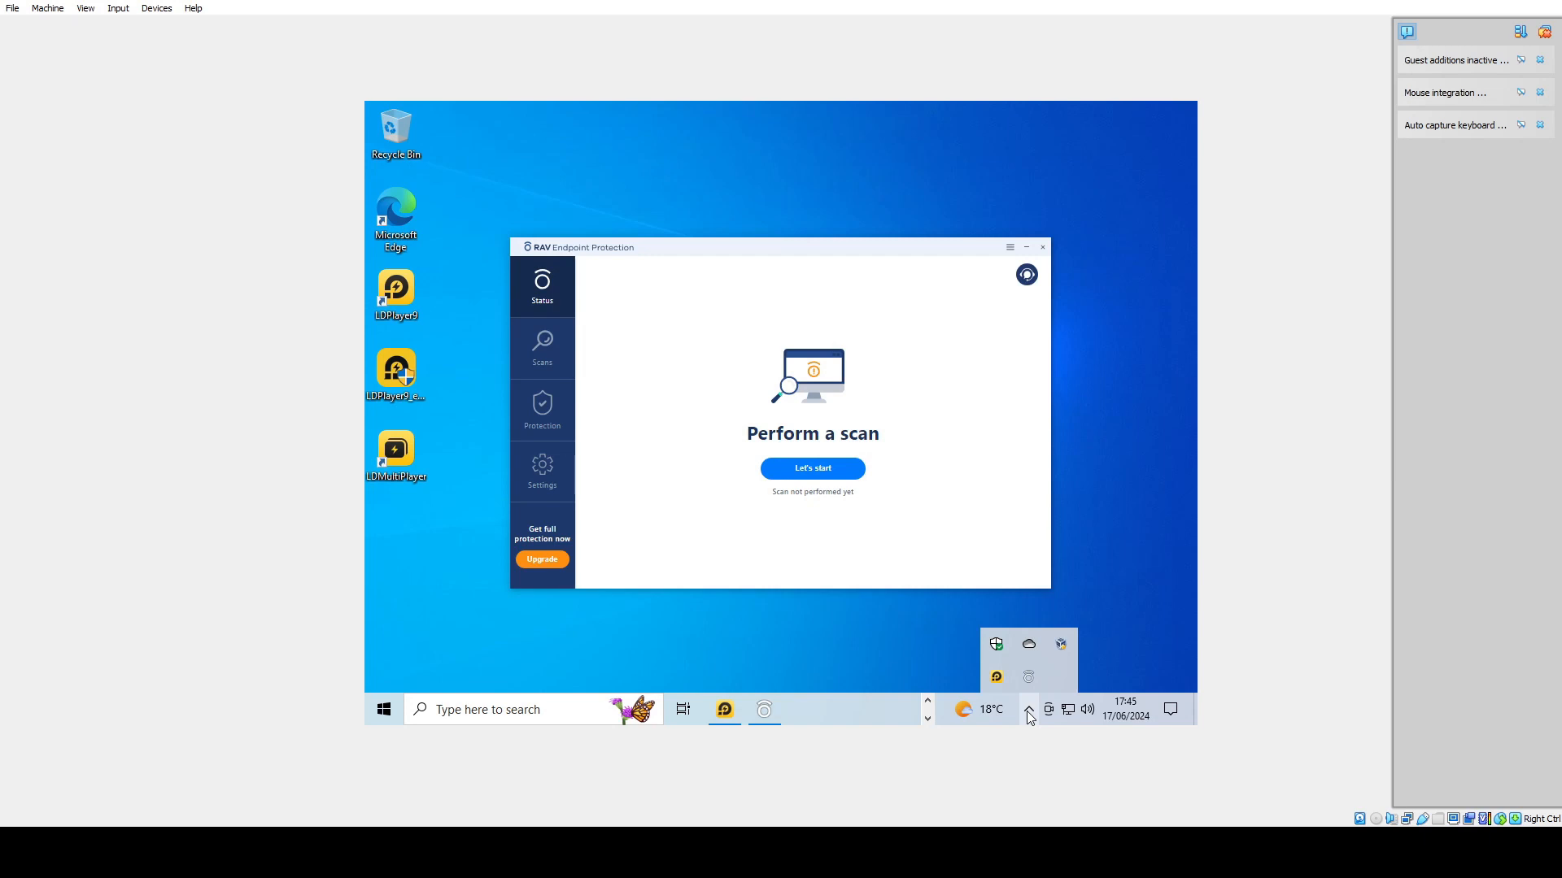
mouse_move(1029, 678)
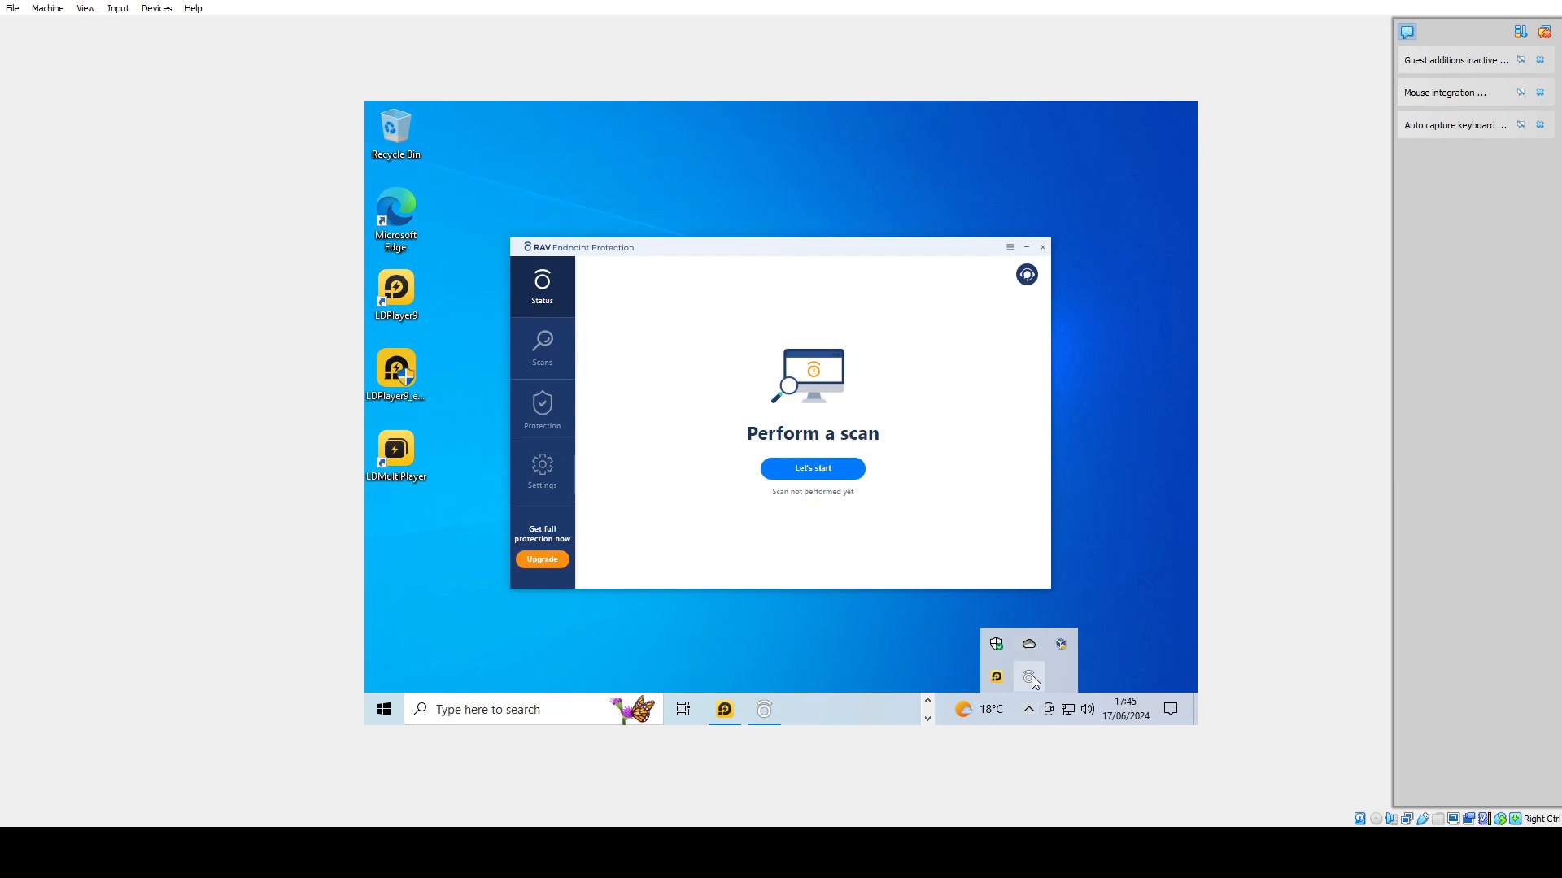
mouse_move(1028, 676)
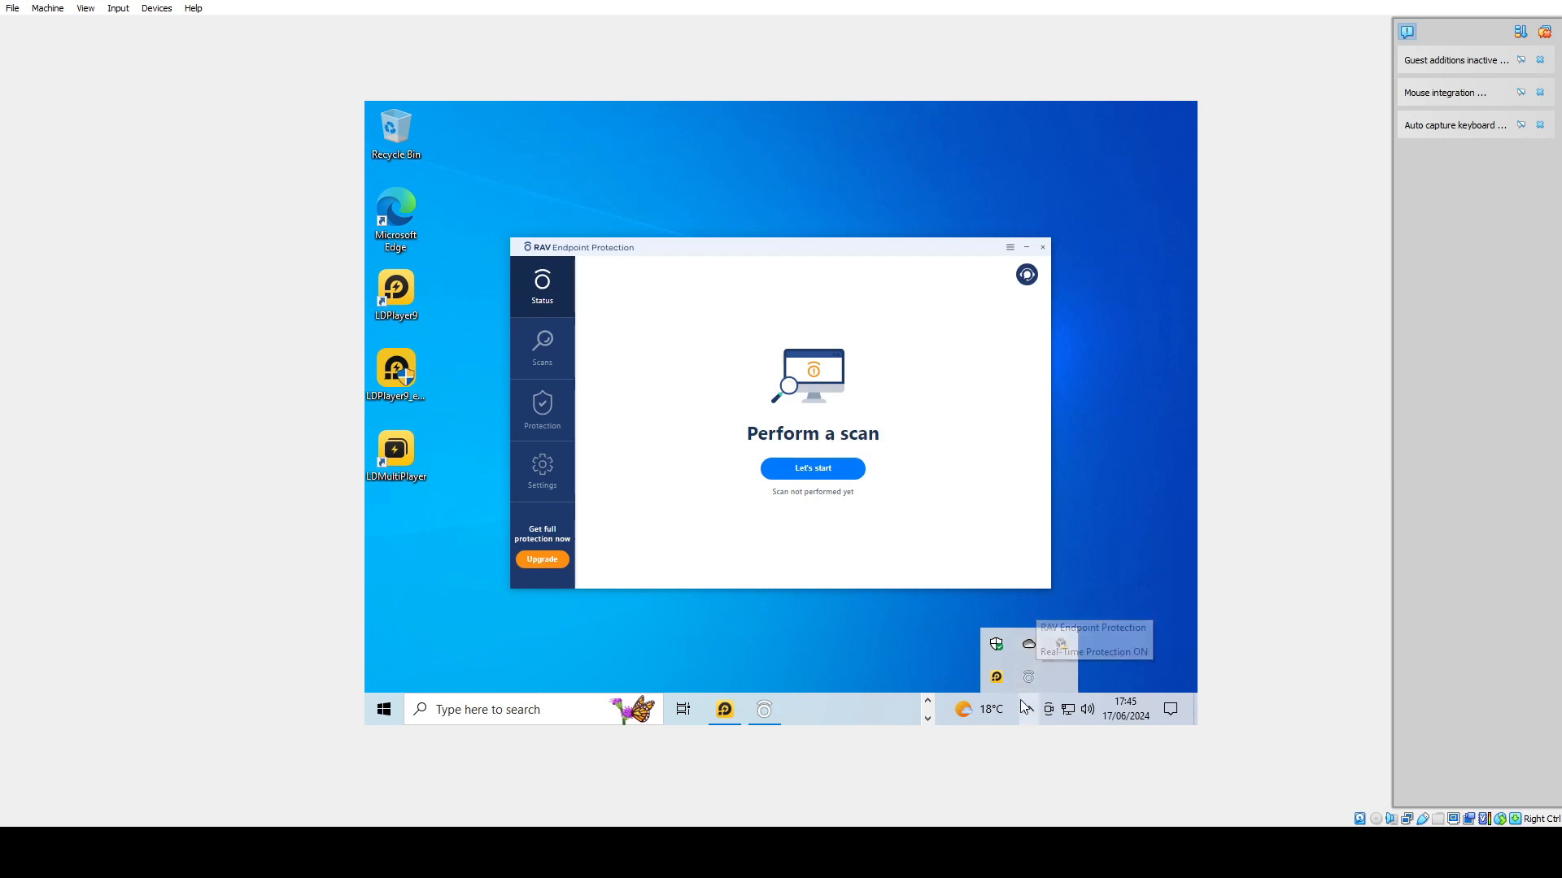
mouse_move(942, 451)
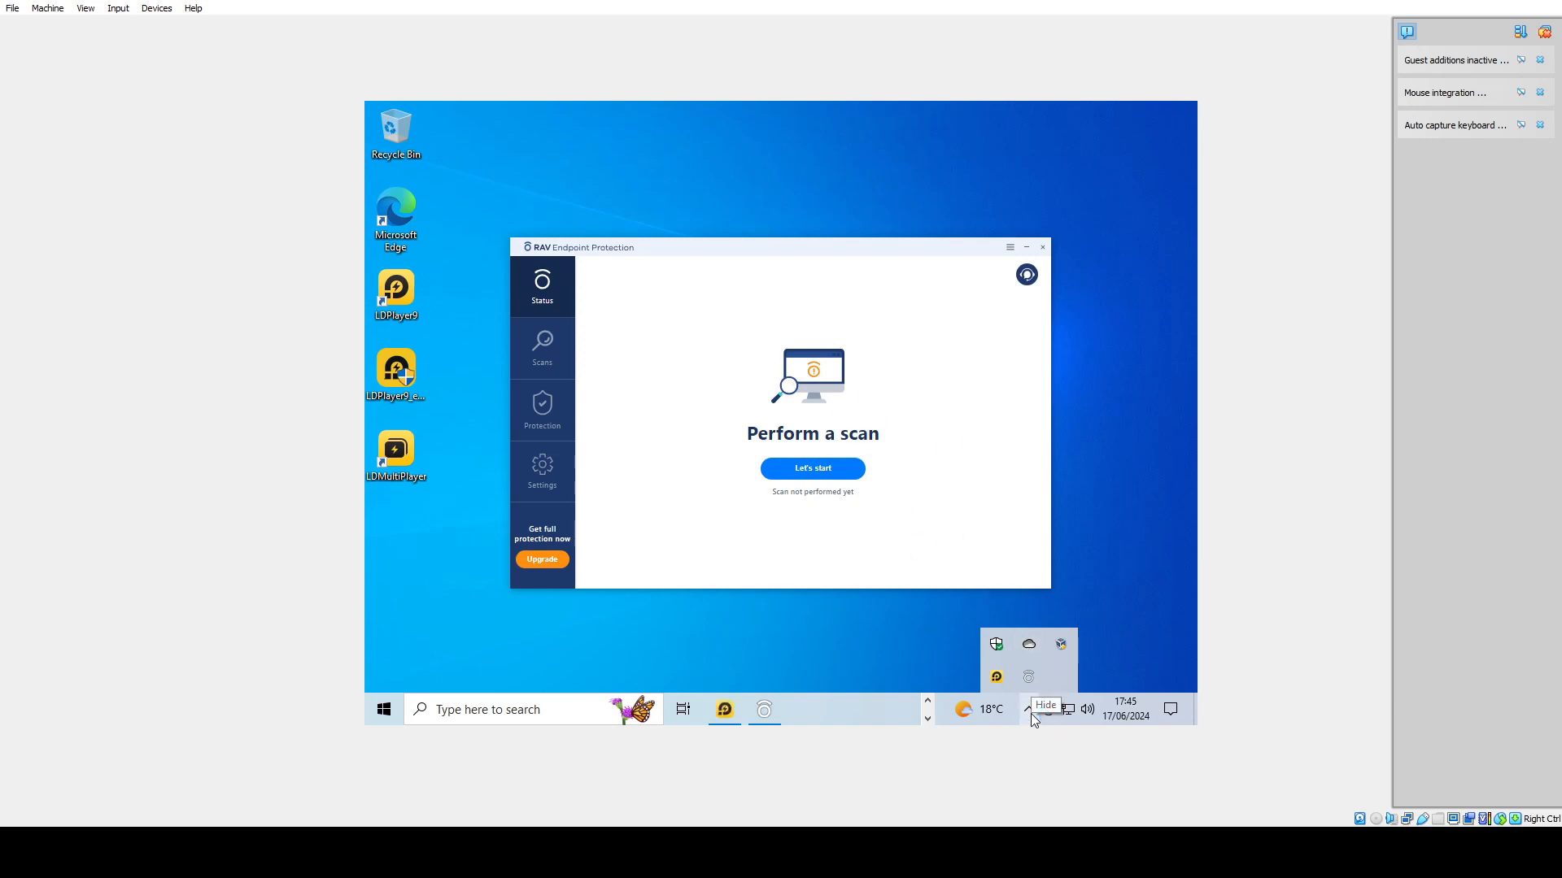
mouse_move(1029, 695)
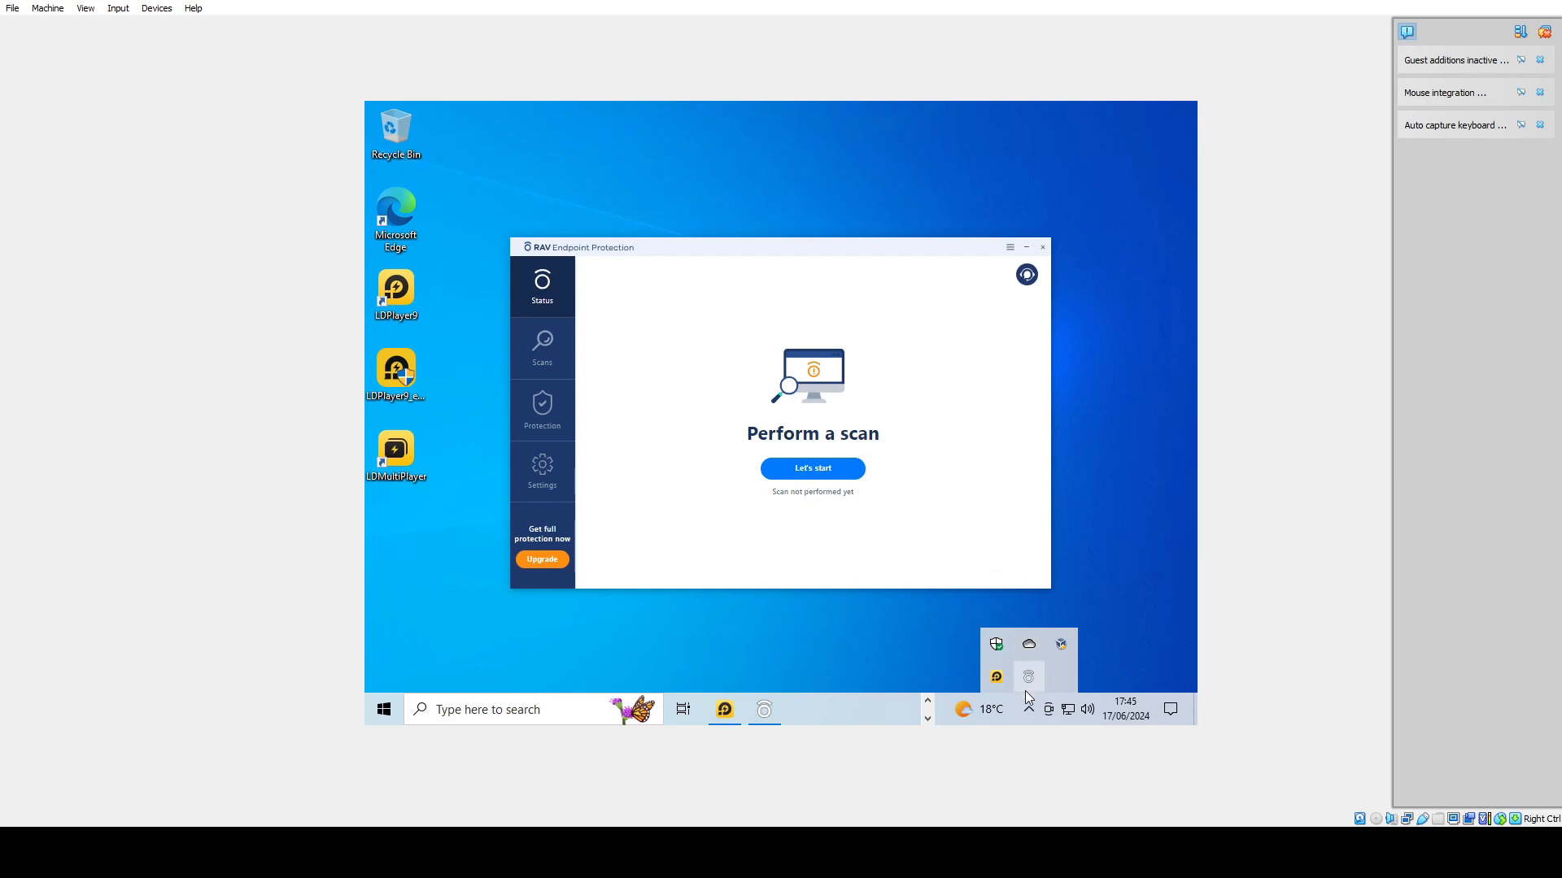
mouse_move(1031, 712)
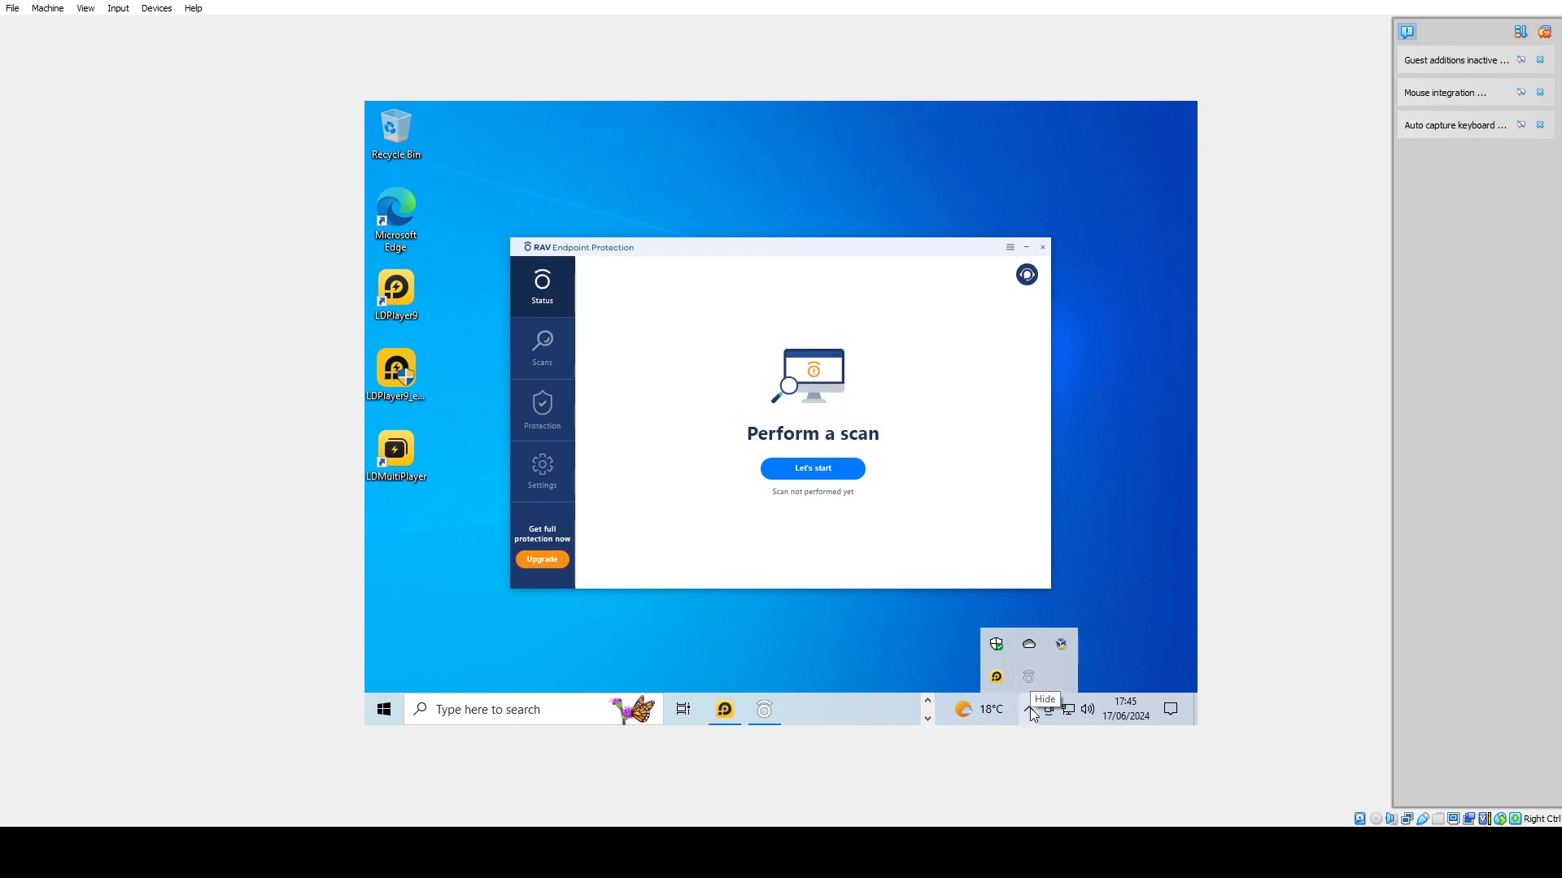
mouse_move(563, 550)
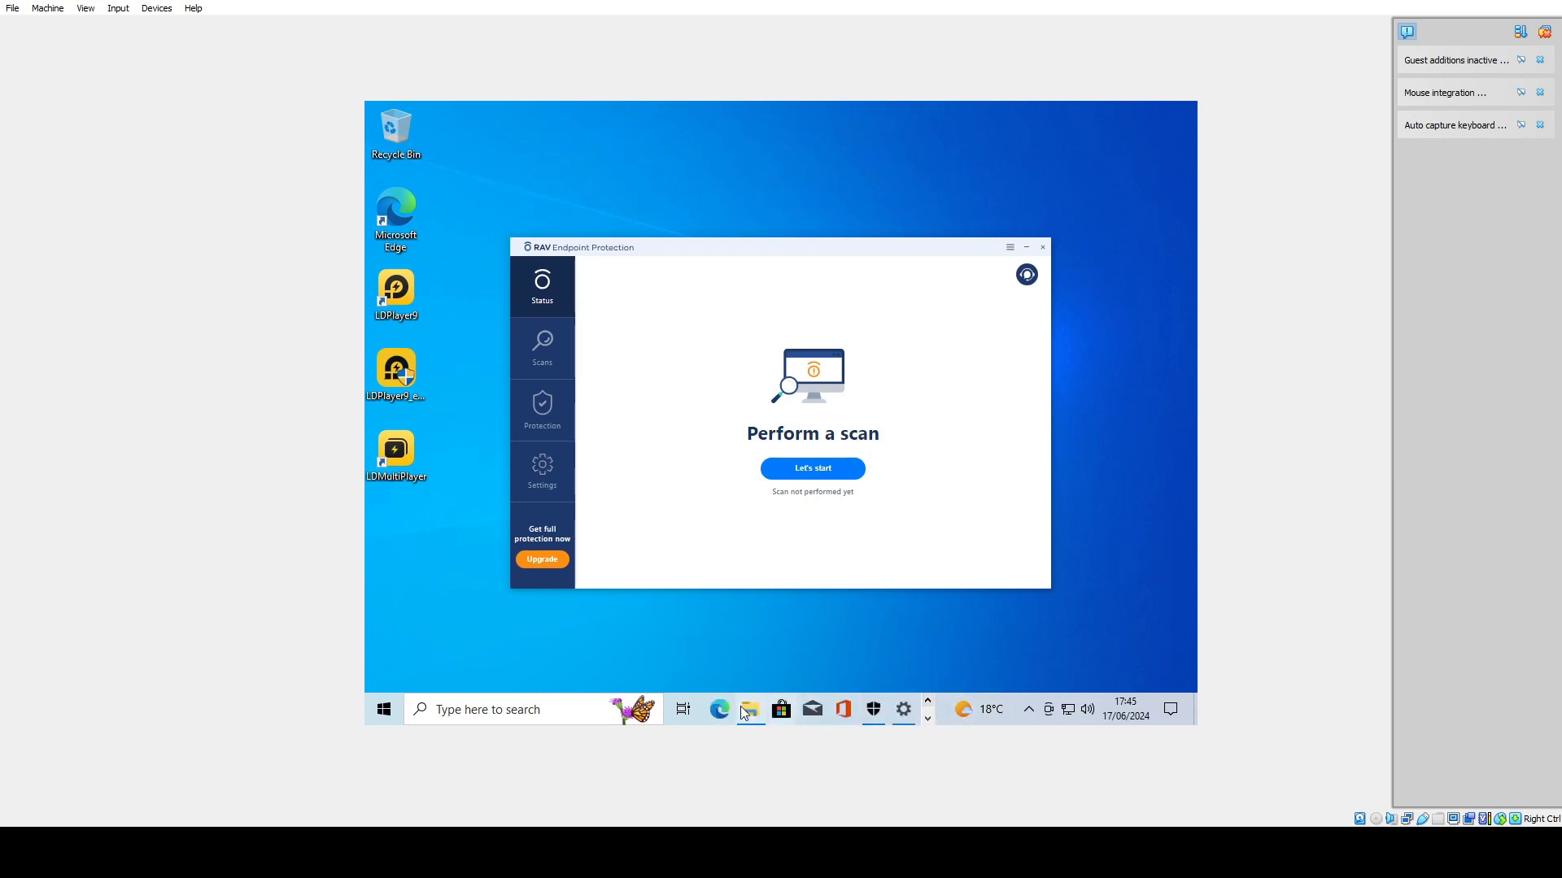
Step: Open the ldplayer.net result from the Bing search results
left_click(719, 710)
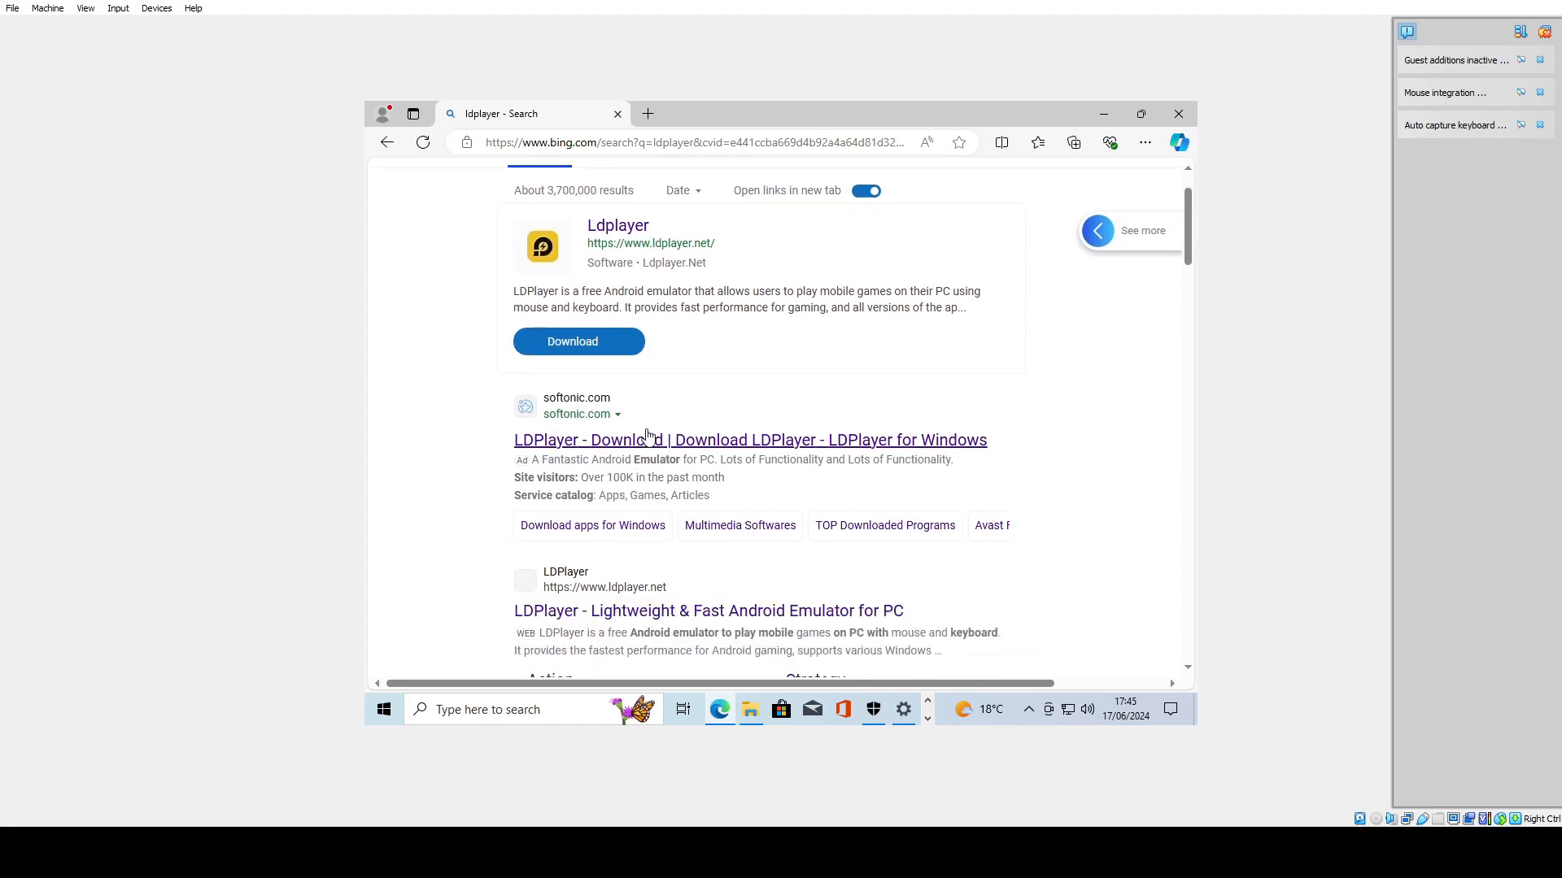
left_click(750, 440)
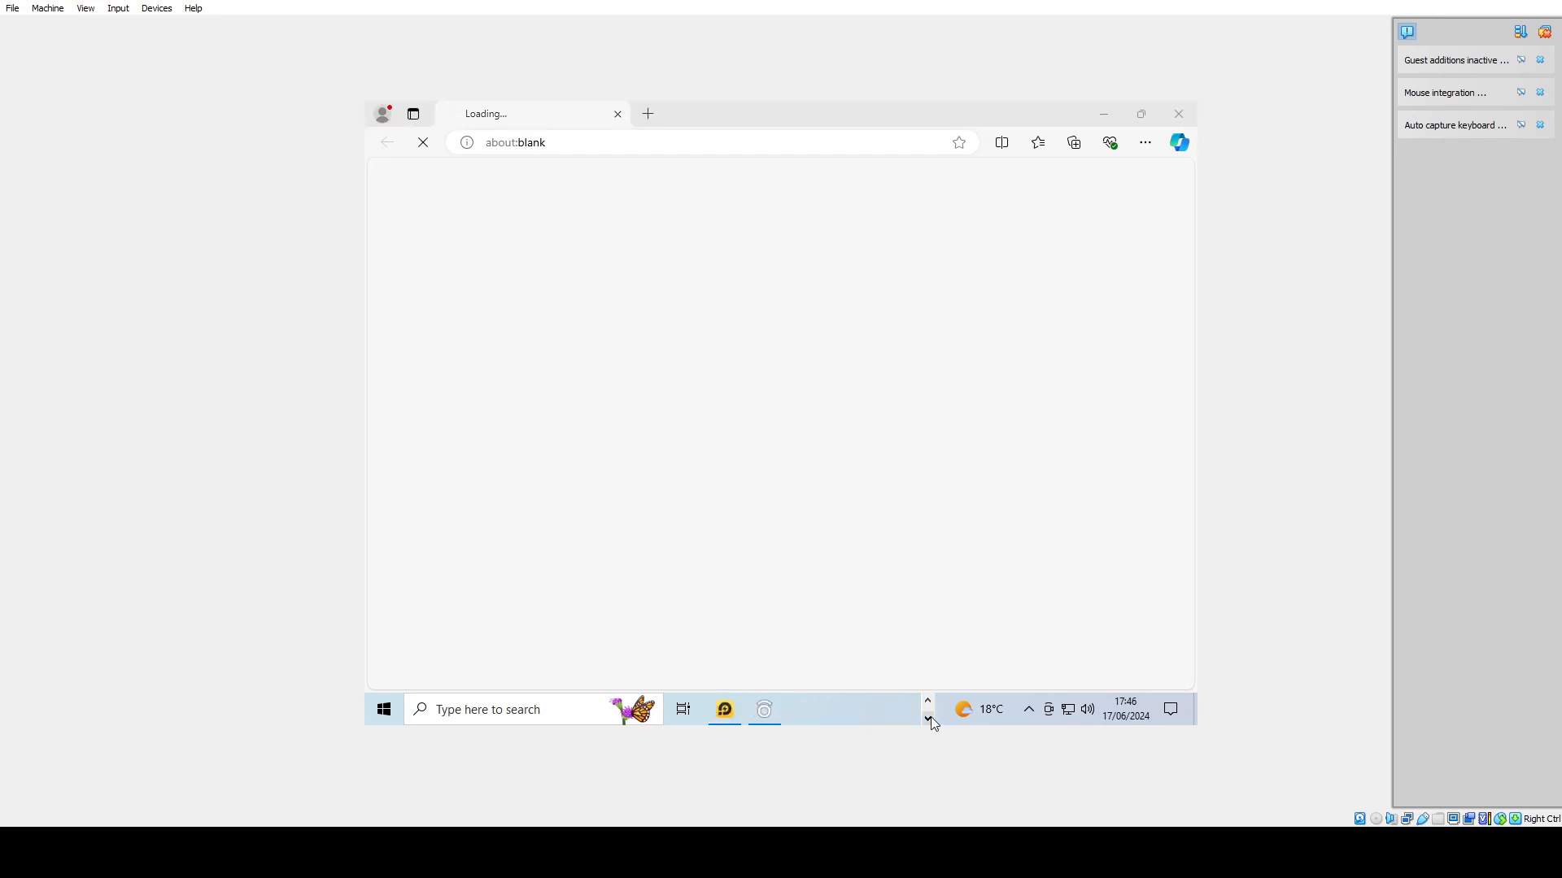
left_click(1029, 709)
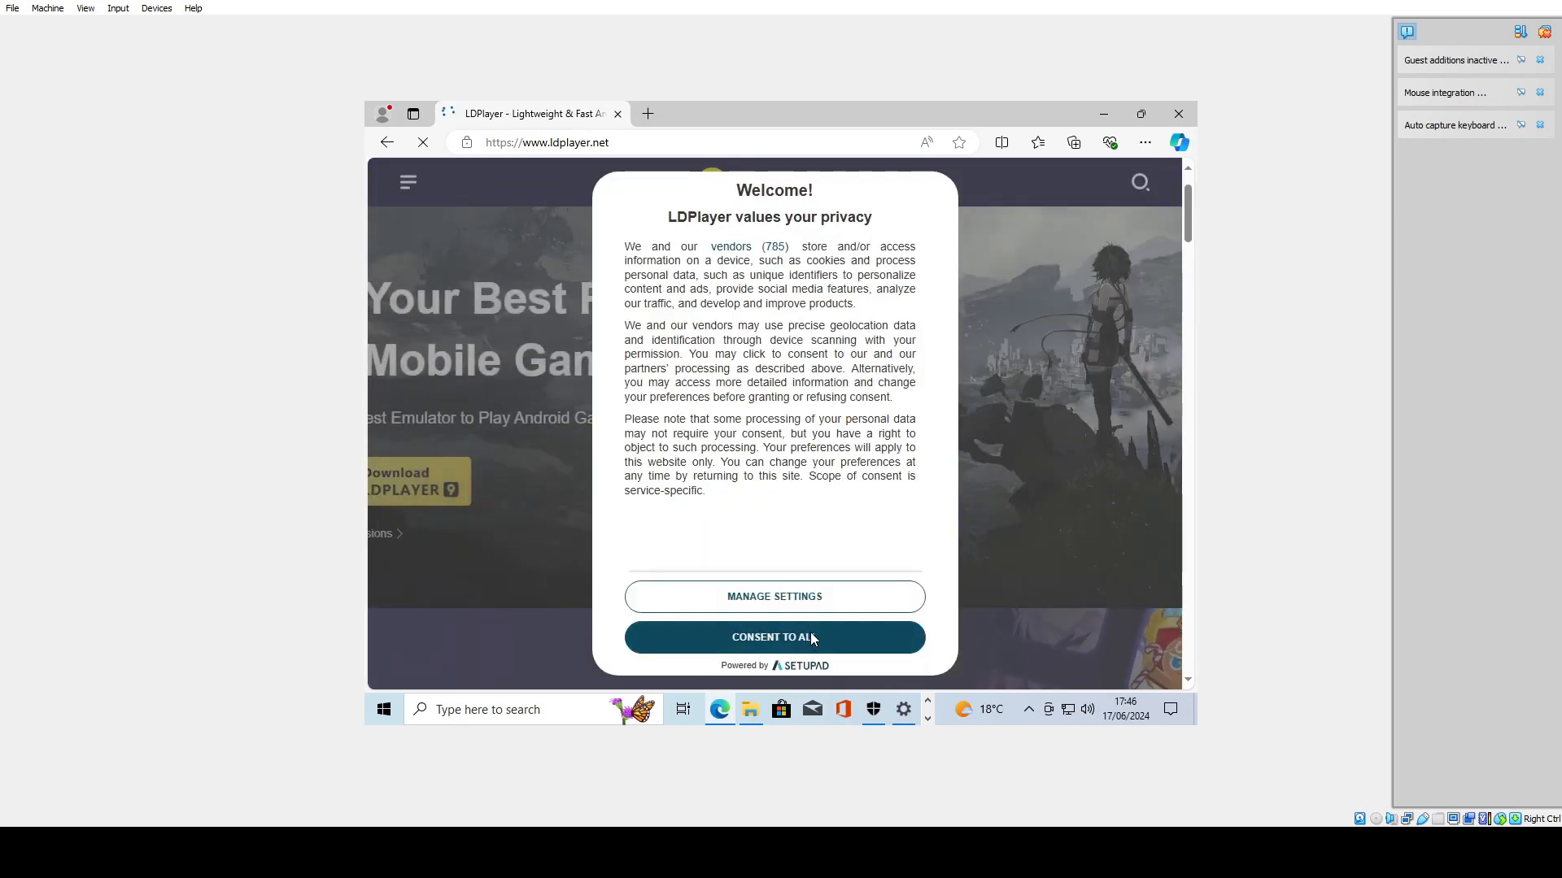
Step: Accept 'Consent to all' and download the LDPlayer 9 installer LDPlayer9_ens_1001_ld.exe
left_click(774, 638)
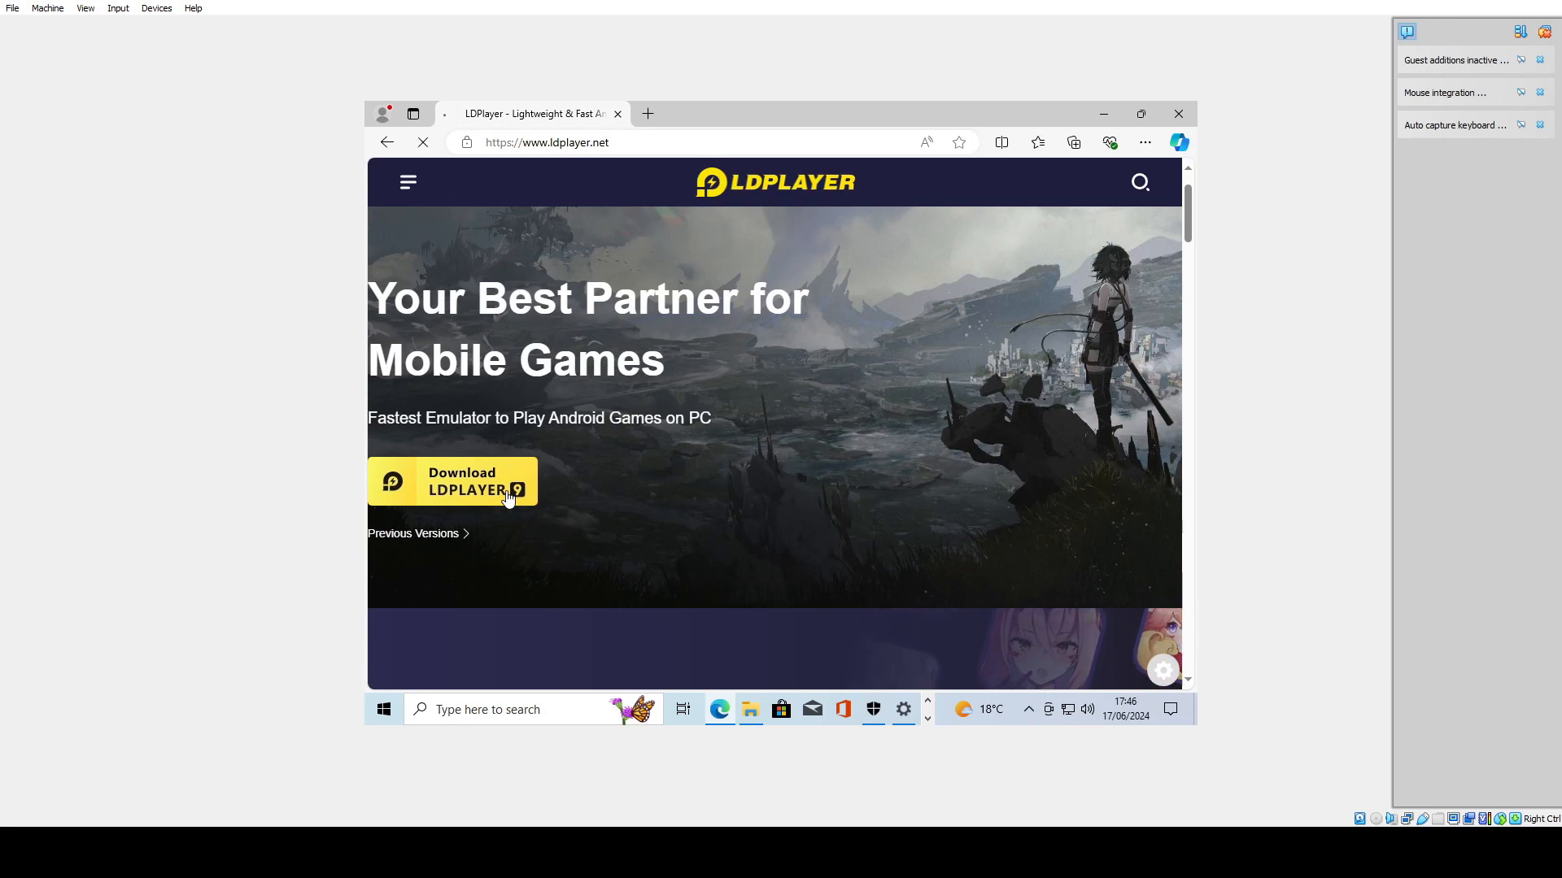
left_click(451, 481)
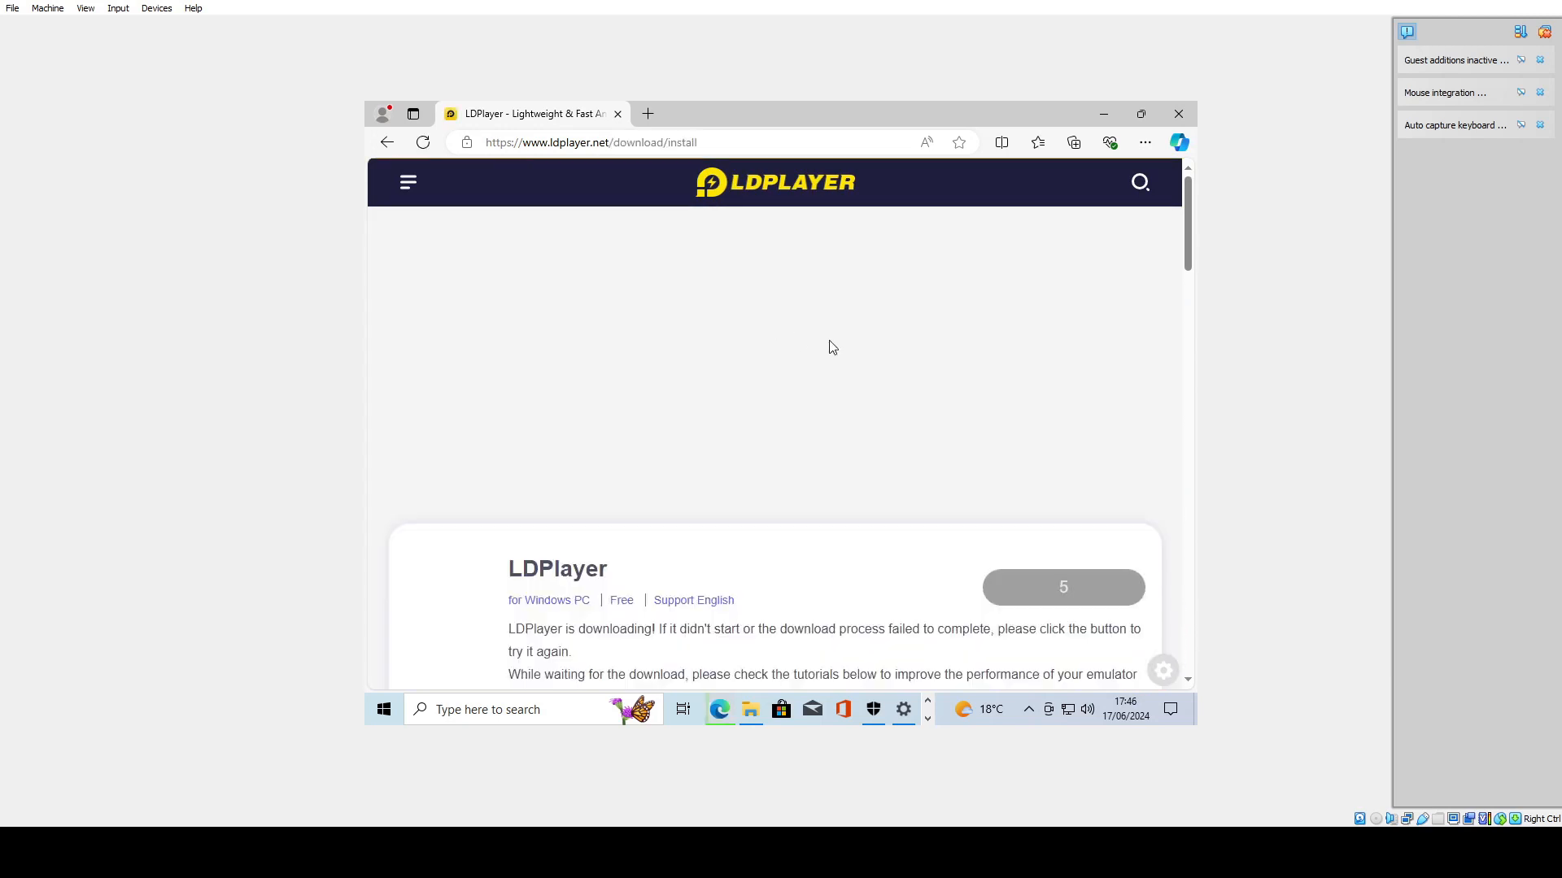
scroll("down", 3)
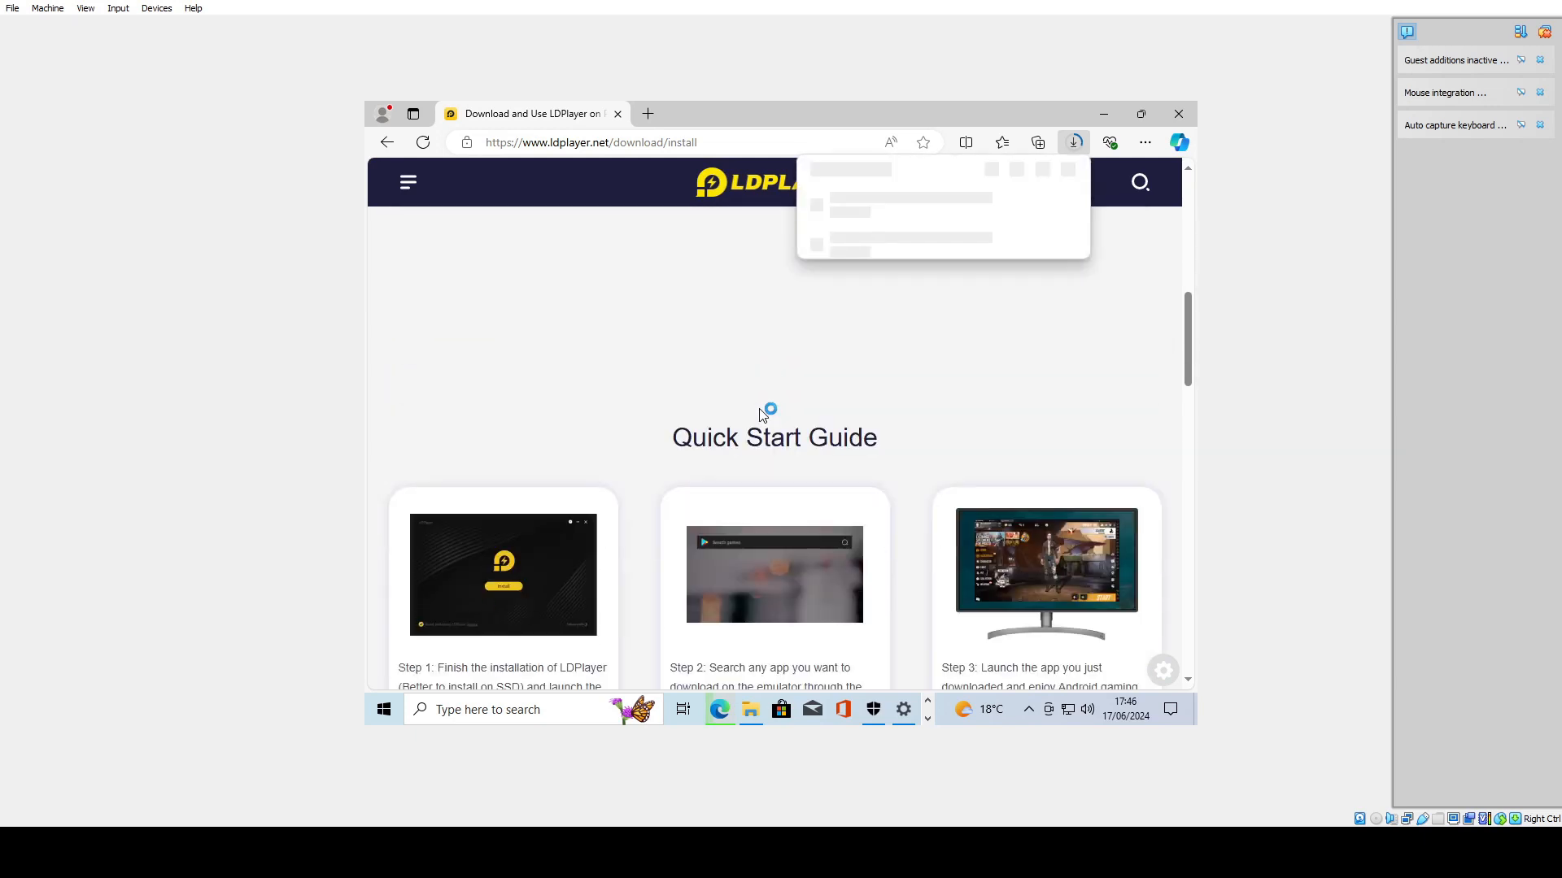
scroll("down", 3)
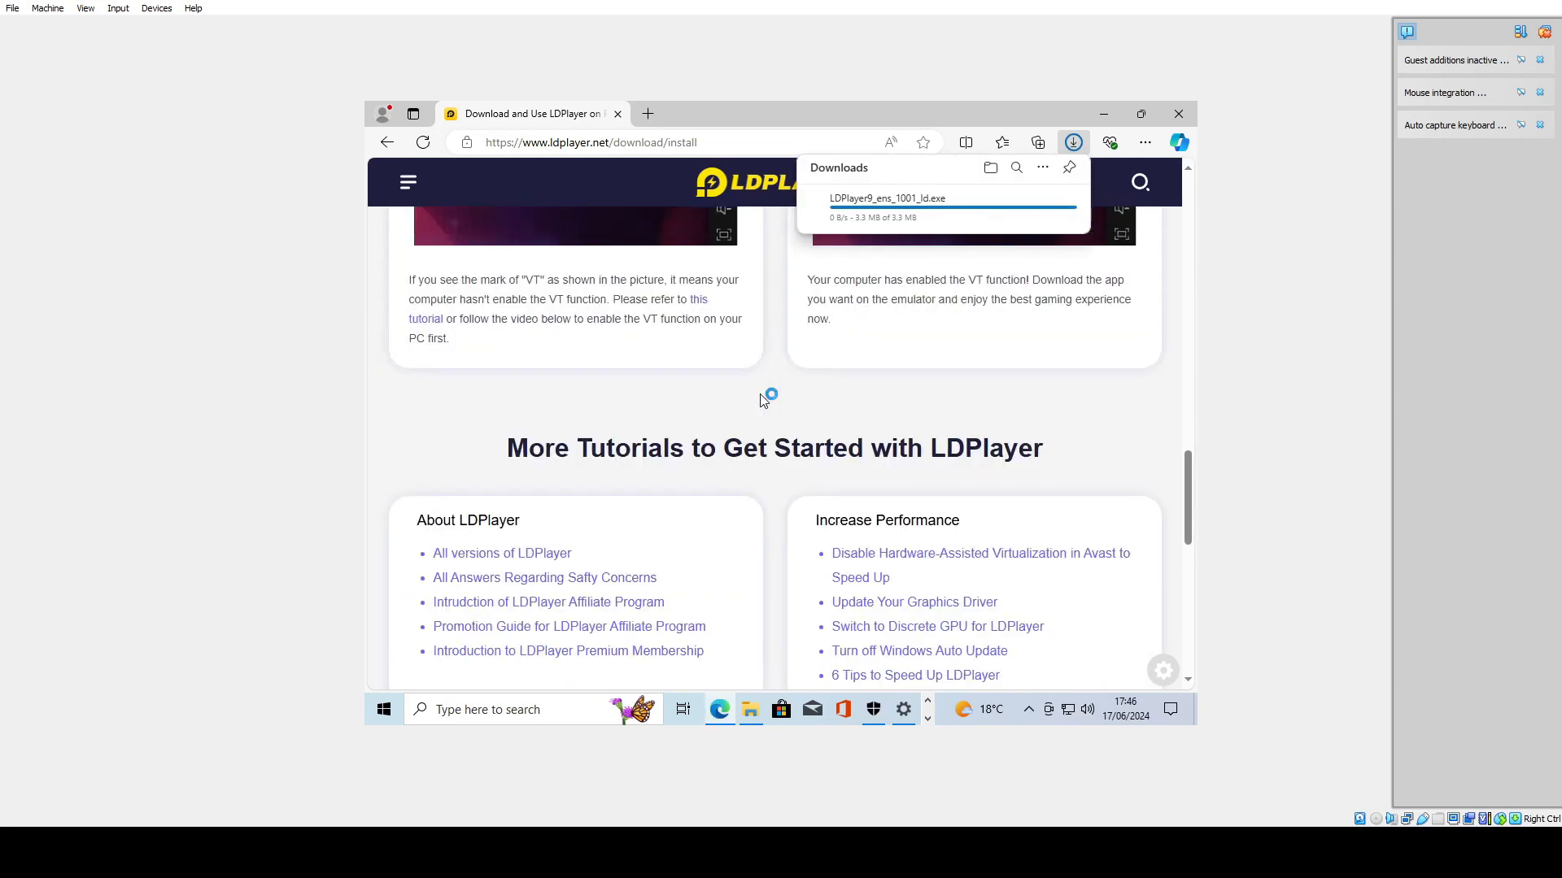
scroll("down", 3)
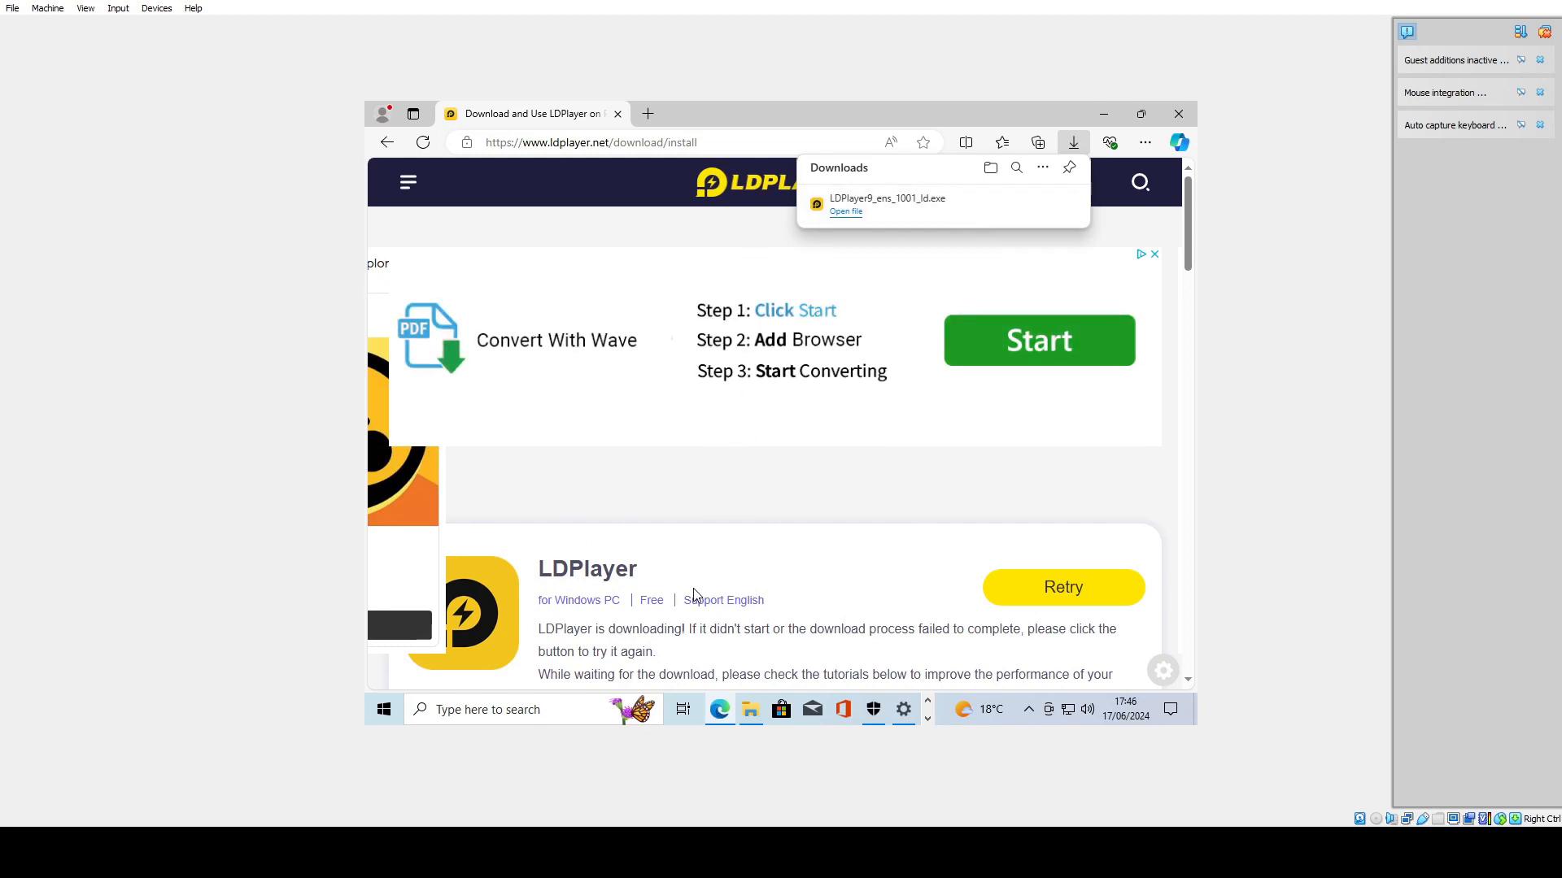
scroll("down", 3)
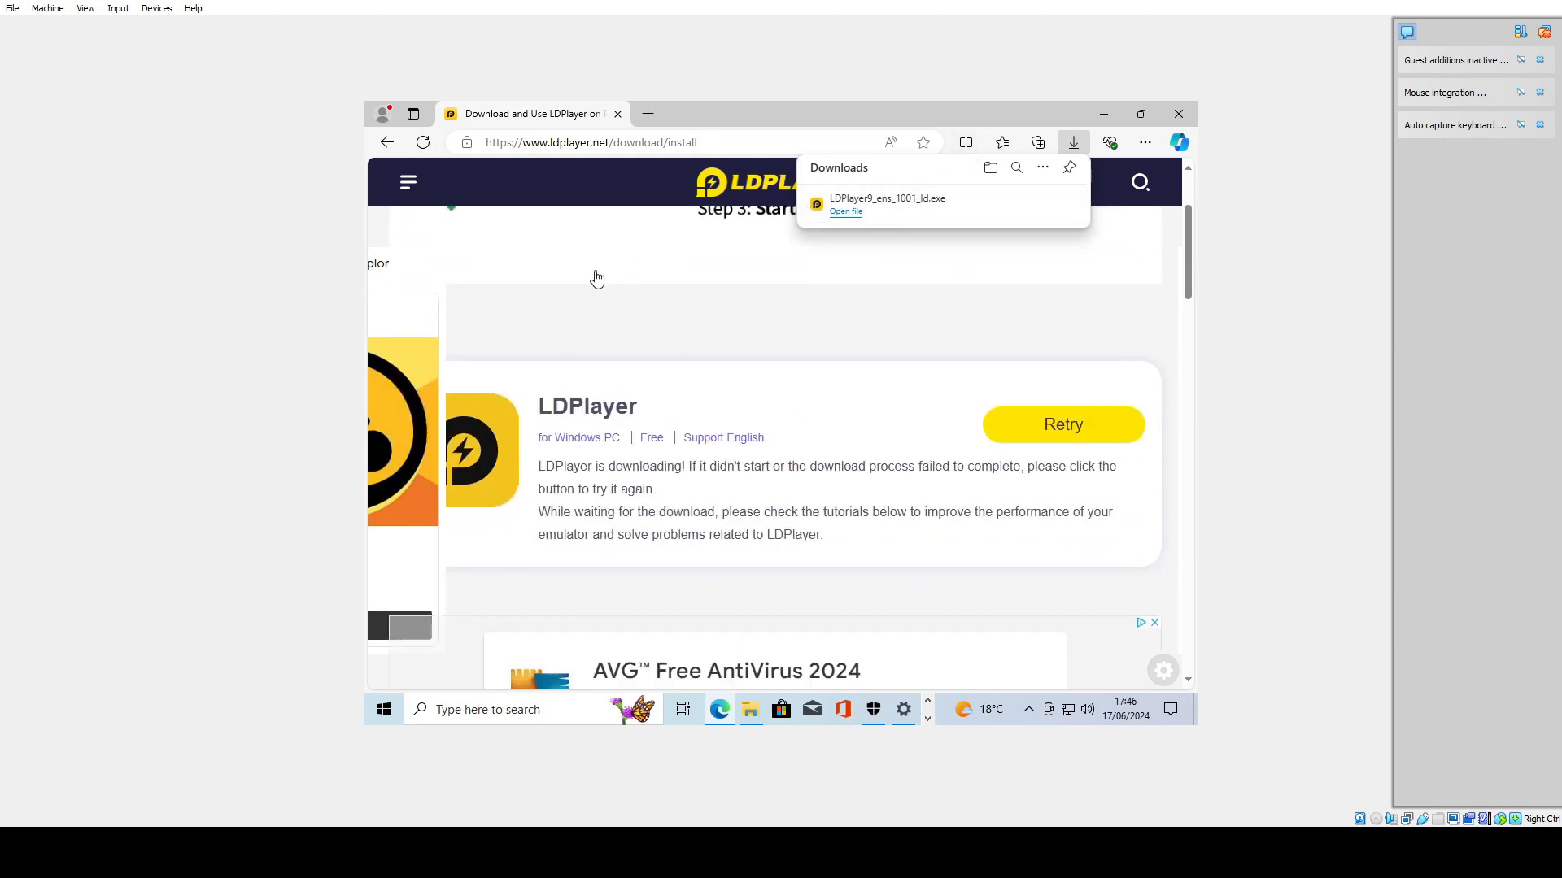
scroll("down", 3)
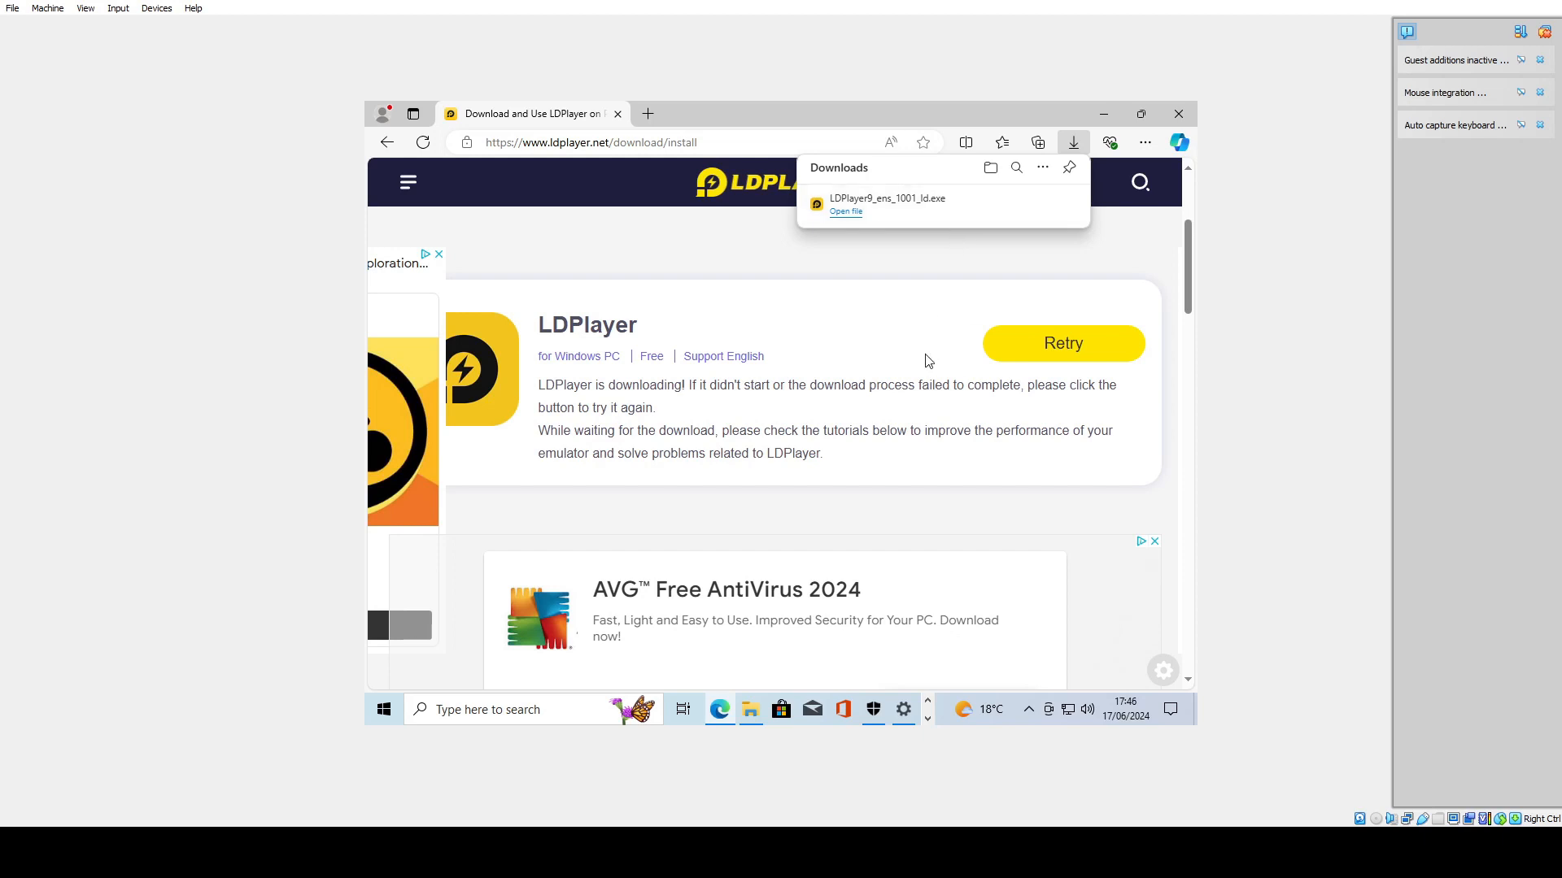
scroll("down", 3)
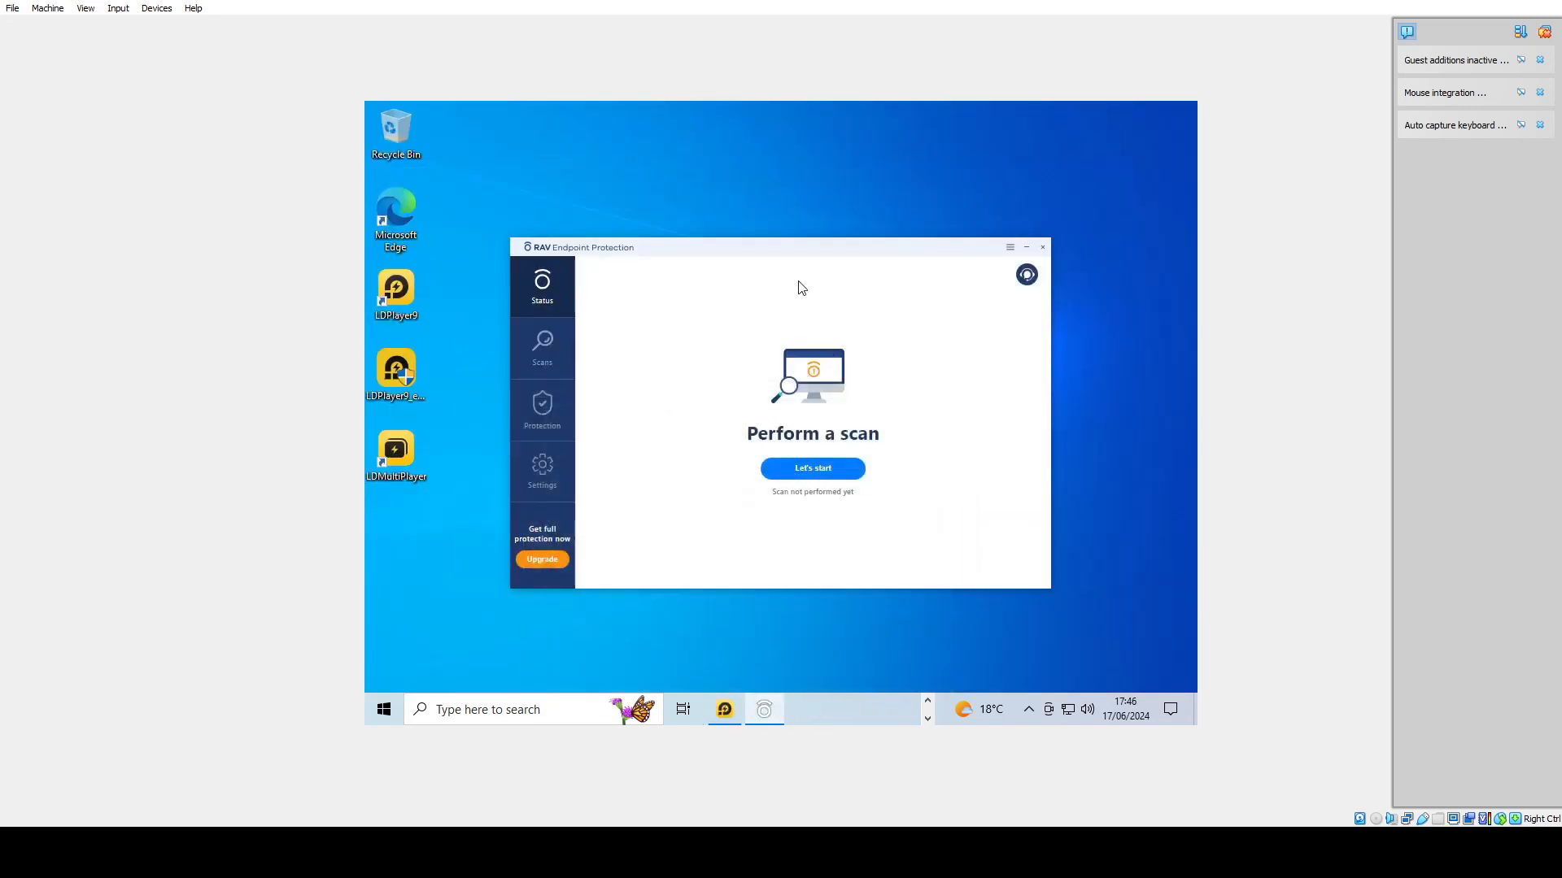
mouse_move(397, 385)
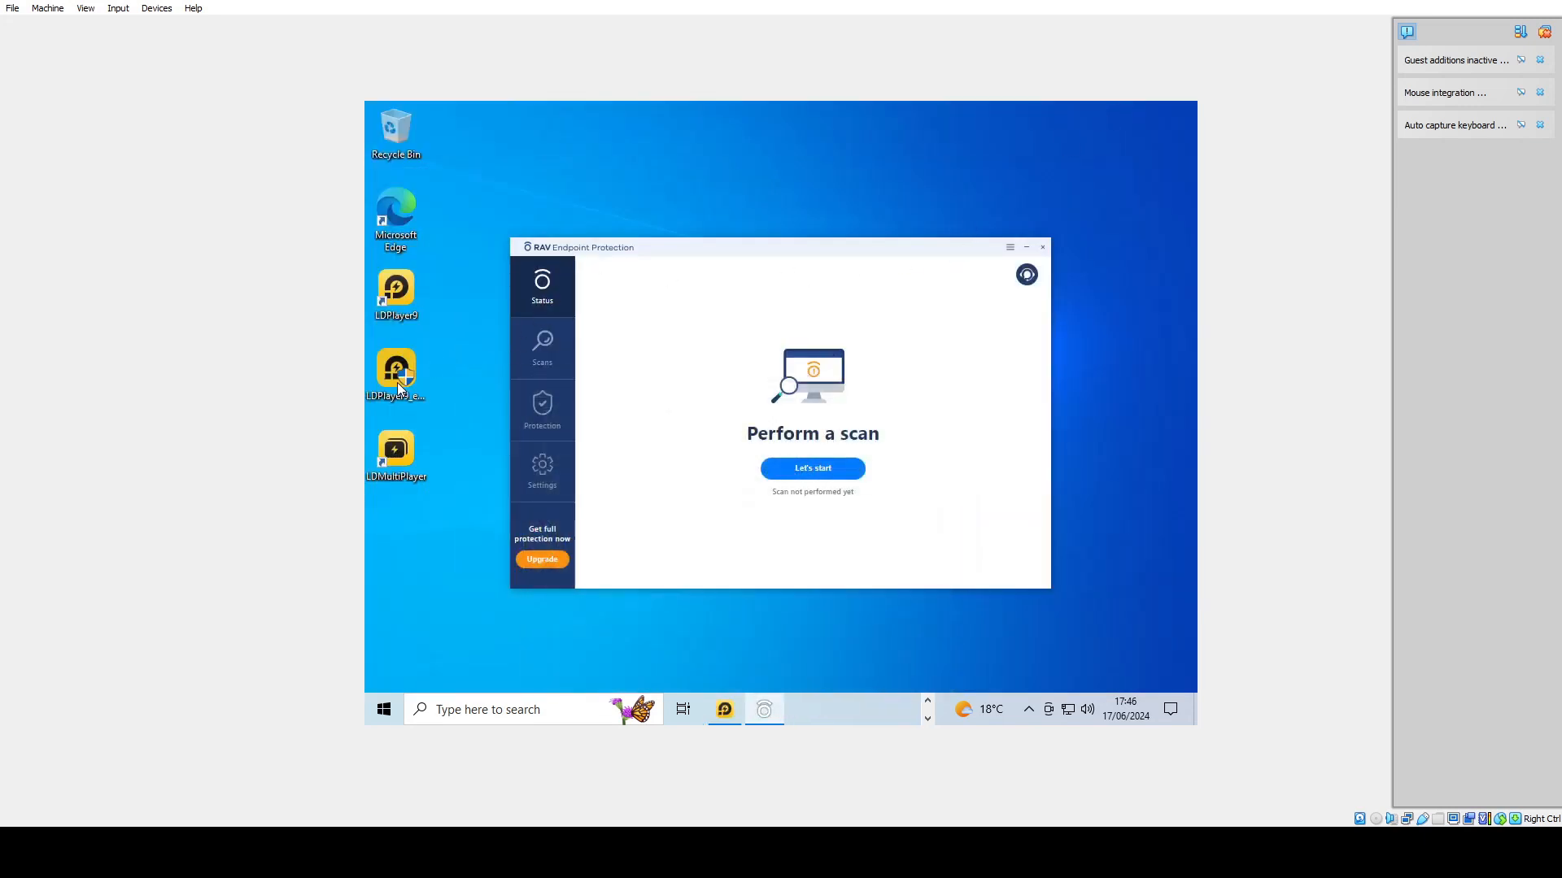
mouse_move(404, 436)
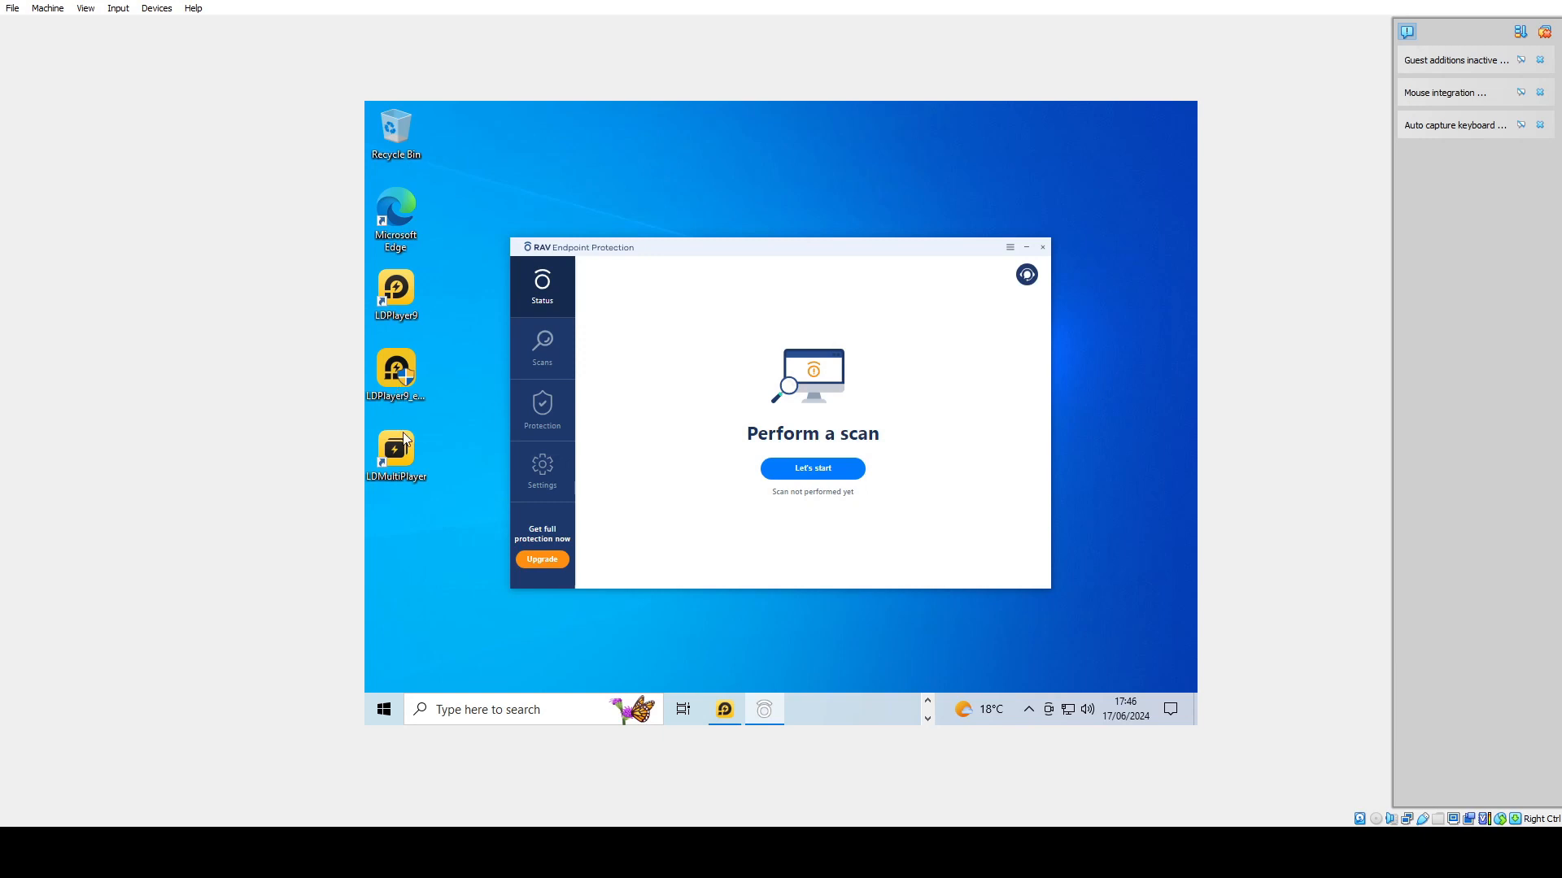
mouse_move(932, 723)
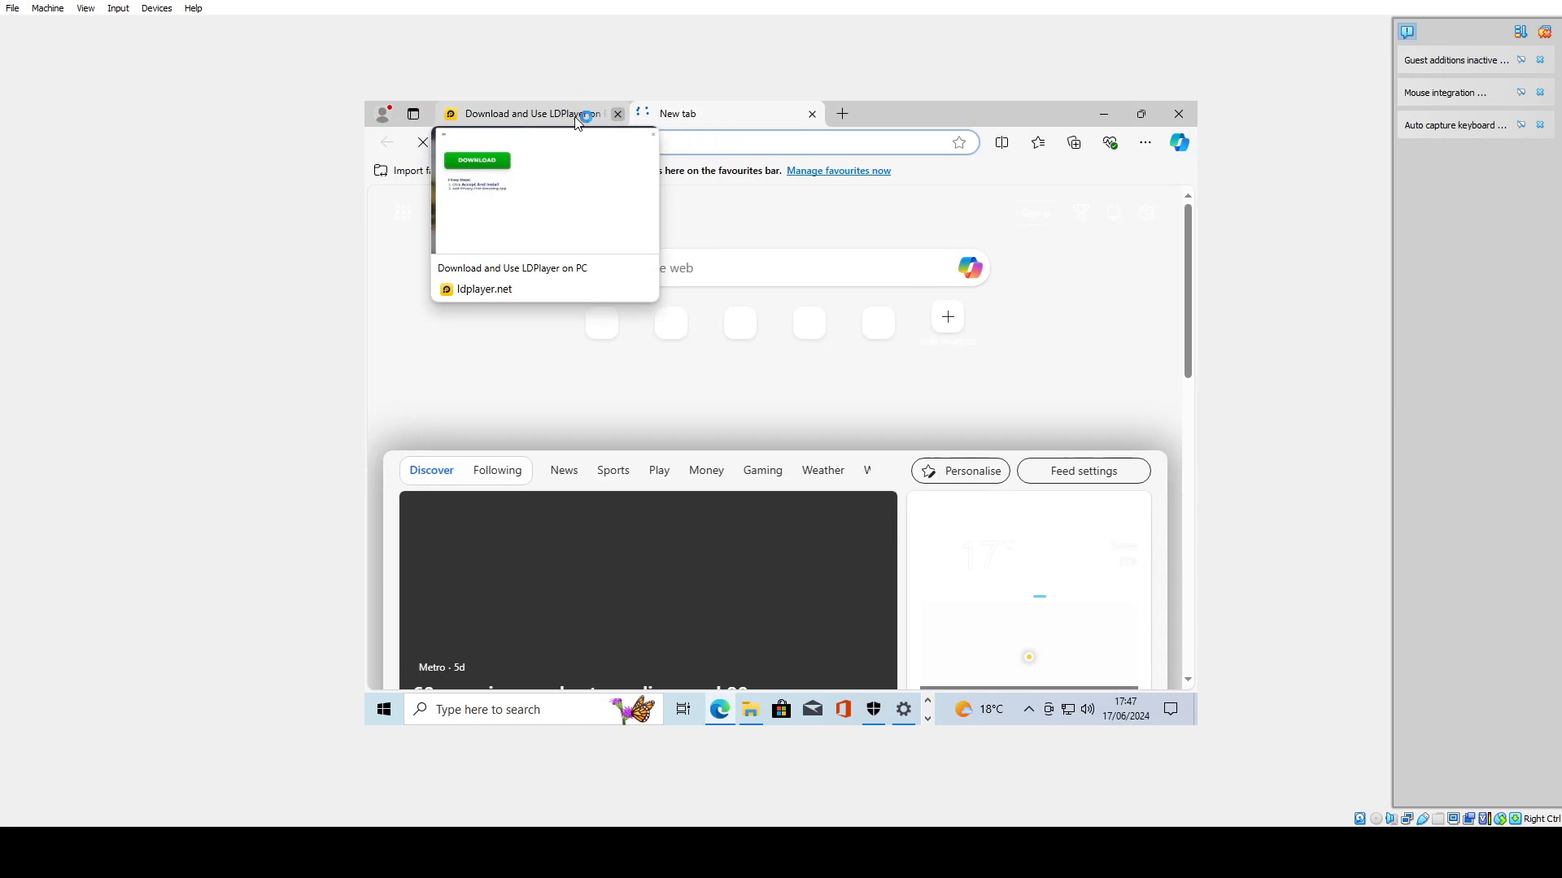
Step: Close the LDPlayer tab and reach VirusTotal through a Bing search for 'virustotal'
left_click(530, 113)
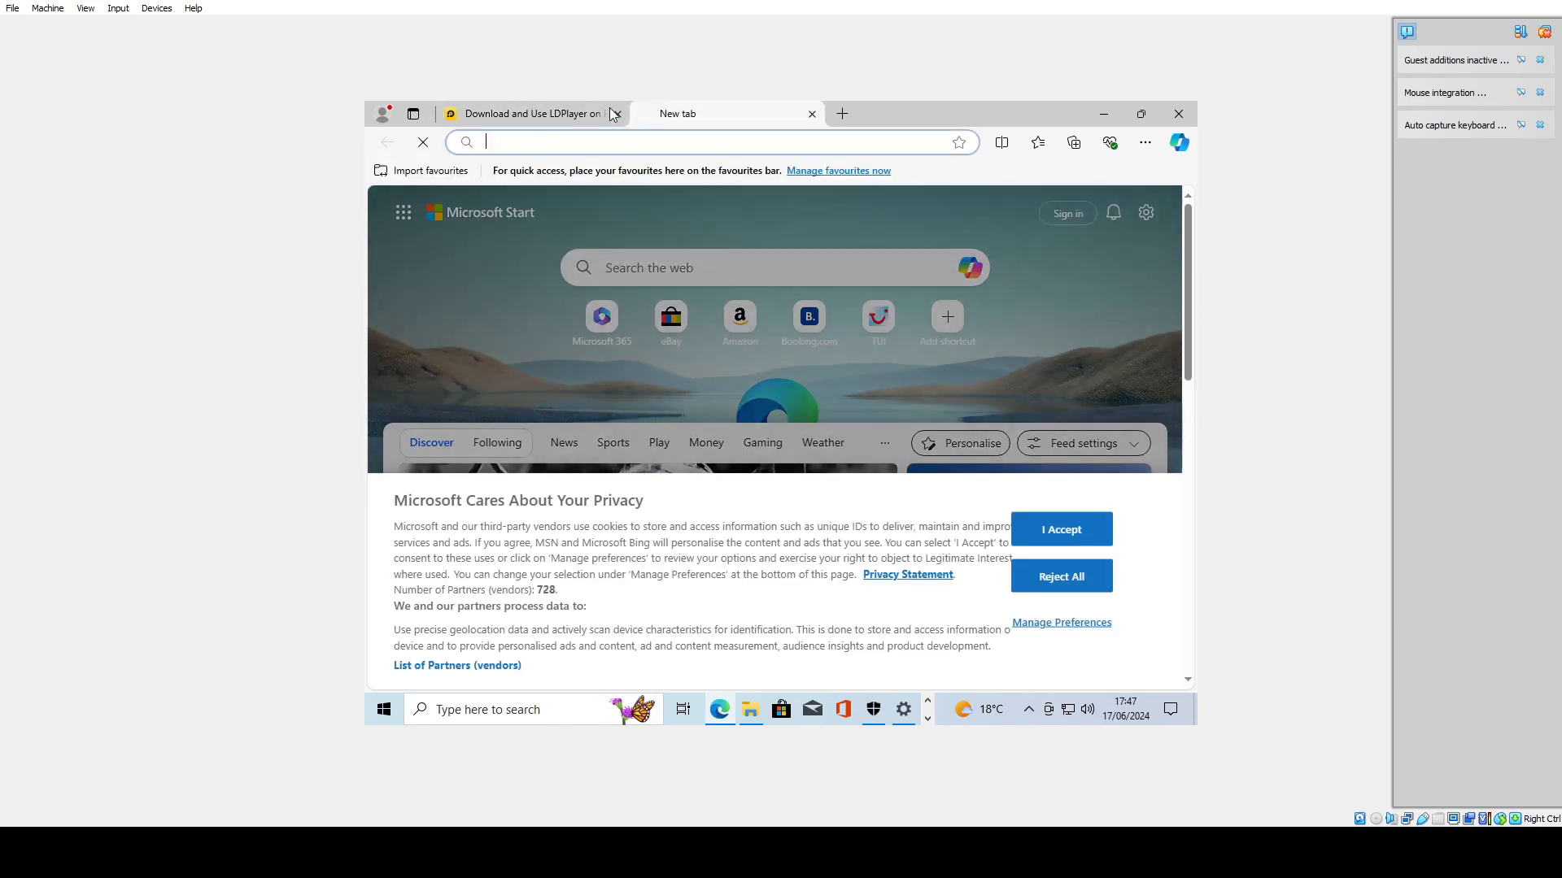
left_click(538, 113)
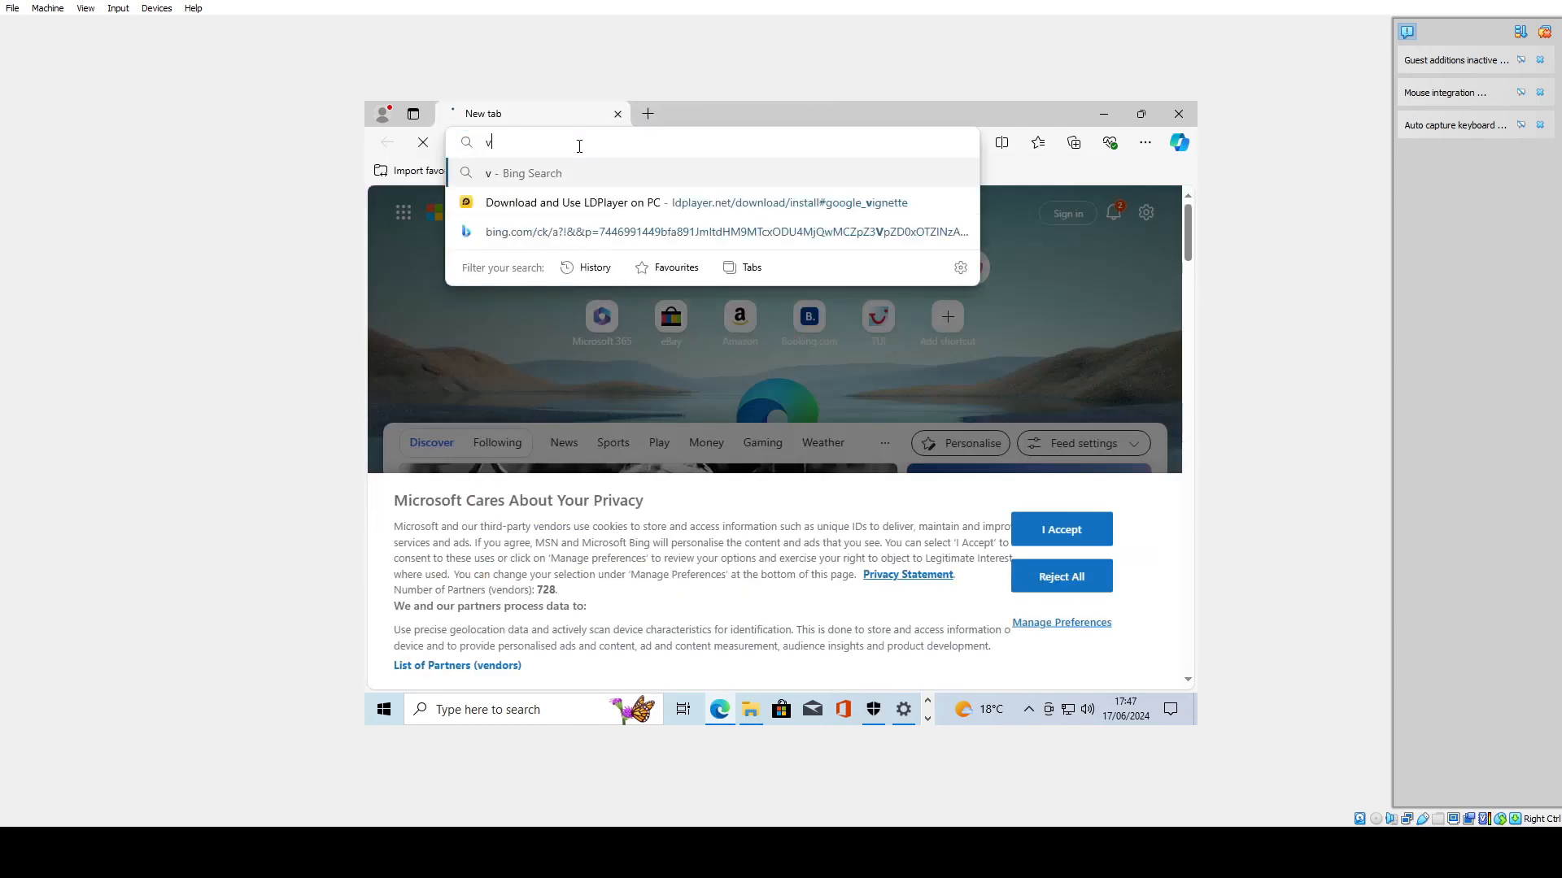
type("irustotal&cvid=ad9a9fc955284233812fca3b0a46...")
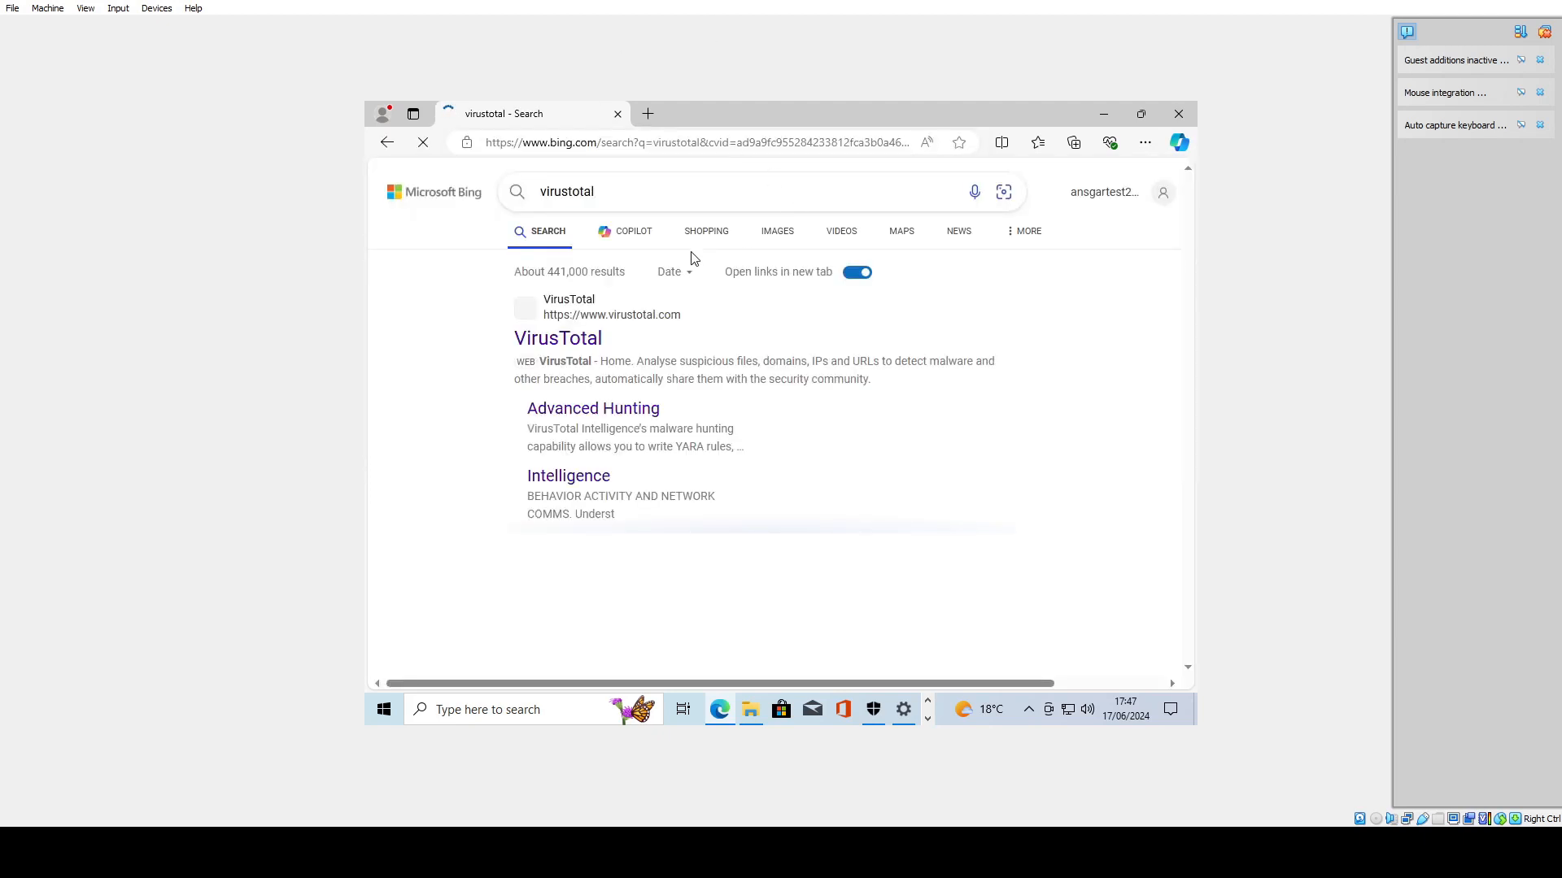
left_click(558, 339)
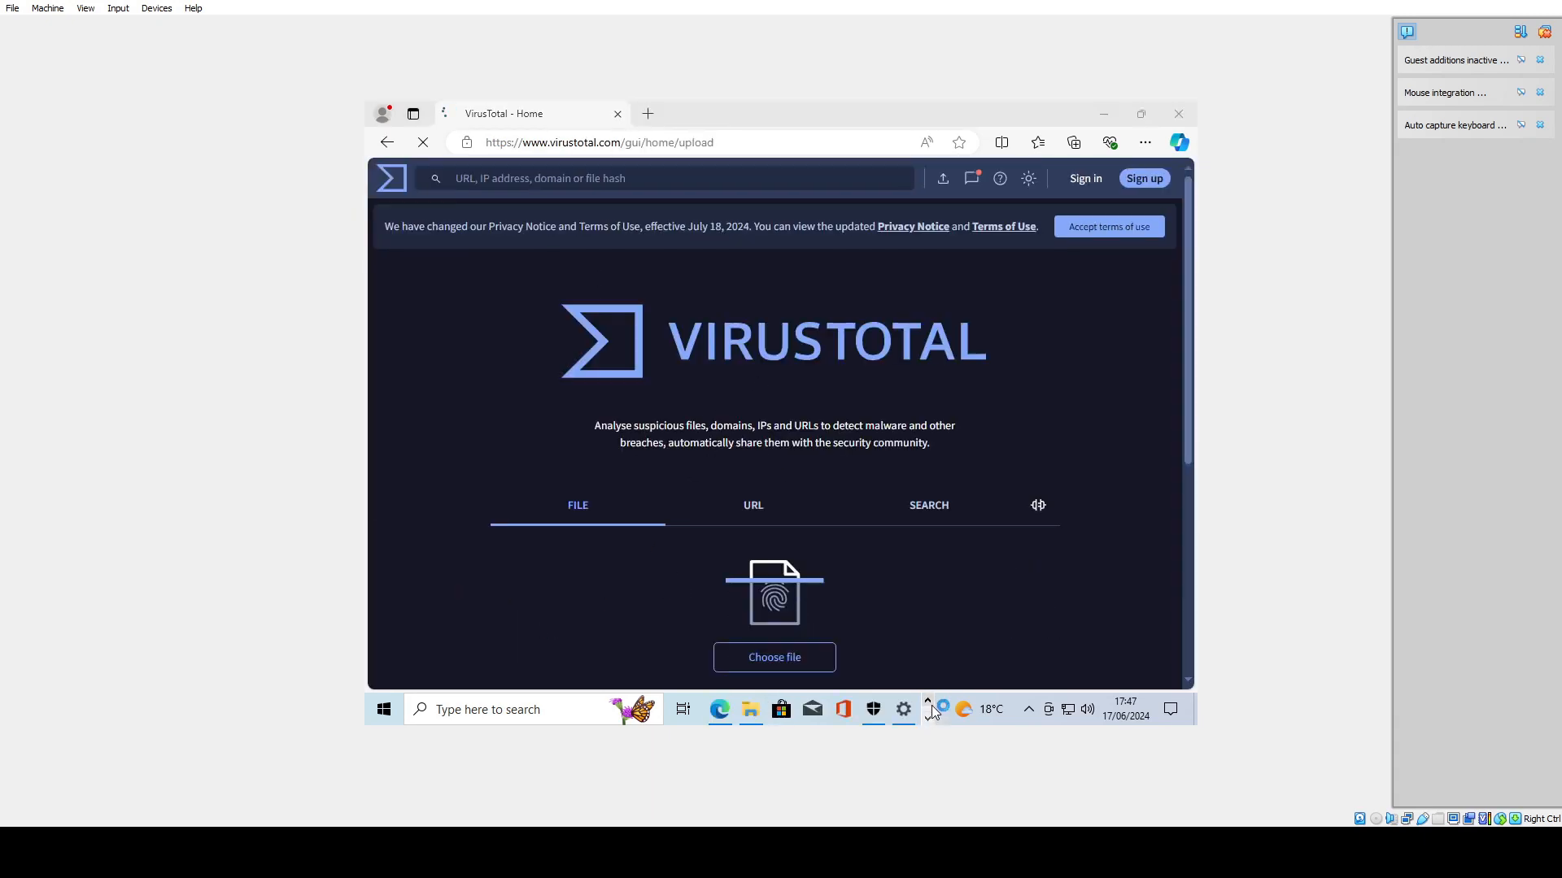
Step: View the AVG and ReasonLabs folders in C:\Program Files, then close File Explorer
left_click(774, 658)
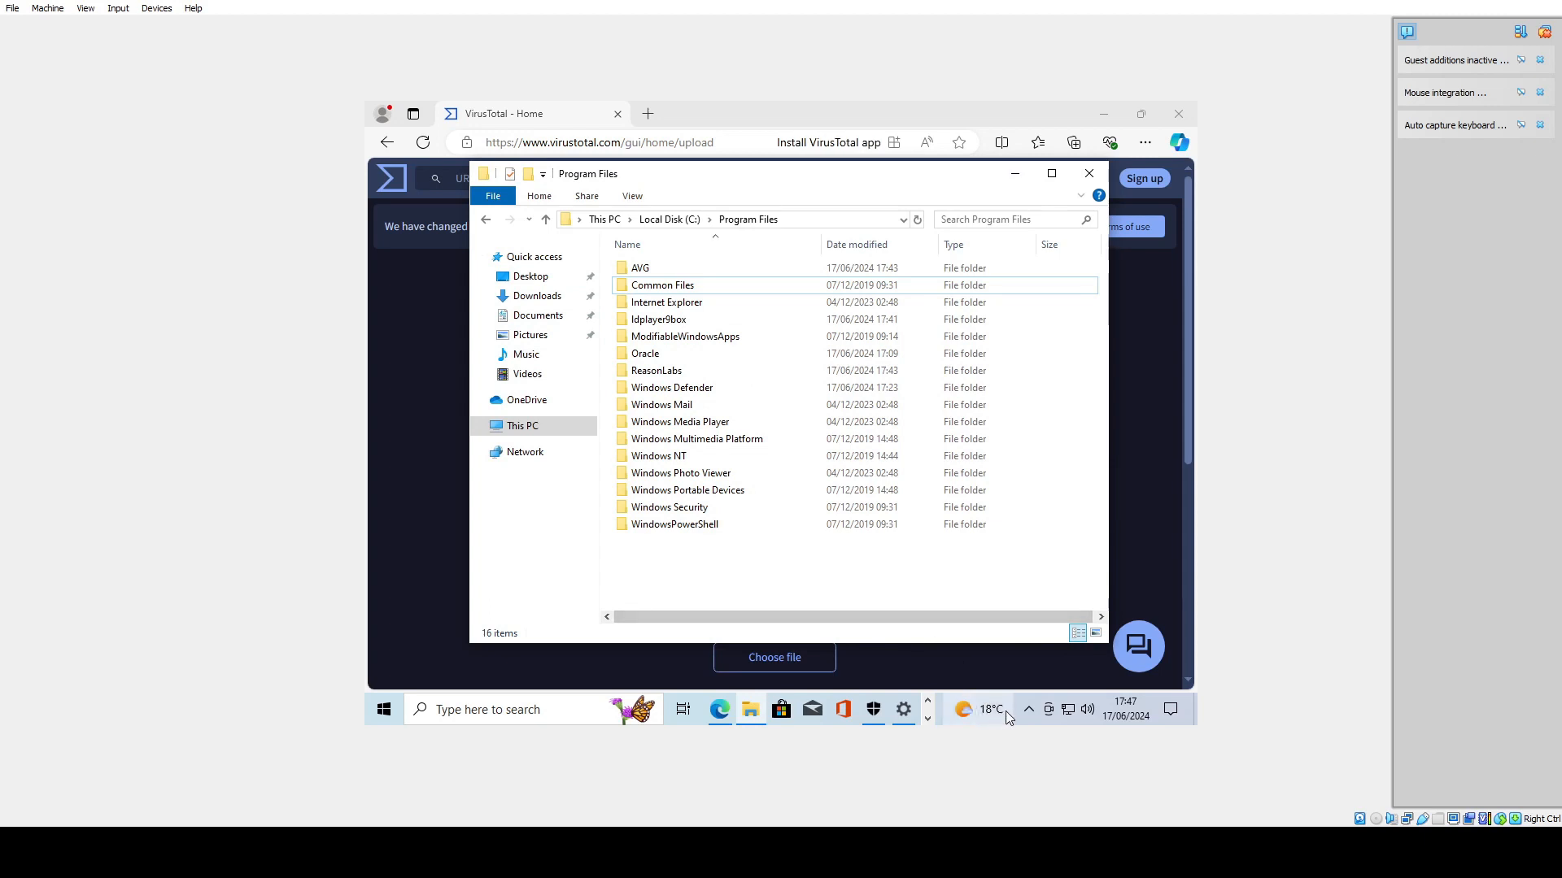
left_click(1028, 709)
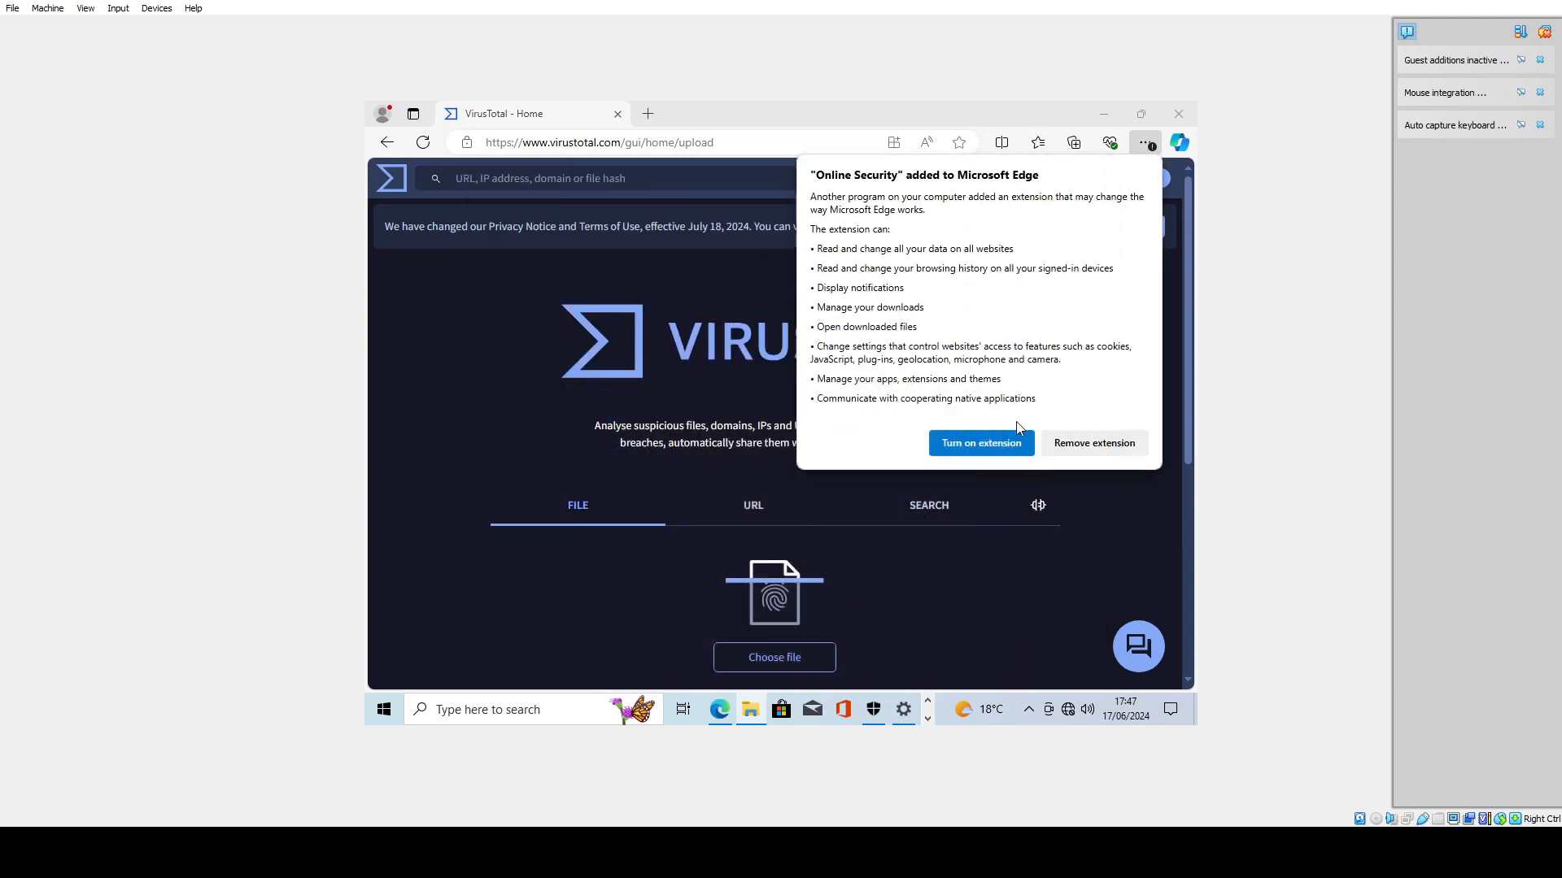
mouse_move(1052, 414)
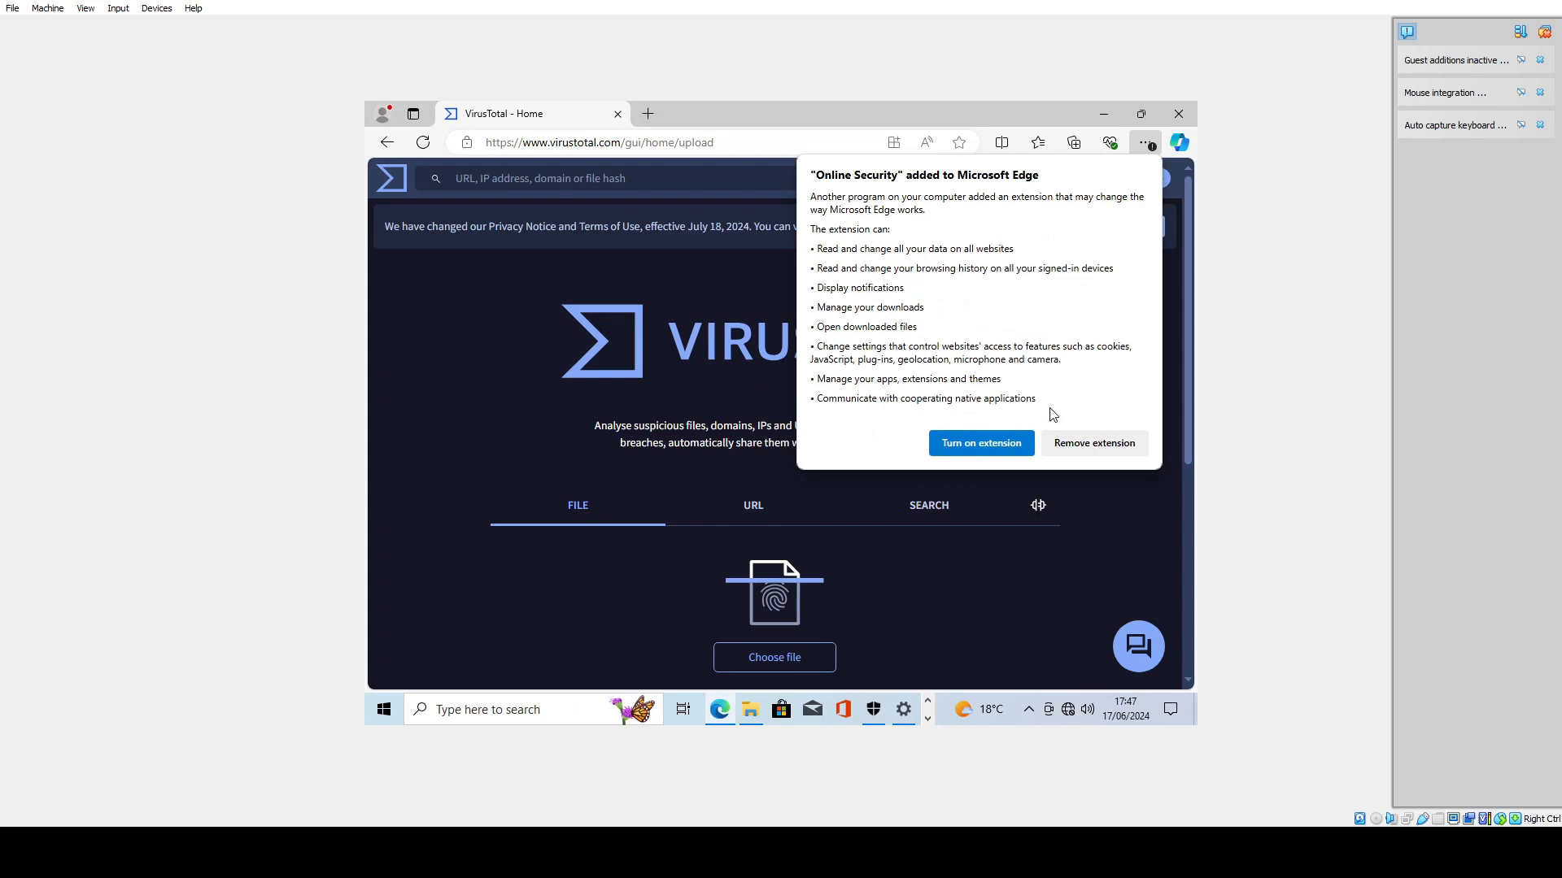
mouse_move(1143, 144)
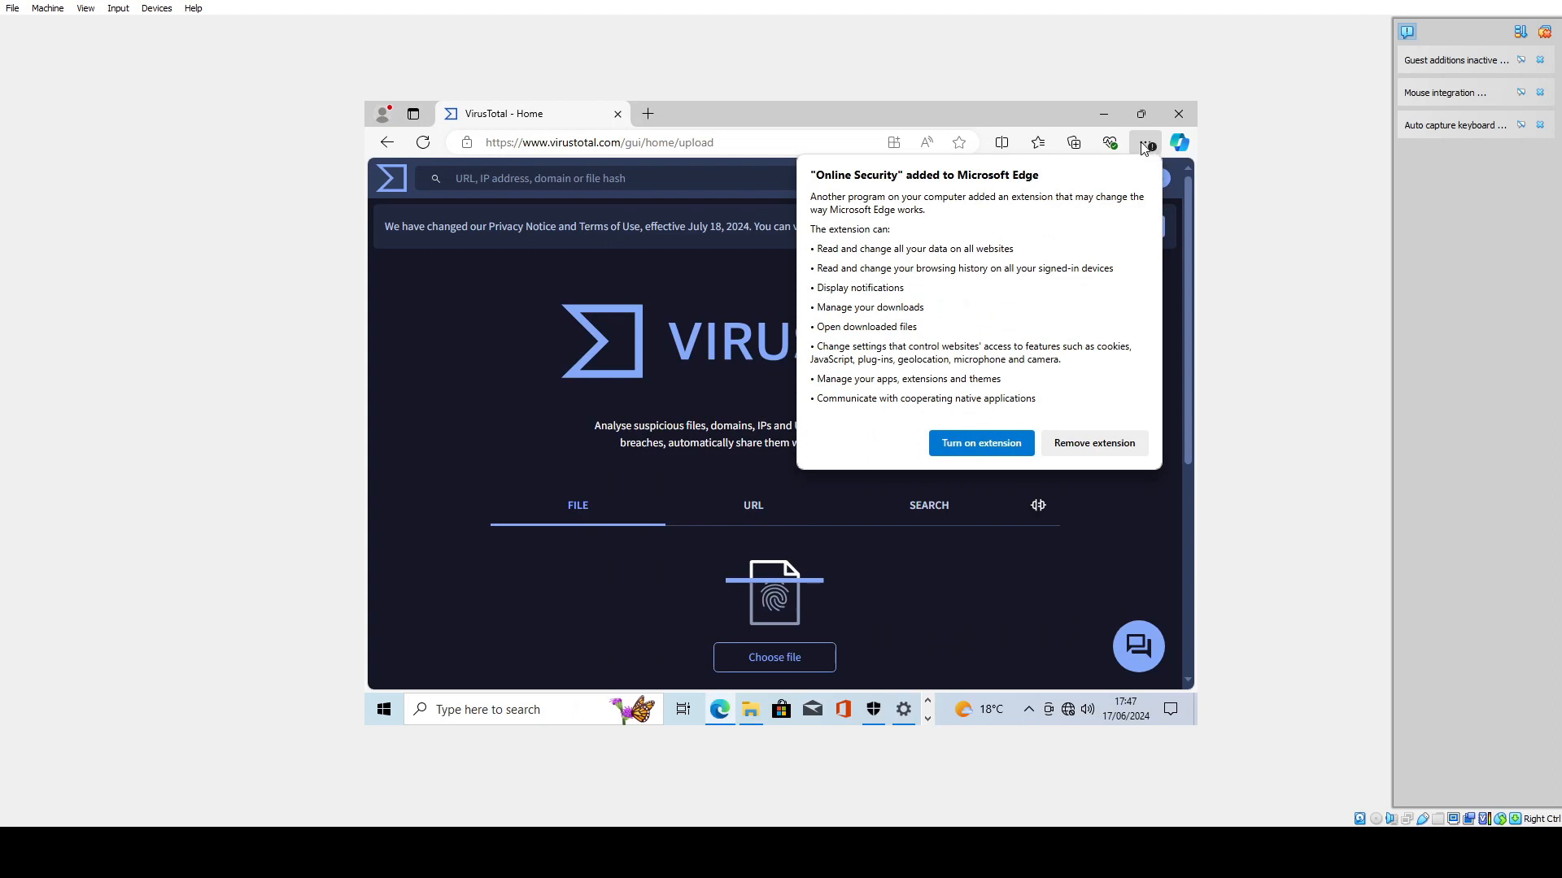
mouse_move(1095, 150)
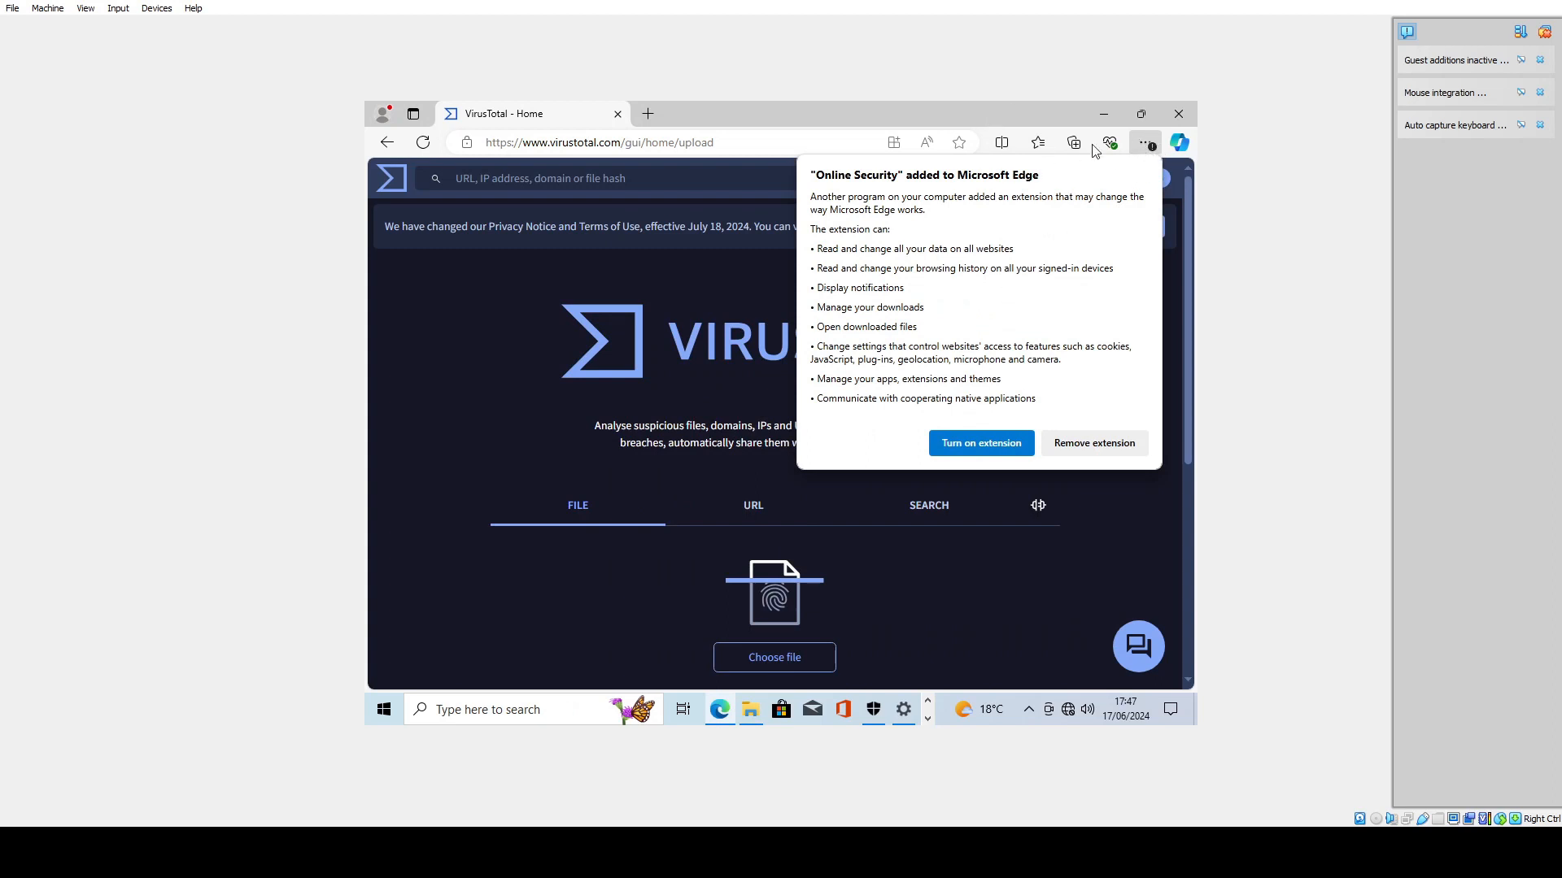
mouse_move(628, 340)
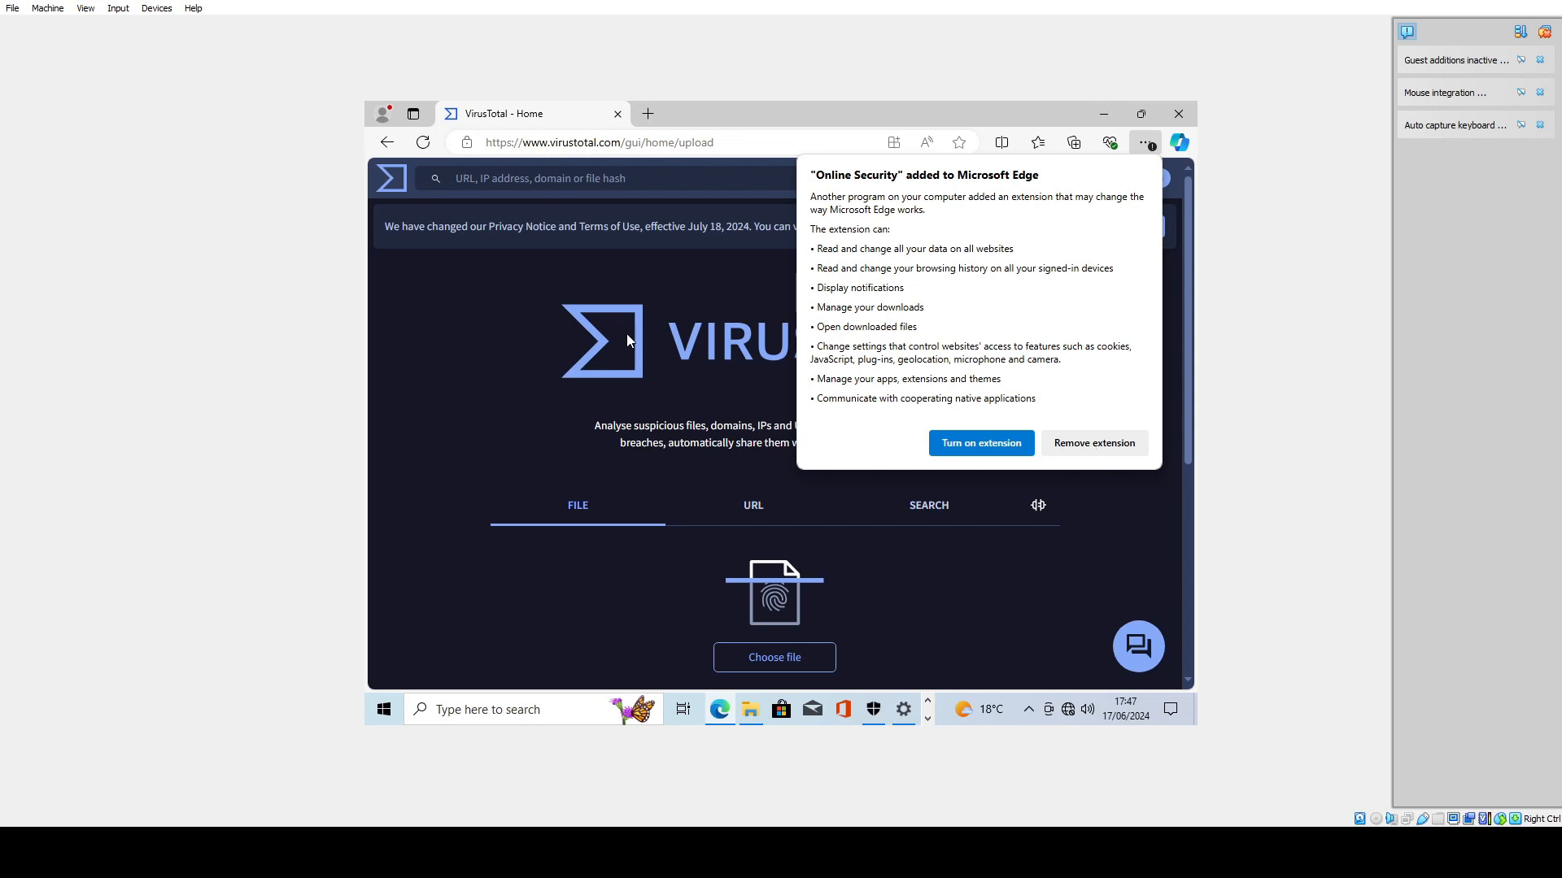
mouse_move(659, 384)
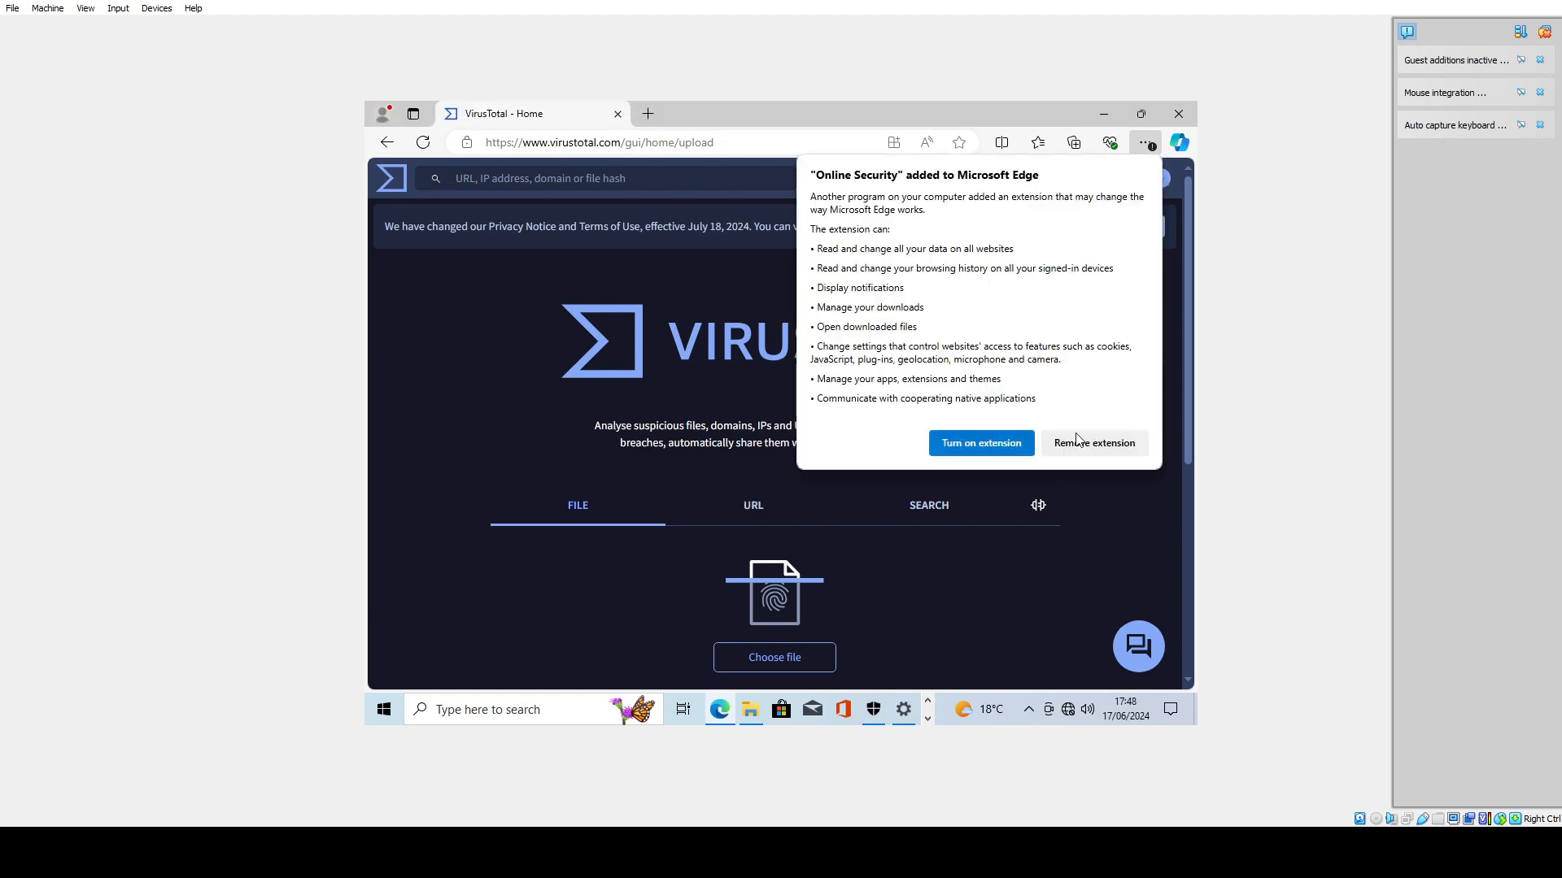
mouse_move(797, 483)
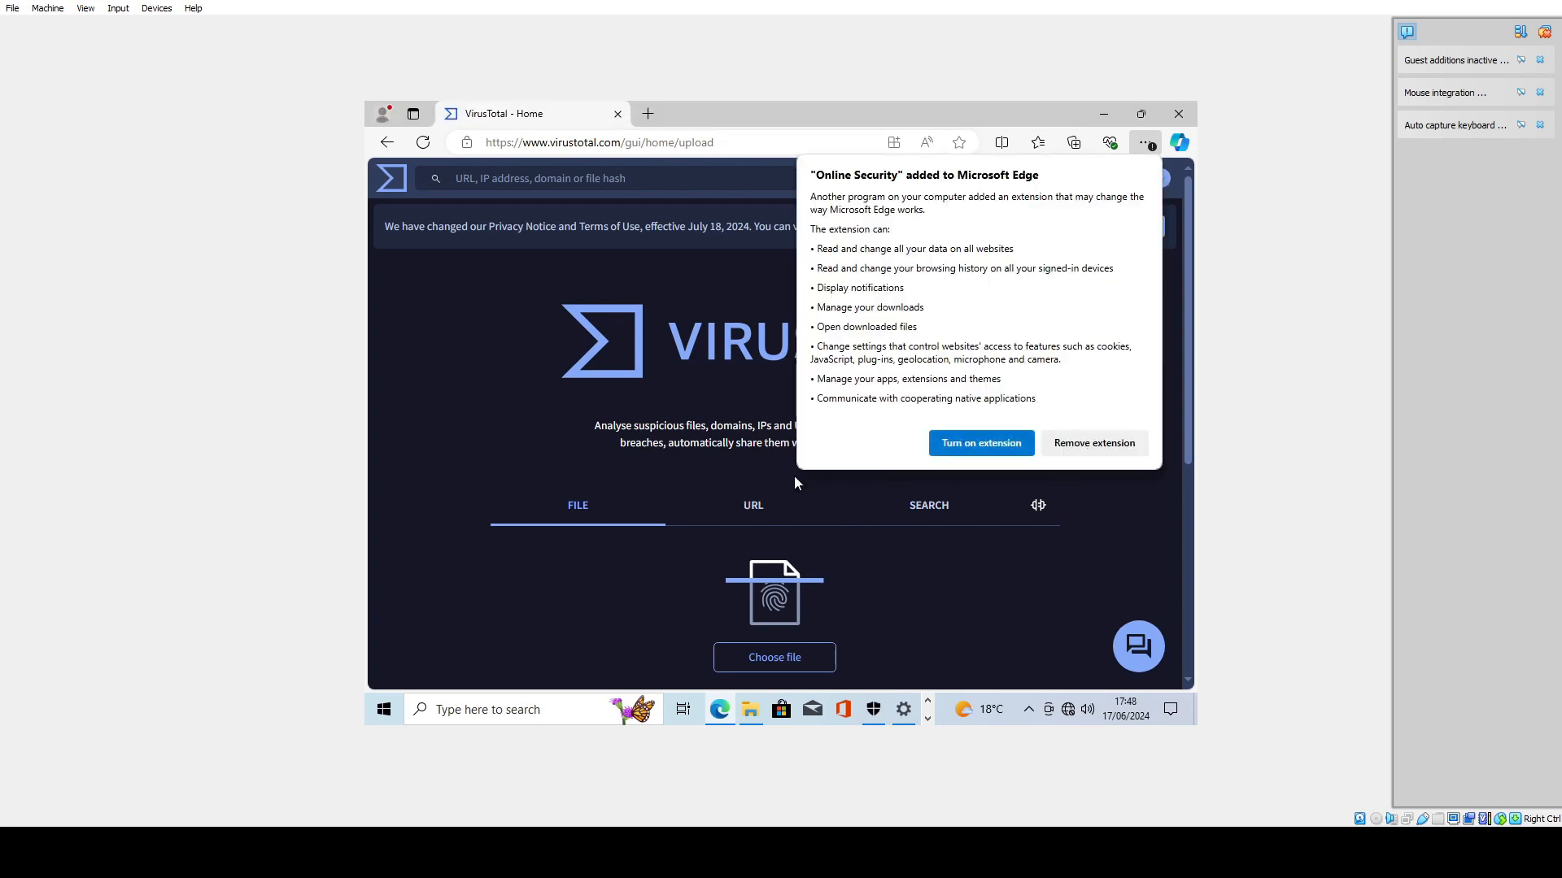
mouse_move(771, 506)
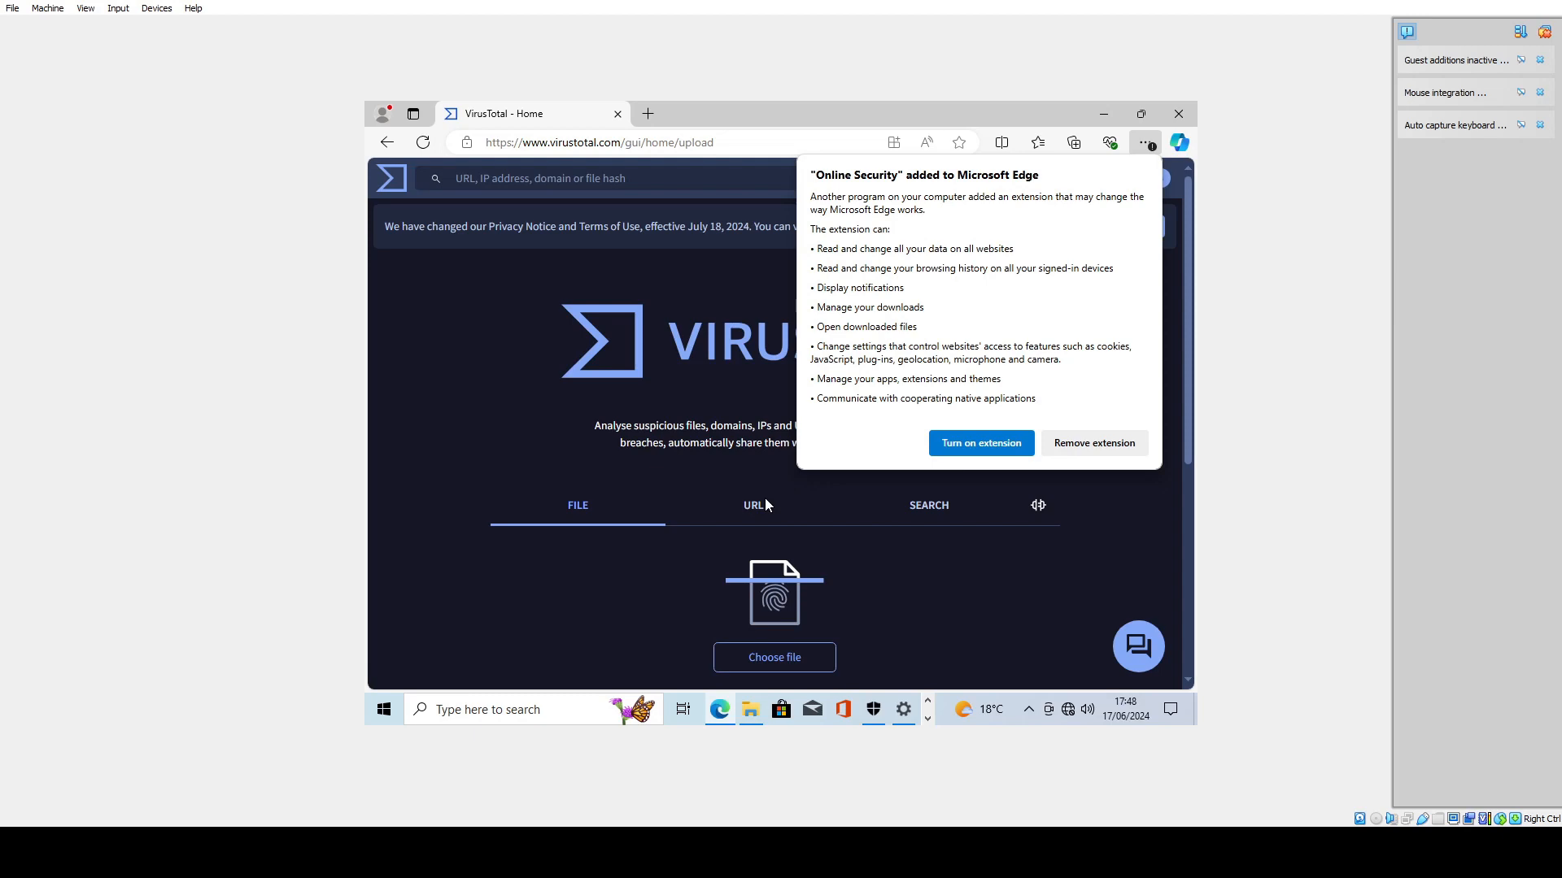
scroll("down", 3)
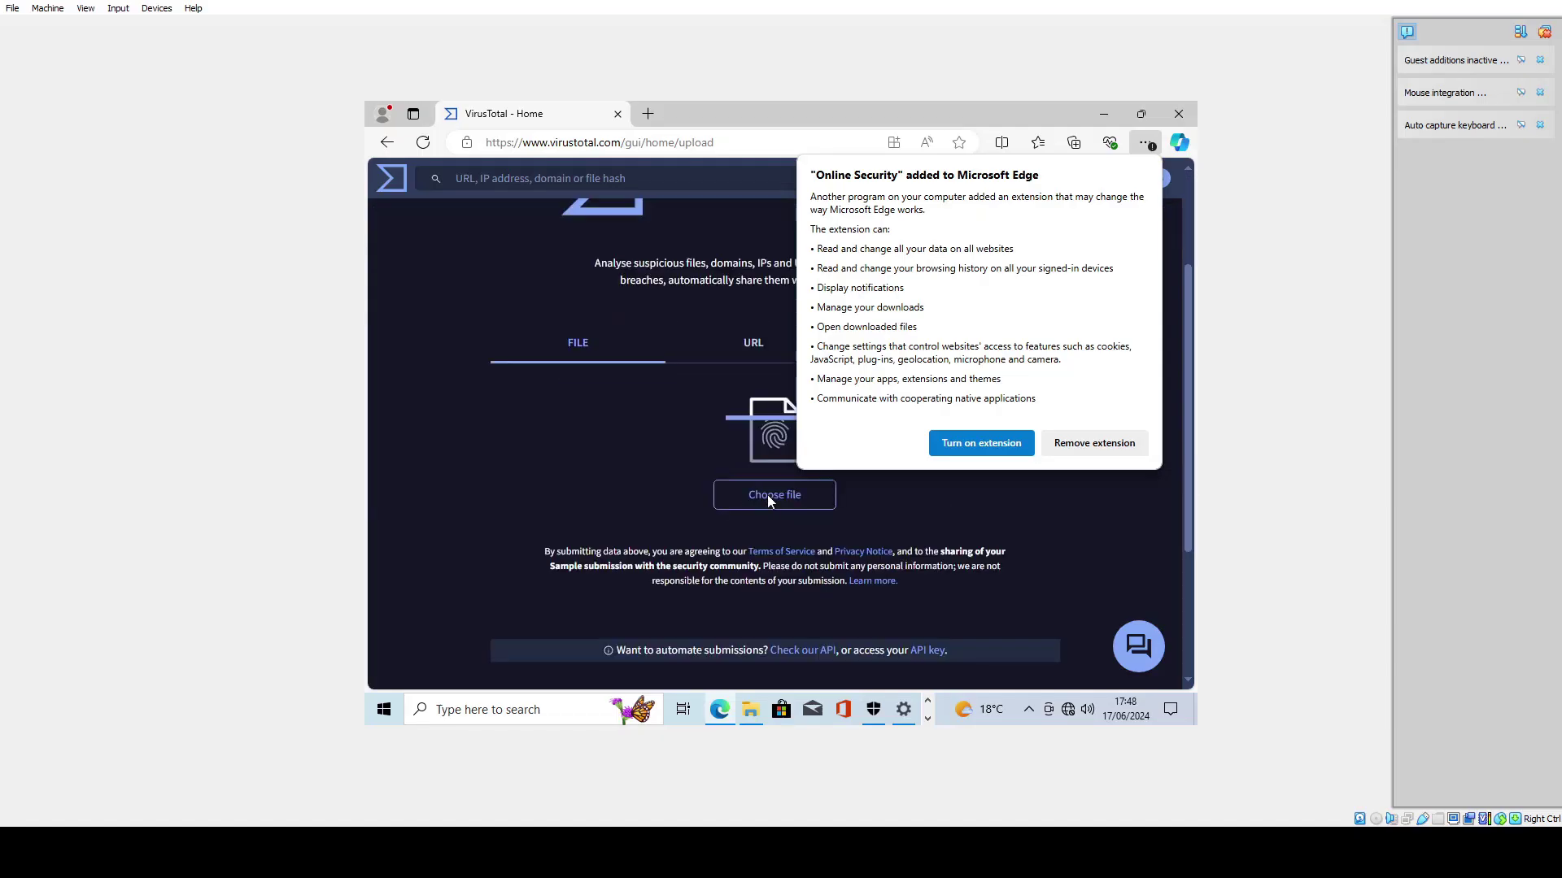
mouse_move(950, 584)
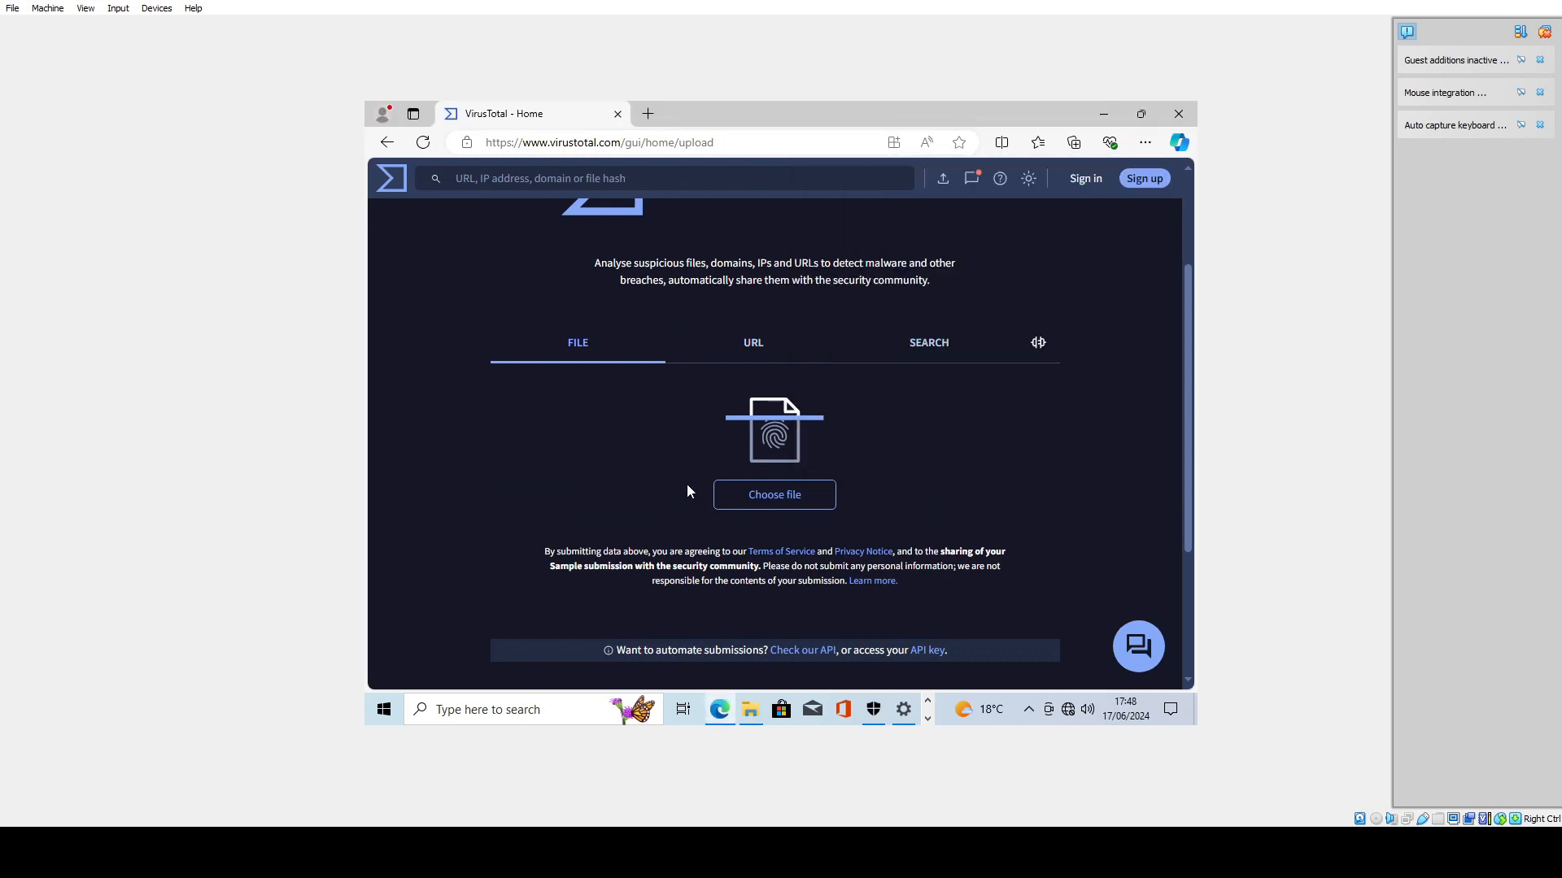
mouse_move(774, 495)
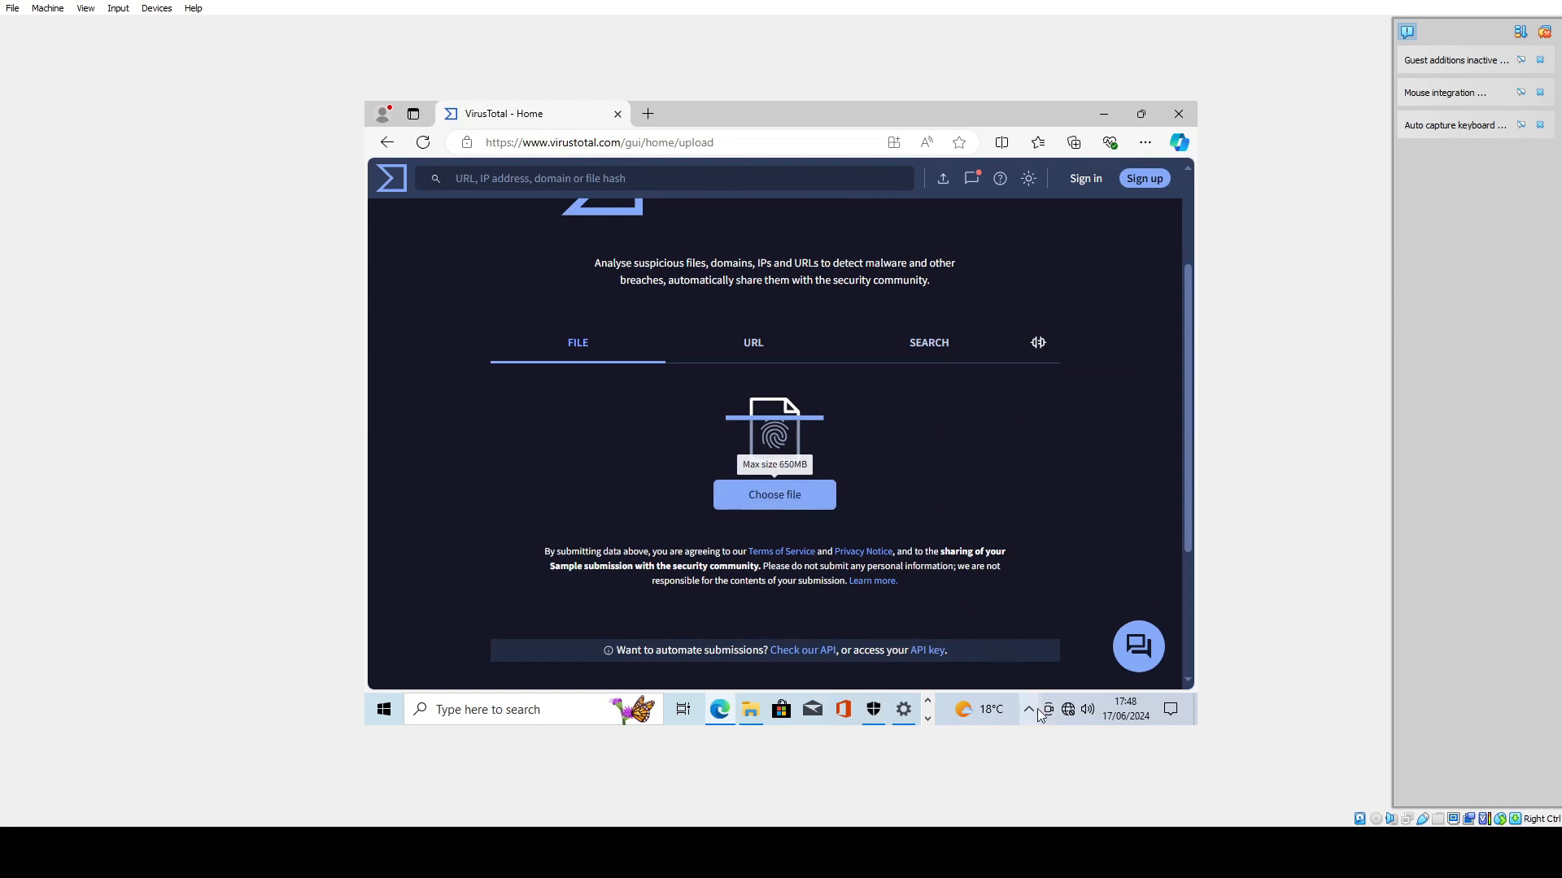
Step: Submit the installer through VirusTotal's Choose file, leaving hash computation stuck at 0%
left_click(1028, 709)
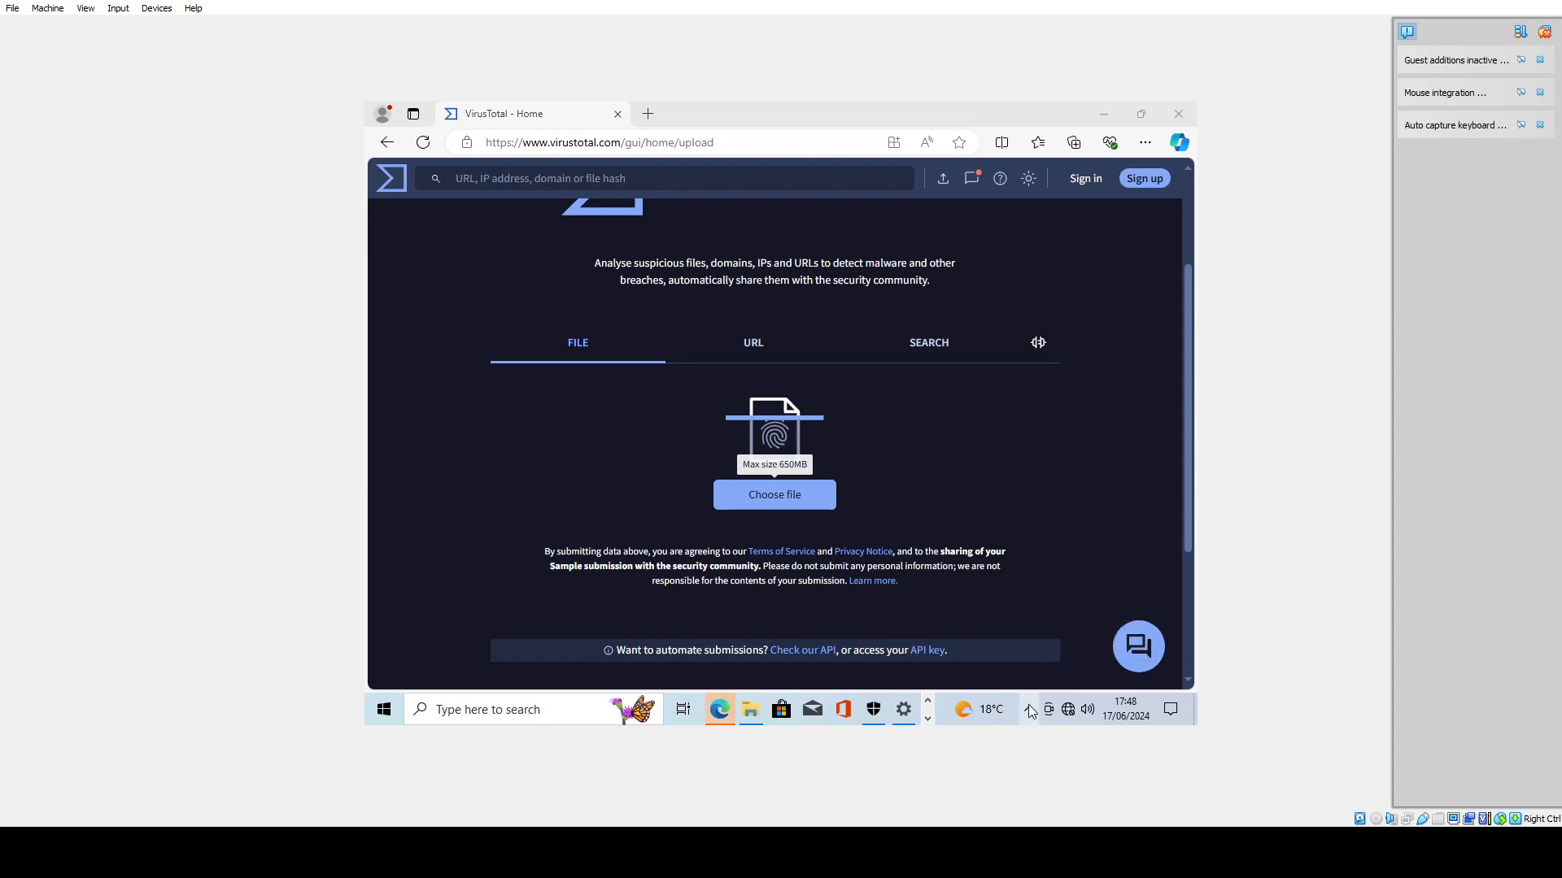
left_click(774, 494)
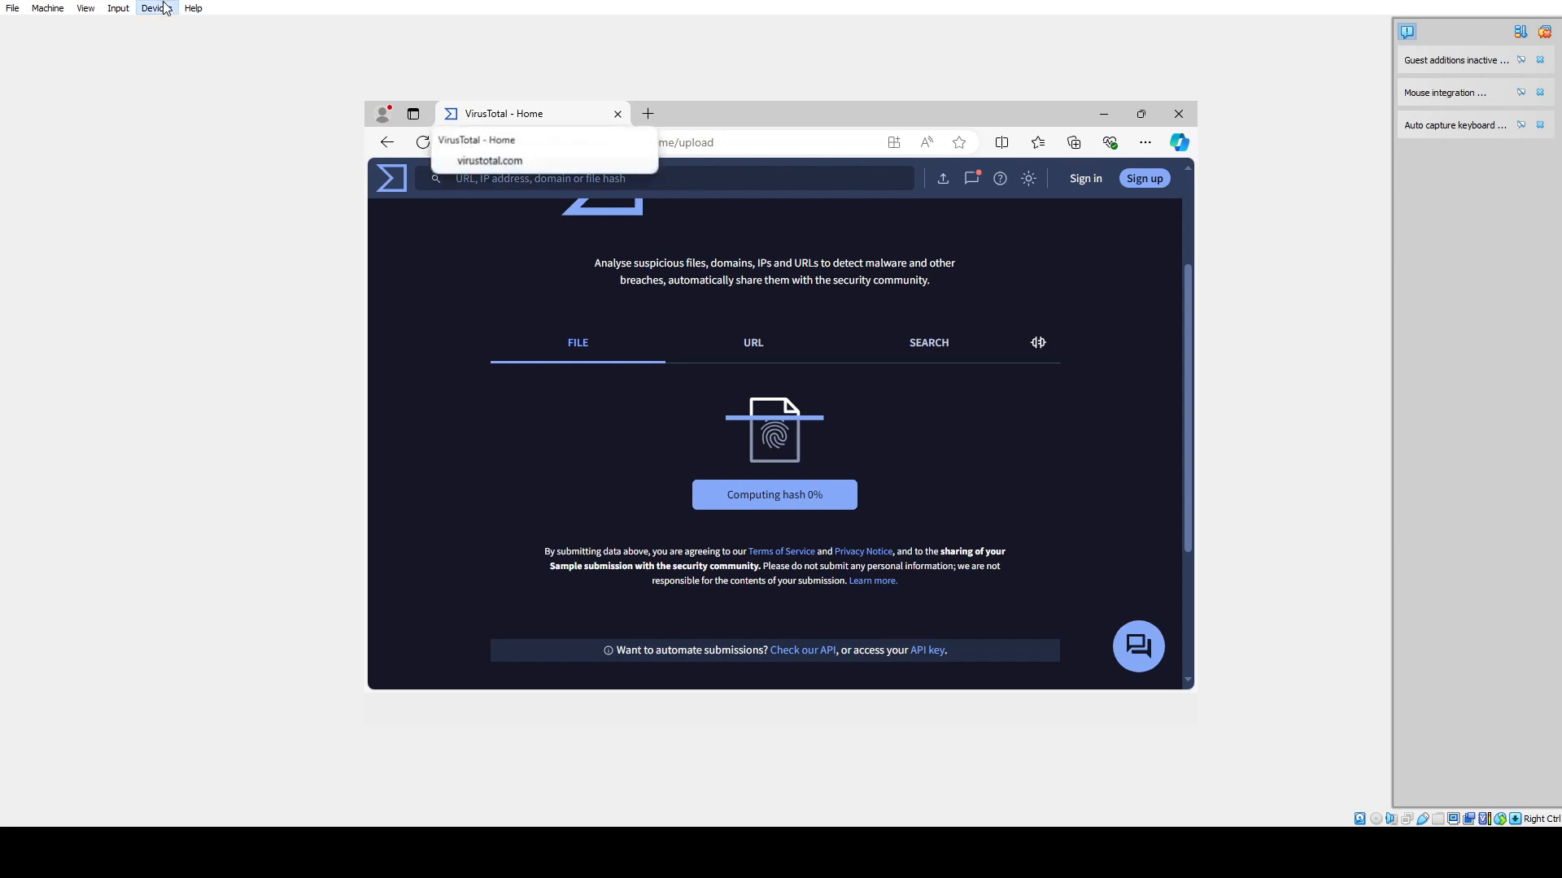
mouse_move(375, 89)
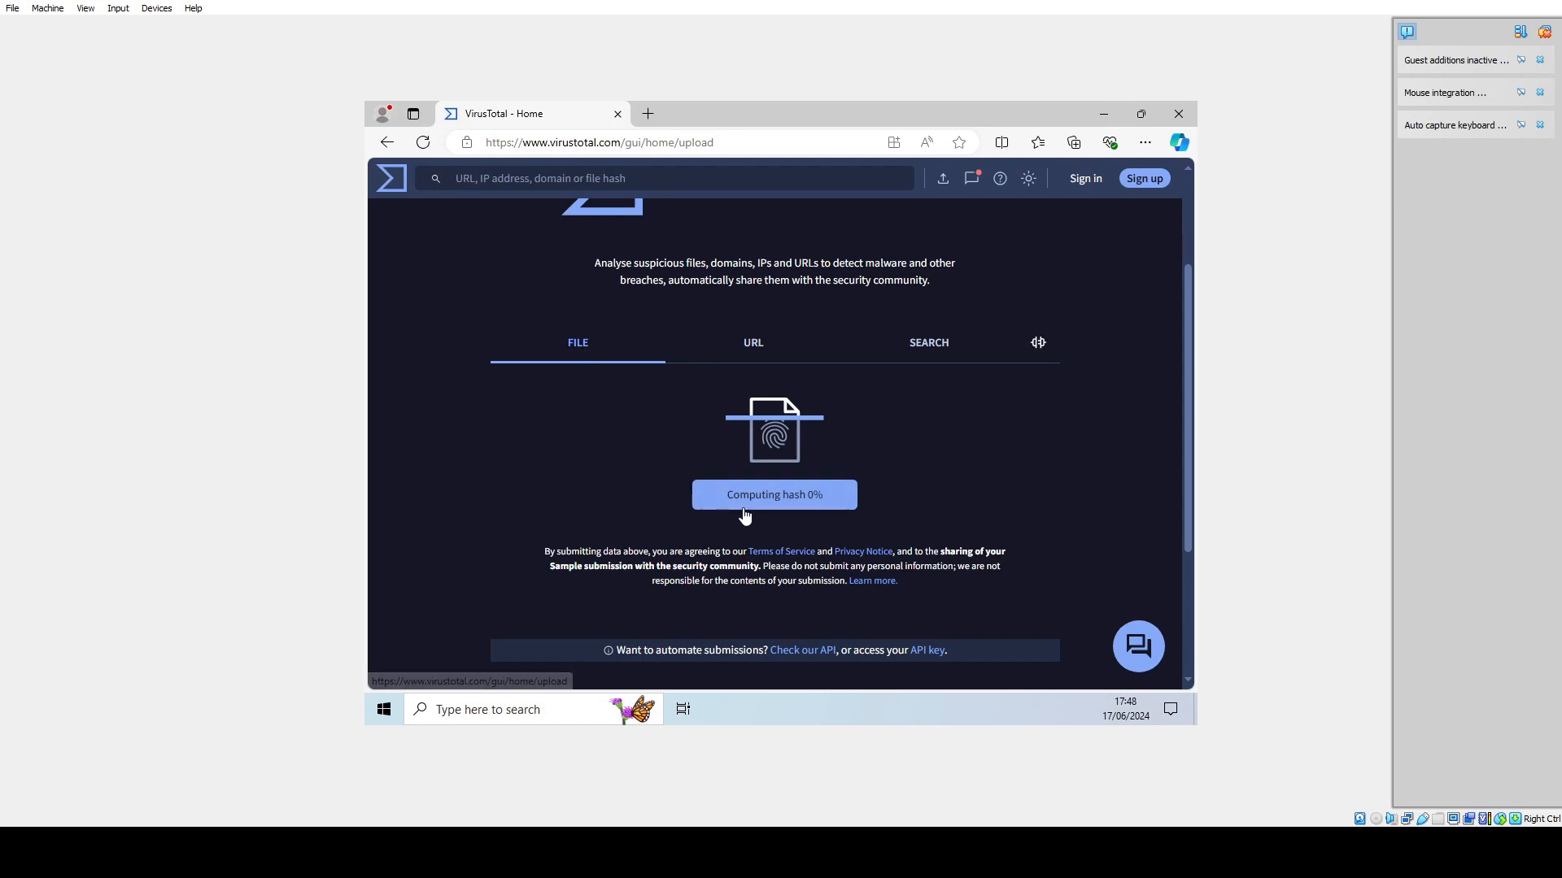
mouse_move(1007, 695)
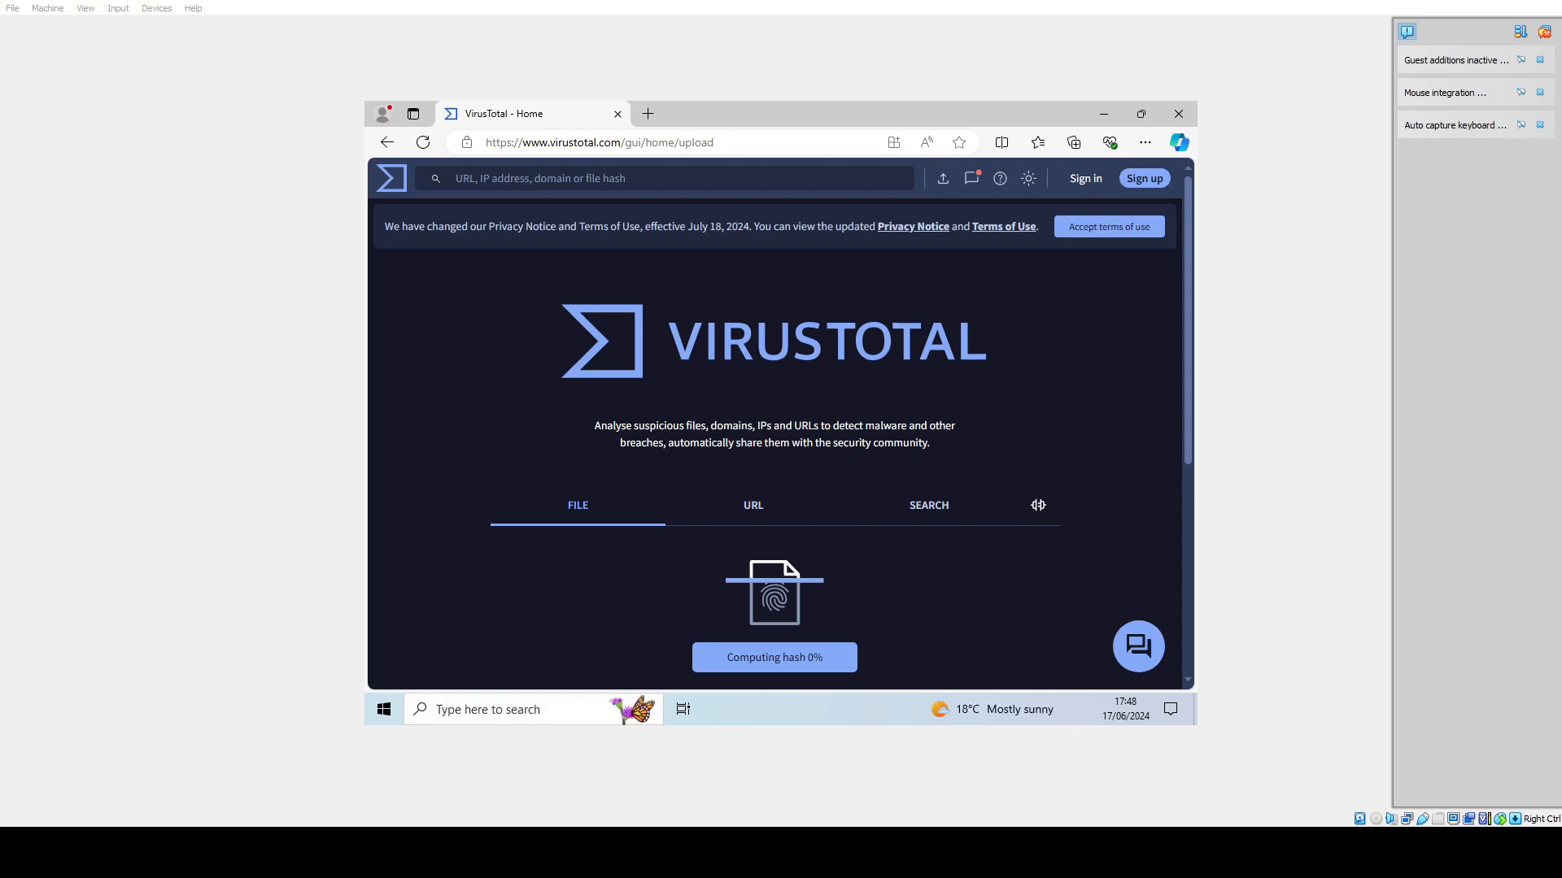
scroll("down", 3)
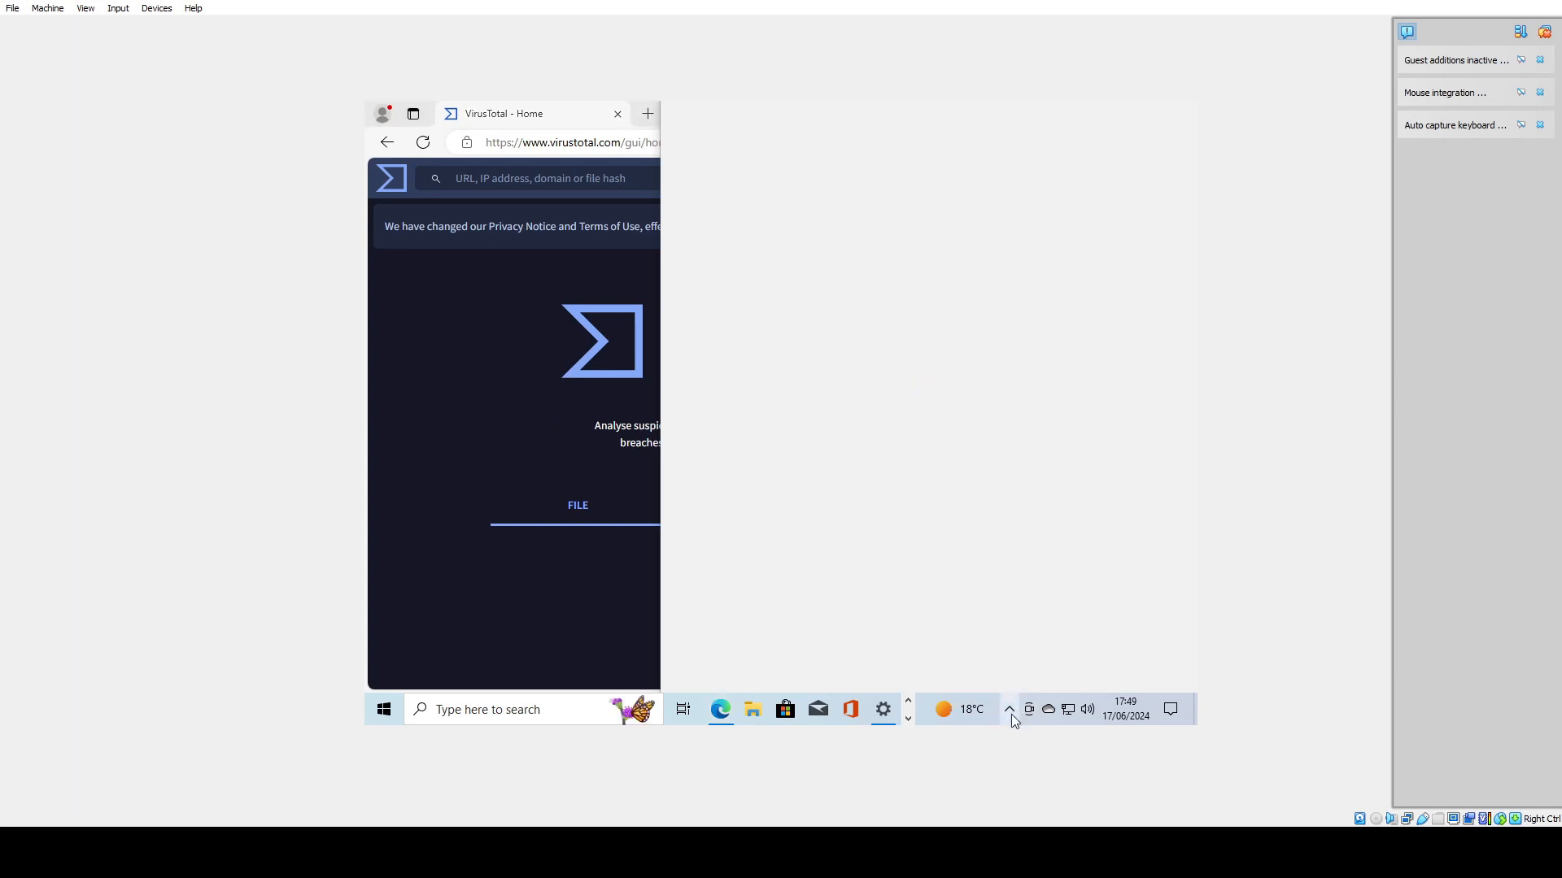
Step: Drag LDPlayer9_ens_1001_ld from Downloads onto VirusTotal, producing a 5/73 detection report
left_click(958, 709)
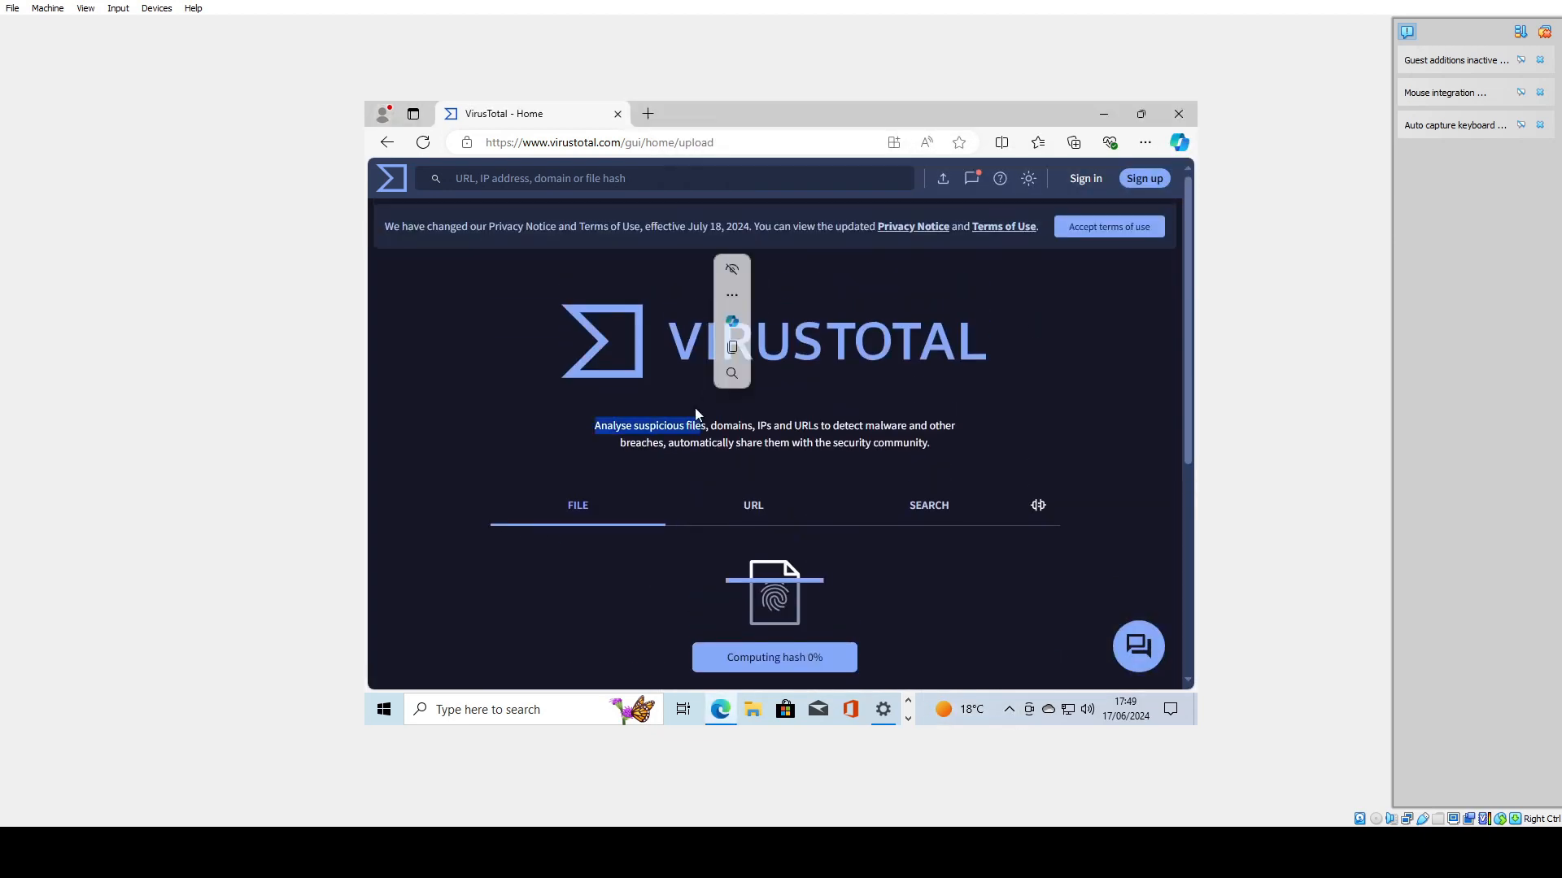
left_click(423, 142)
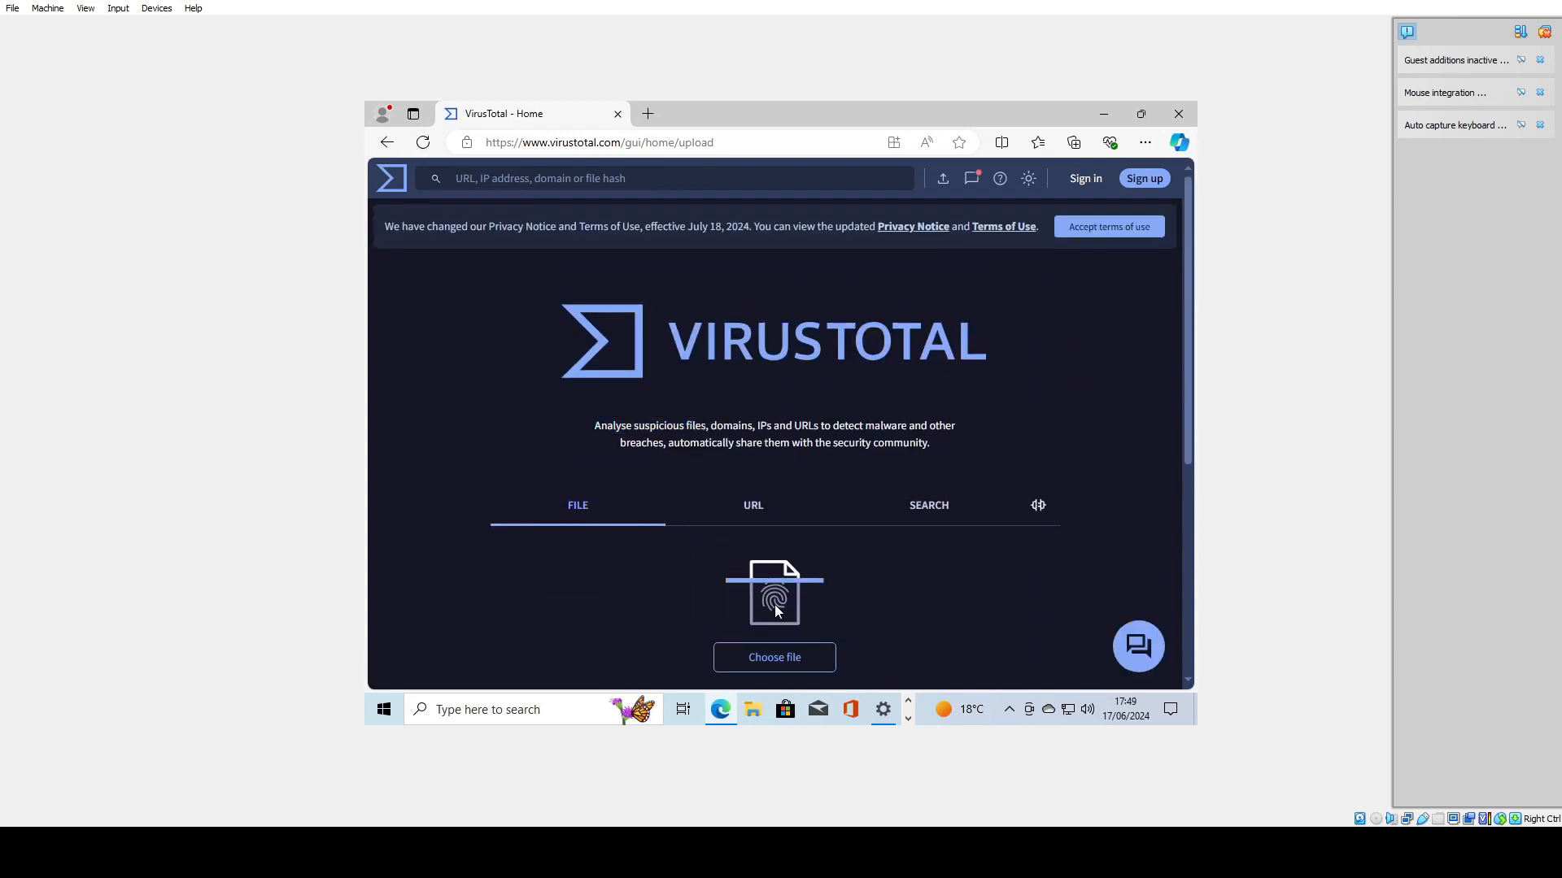
scroll("down", 3)
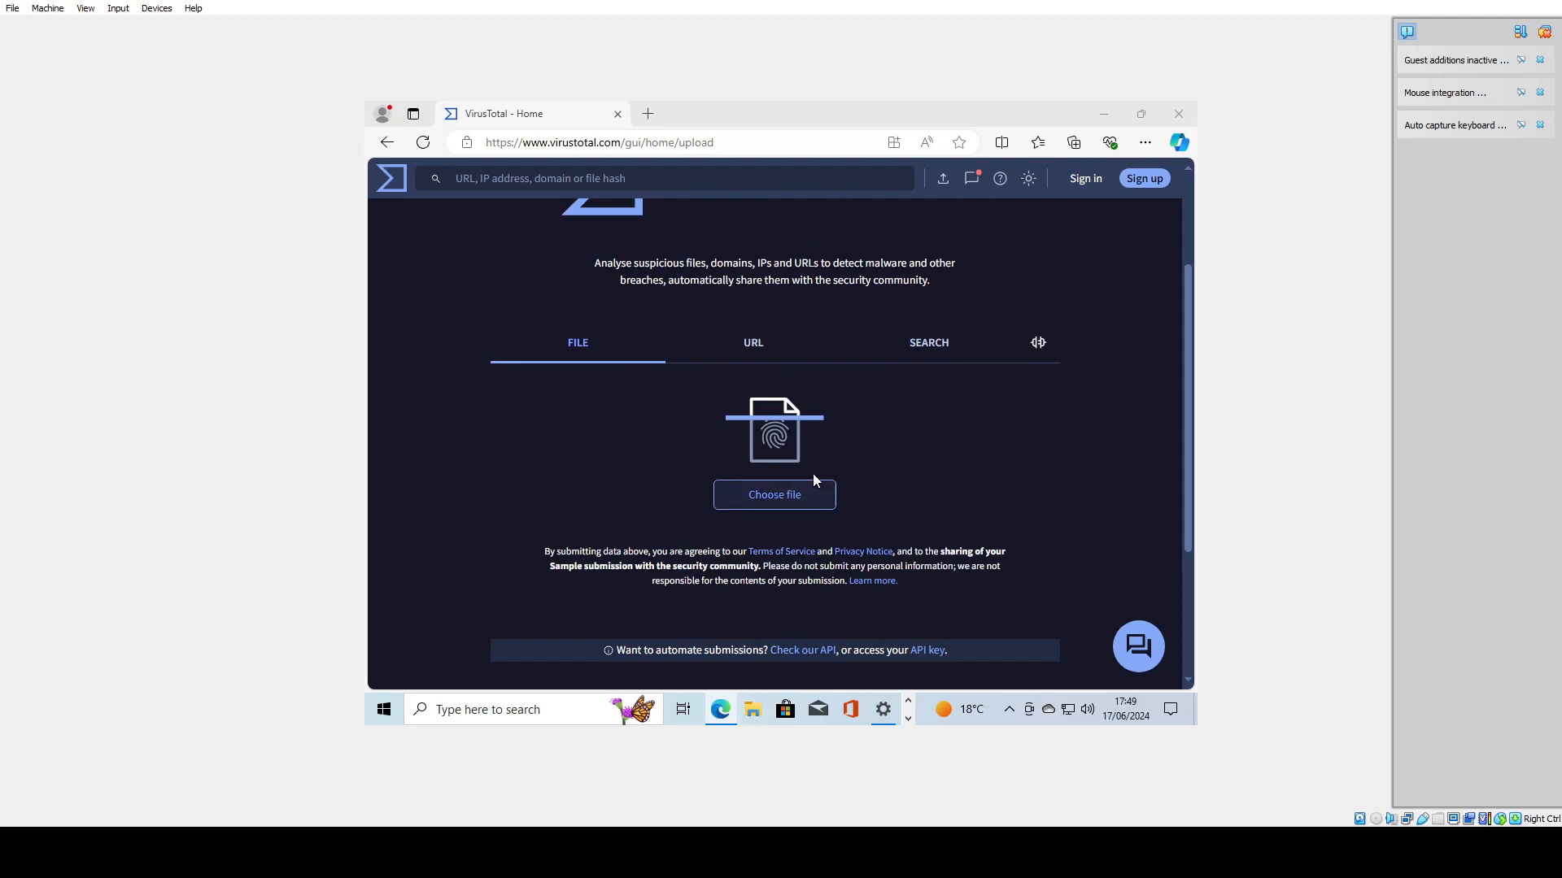
left_click(775, 495)
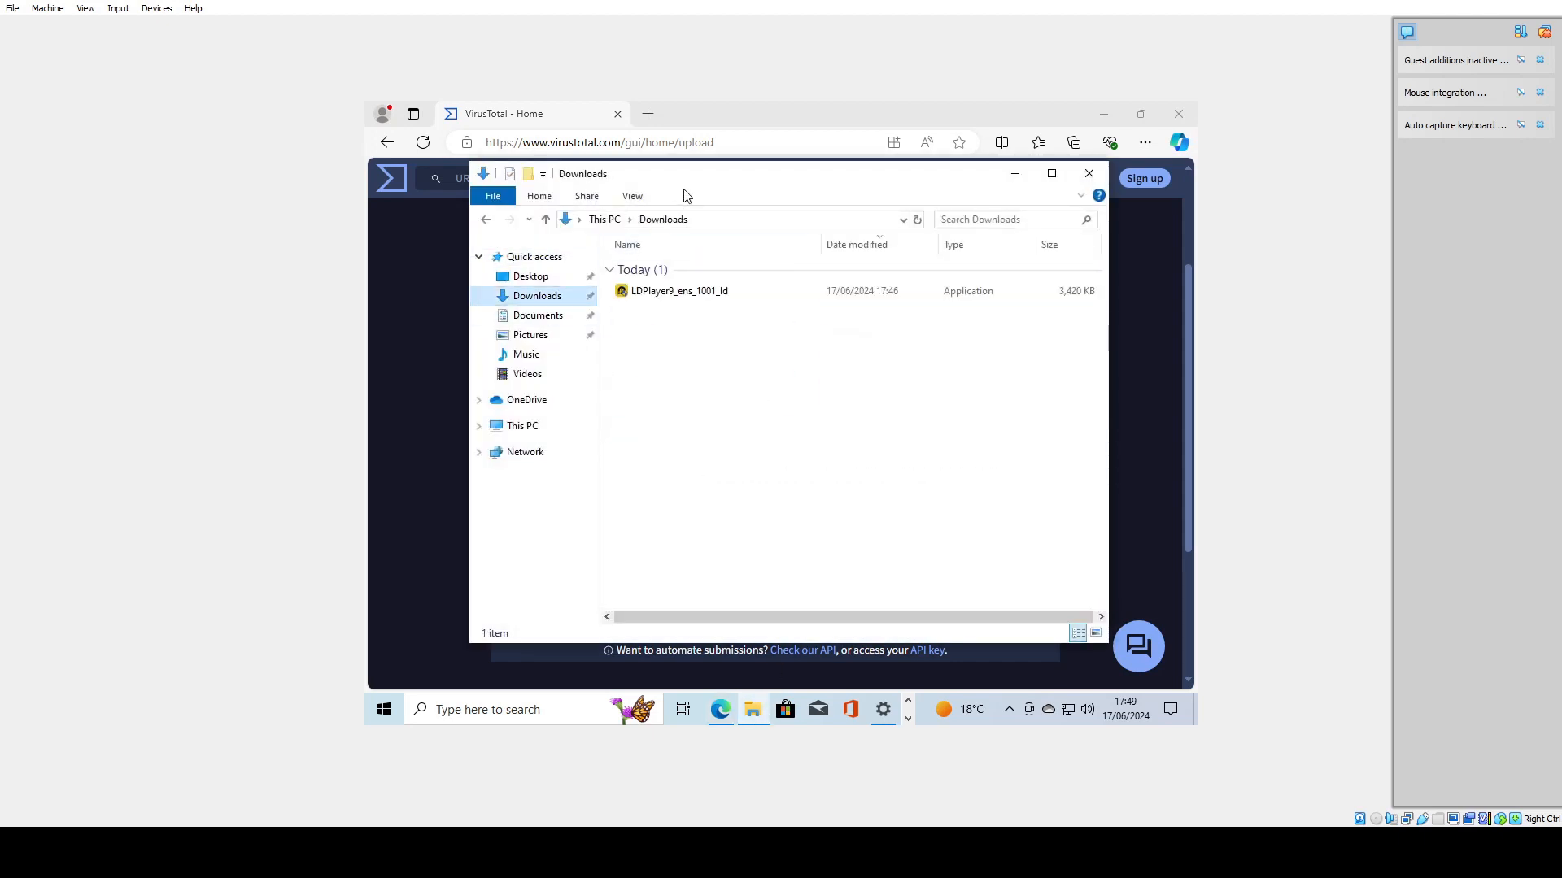
left_click(774, 495)
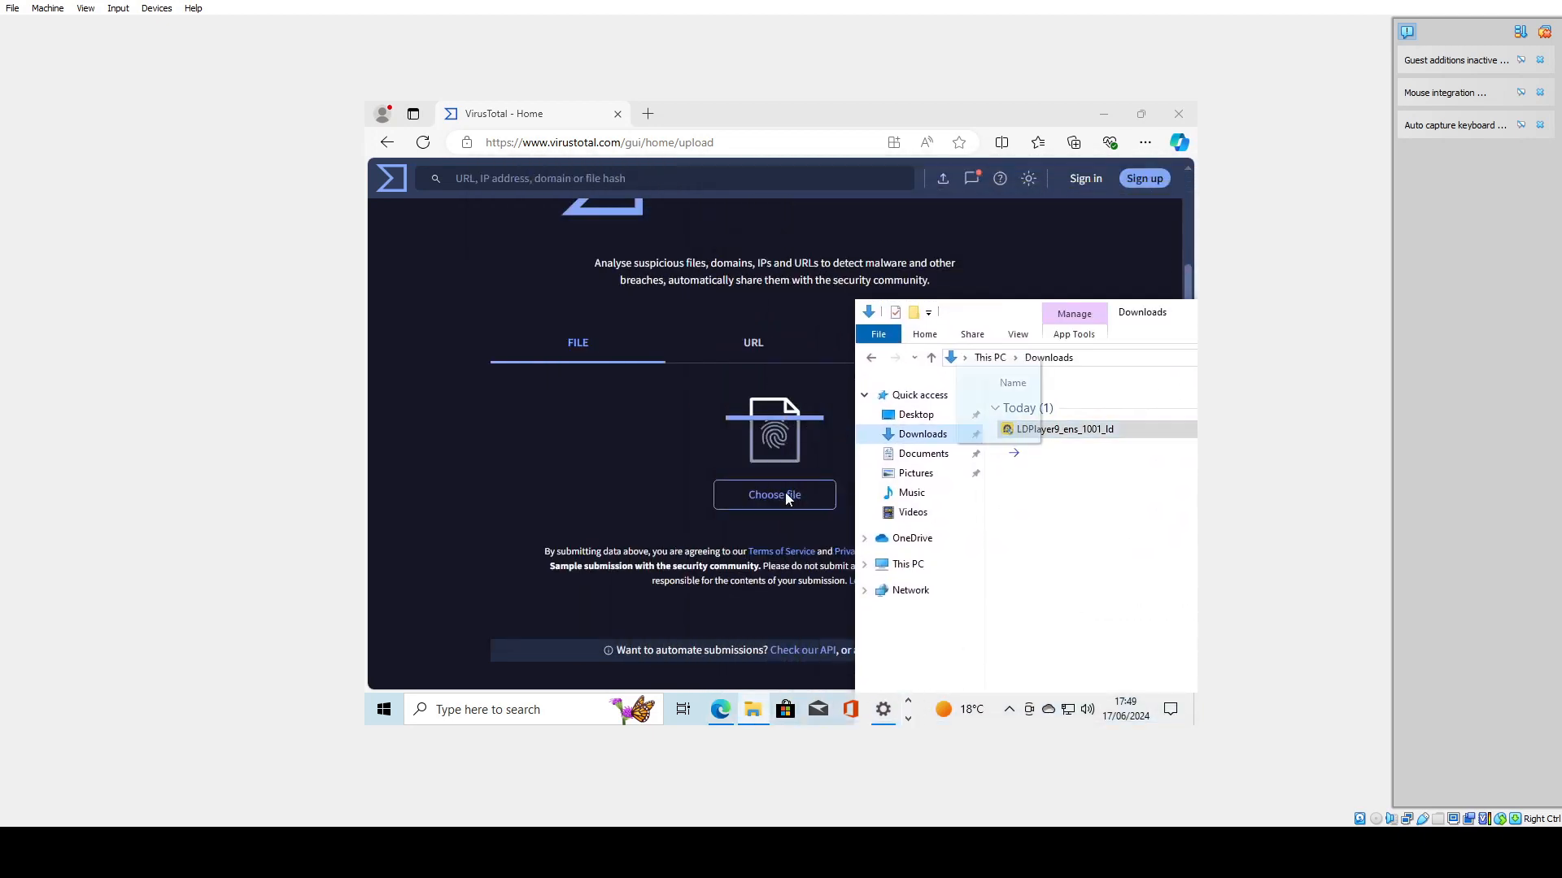
double_click(1064, 429)
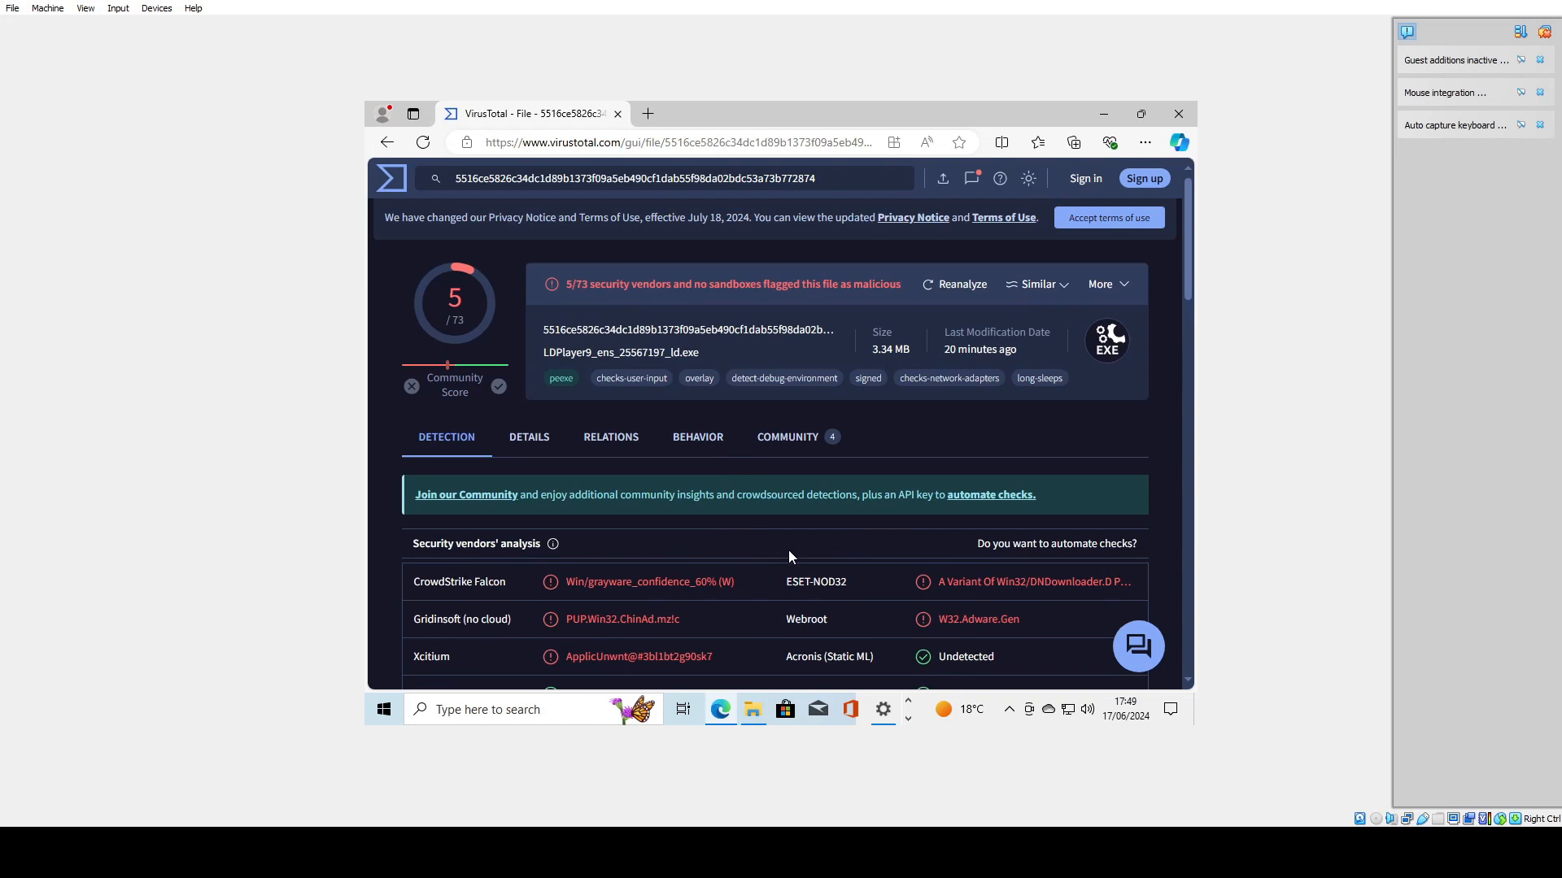
Step: Close the RAV Endpoint Protection popup, return to Edge, and Reanalyze the installer's report
left_click(752, 709)
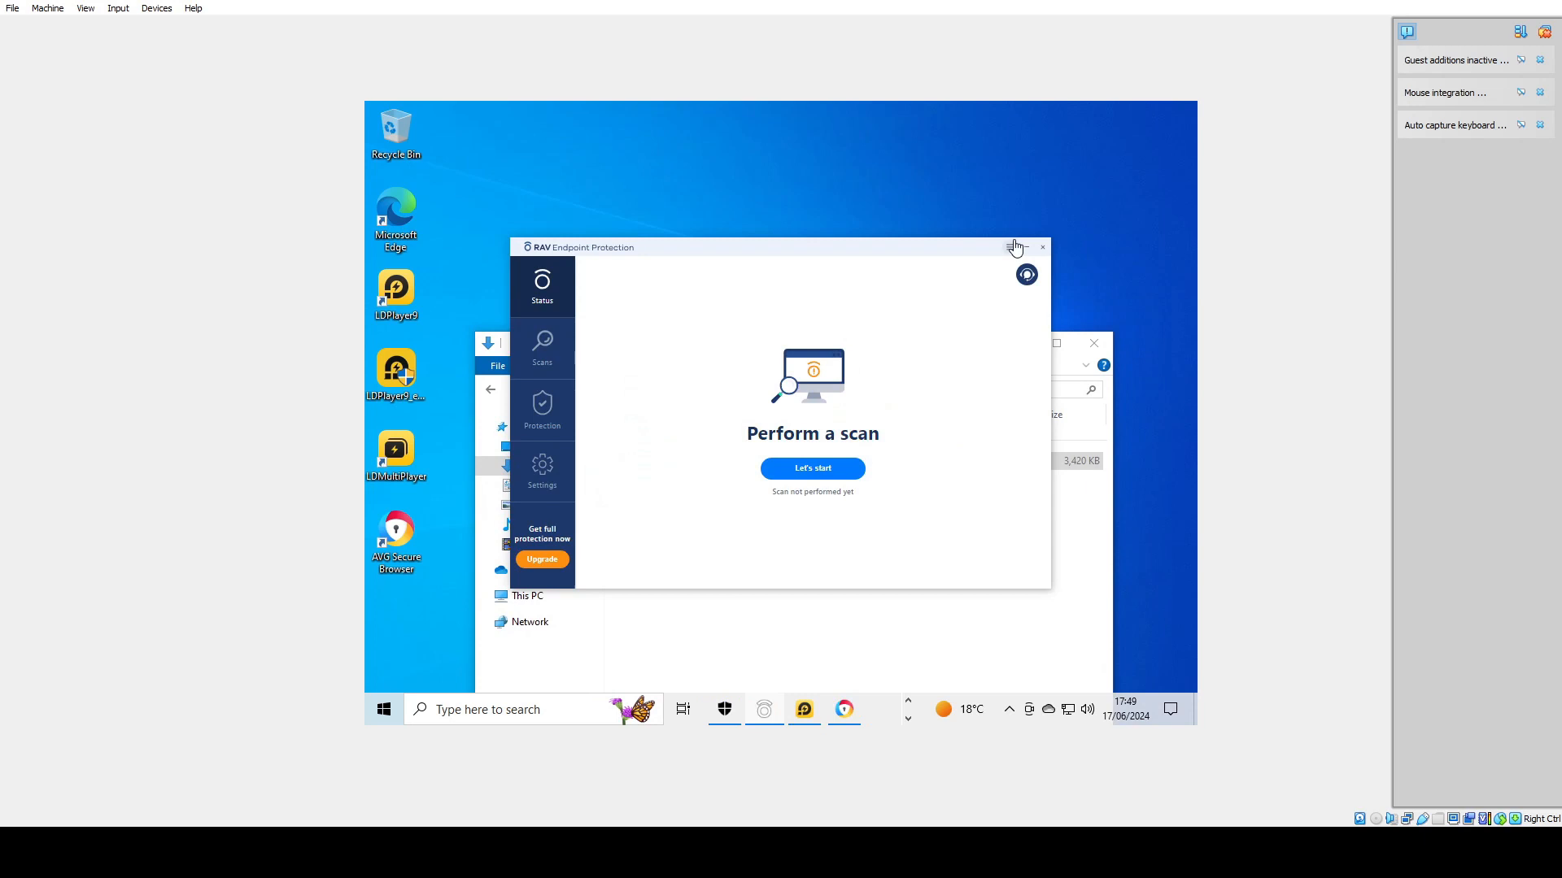
left_click(1016, 247)
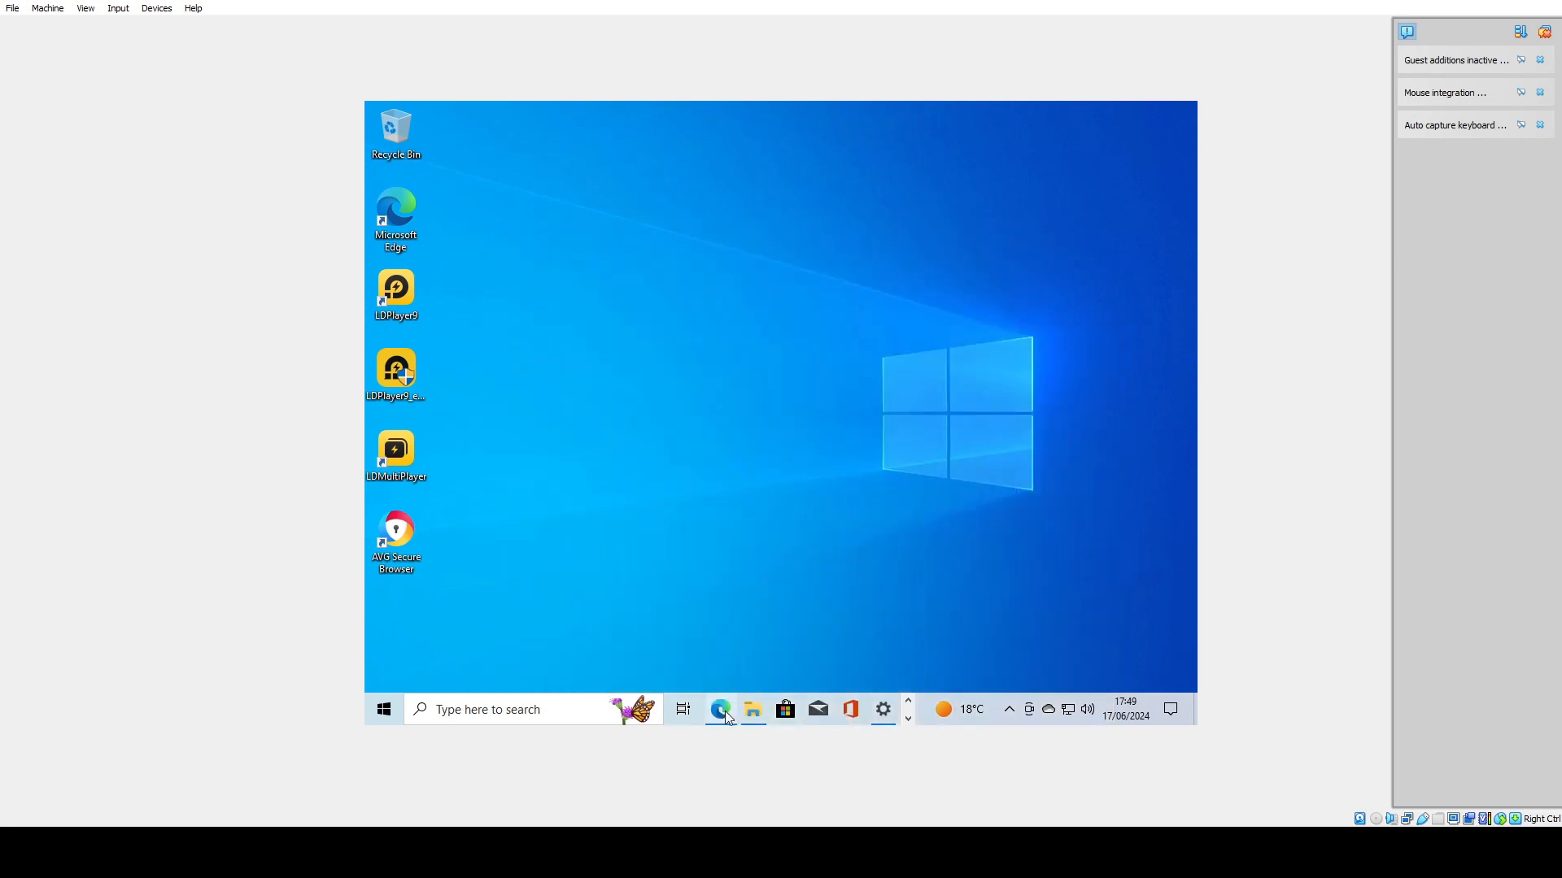
left_click(720, 709)
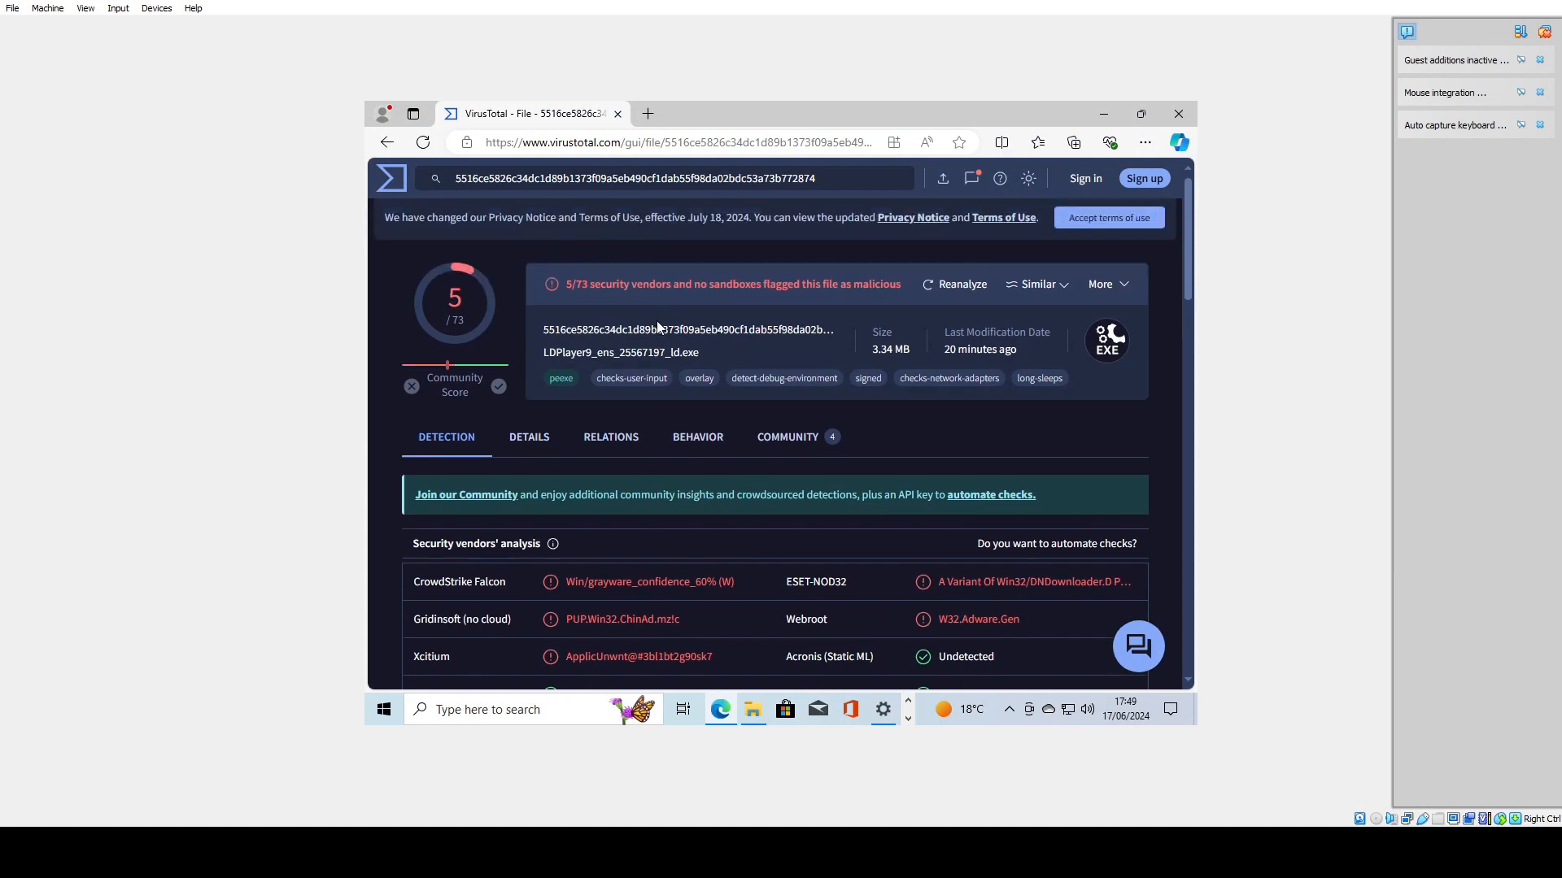
mouse_move(399, 177)
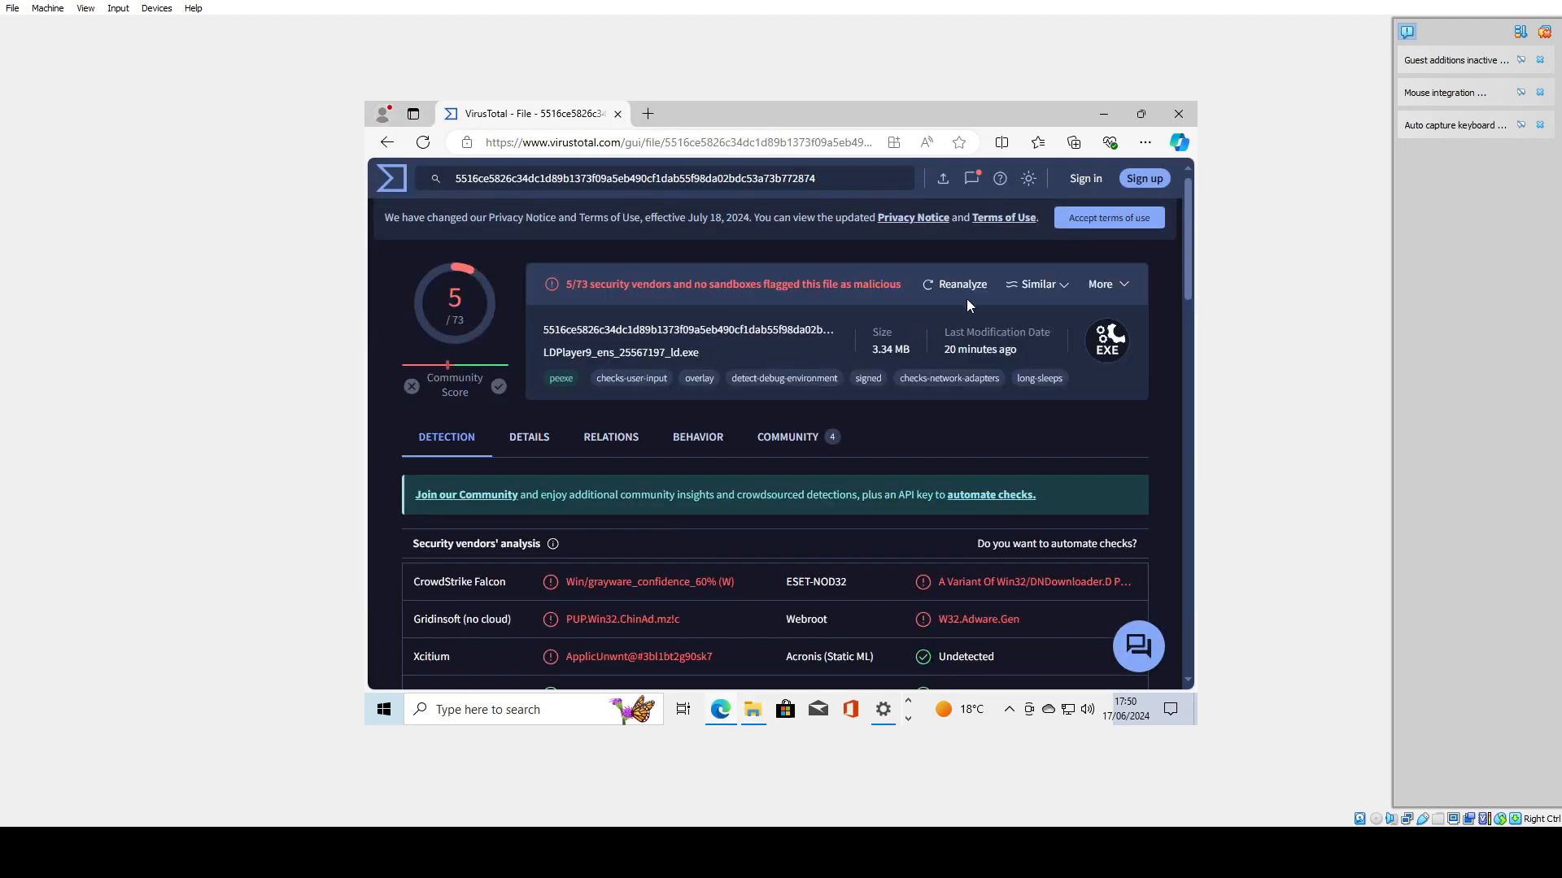
mouse_move(978, 321)
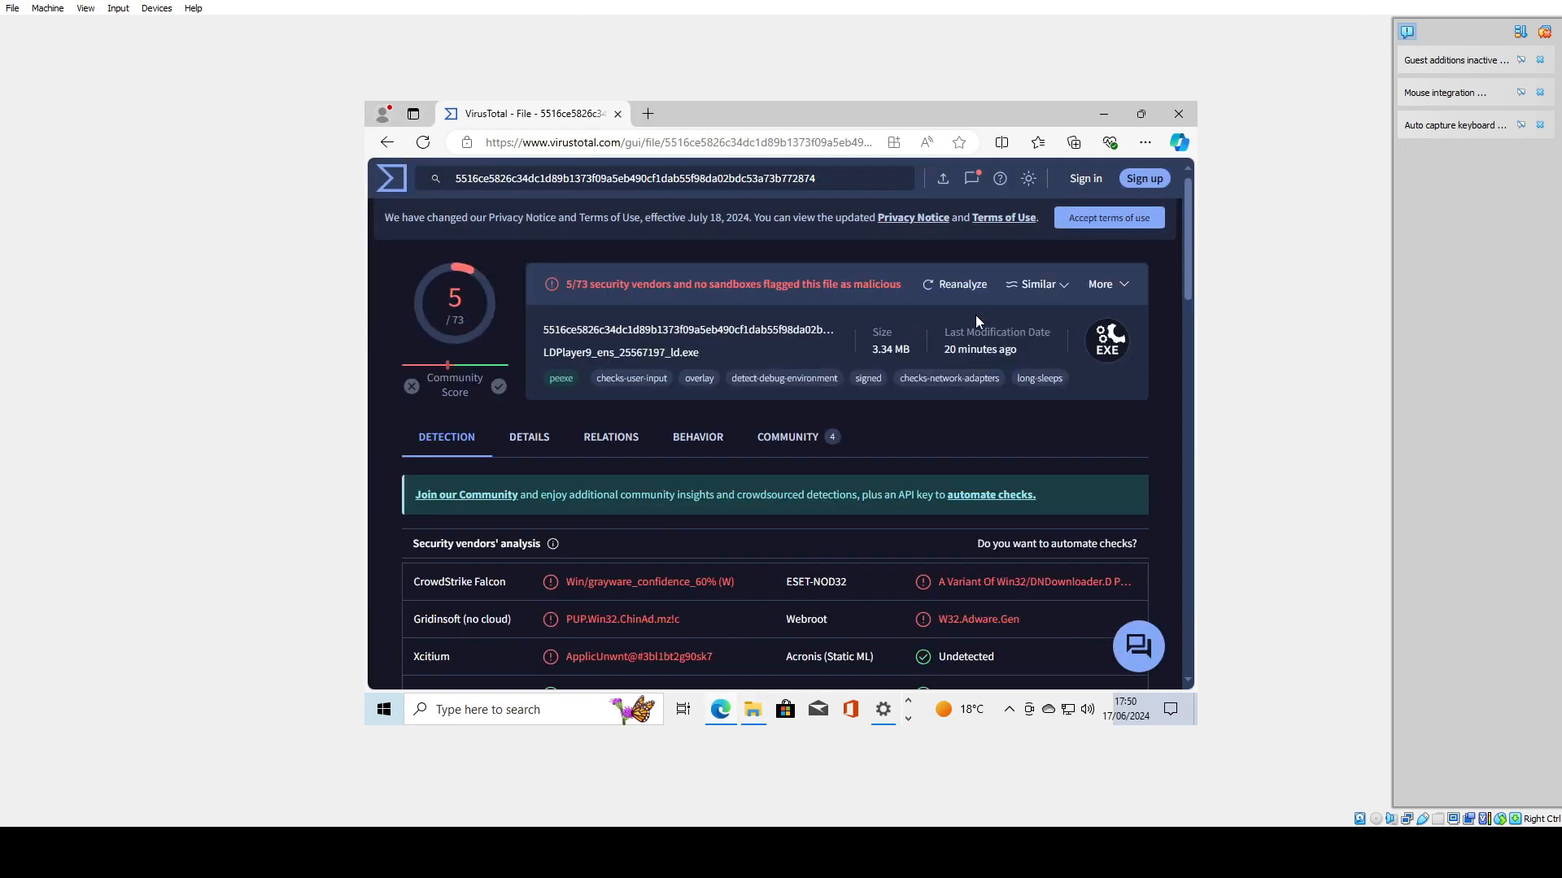
left_click(963, 283)
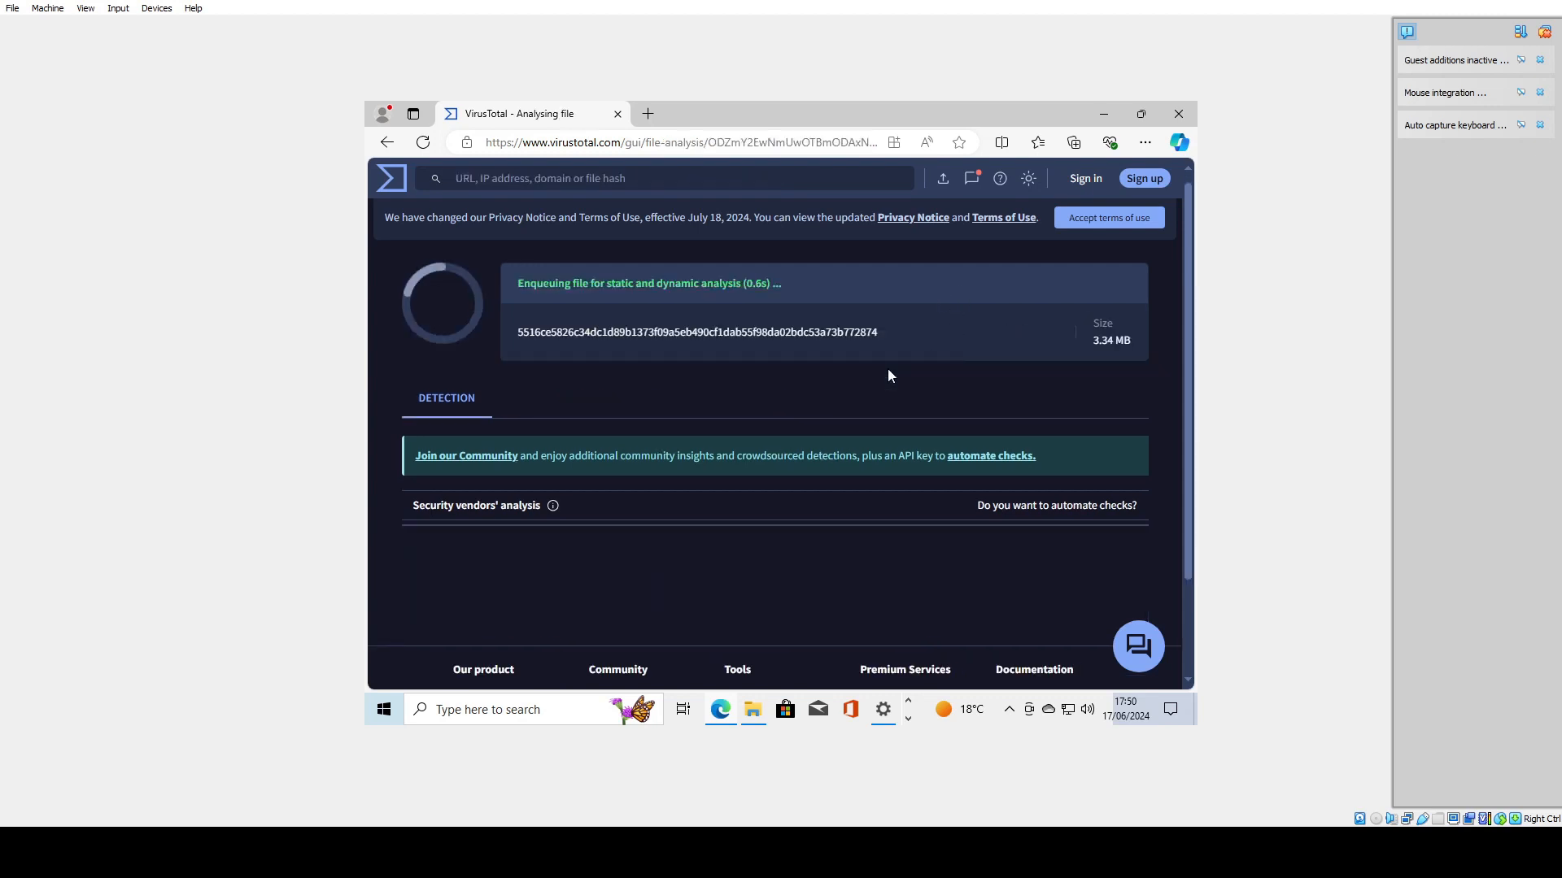
Step: Watch the reanalysis and scroll through vendor detections, with 5 of 60 flagging the installer
left_click(752, 709)
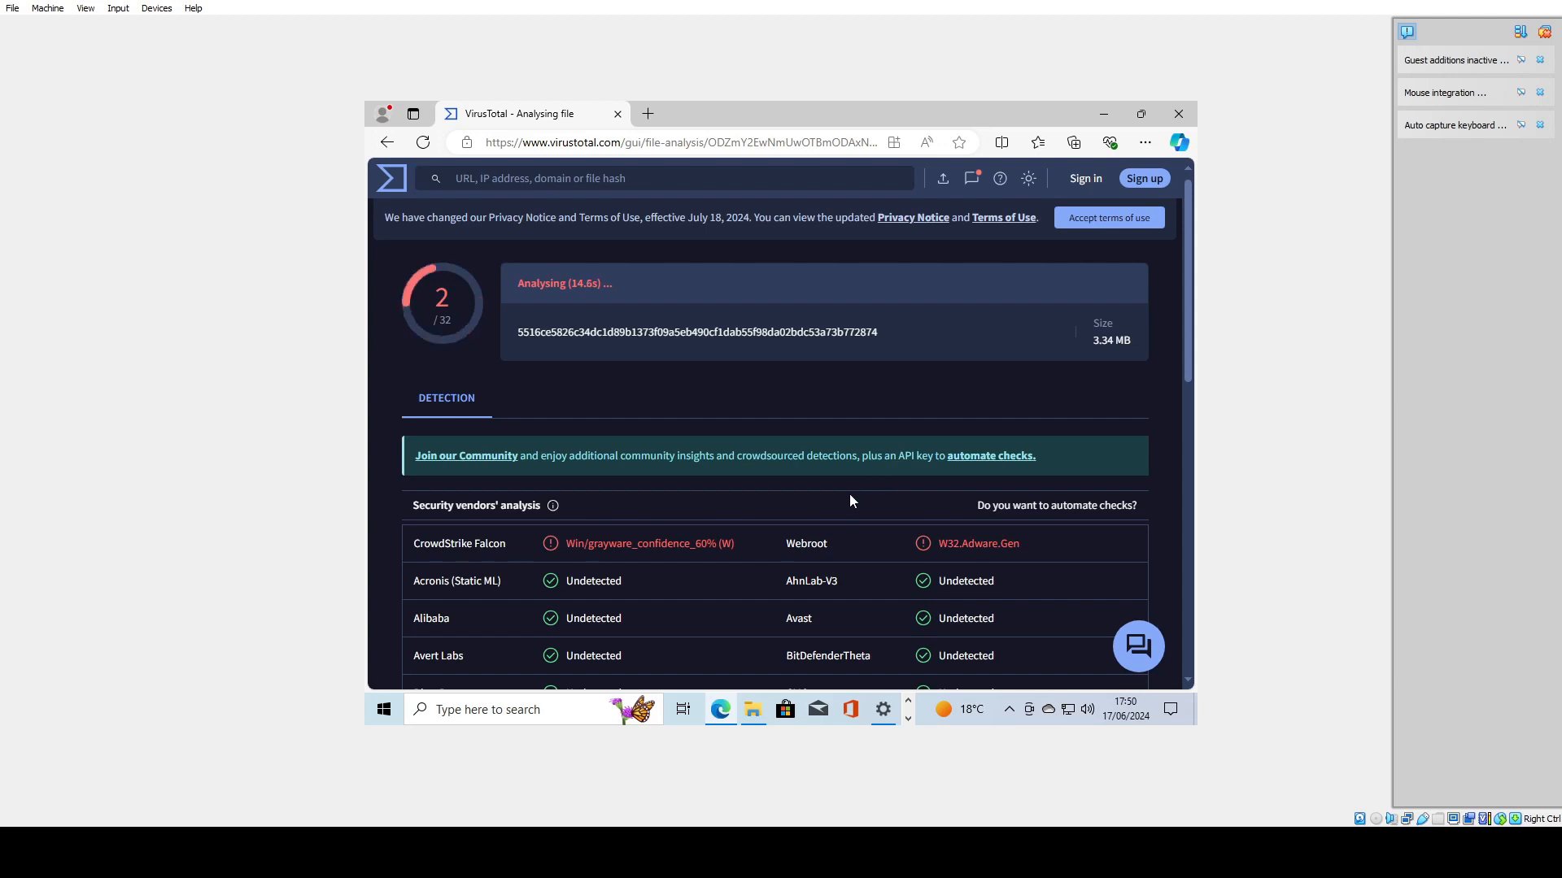
mouse_move(818, 536)
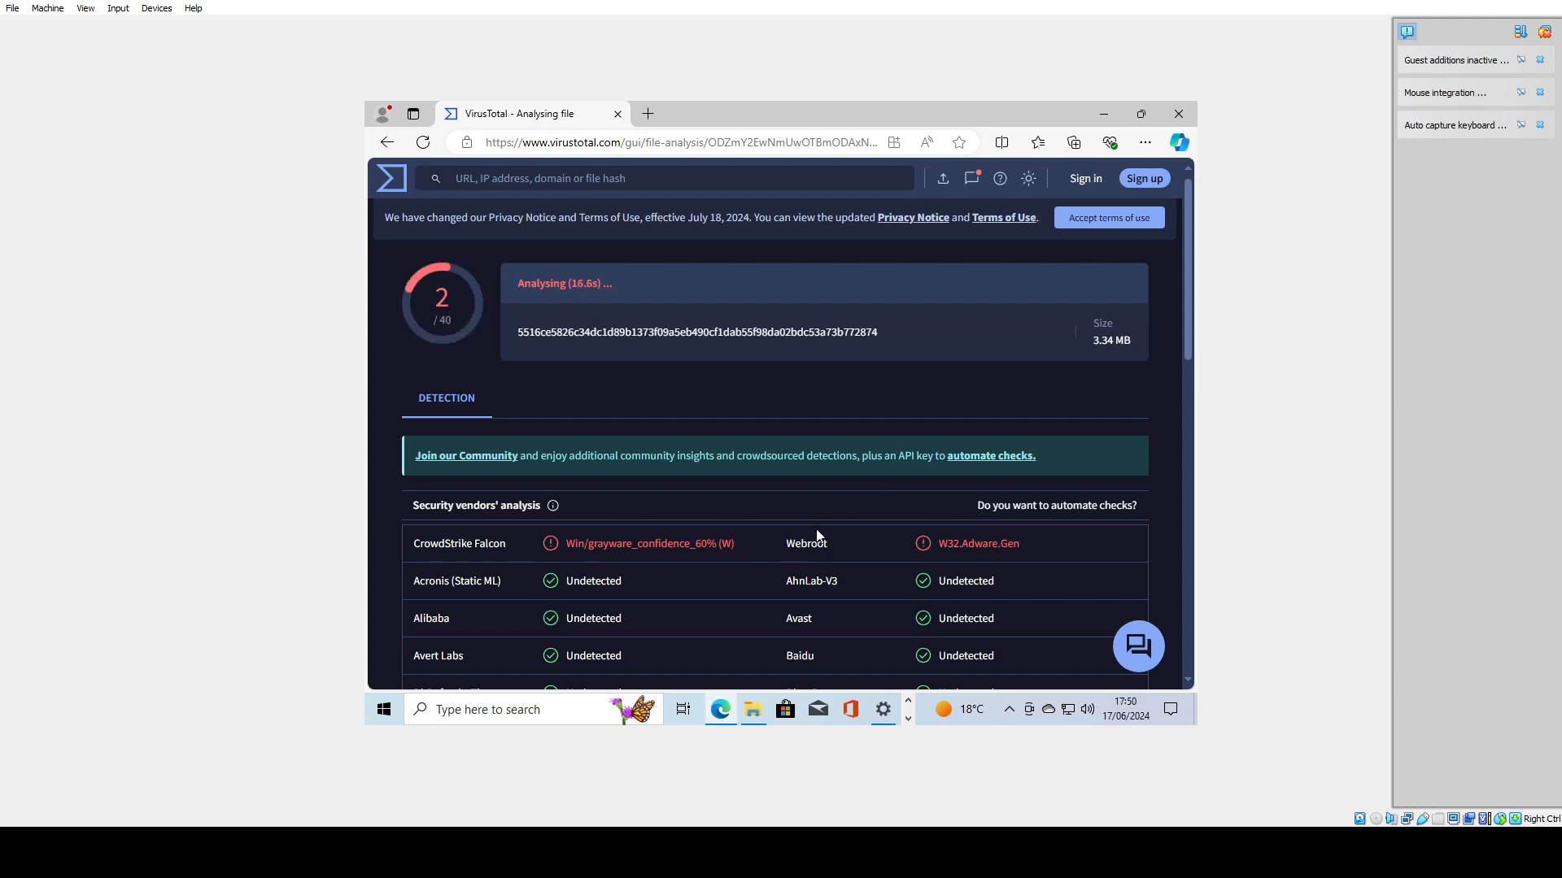
mouse_move(816, 546)
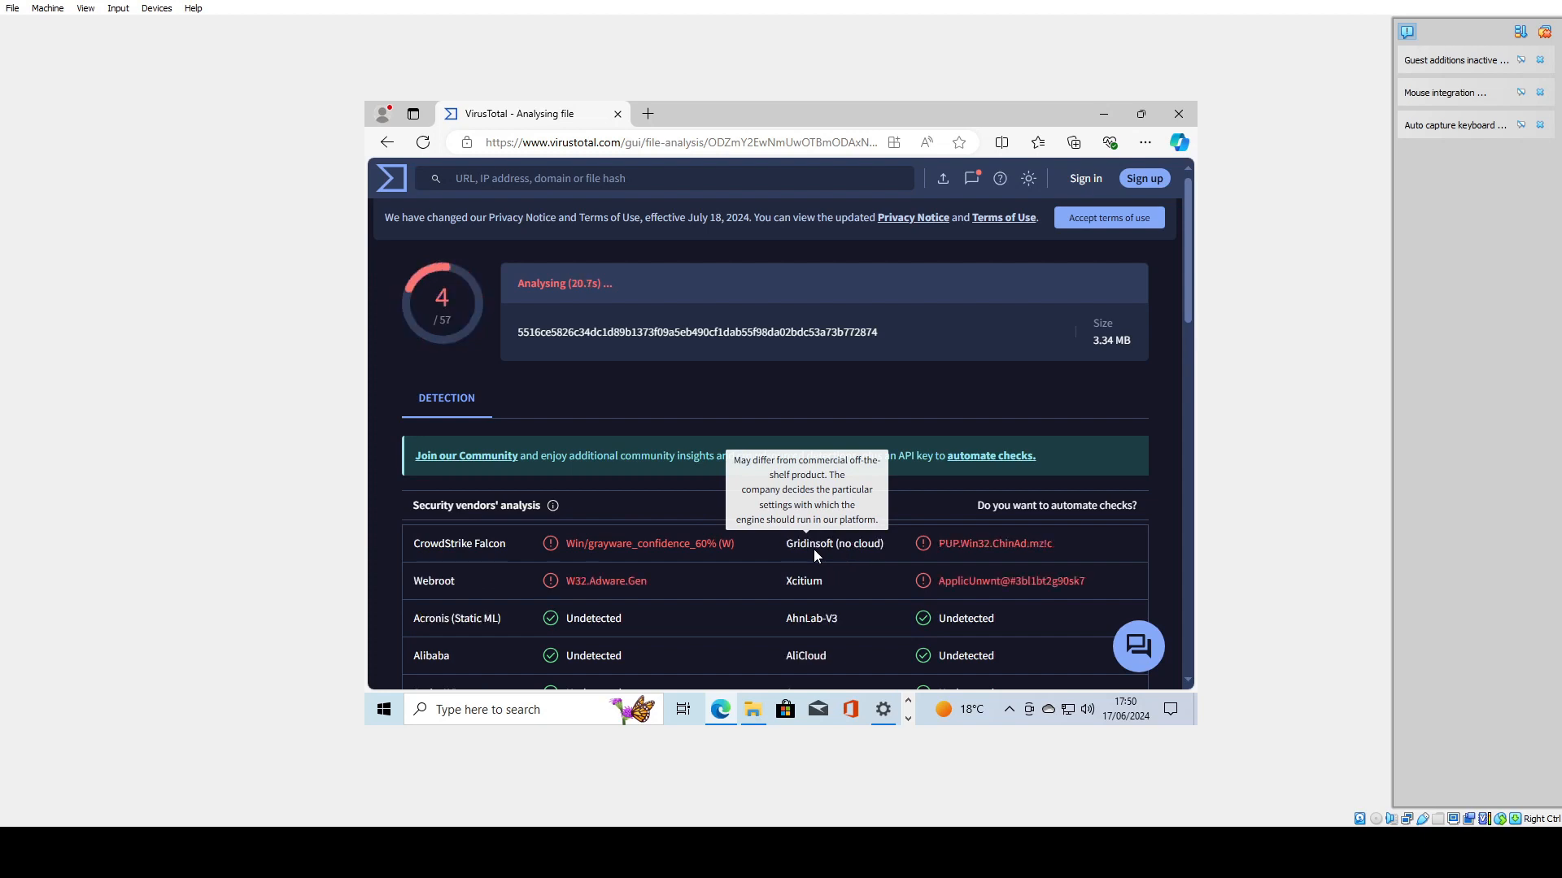
scroll("down", 3)
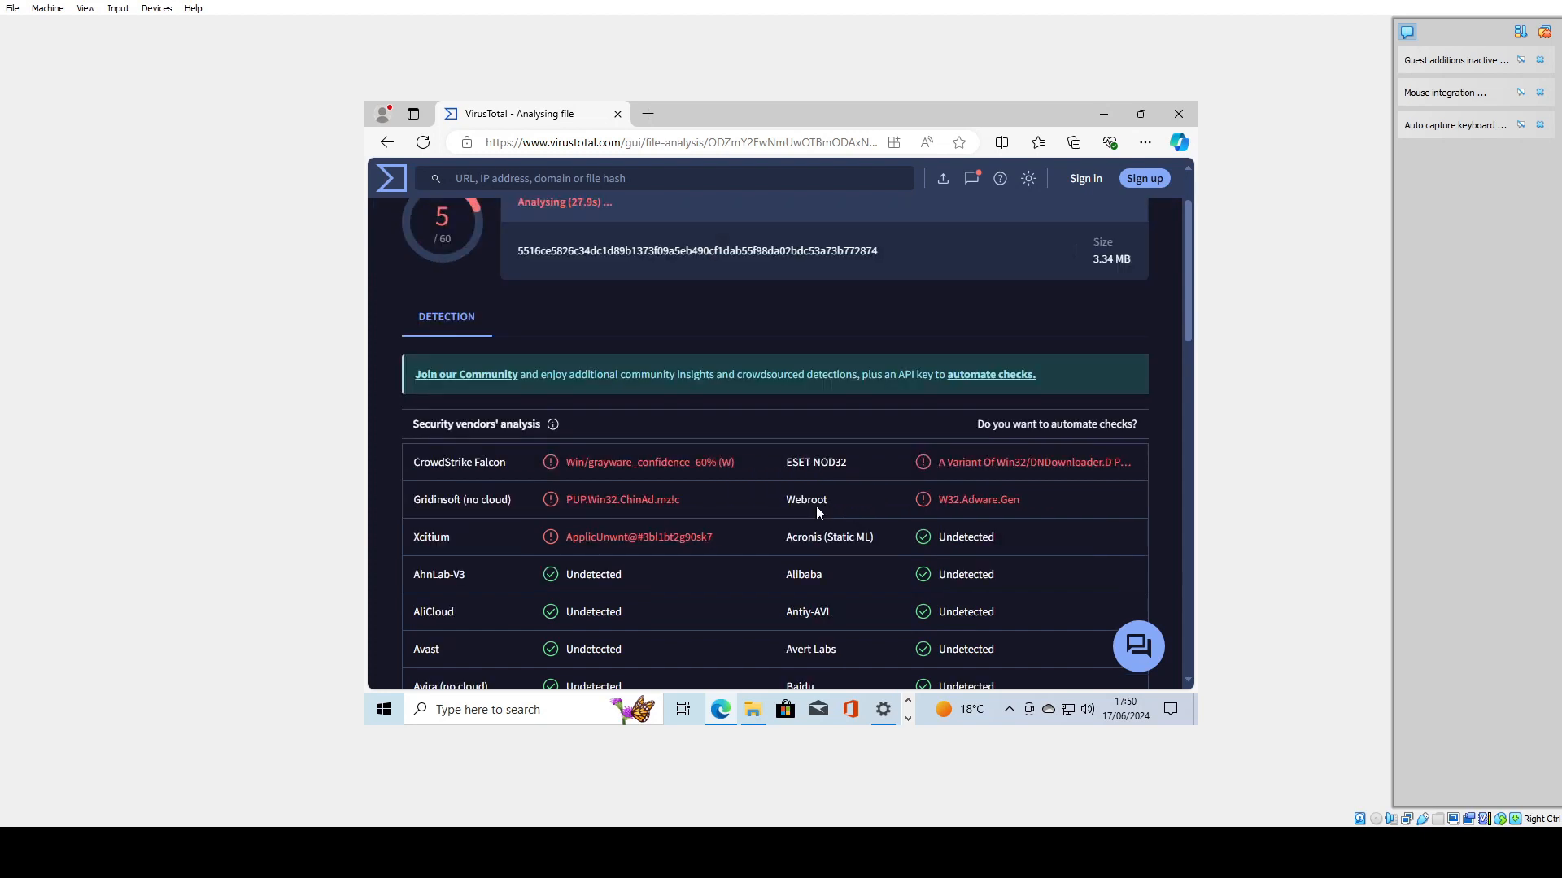